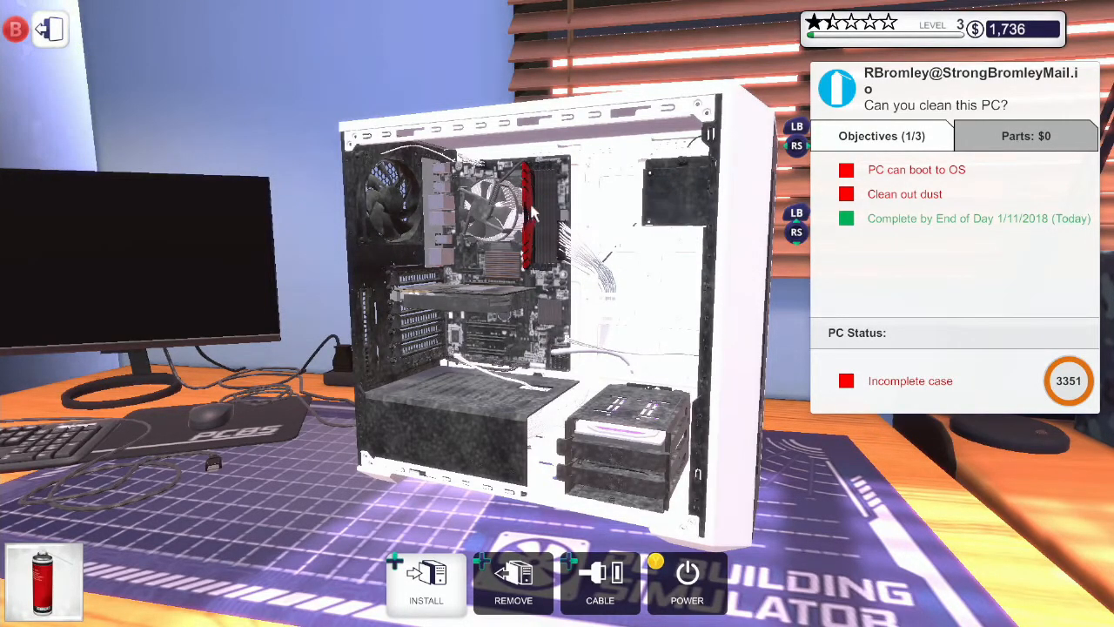
mouse_move(688, 193)
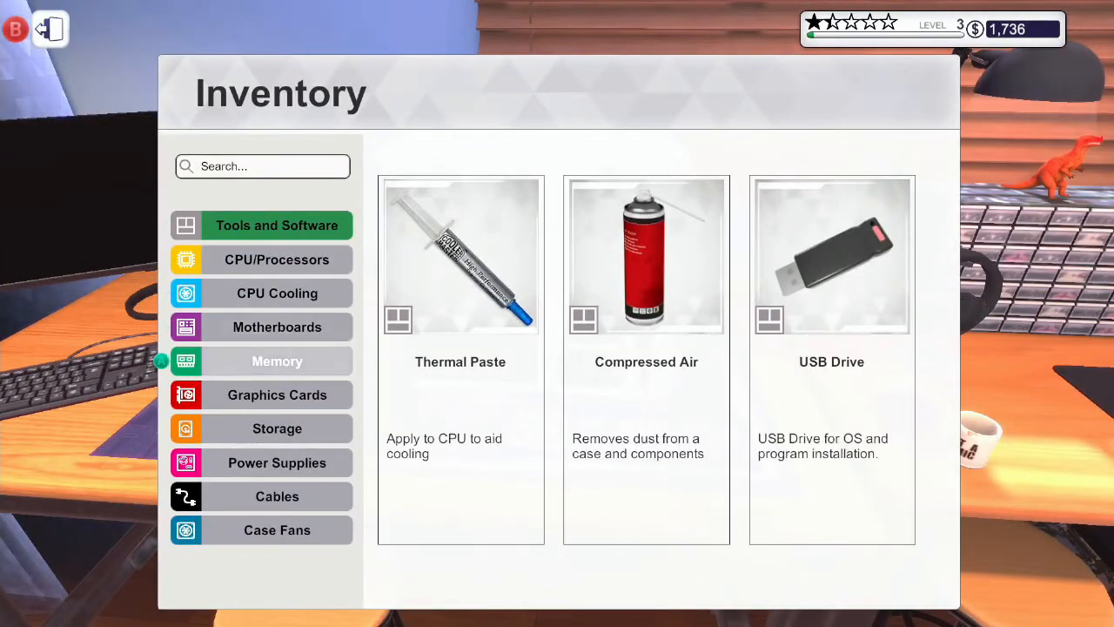
Check case fan stock in the inventory, then return to Tools and Software.
left_click(277, 529)
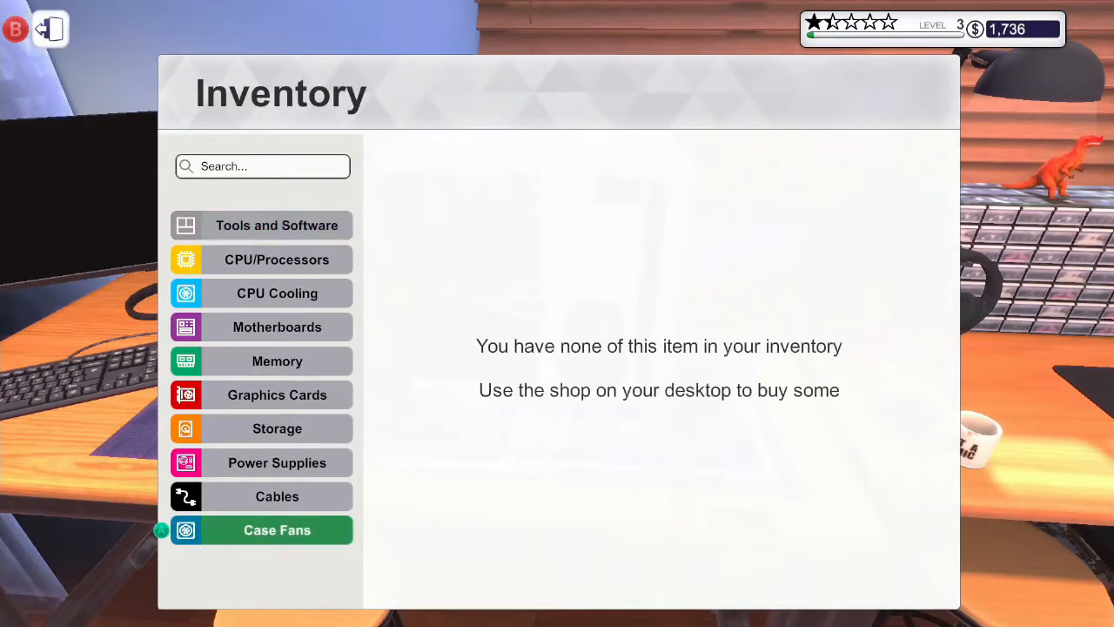
left_click(277, 224)
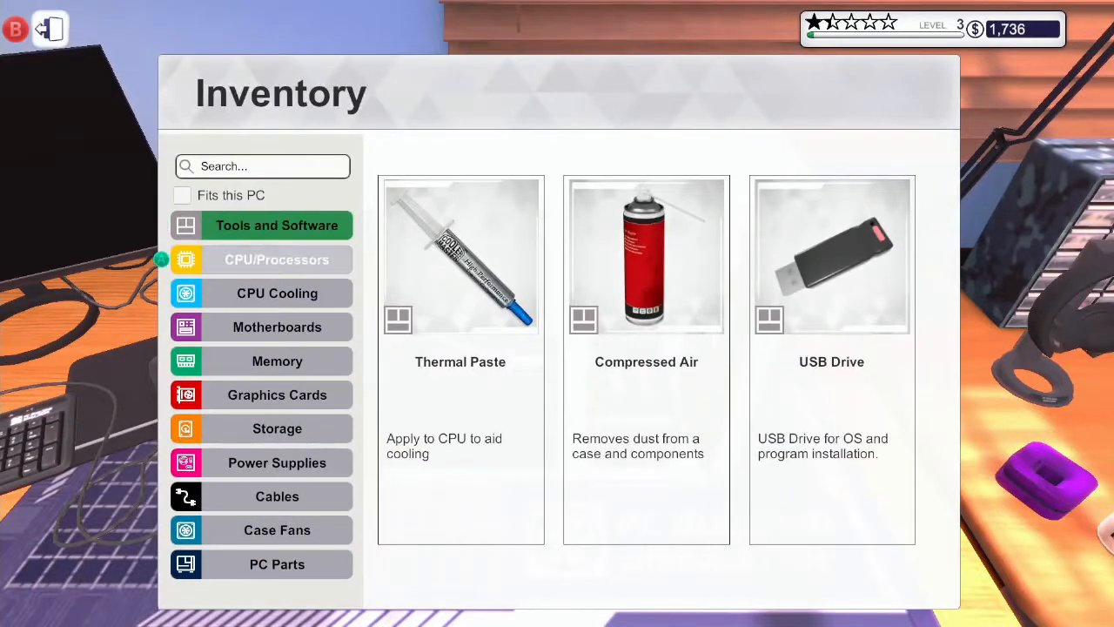
left_click(182, 195)
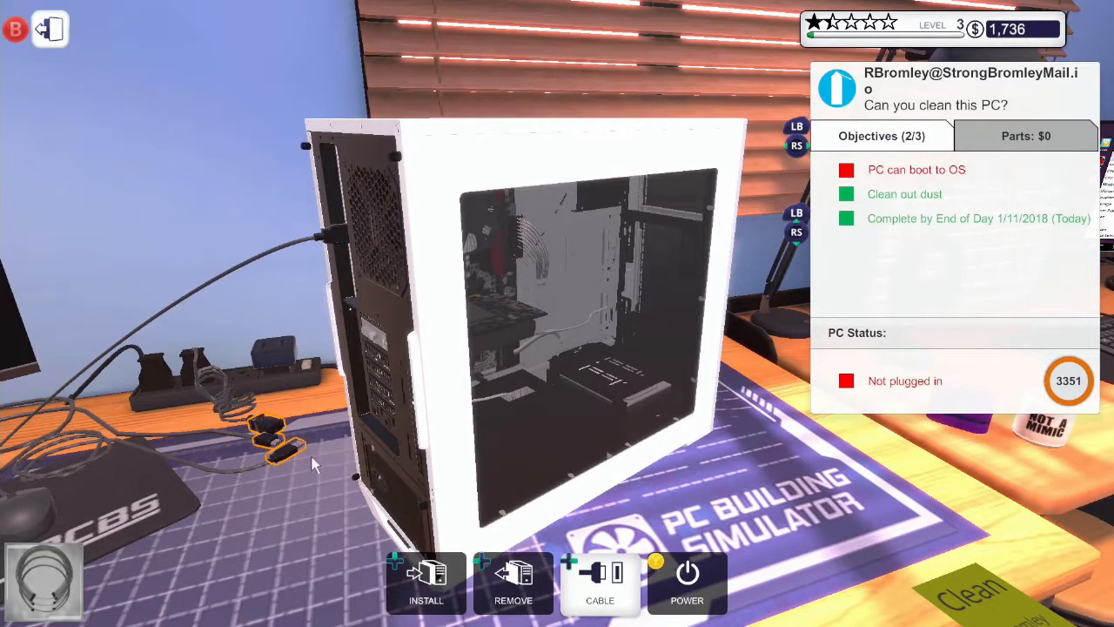
mouse_move(341, 238)
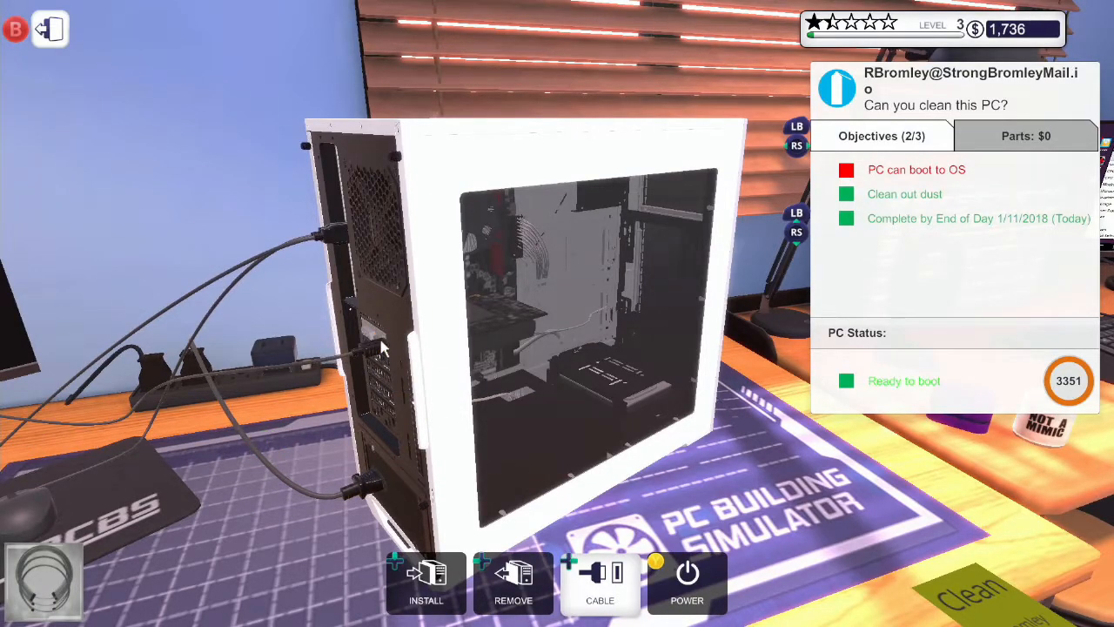
Power on the cleaned customer PC.
left_click(684, 580)
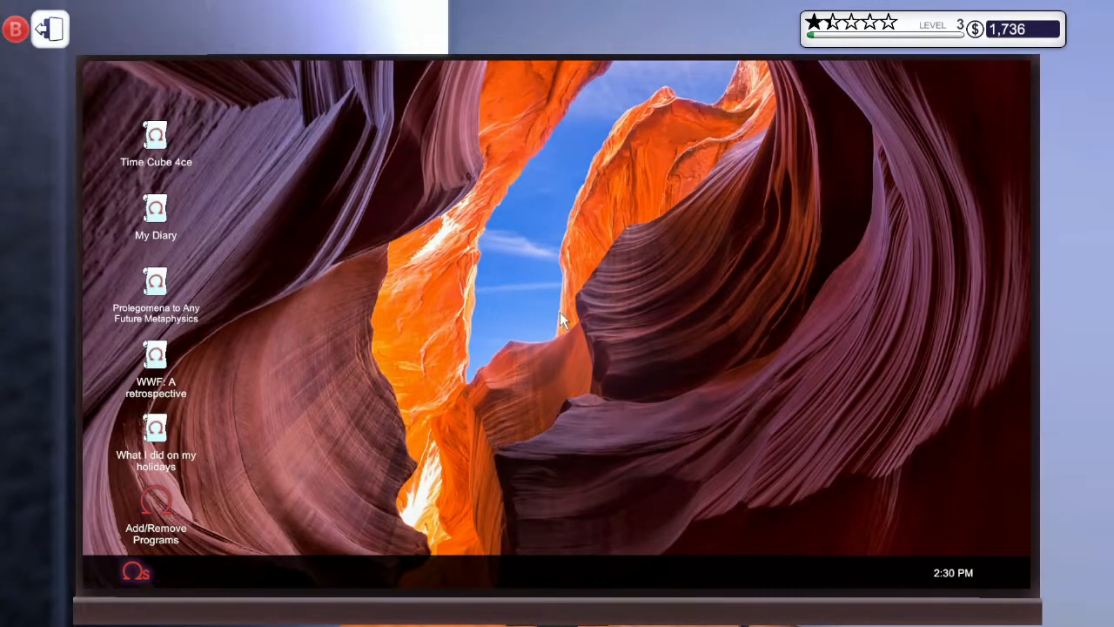
mouse_move(157, 139)
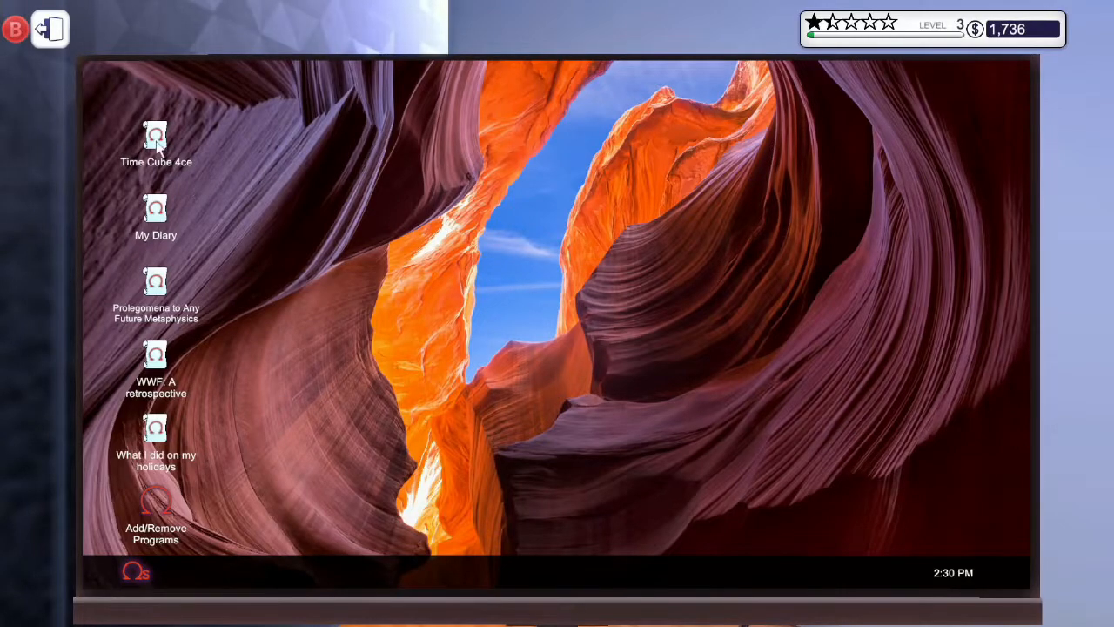
Open a desktop file and dismiss the Permission denied message.
double_click(155, 137)
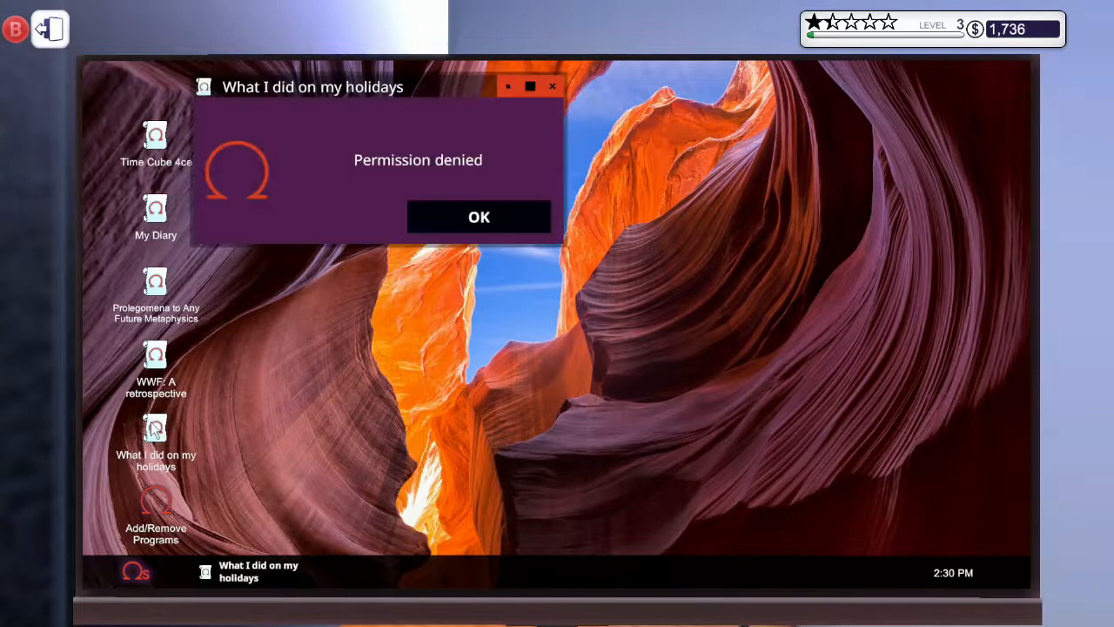
left_click(479, 216)
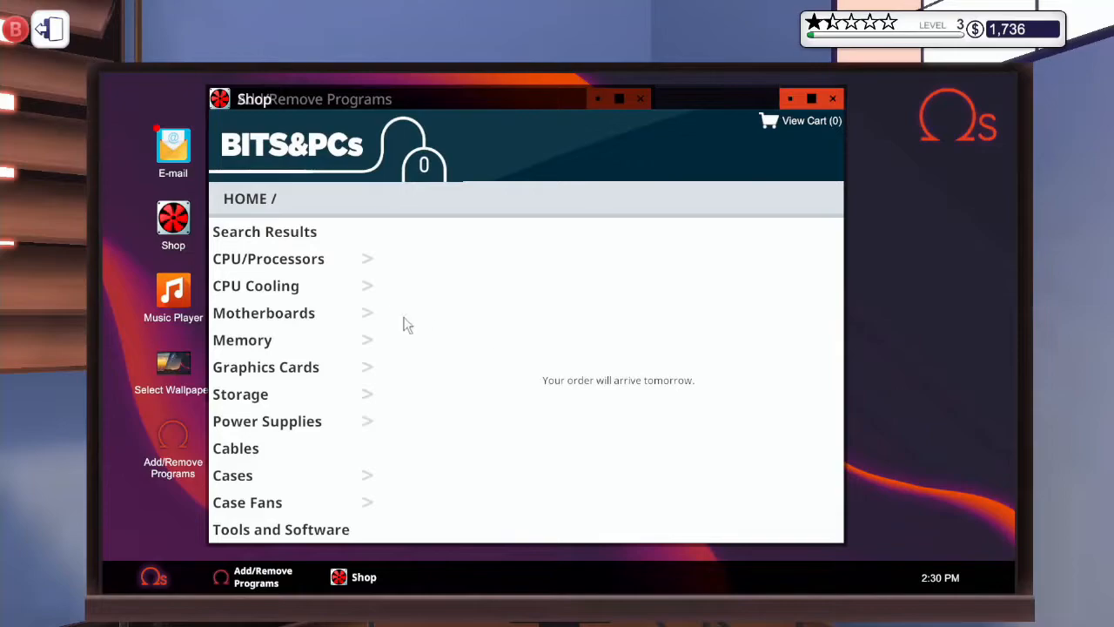
mouse_move(178, 155)
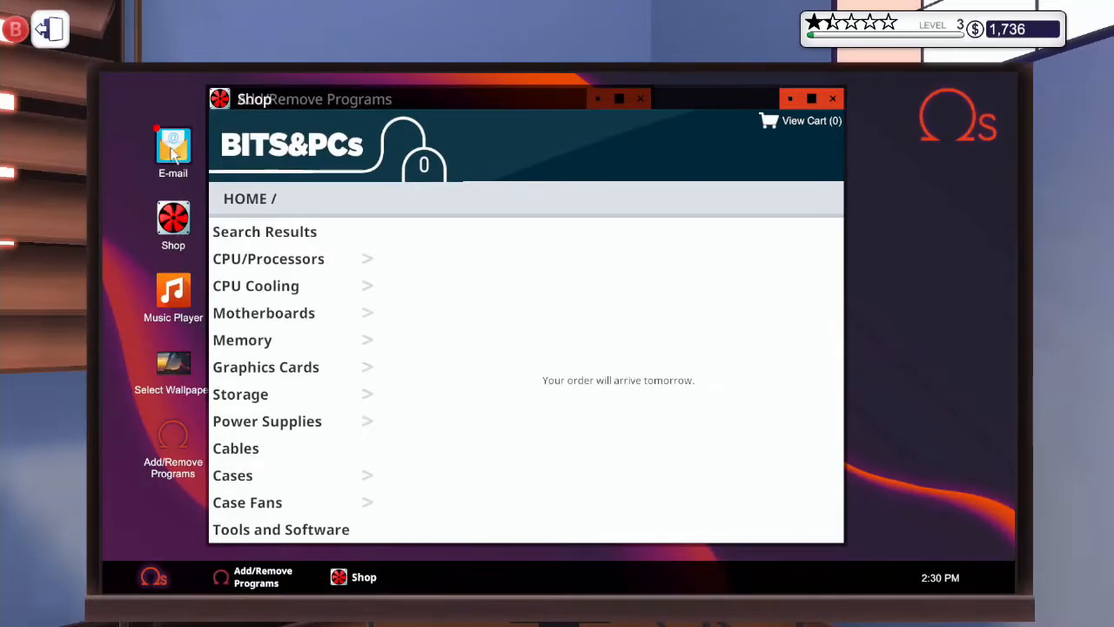
Open the e-mail inbox, dismiss Hidden Objectives, and read the slow-PC help request.
left_click(172, 152)
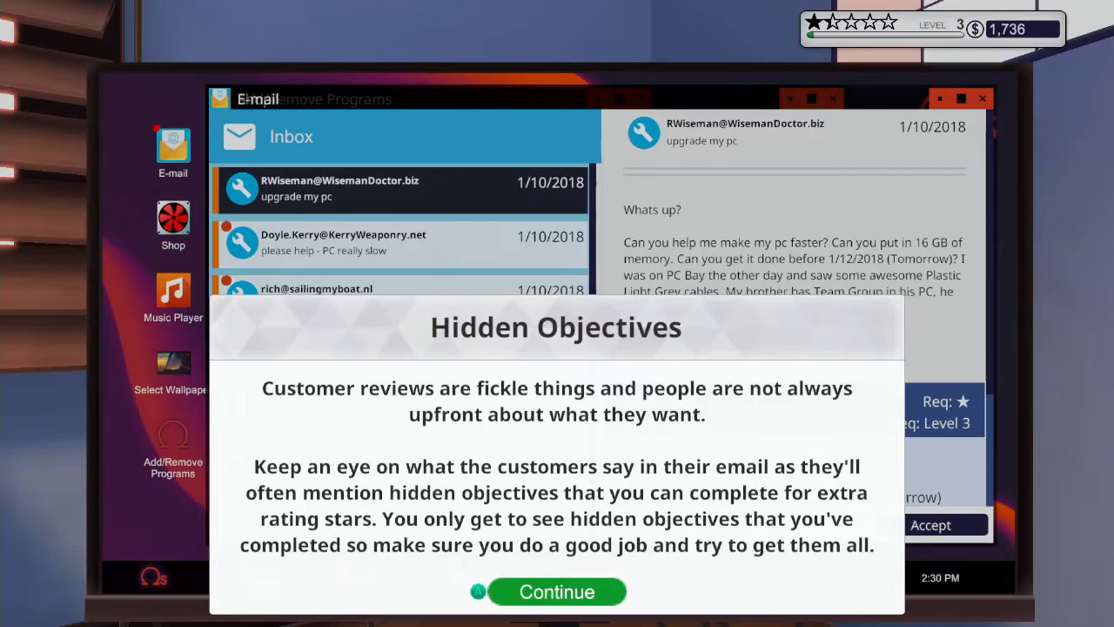
left_click(556, 591)
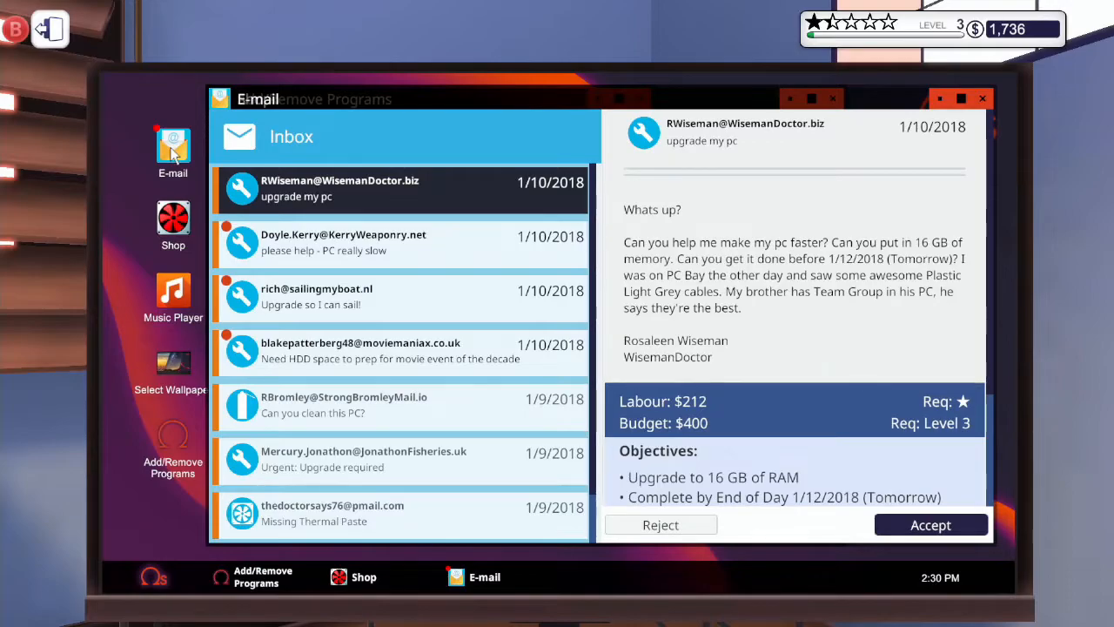
mouse_move(423, 428)
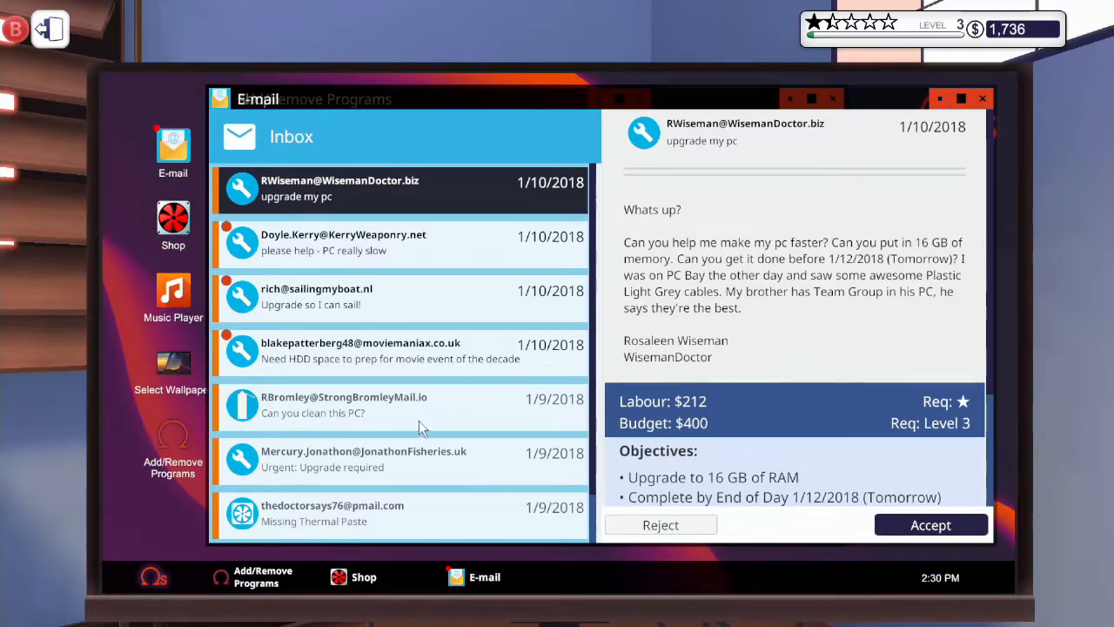
mouse_move(510, 277)
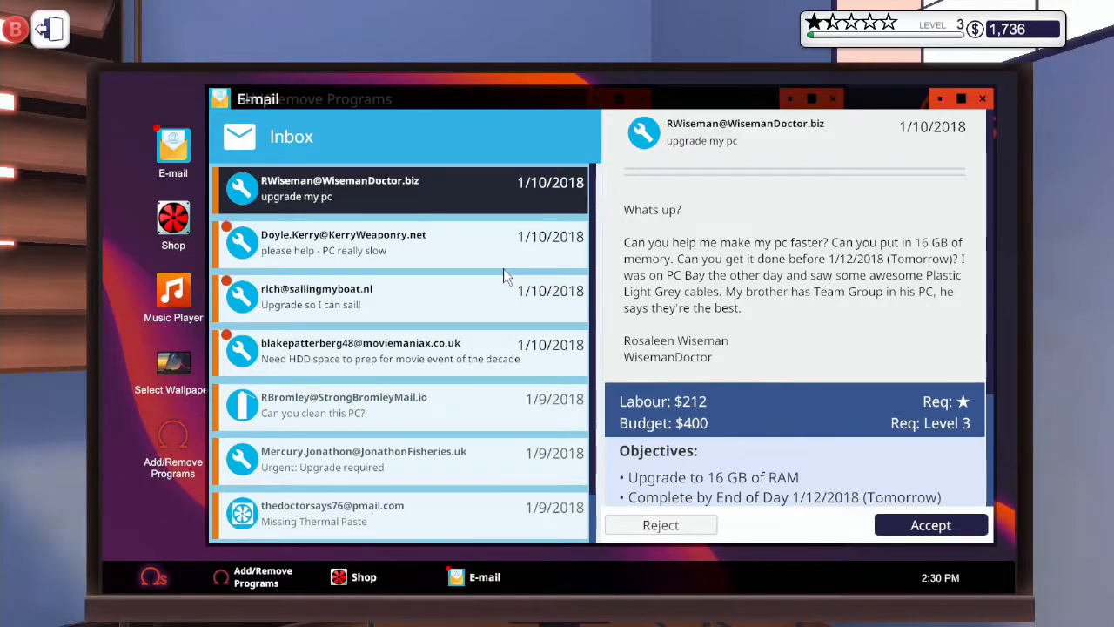
mouse_move(478, 237)
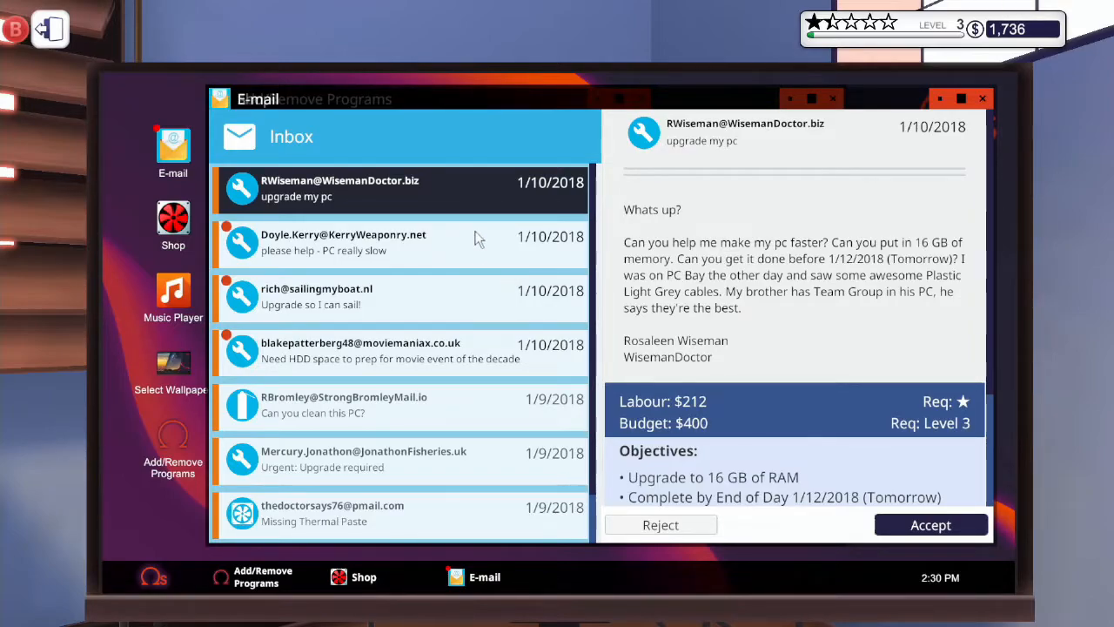
left_click(399, 242)
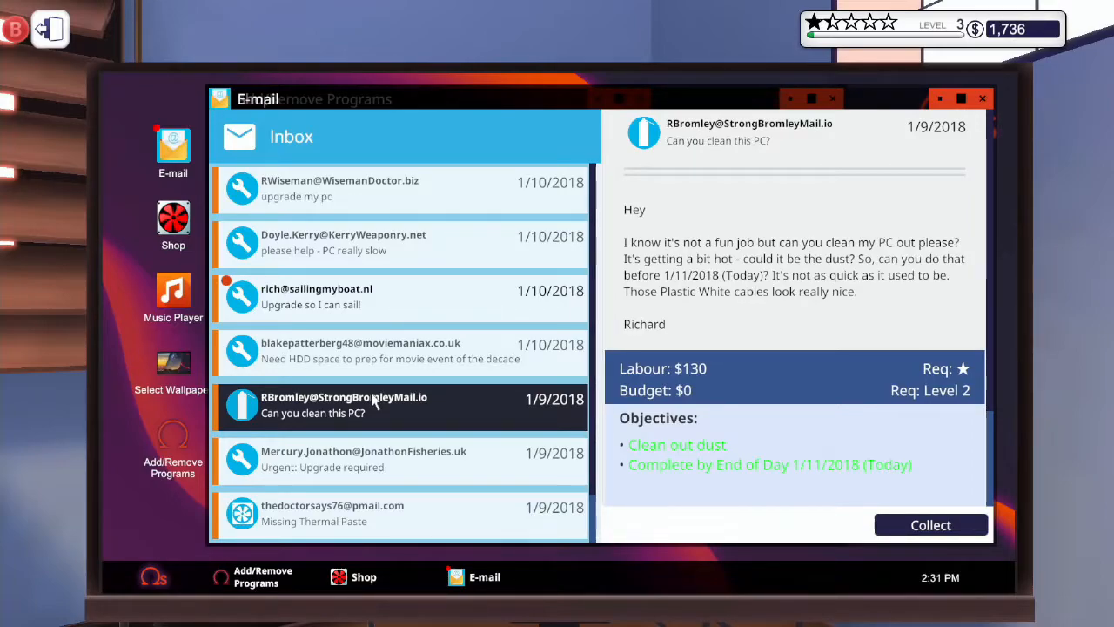
mouse_move(1003, 510)
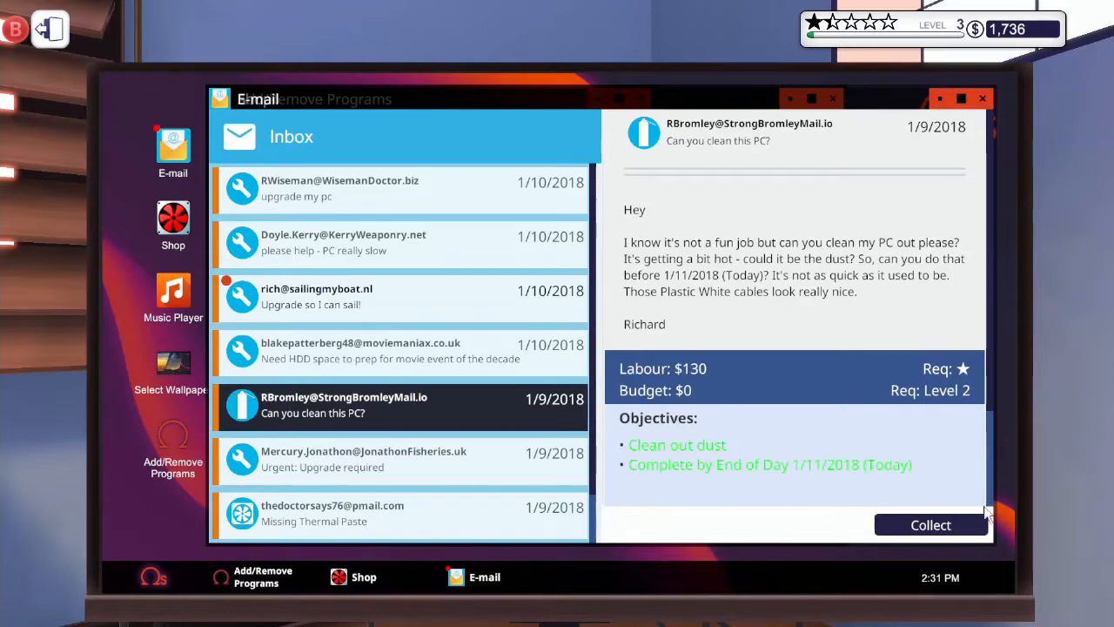
mouse_move(940, 531)
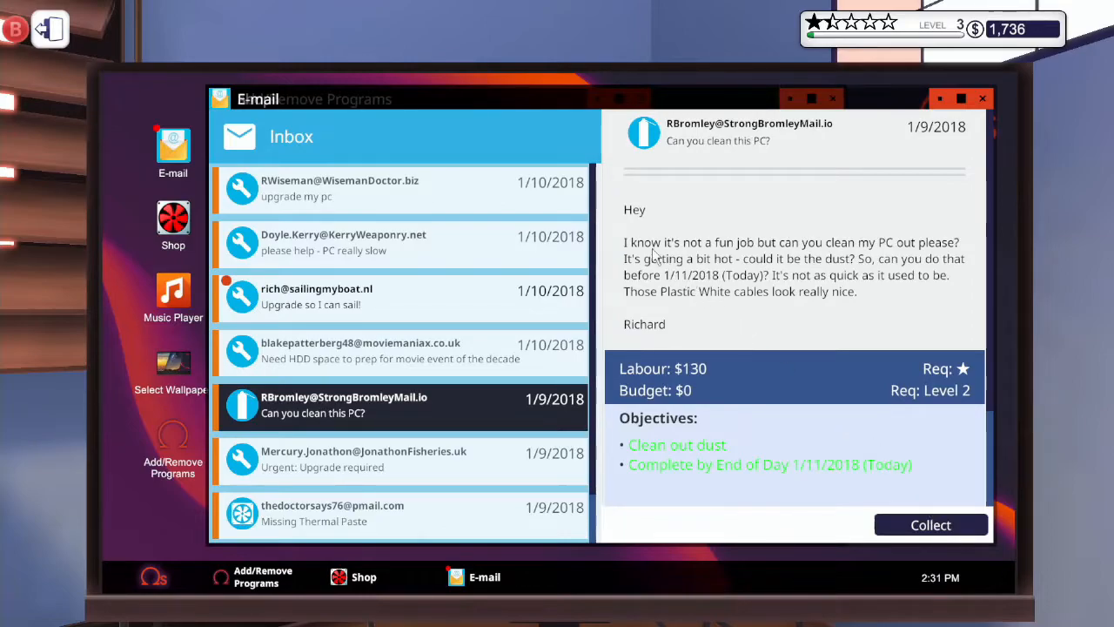
mouse_move(745, 449)
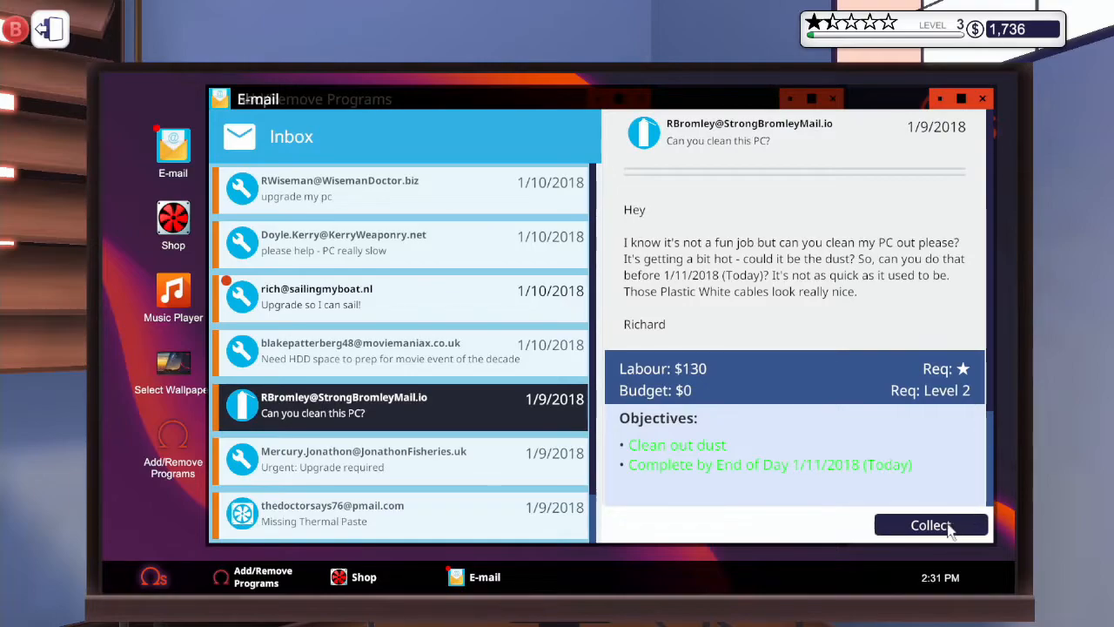
Collect payment for the cleaning job, close the invoice, and scroll through job emails.
left_click(932, 525)
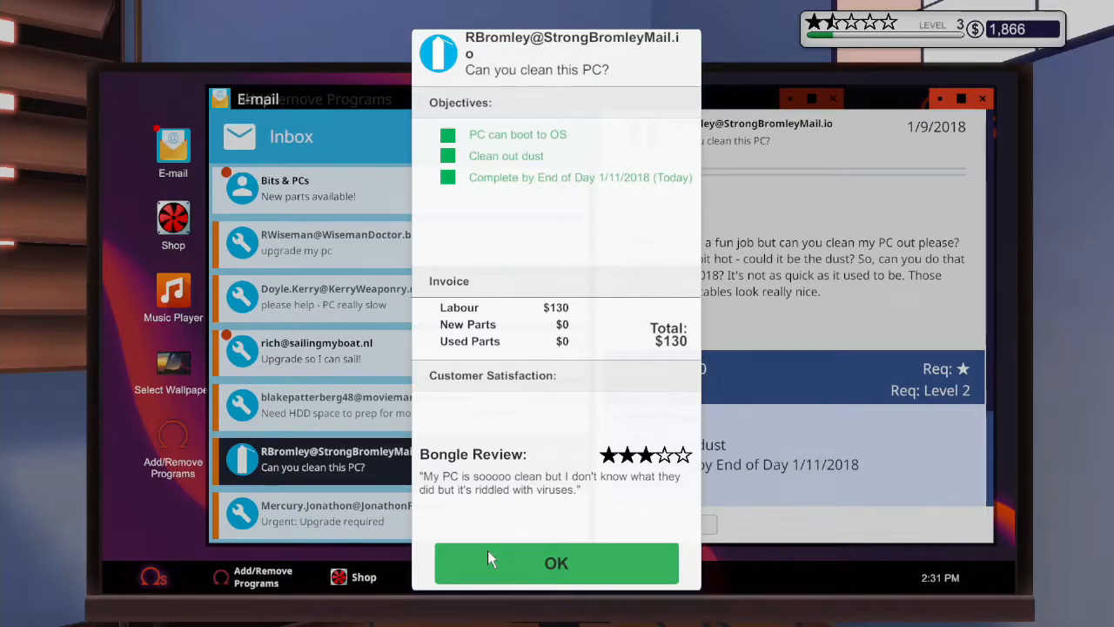
left_click(557, 563)
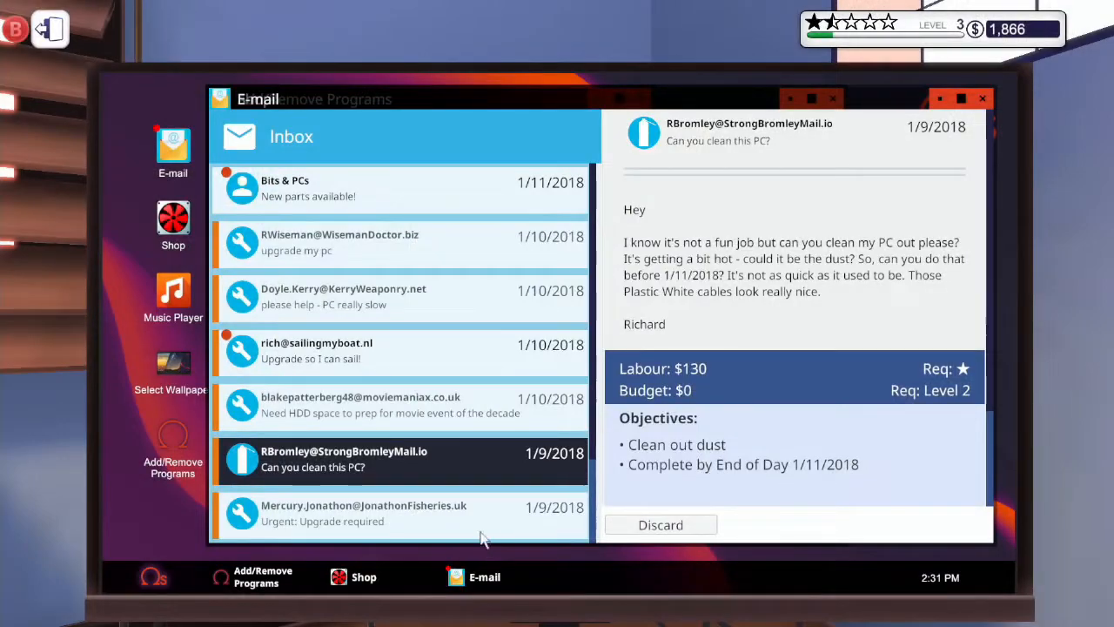
mouse_move(394, 527)
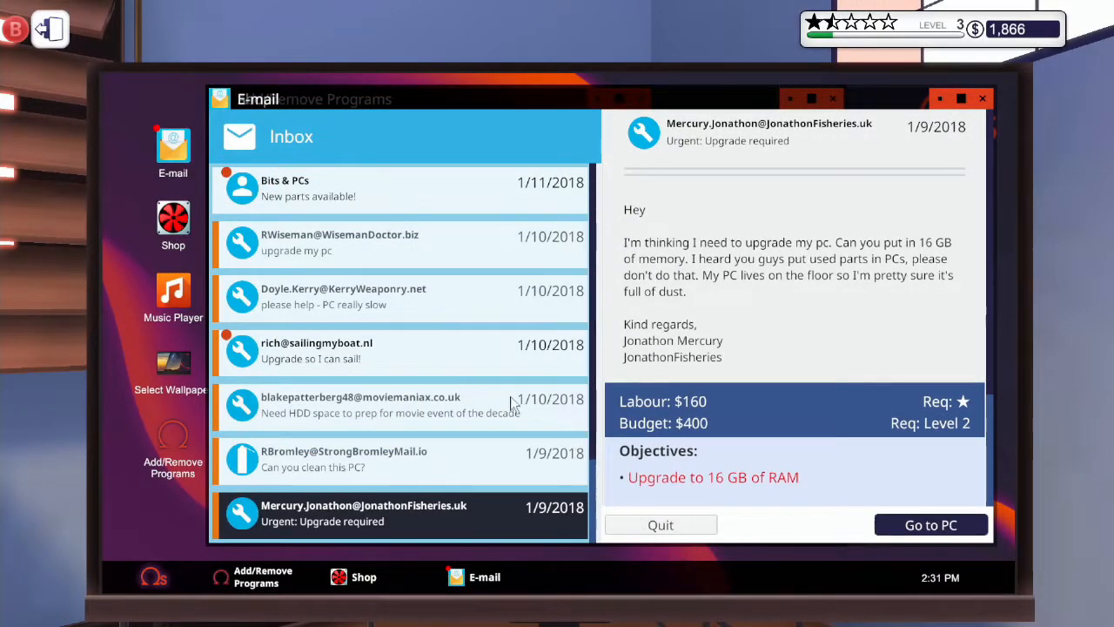
scroll("down", 3)
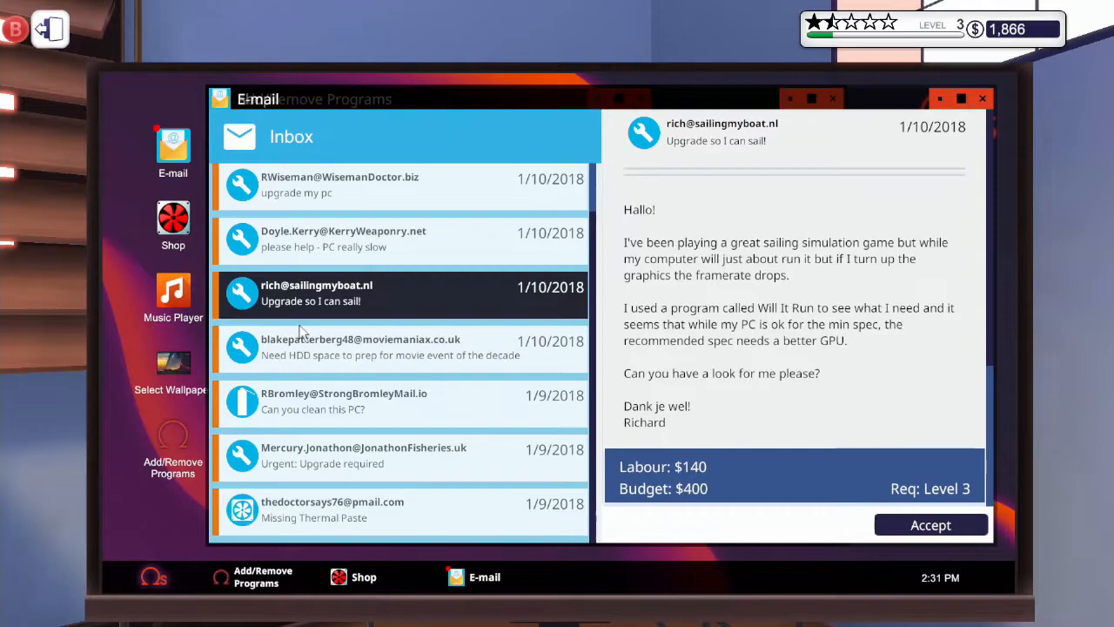
mouse_move(307, 512)
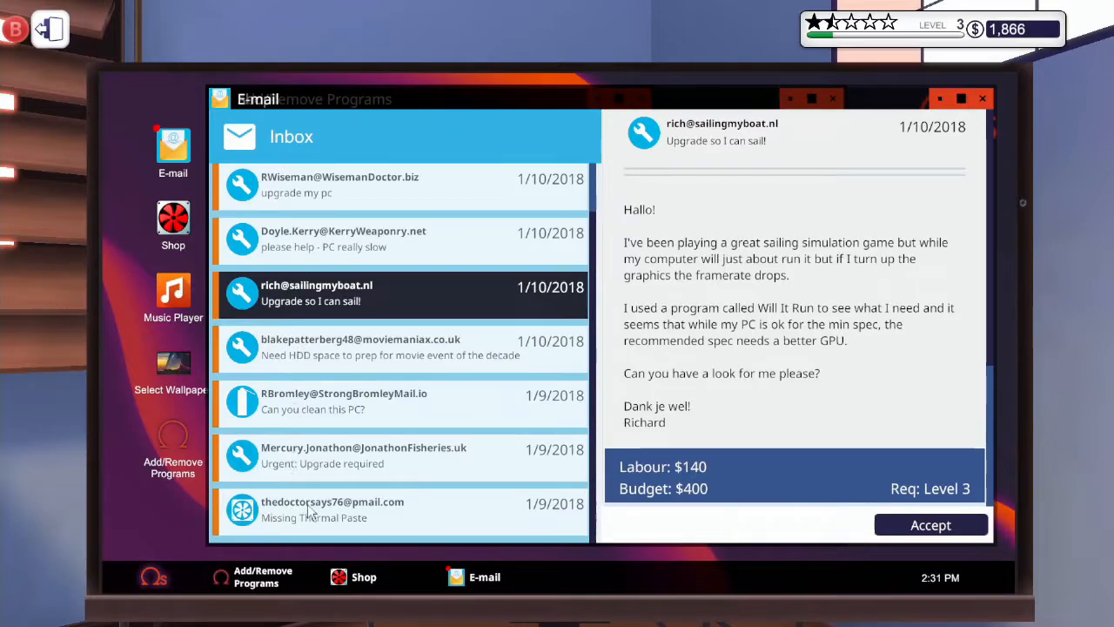
Open the Missing Thermal Paste job, remove the air cooler and open the CPU shield.
left_click(366, 511)
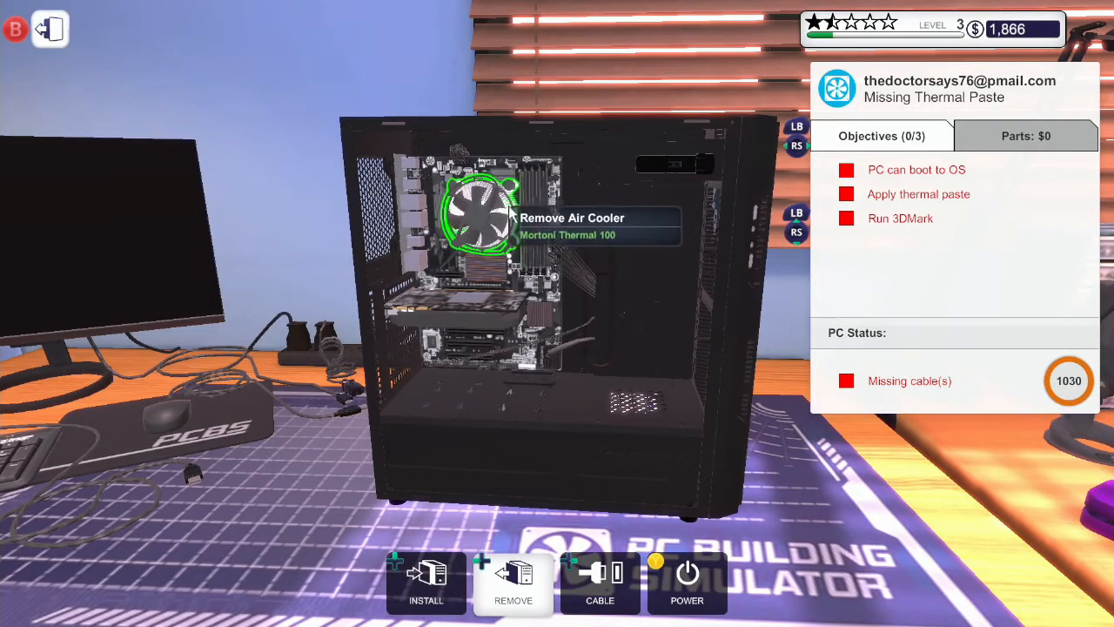
left_click(483, 218)
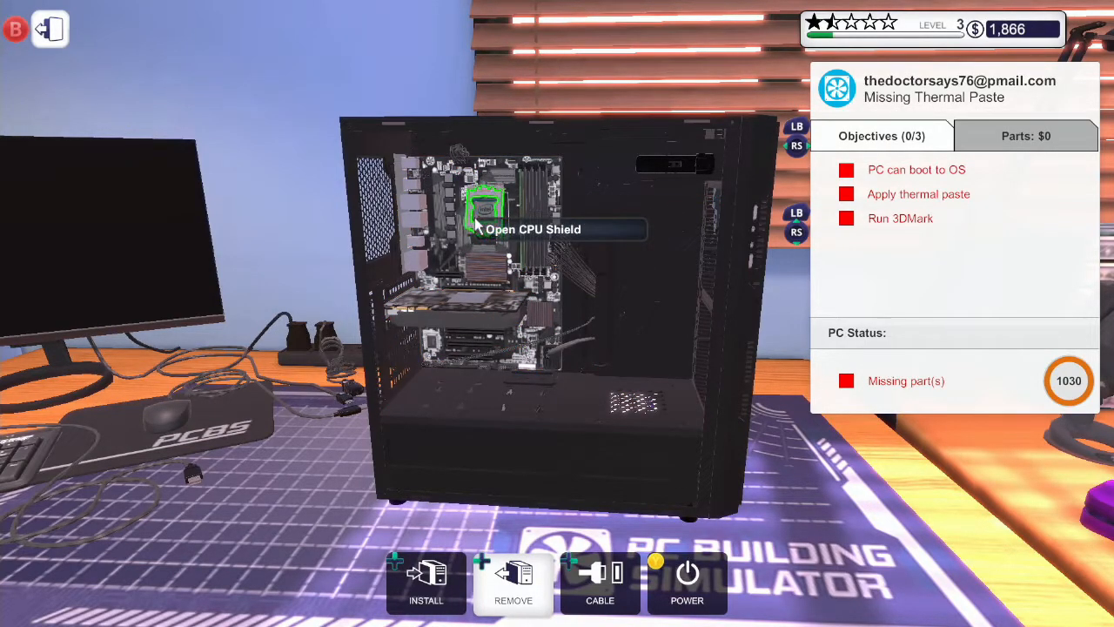
left_click(479, 213)
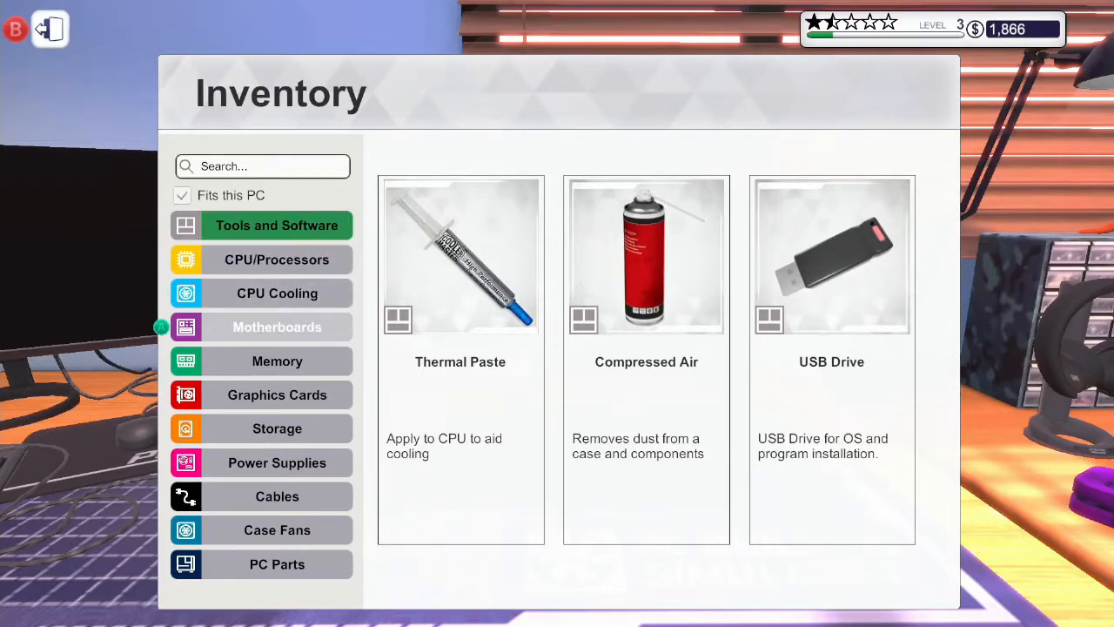
mouse_move(276, 564)
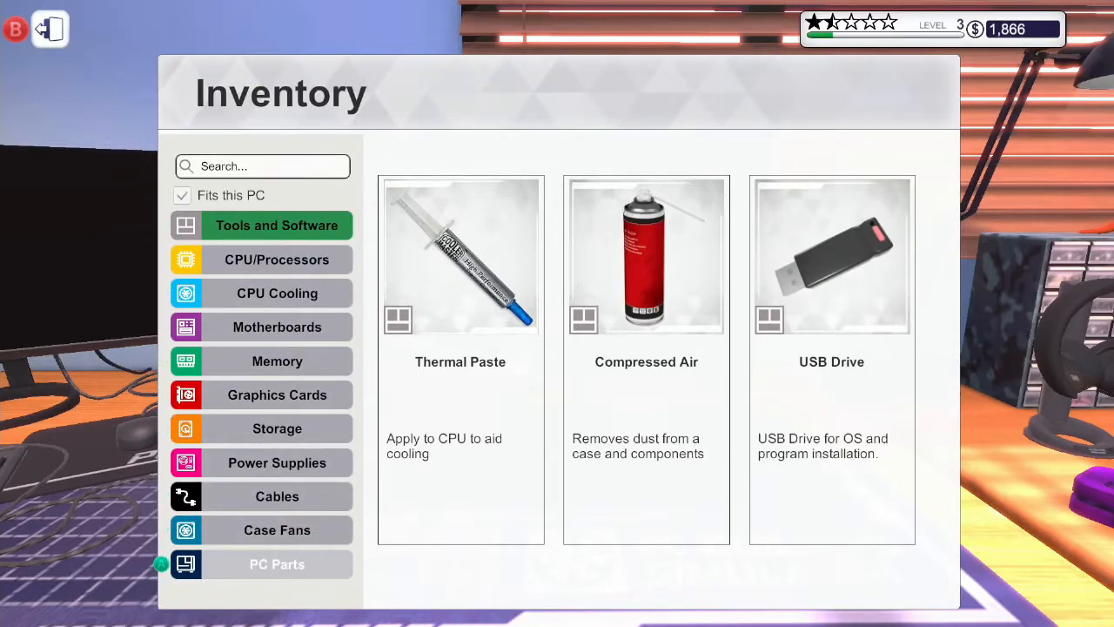
Browse the inventory's PC Parts and other categories, then leave the inventory.
left_click(277, 564)
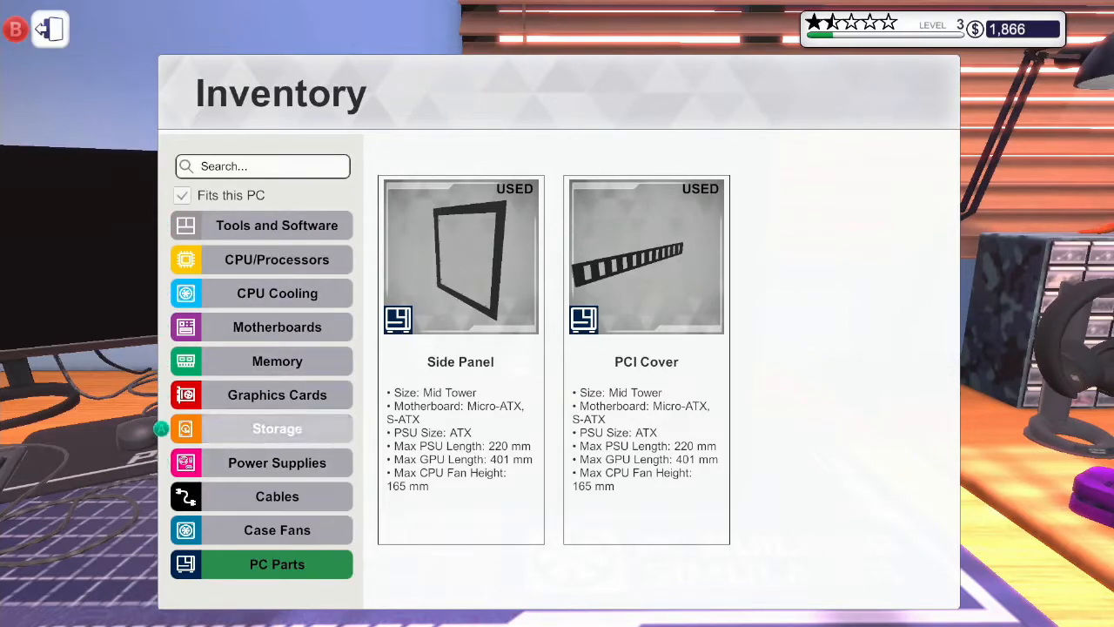
left_click(277, 292)
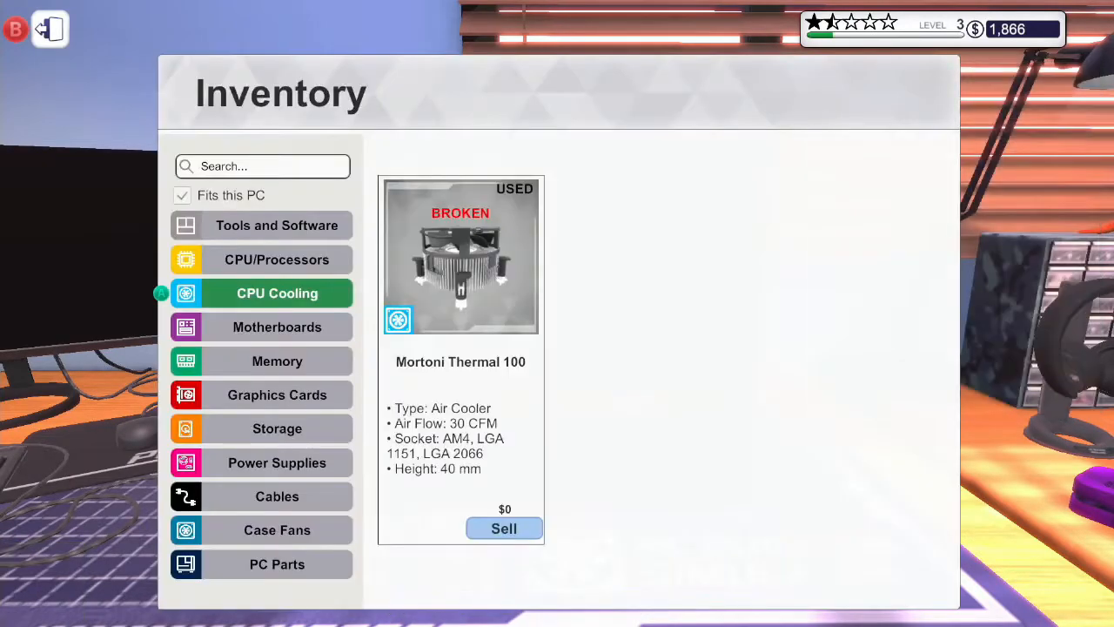
mouse_move(277, 327)
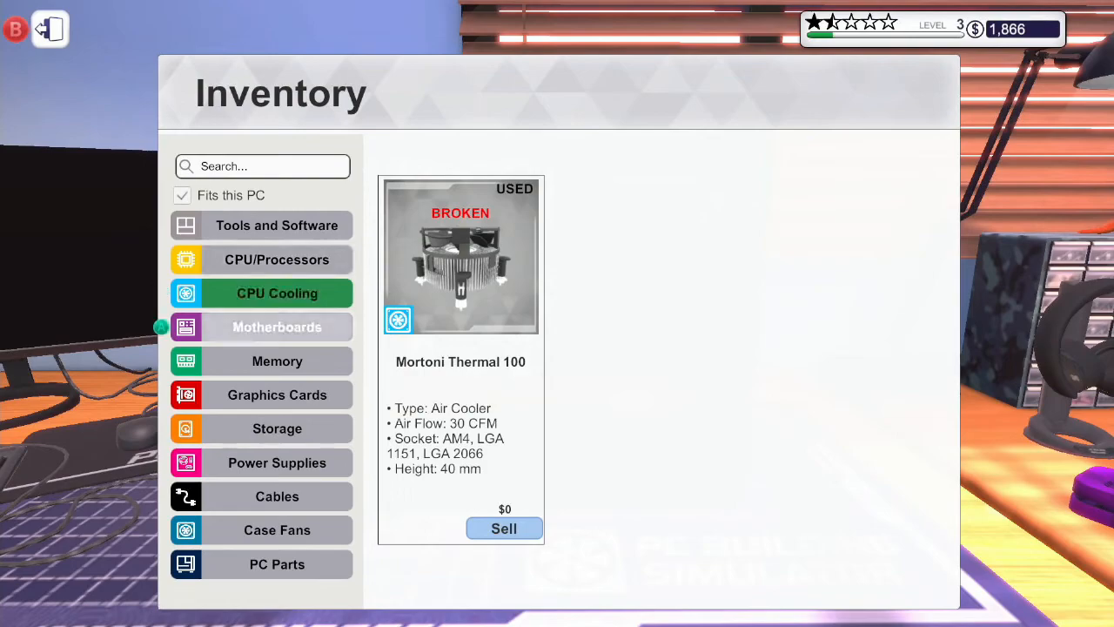
left_click(277, 564)
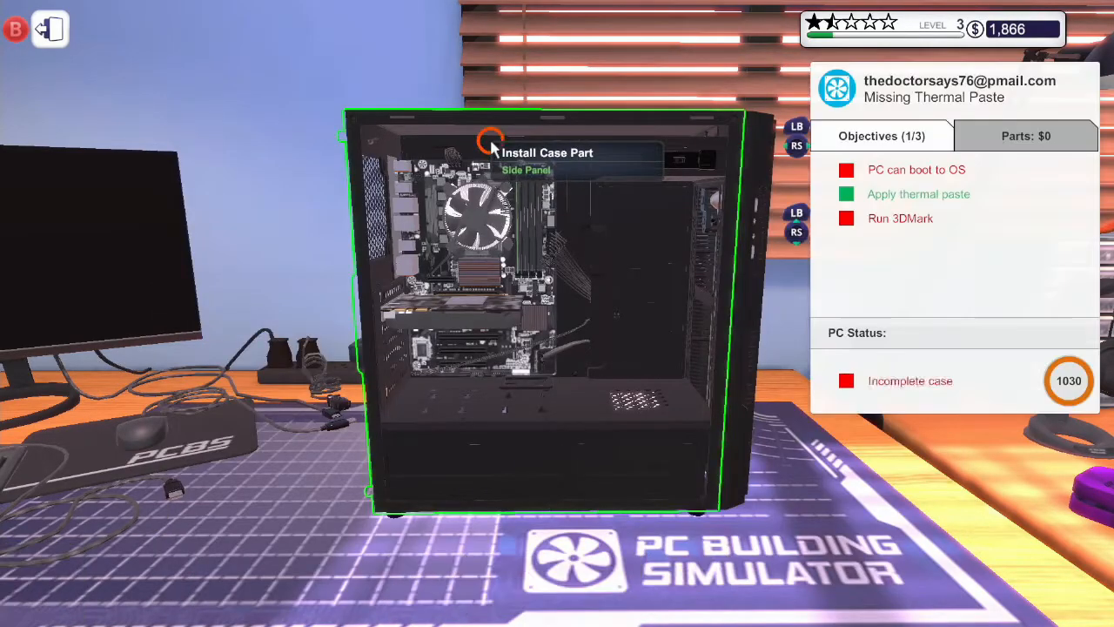
Fit the side panel back onto the thermal-paste PC's case.
left_click(485, 144)
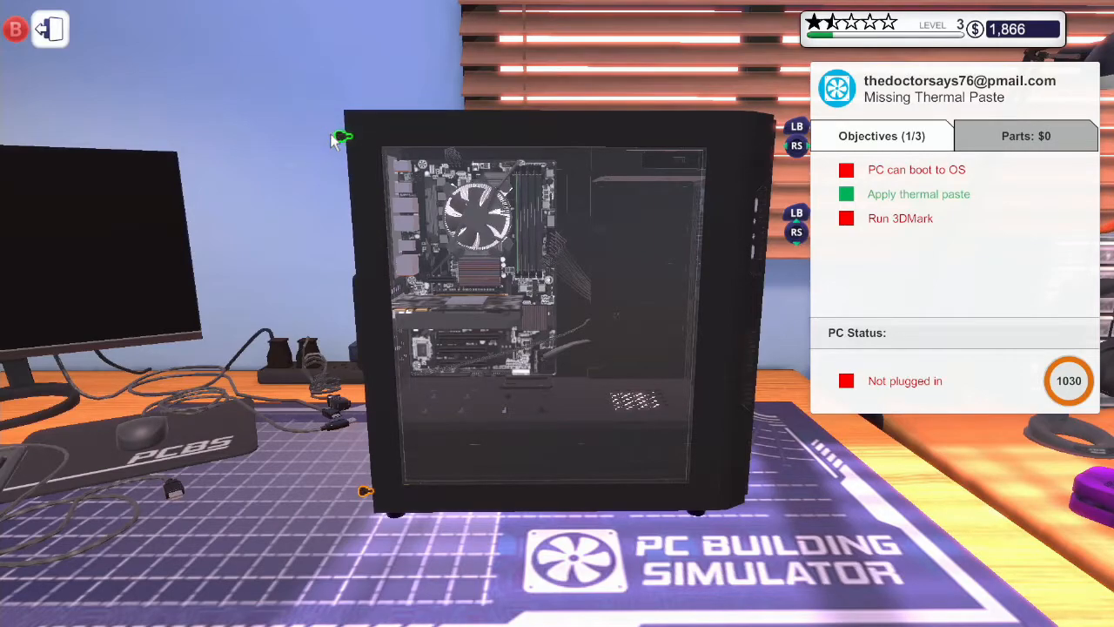
mouse_move(349, 447)
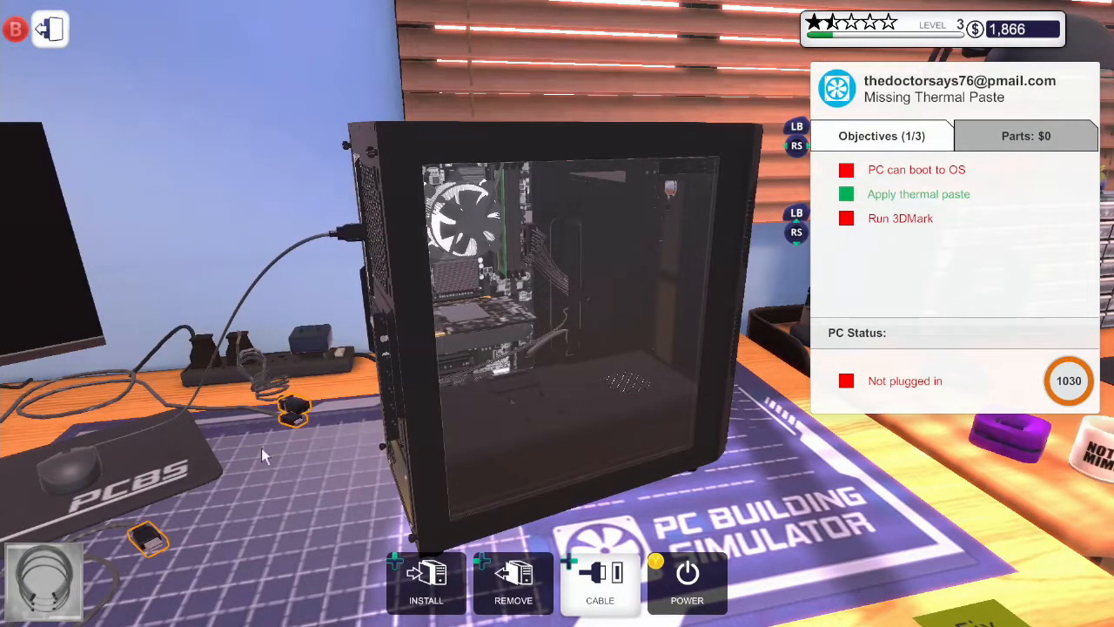
mouse_move(383, 464)
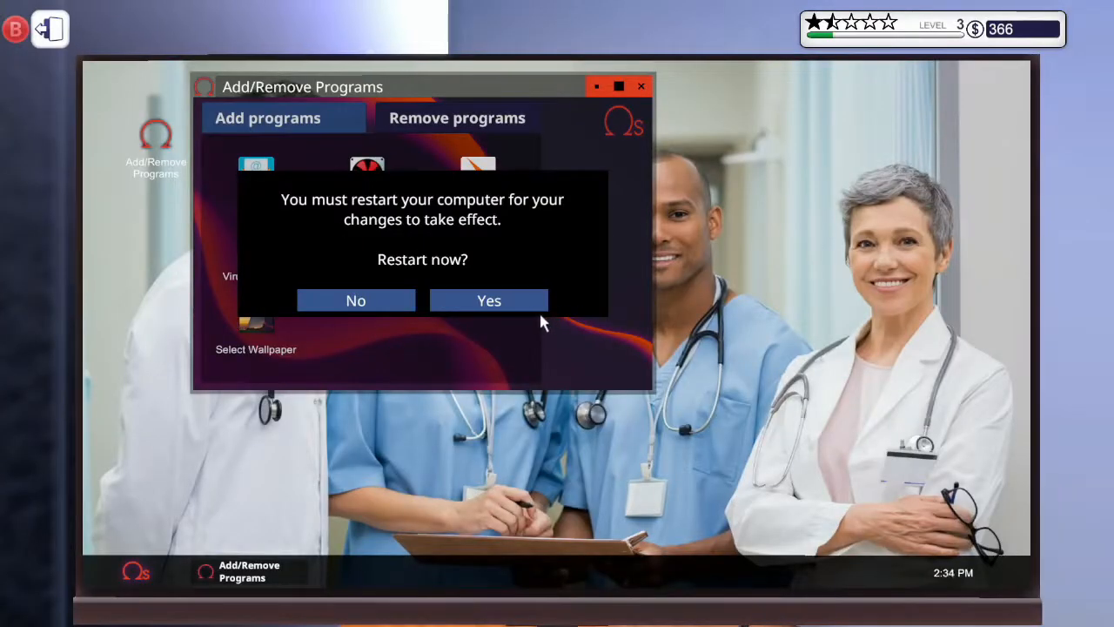
Confirm Restart now to apply the program changes.
left_click(489, 300)
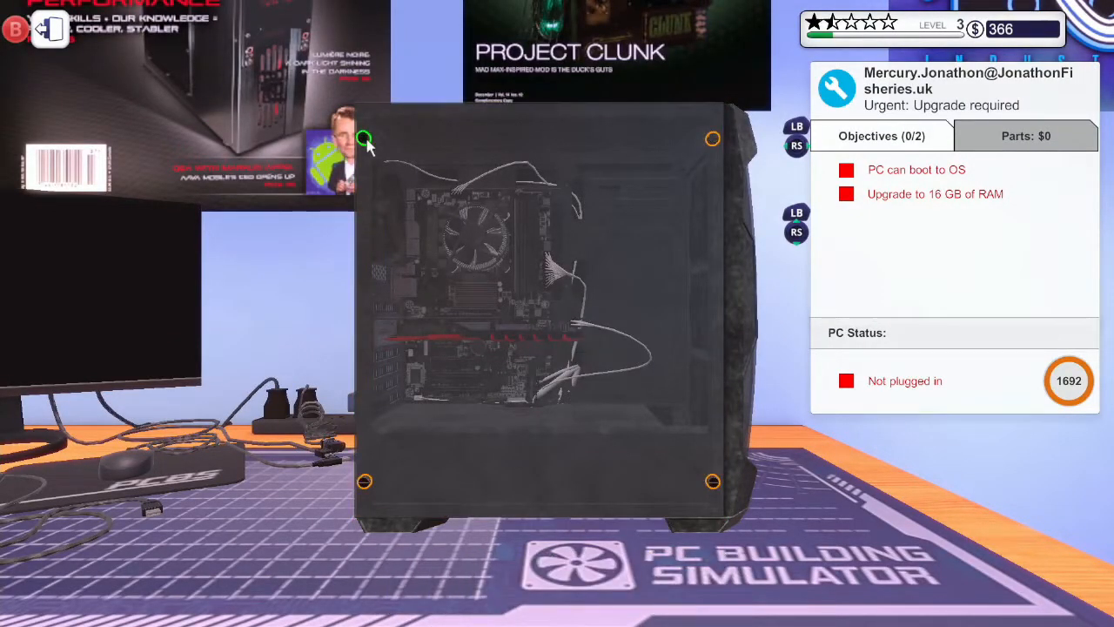
mouse_move(712, 140)
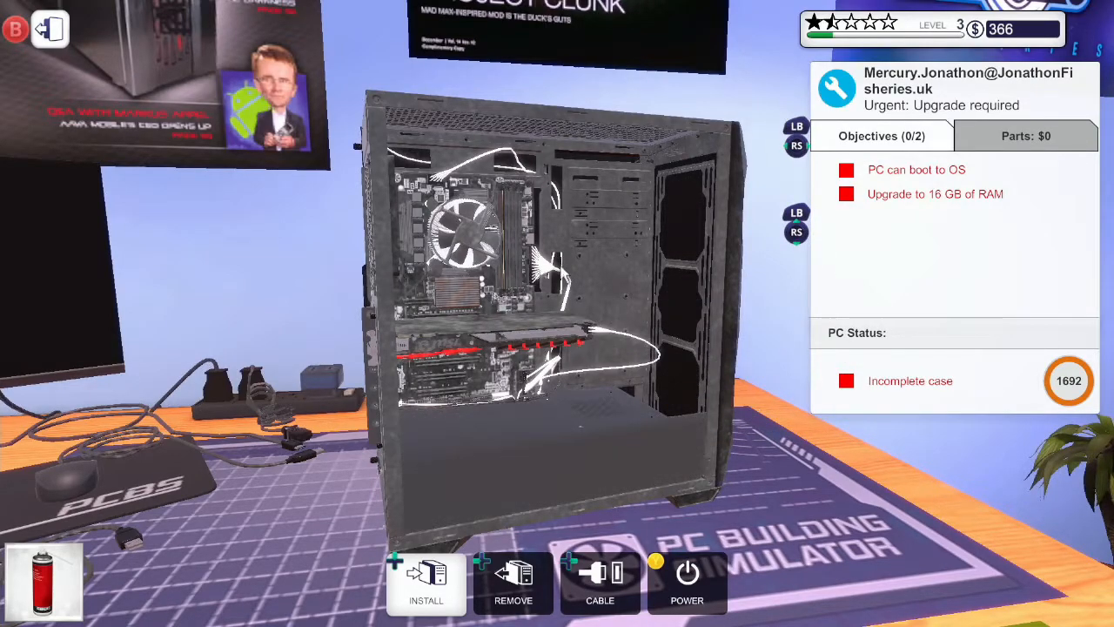
mouse_move(475, 337)
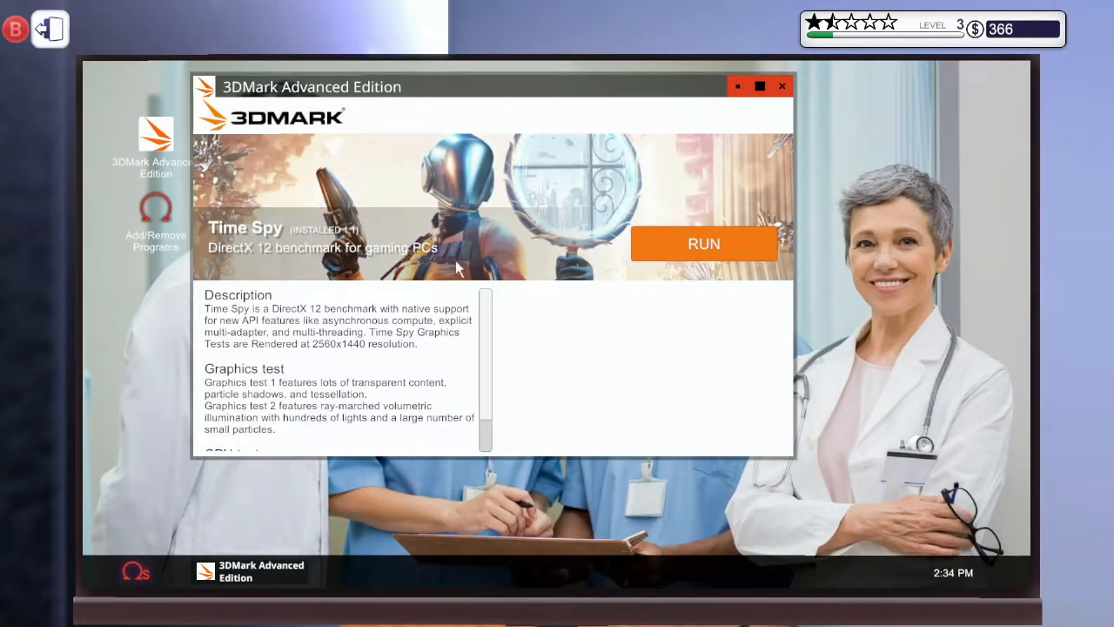
Run the Time Spy benchmark in 3DMark Advanced Edition.
left_click(703, 244)
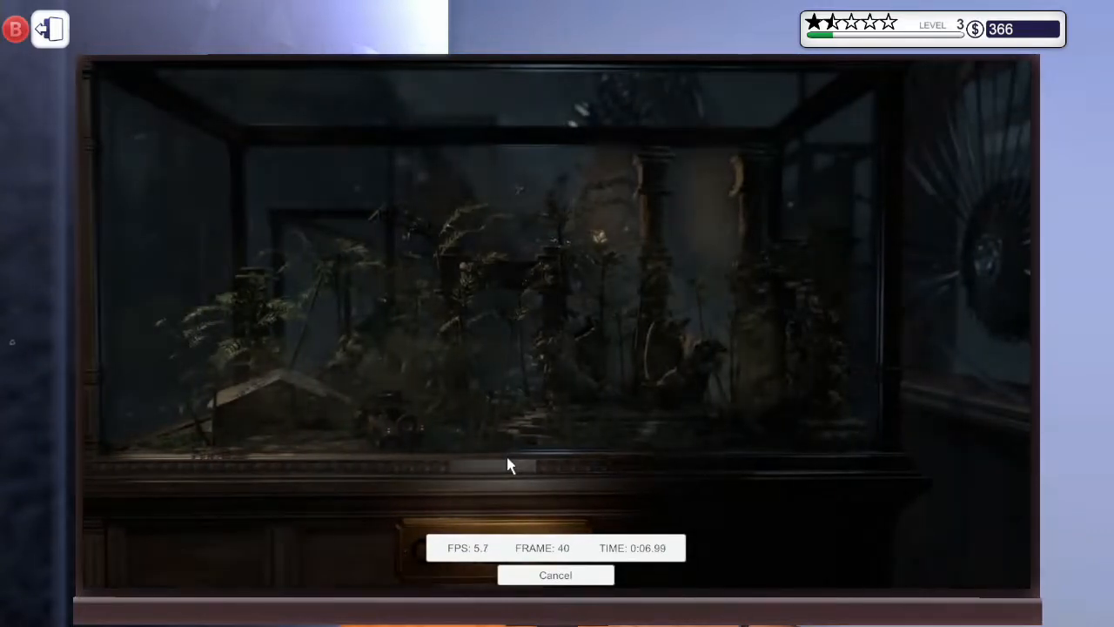
left_click(556, 576)
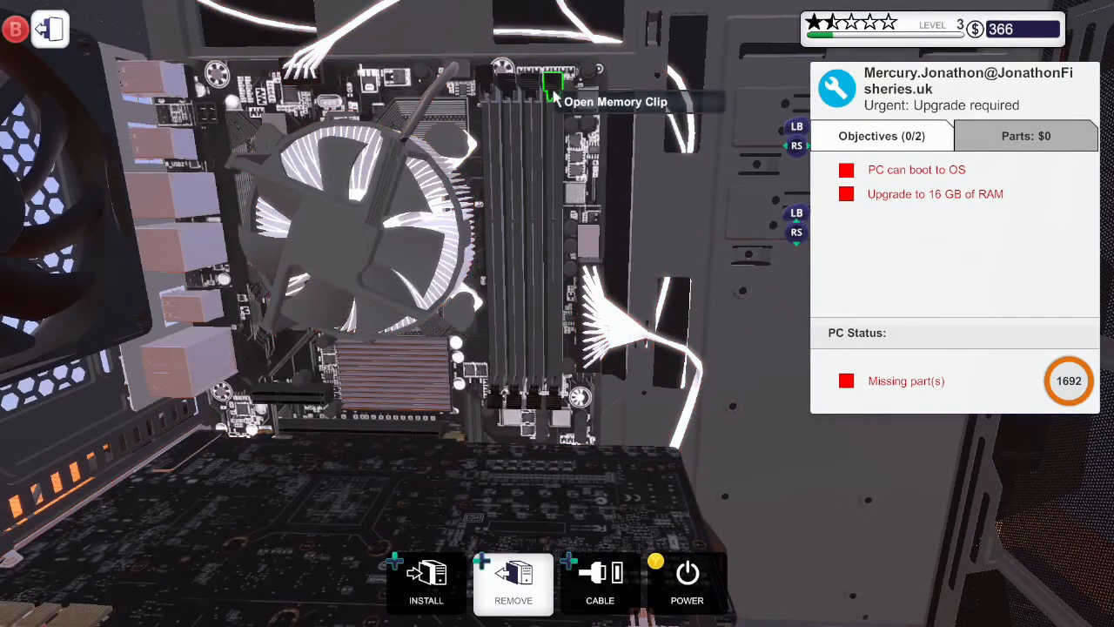
Replace the old memory with red 16 GB RAM from inventory and refit the side panel.
left_click(548, 83)
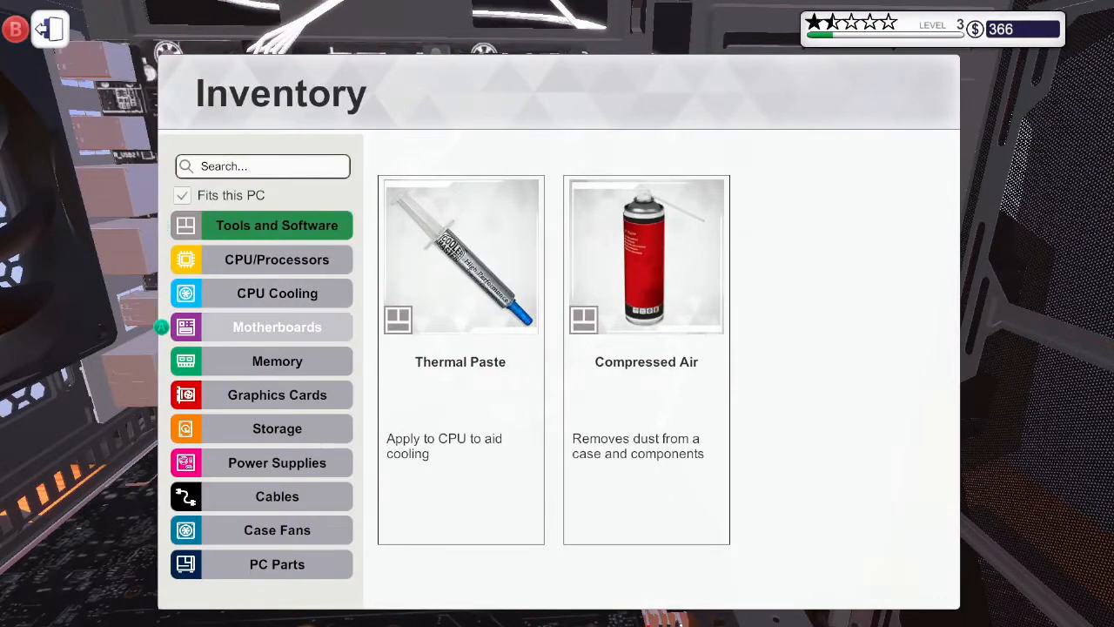
left_click(277, 361)
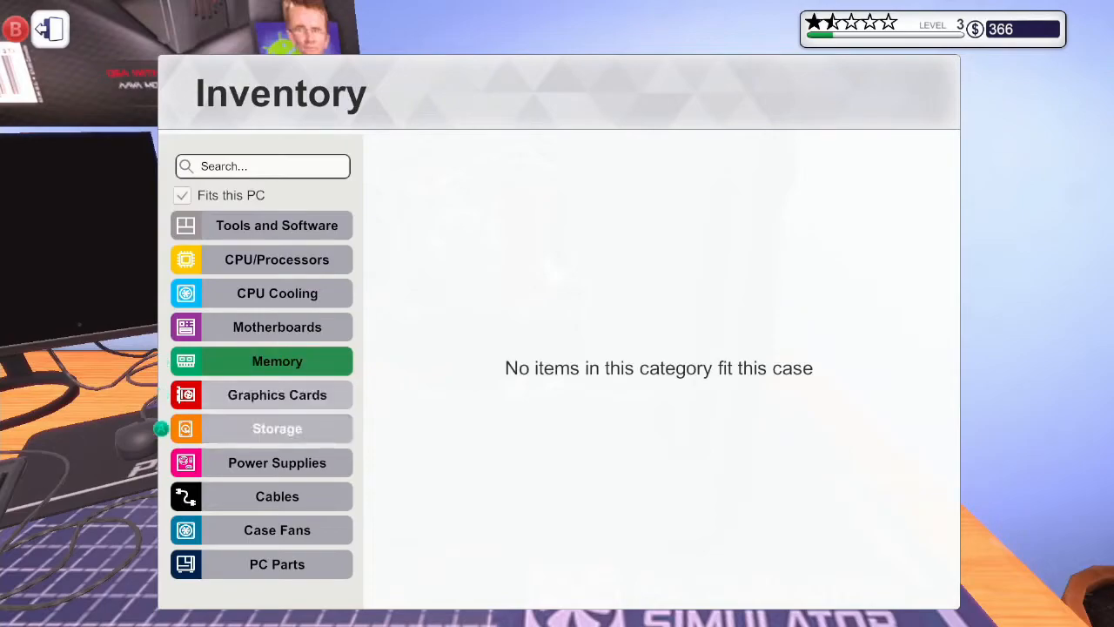
left_click(277, 564)
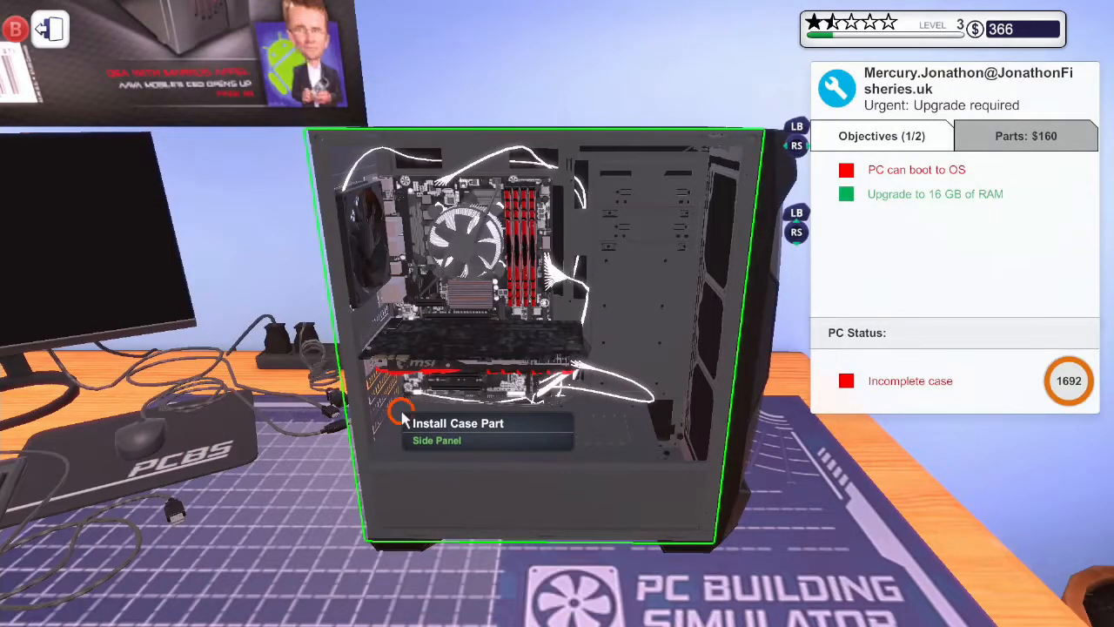
left_click(399, 423)
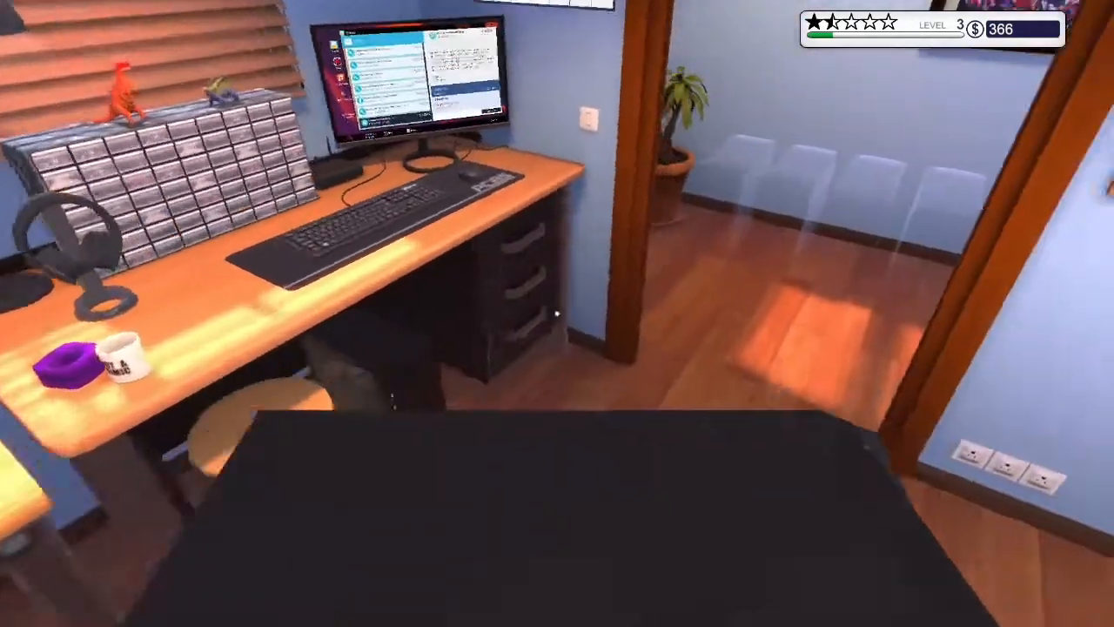
mouse_move(557, 313)
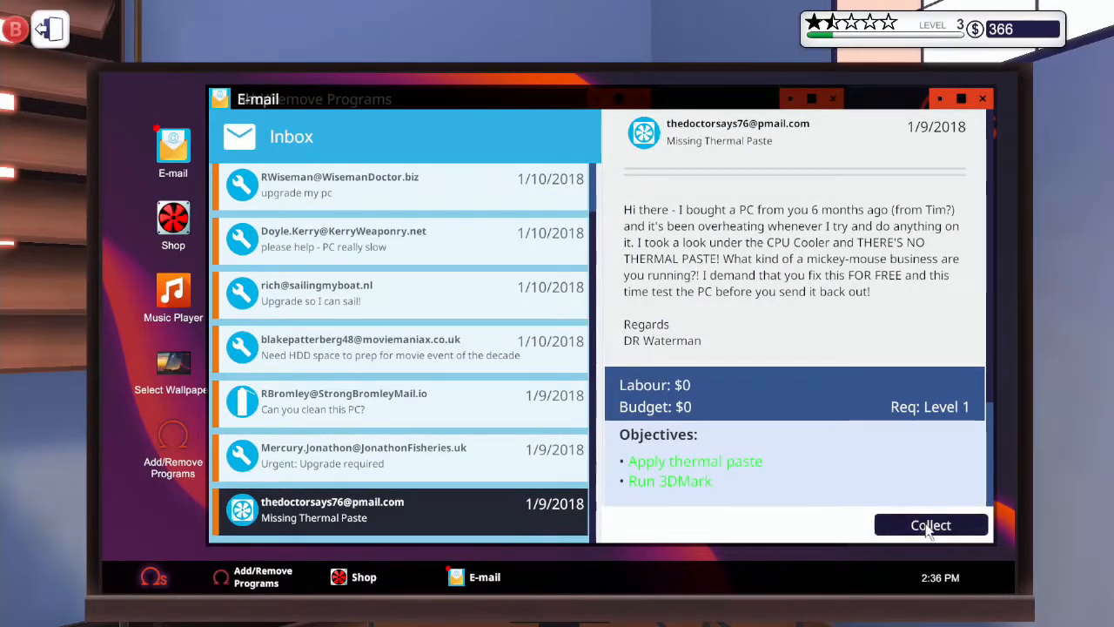
Collect the thermal-paste job's payment and five-star review, then go to the upgrade PC.
left_click(931, 525)
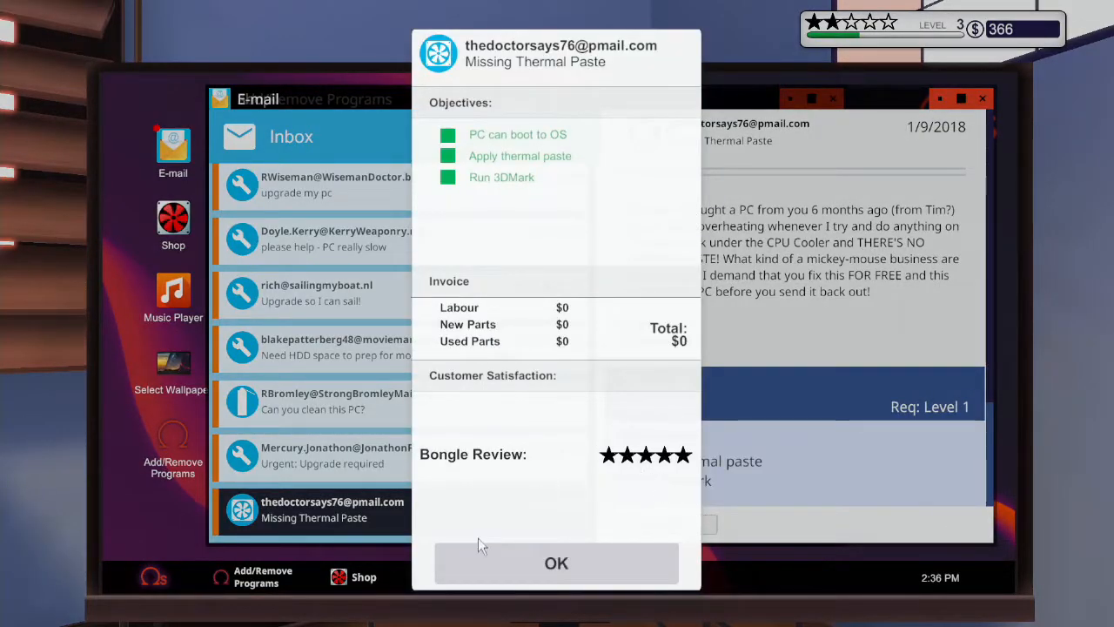
mouse_move(485, 562)
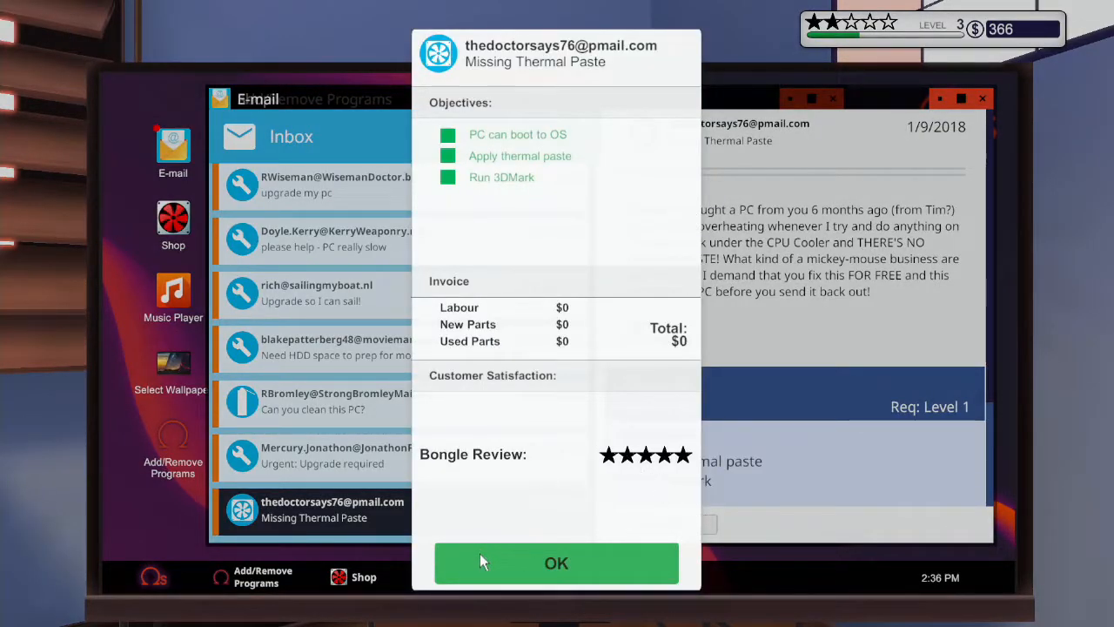
left_click(556, 564)
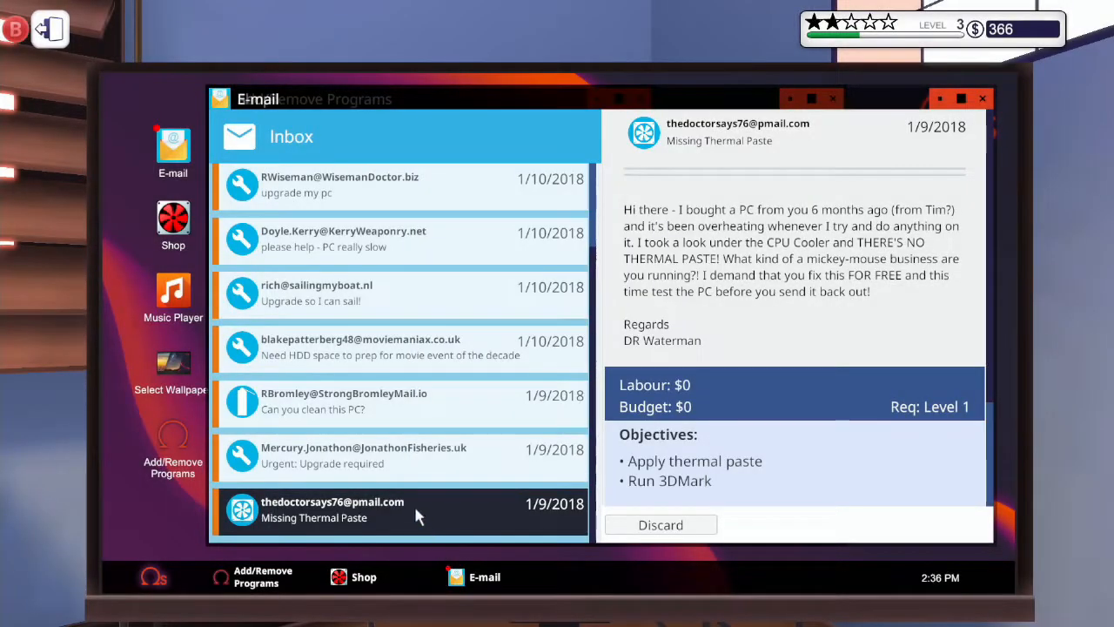
mouse_move(500, 493)
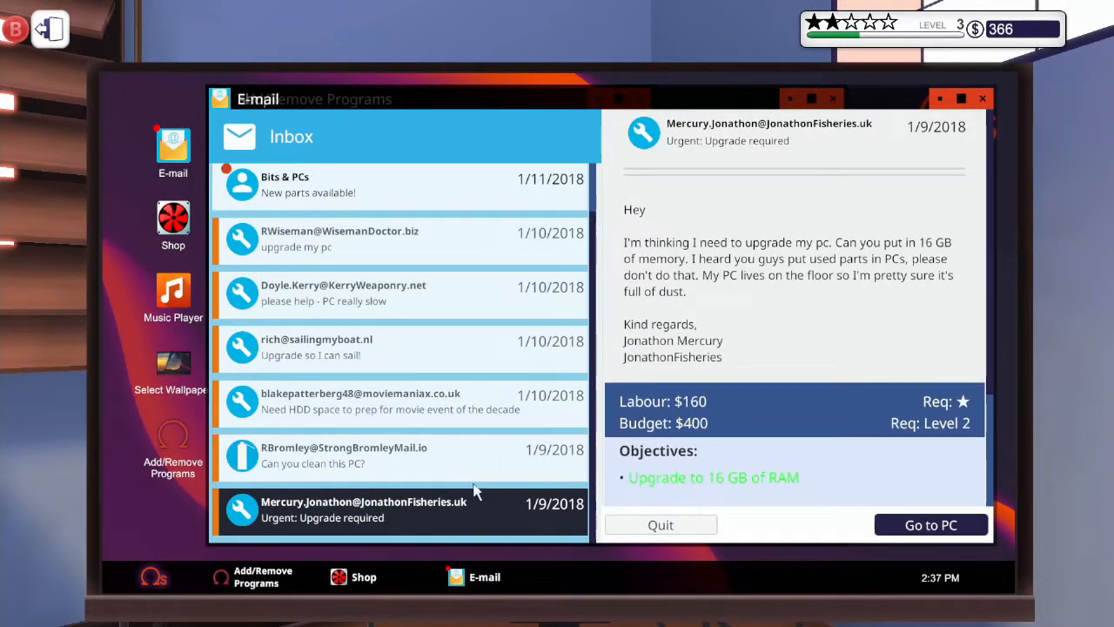
mouse_move(858, 496)
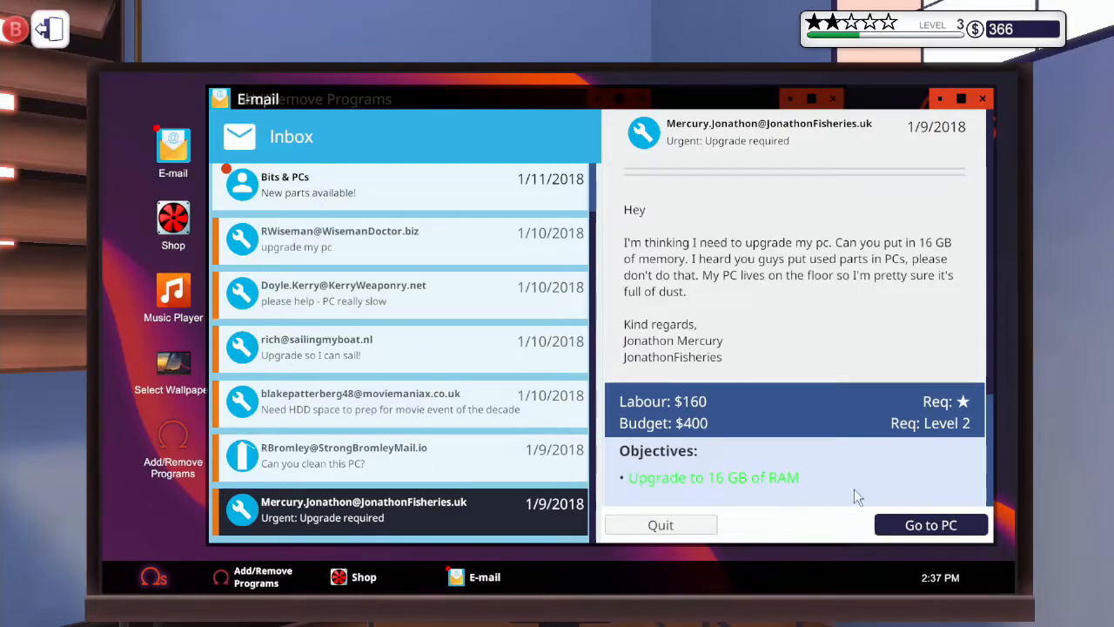
left_click(930, 524)
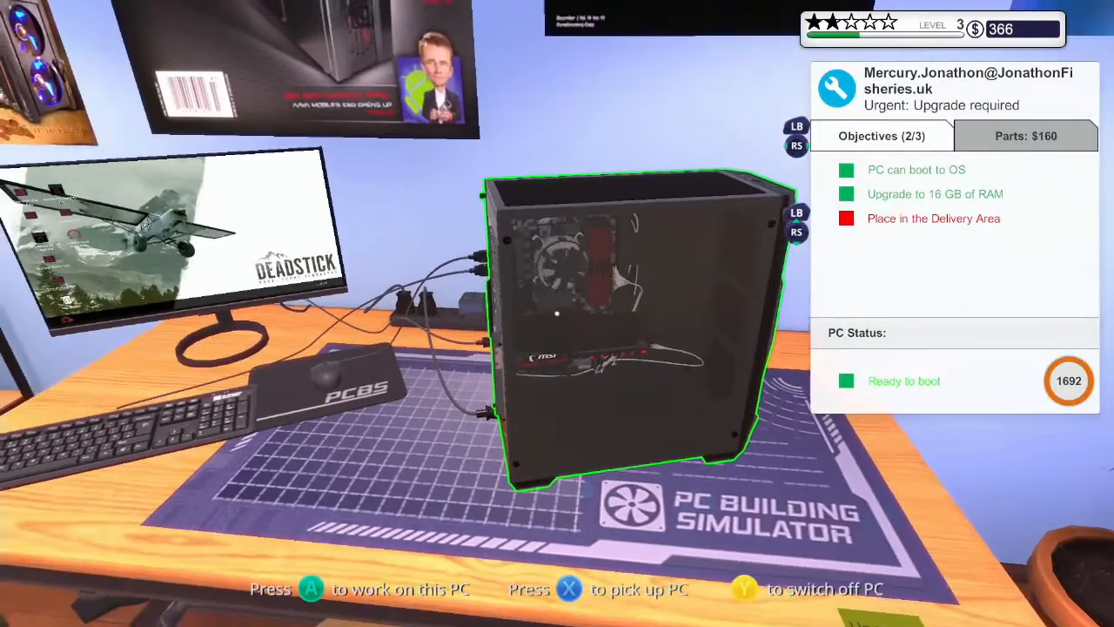
Boot the upgraded PC and dismiss the Screenshot program's Permission denied error.
key("A")
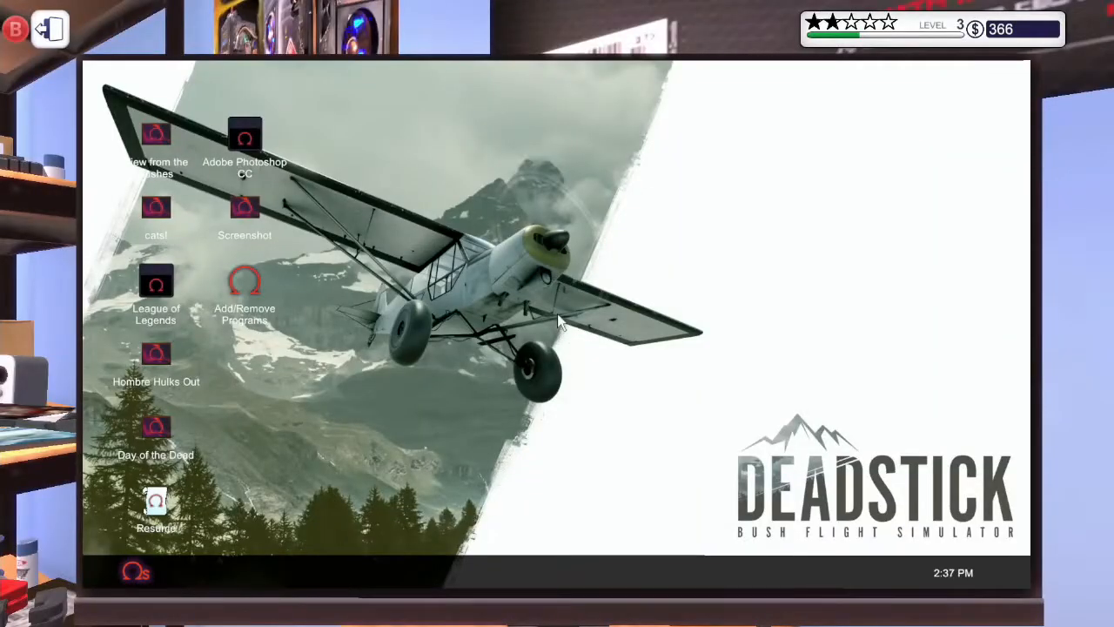
mouse_move(246, 182)
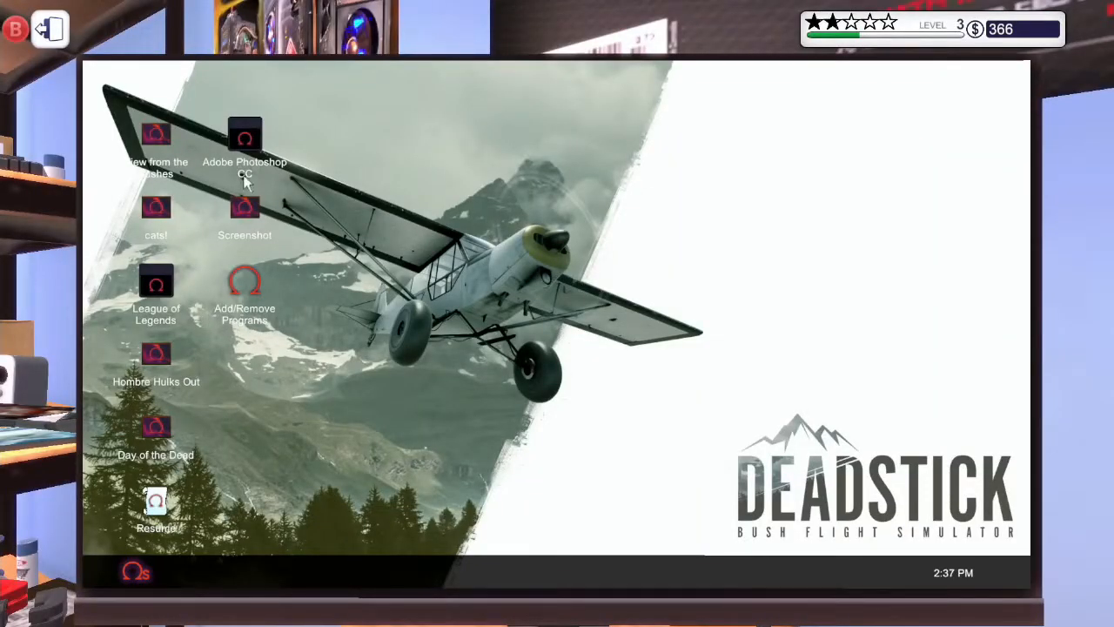
double_click(245, 208)
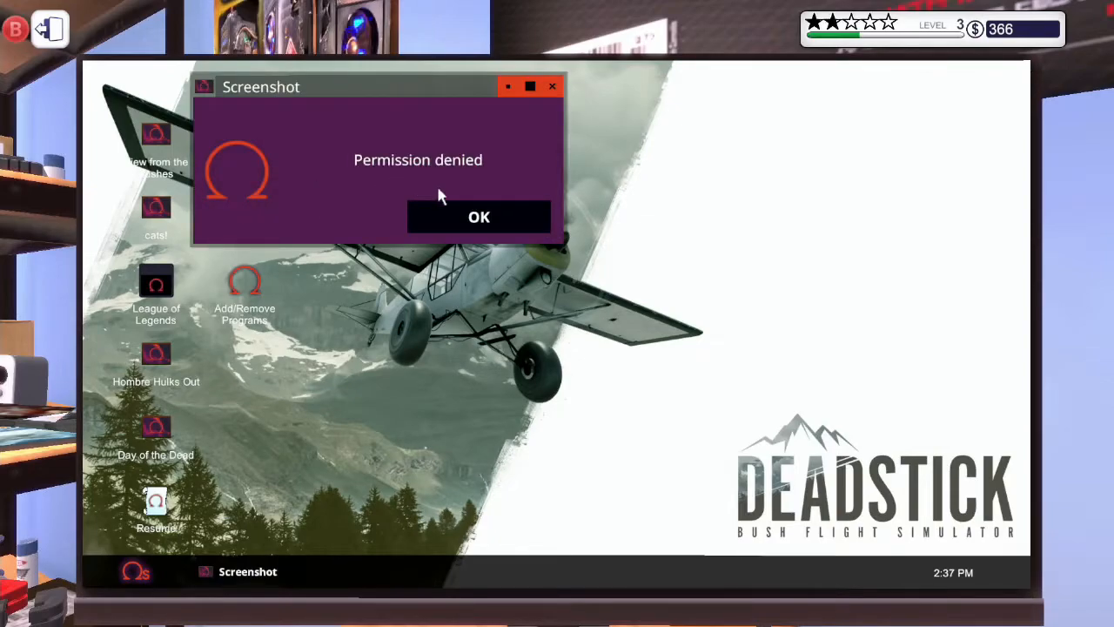
left_click(479, 217)
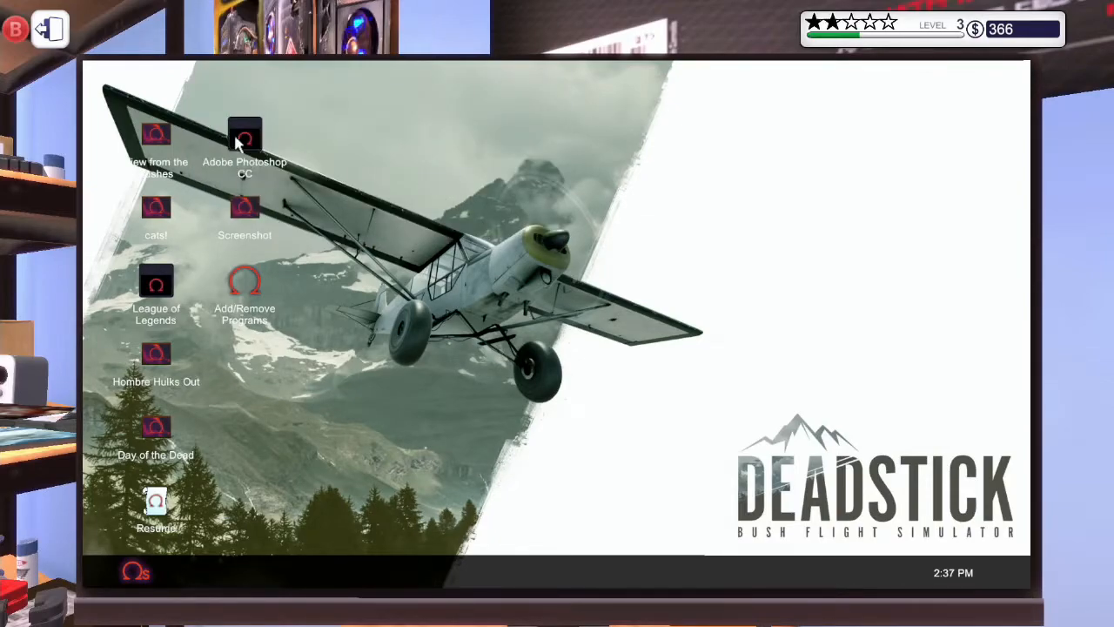
mouse_move(437, 228)
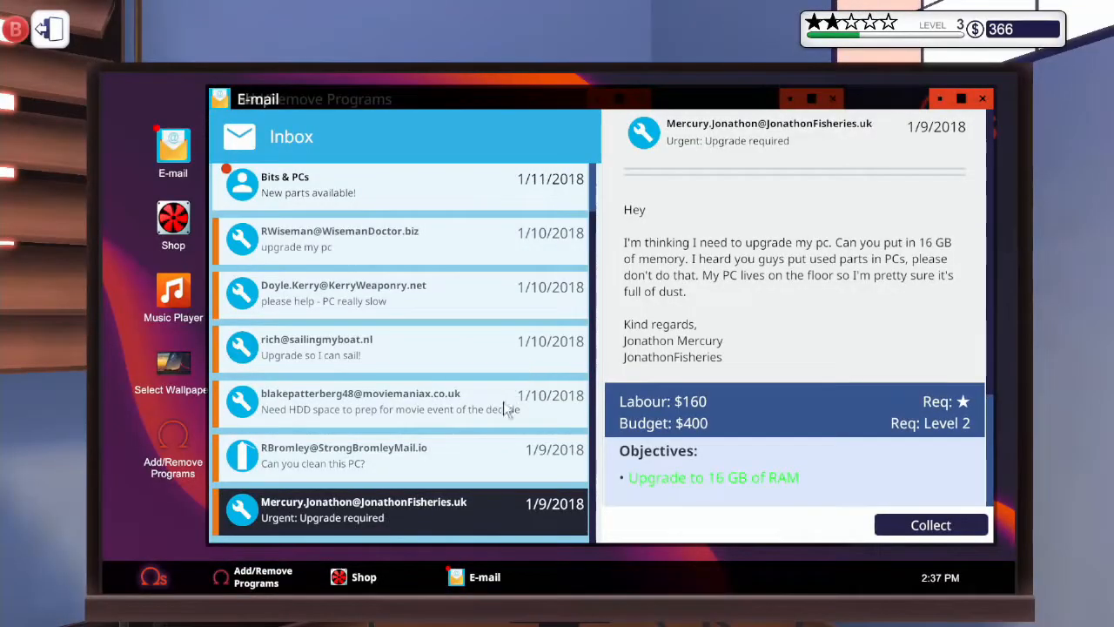
mouse_move(886, 509)
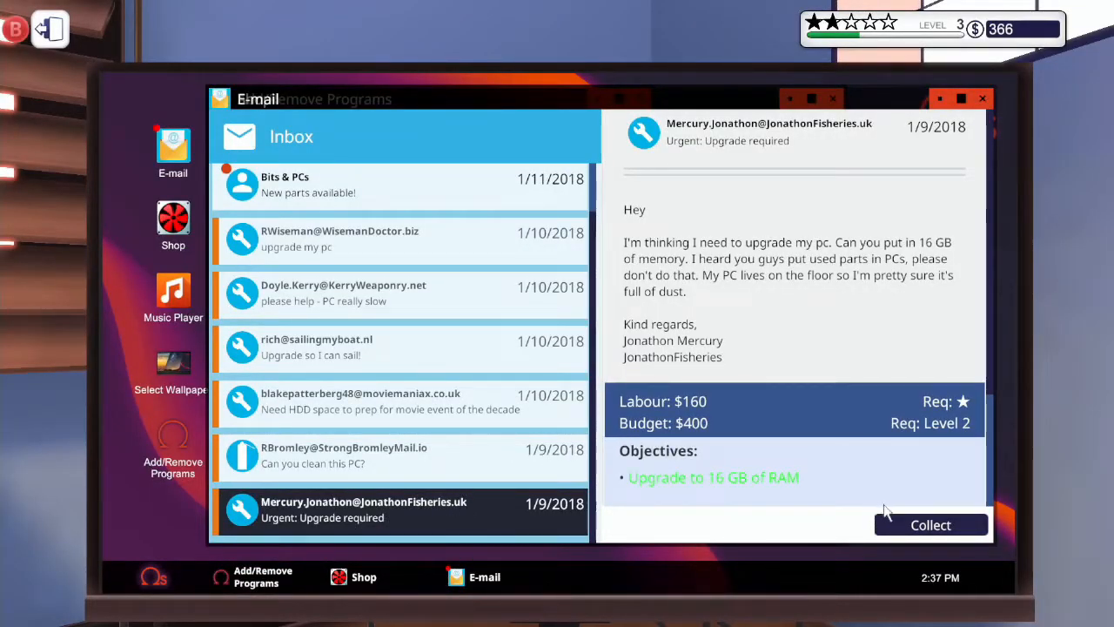
Collect the RAM upgrade payment and dismiss its five-star review, bringing funds to $686.
left_click(930, 525)
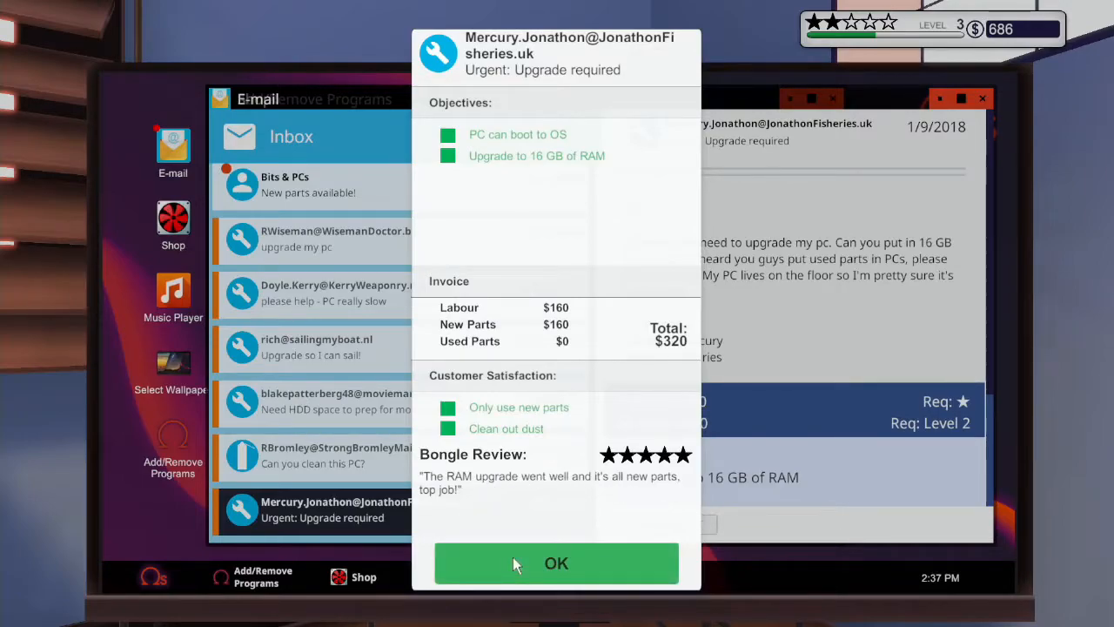
left_click(556, 563)
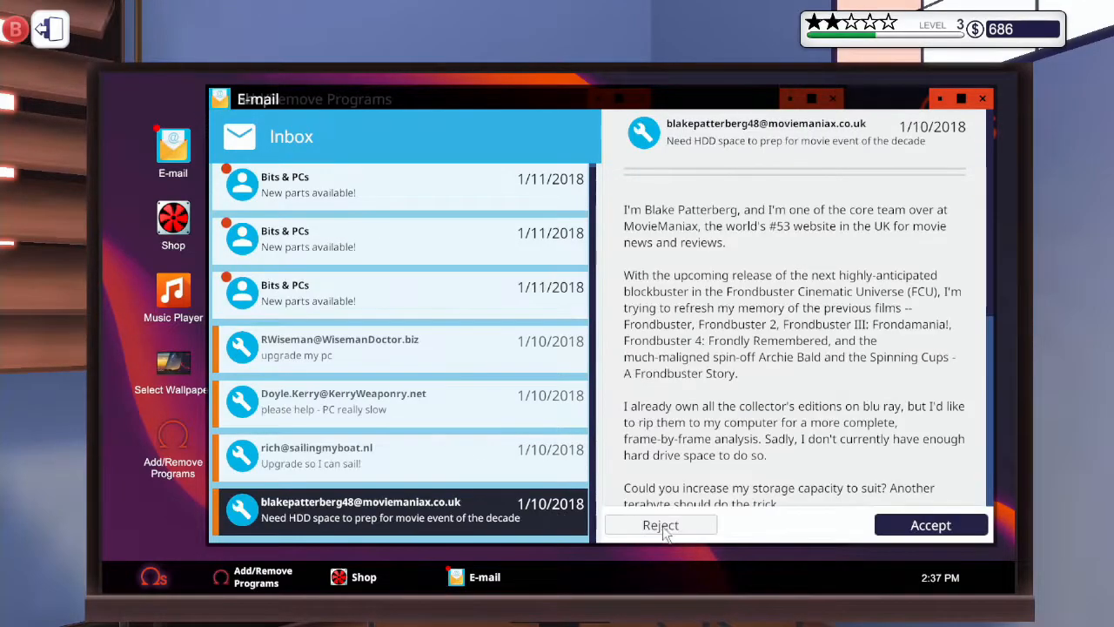
mouse_move(398, 347)
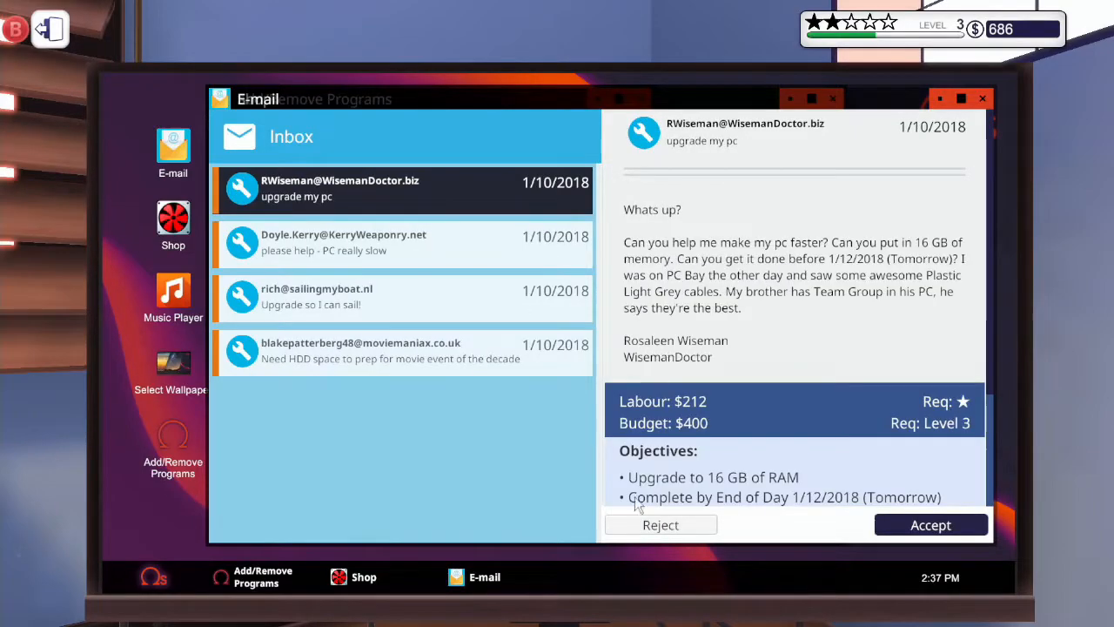
Open and read through the 'Upgrade so I can sail!' request email.
left_click(400, 296)
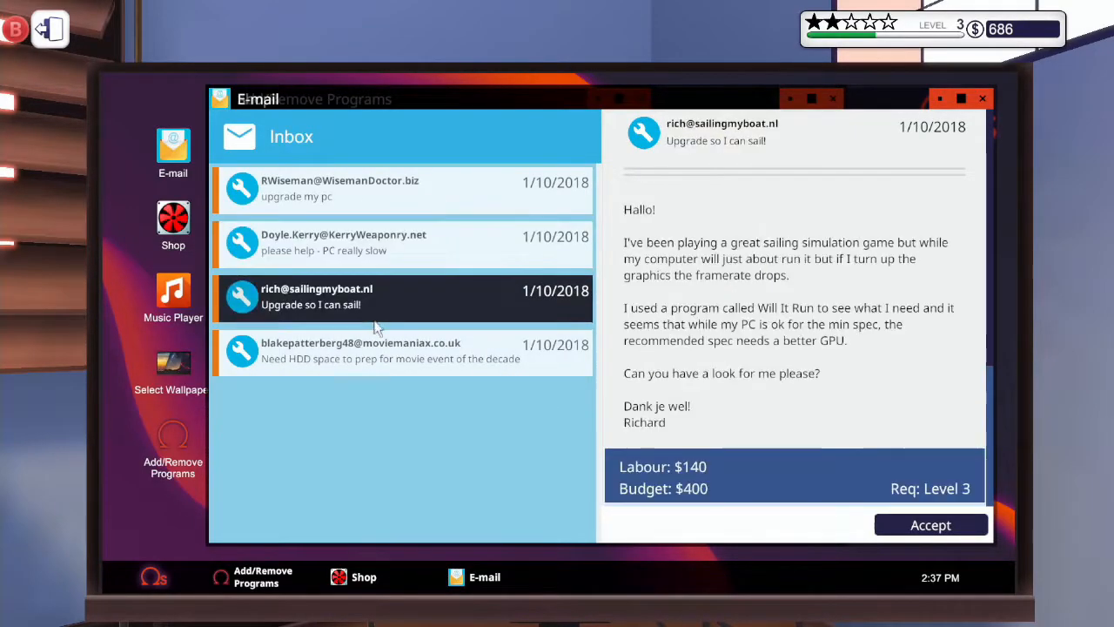
mouse_move(436, 383)
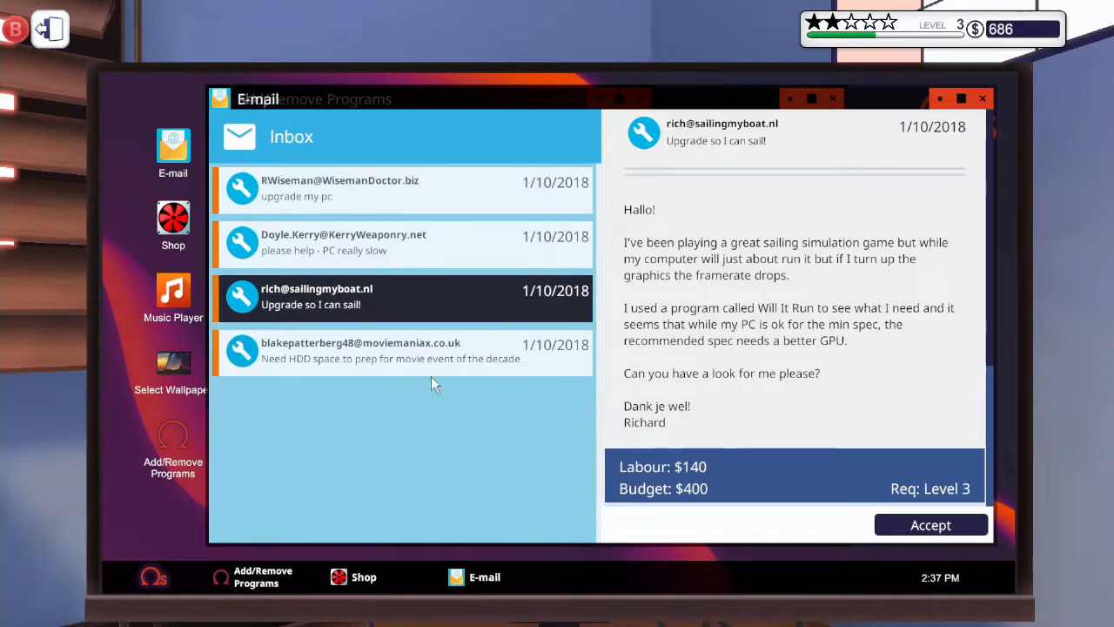
scroll("down", 3)
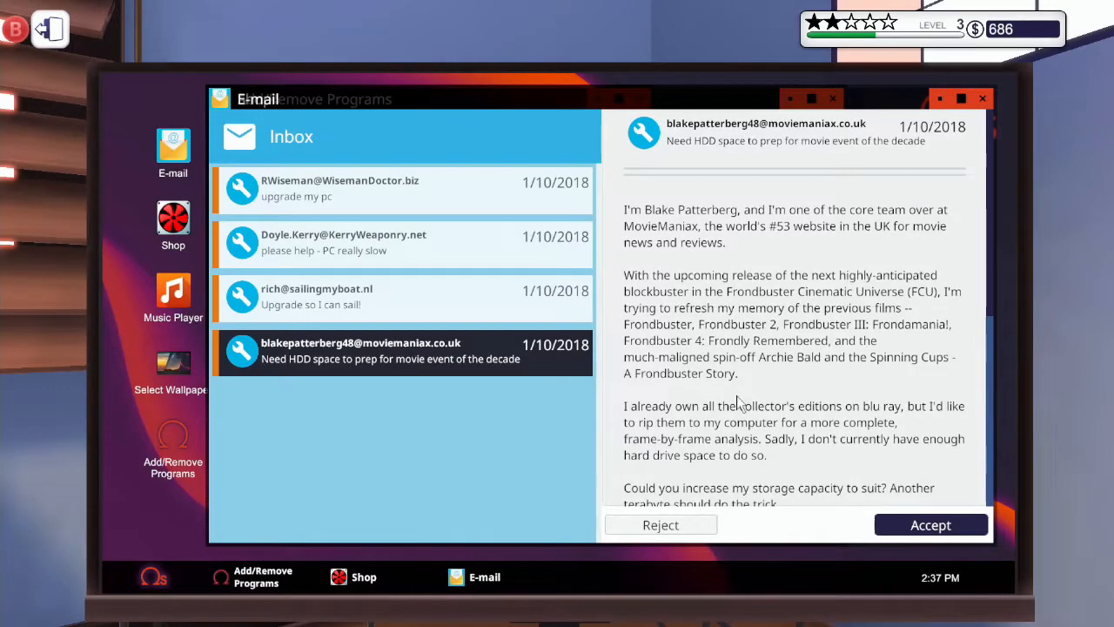
scroll("down", 3)
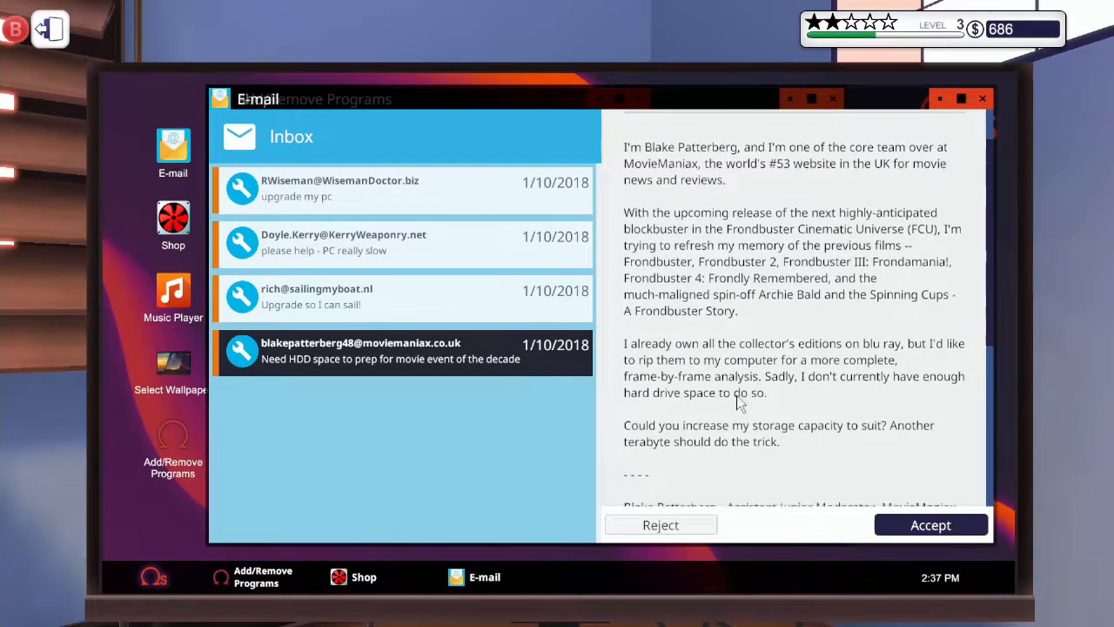
scroll("down", 3)
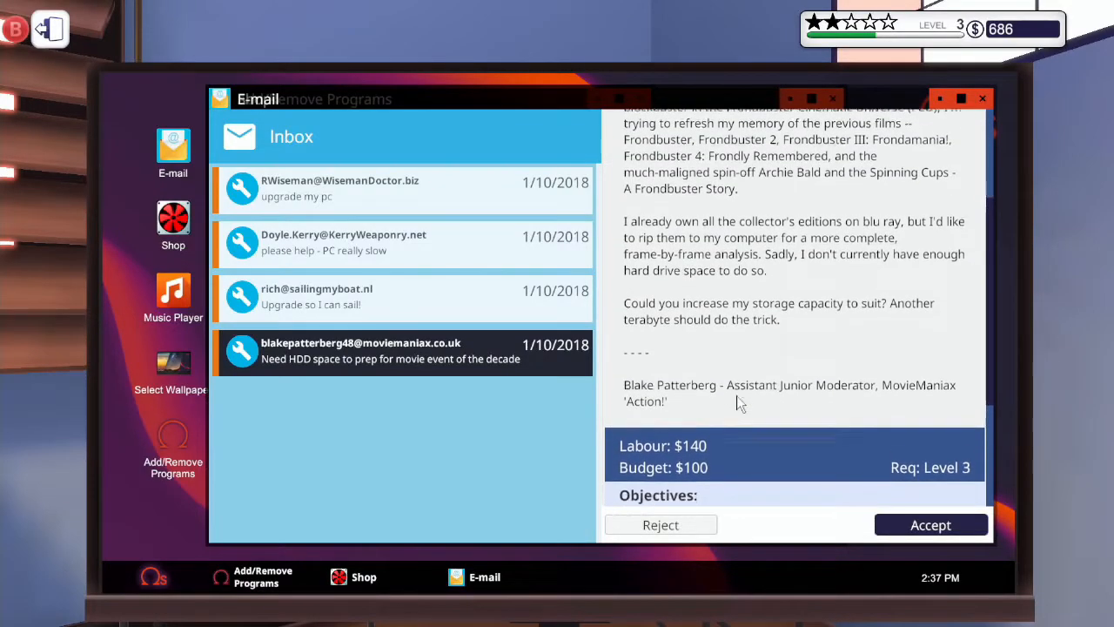
scroll("down", 3)
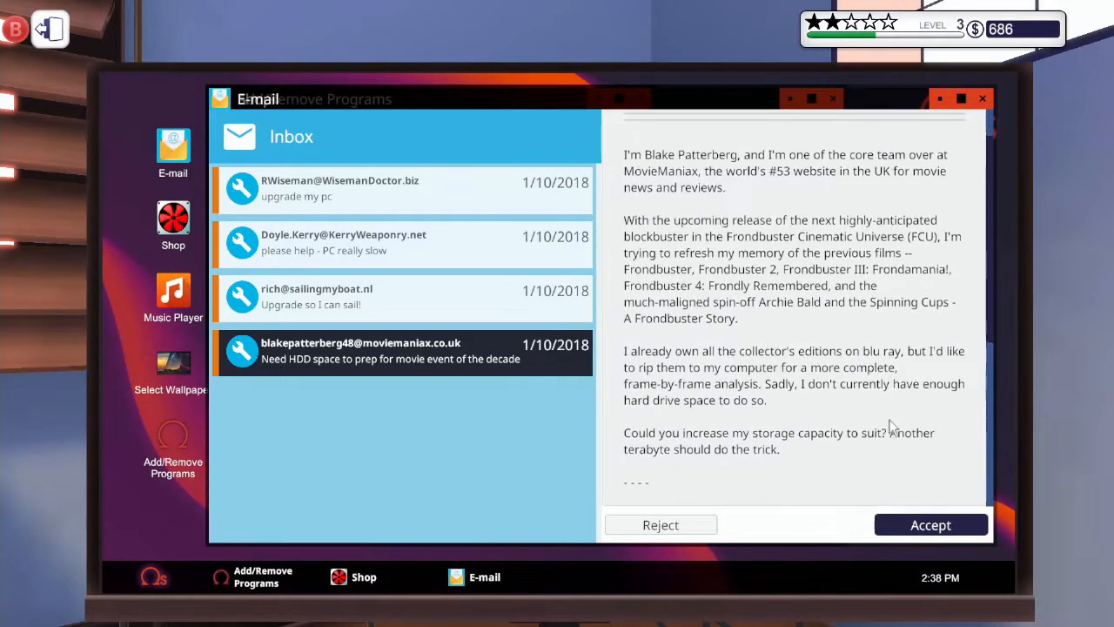
scroll("down", 3)
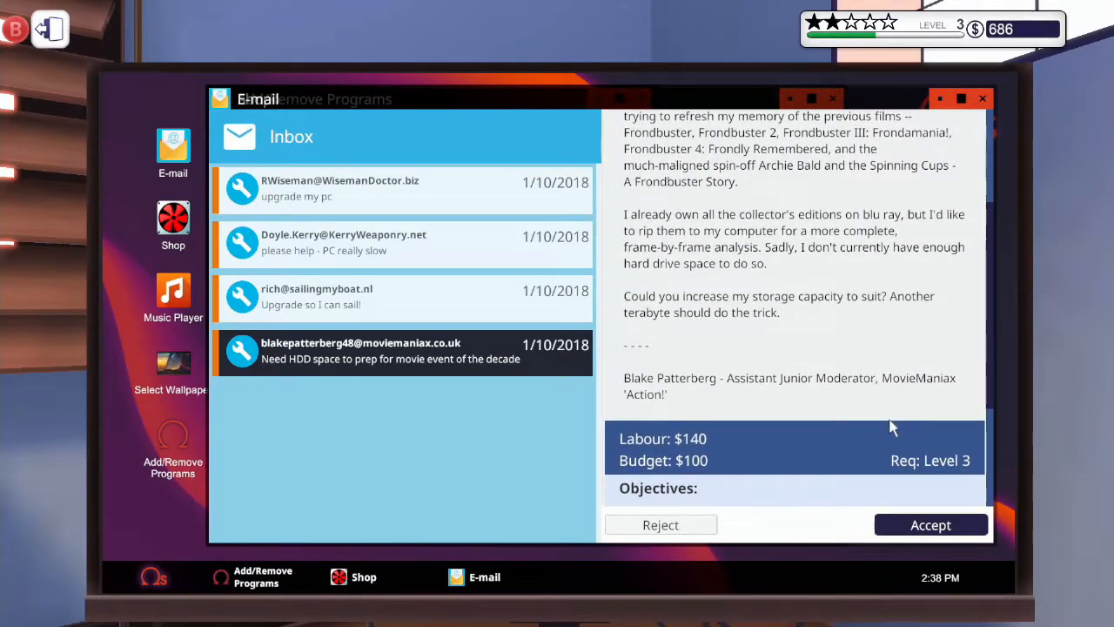
scroll("down", 3)
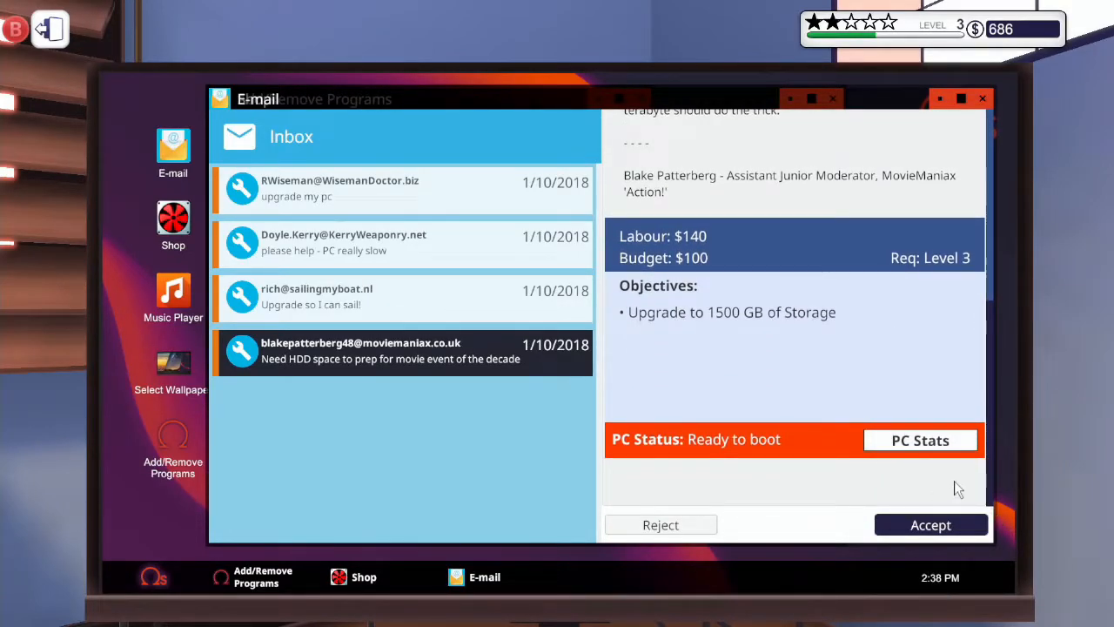
Accept the Sailaway upgrade job and continue past the Fit for Purpose notice.
left_click(931, 525)
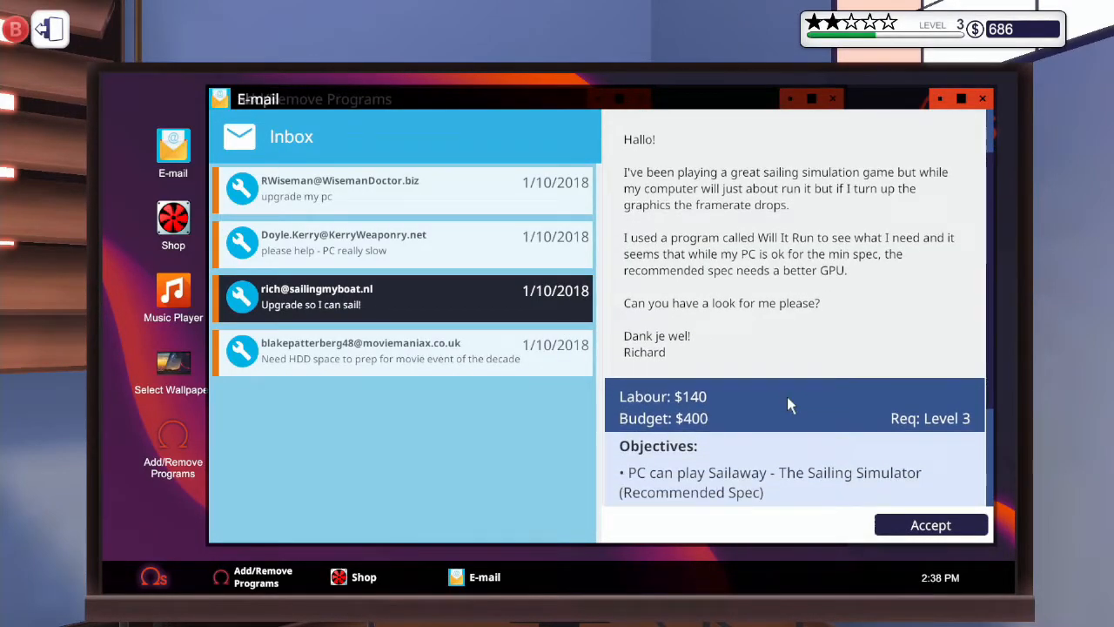
scroll("down", 3)
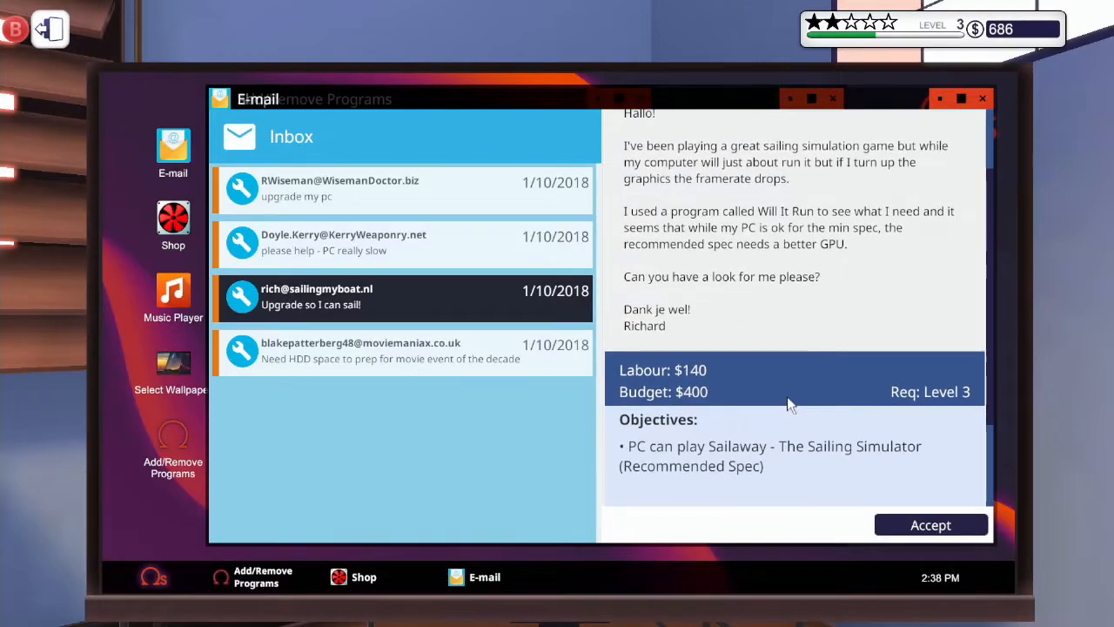
mouse_move(807, 390)
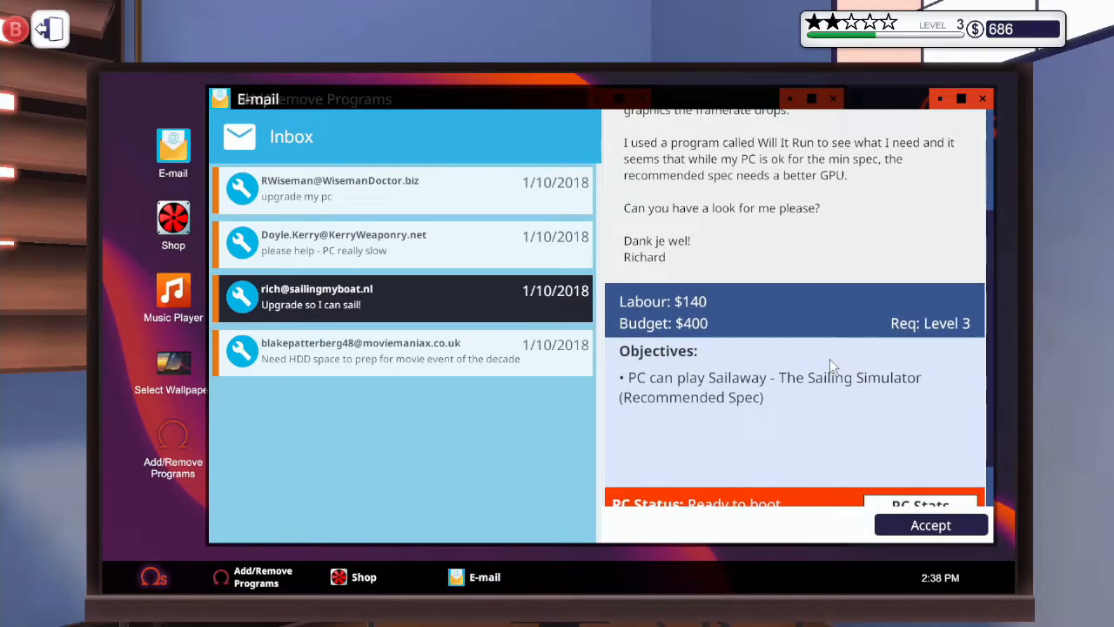
scroll("down", 3)
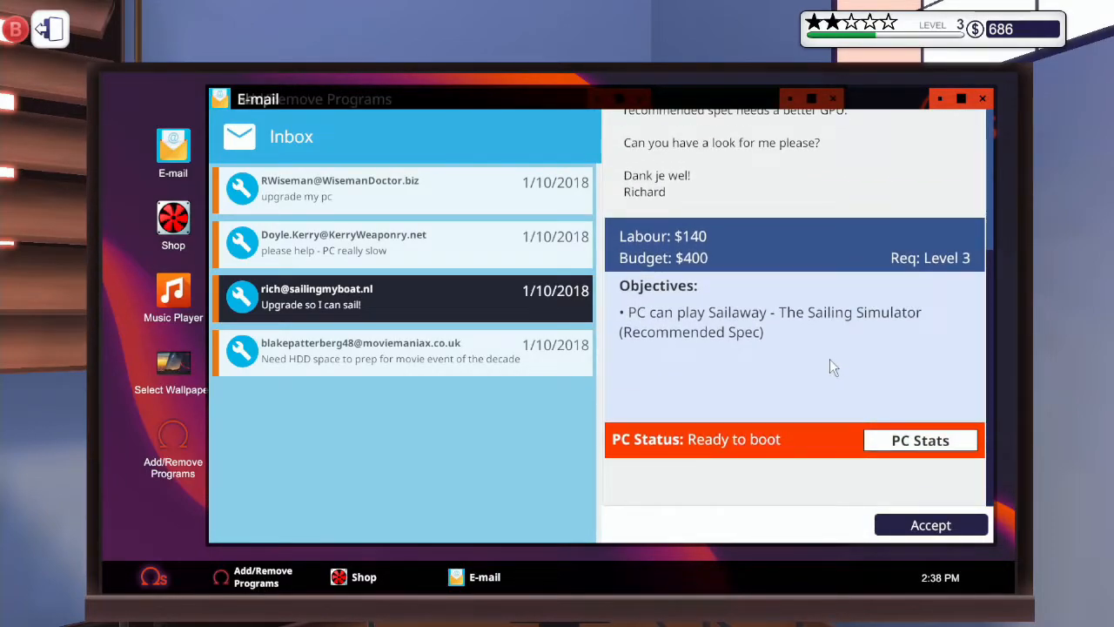
mouse_move(733, 324)
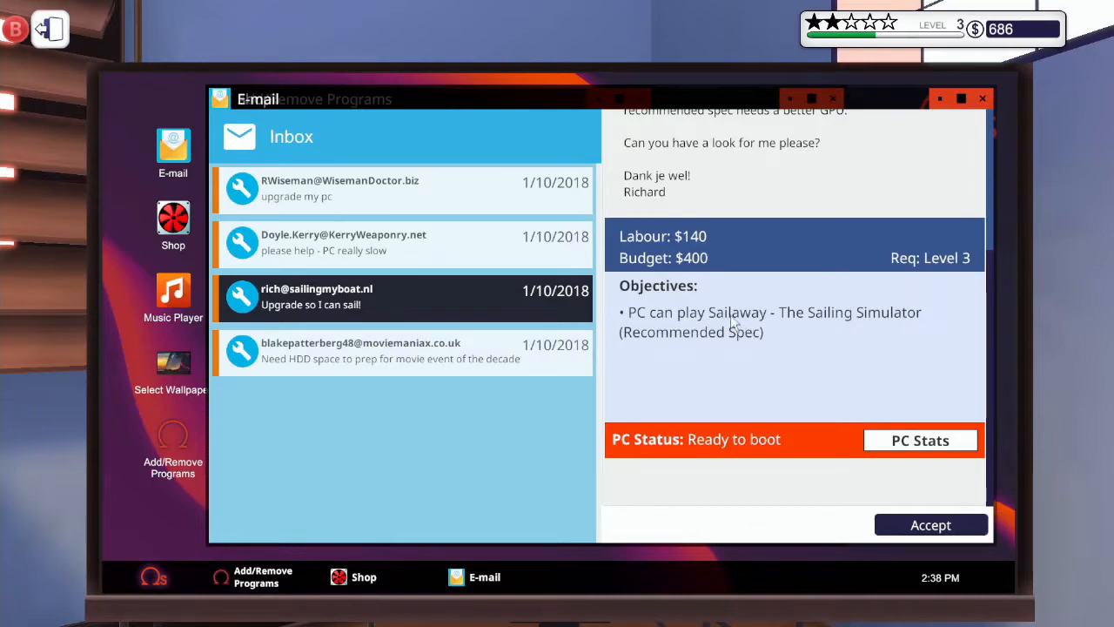
mouse_move(573, 251)
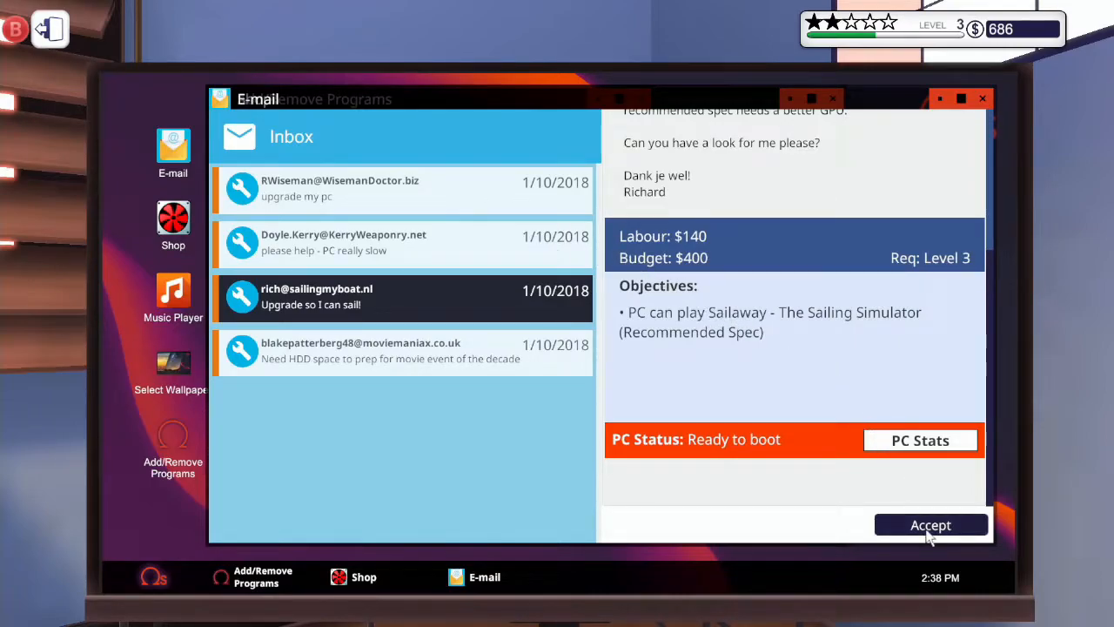
left_click(930, 524)
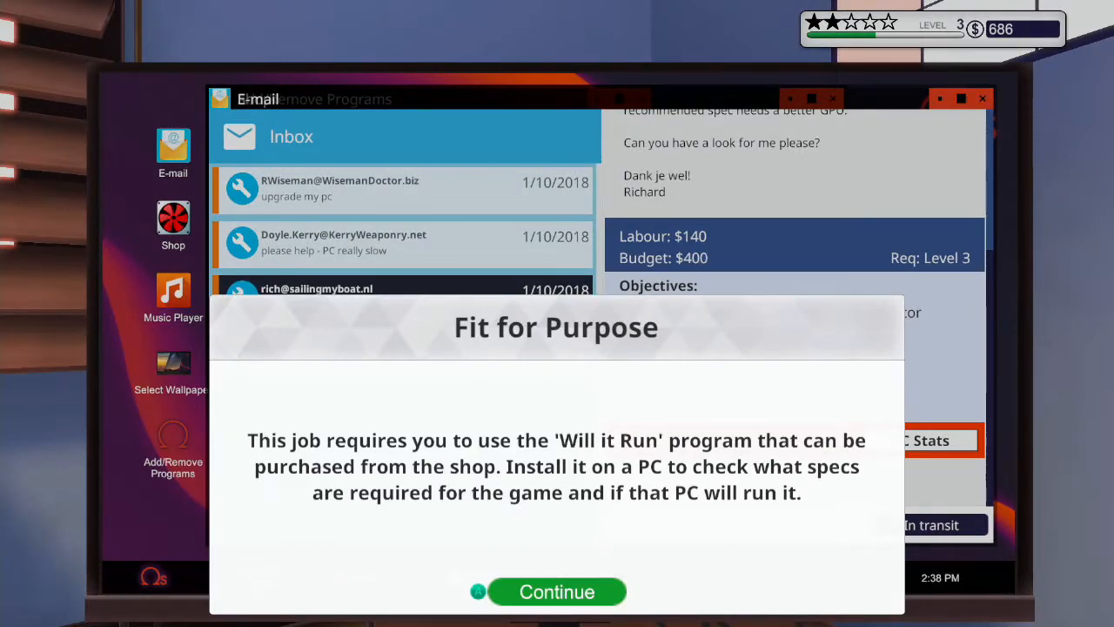
left_click(556, 591)
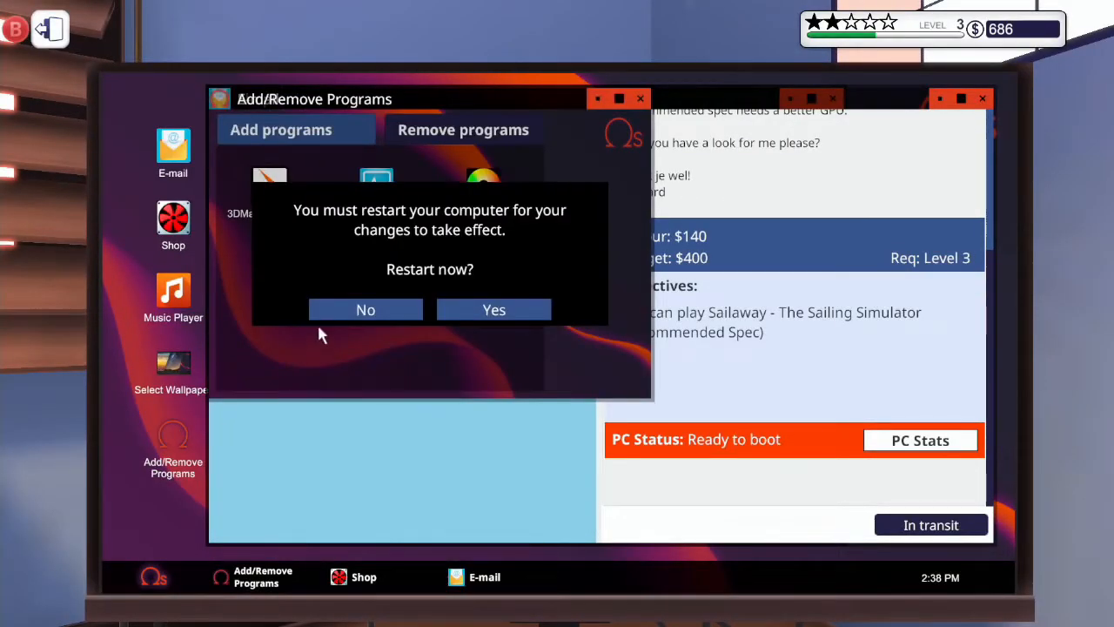
mouse_move(370, 311)
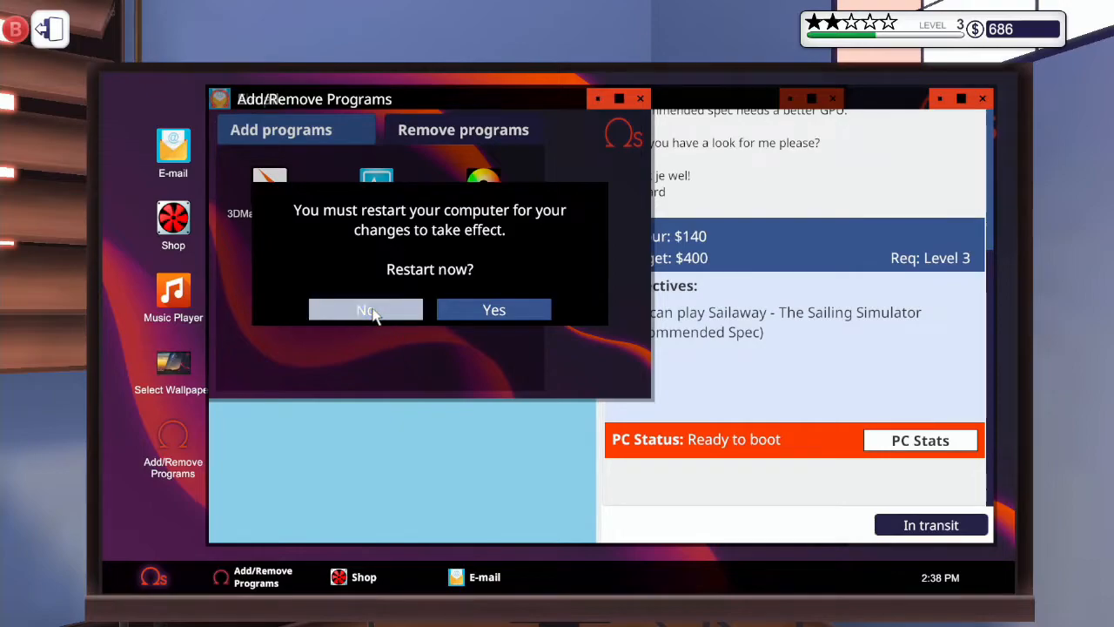
Decline the restart prompt for now.
left_click(365, 310)
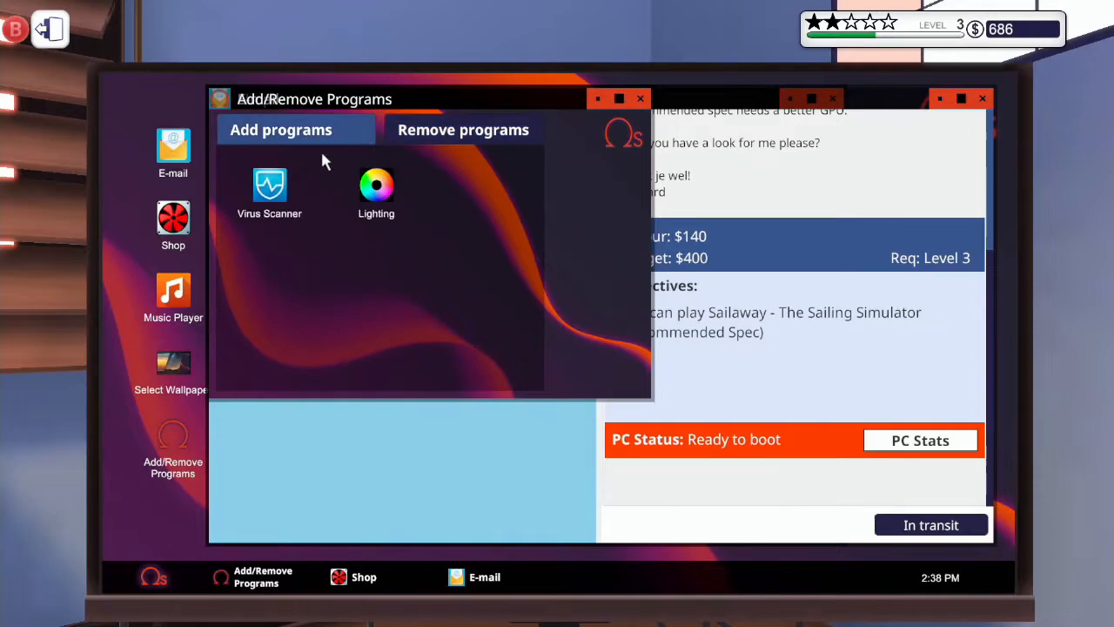
mouse_move(611, 202)
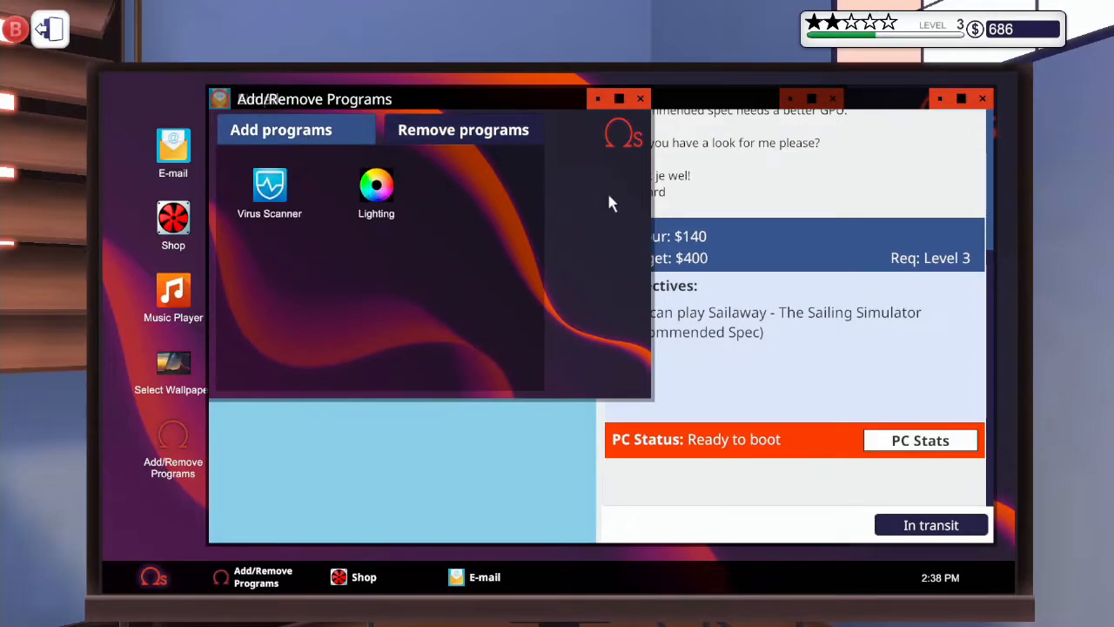
mouse_move(641, 104)
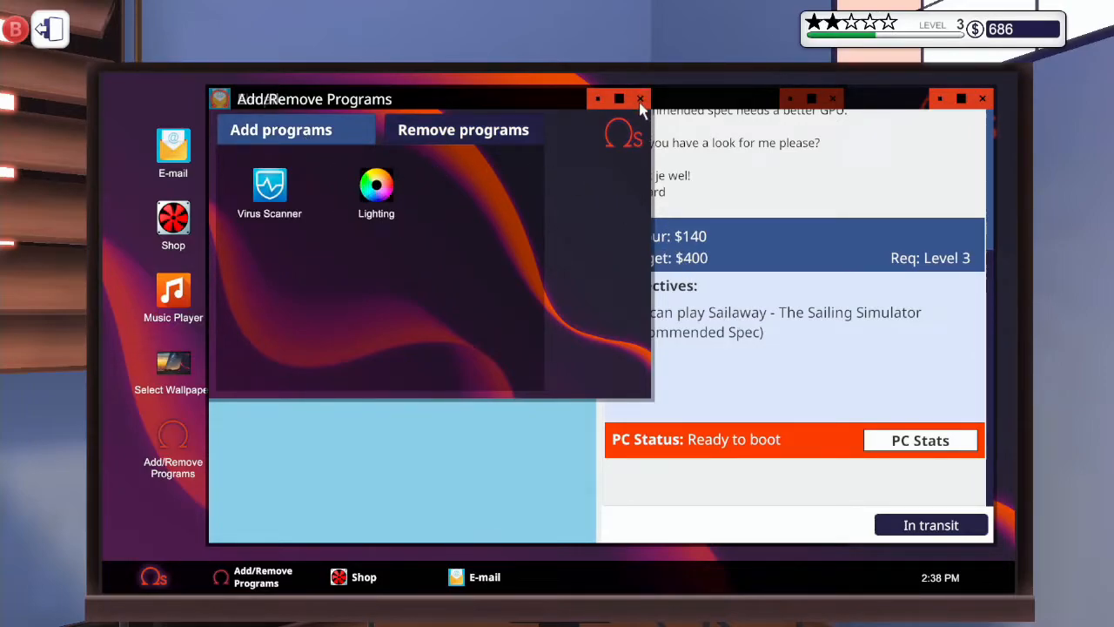
mouse_move(640, 135)
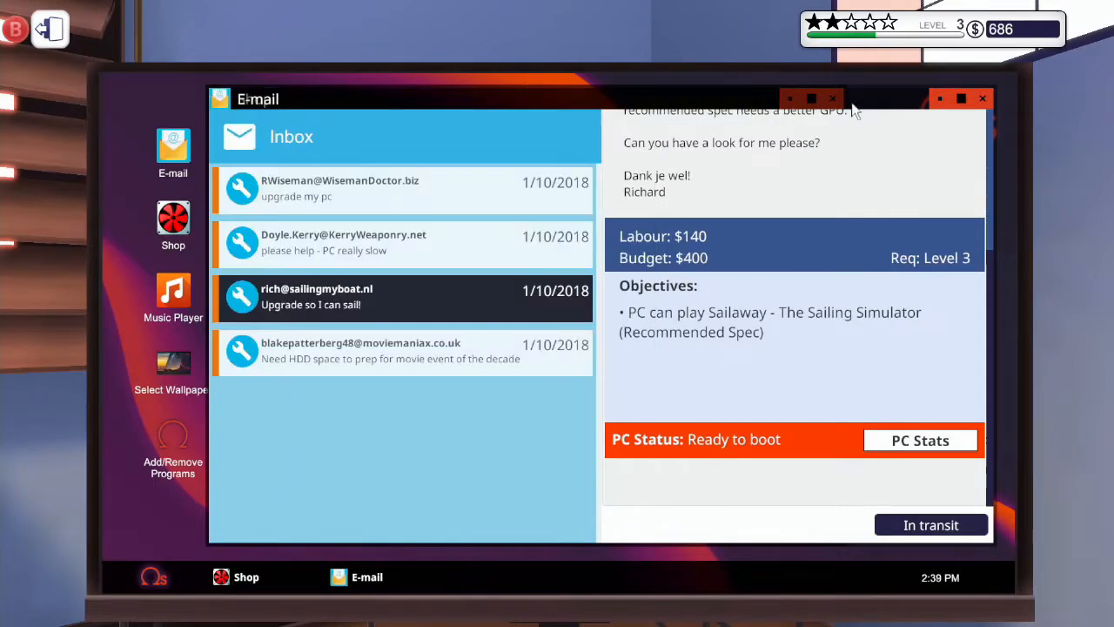
mouse_move(942, 105)
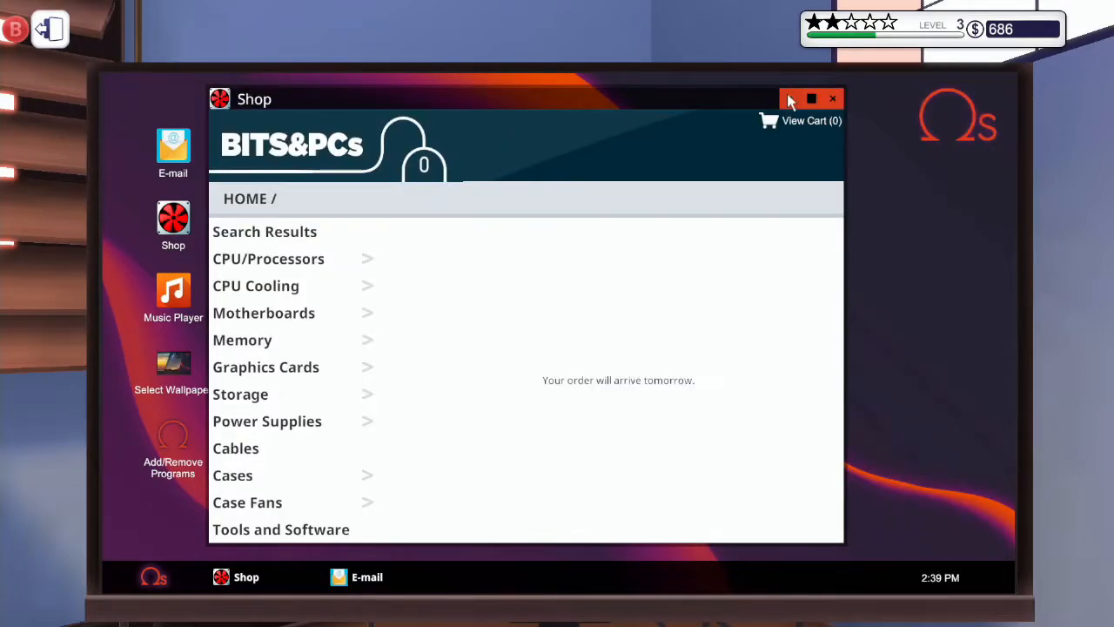
mouse_move(281, 359)
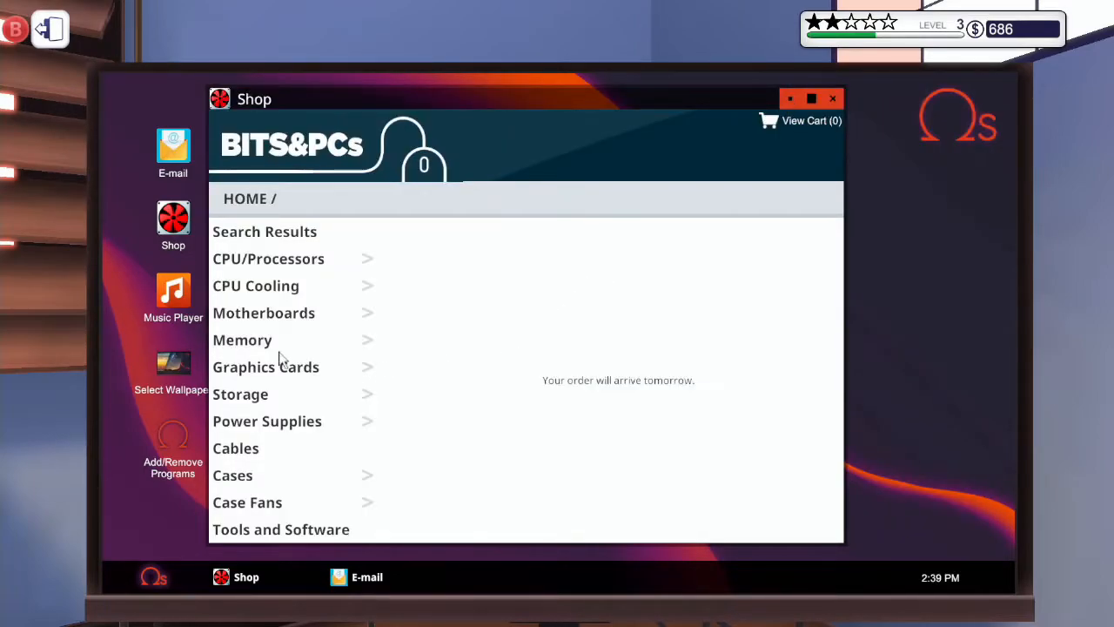
Buy the Will it run? tool for $200 from Tools and Software, leaving $486.
left_click(281, 530)
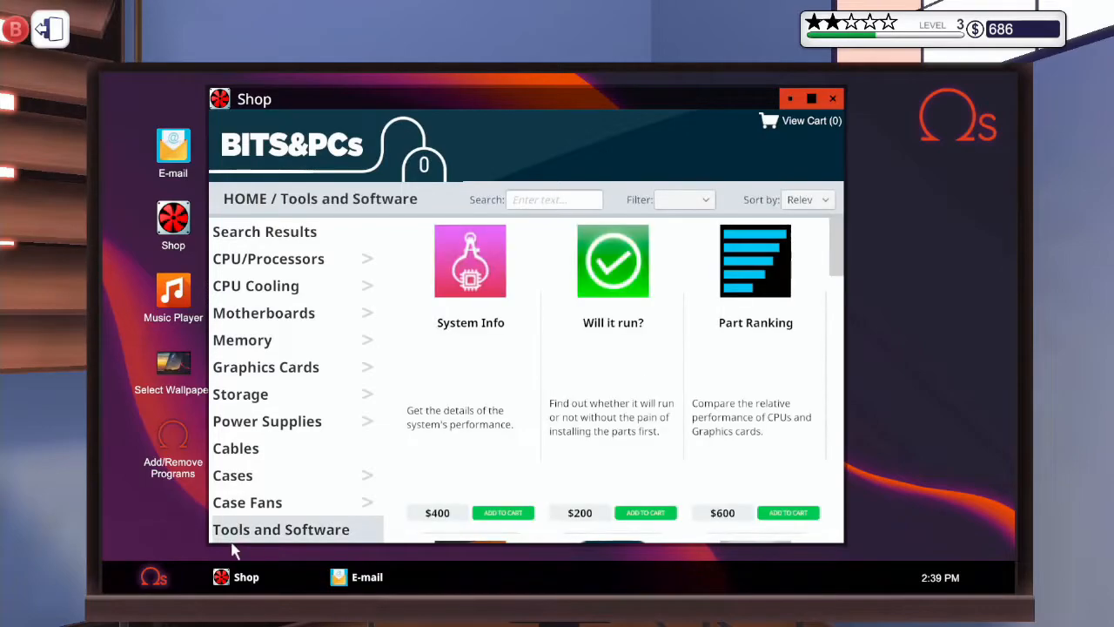
scroll("down", 3)
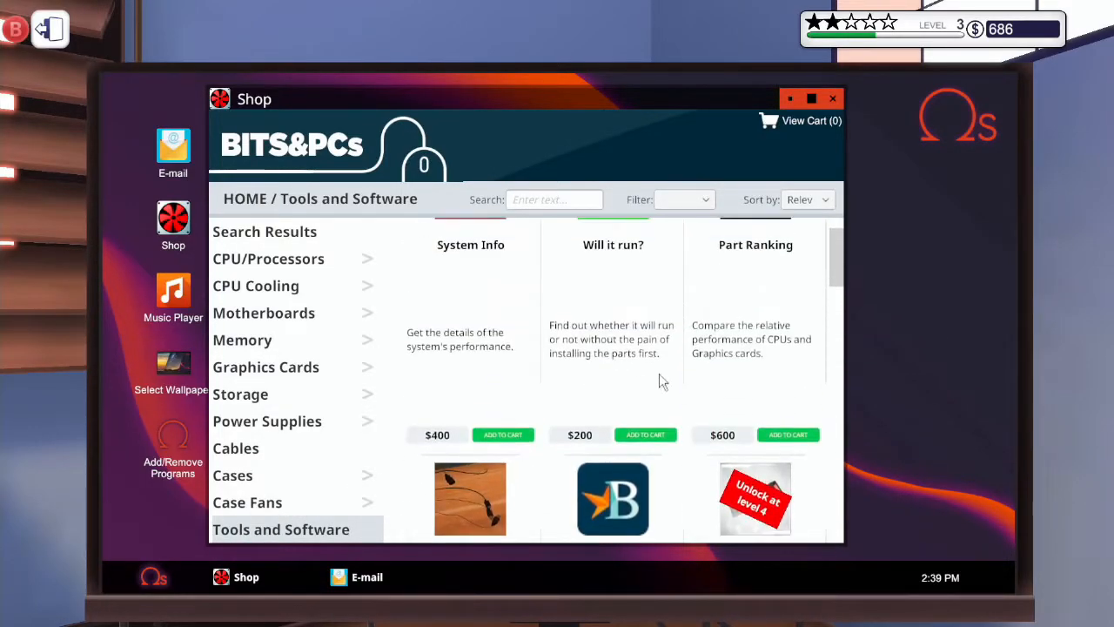
scroll("down", 3)
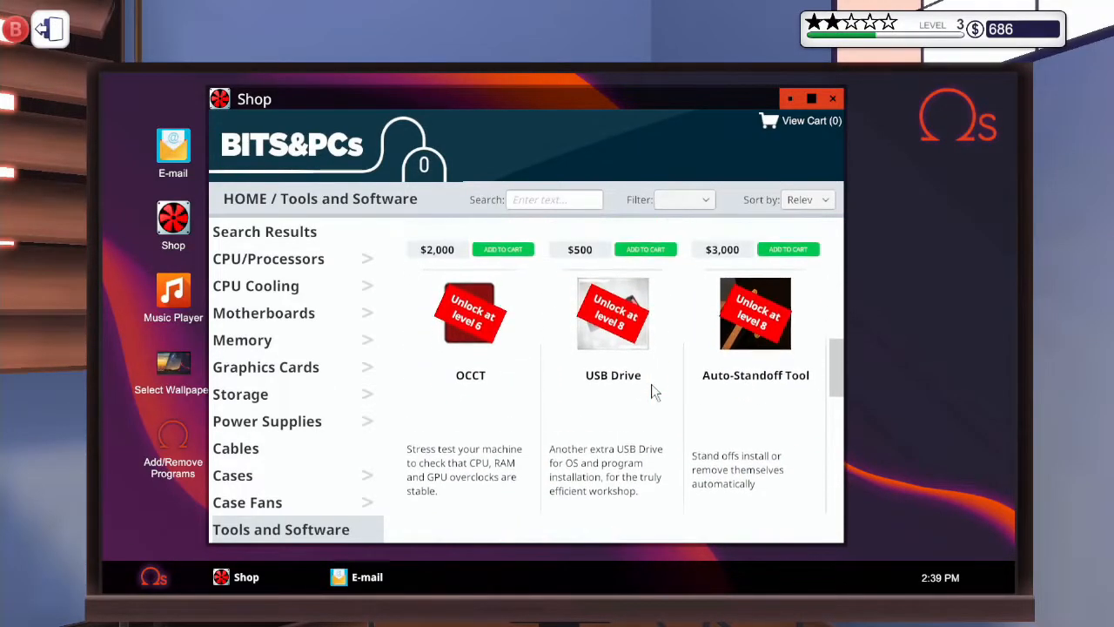
scroll("down", 3)
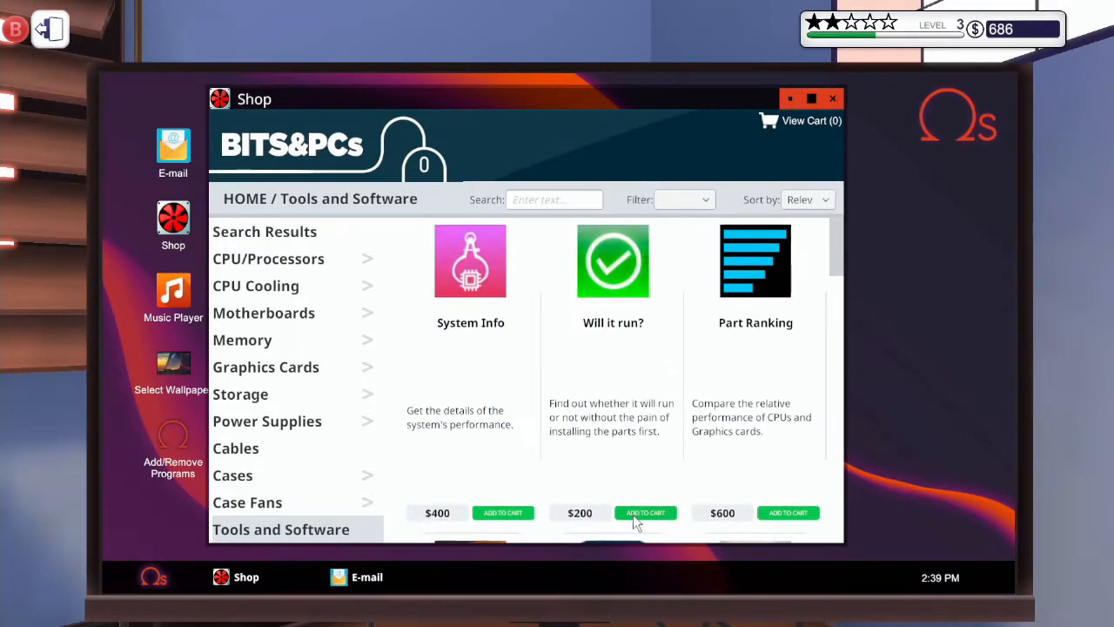
left_click(645, 513)
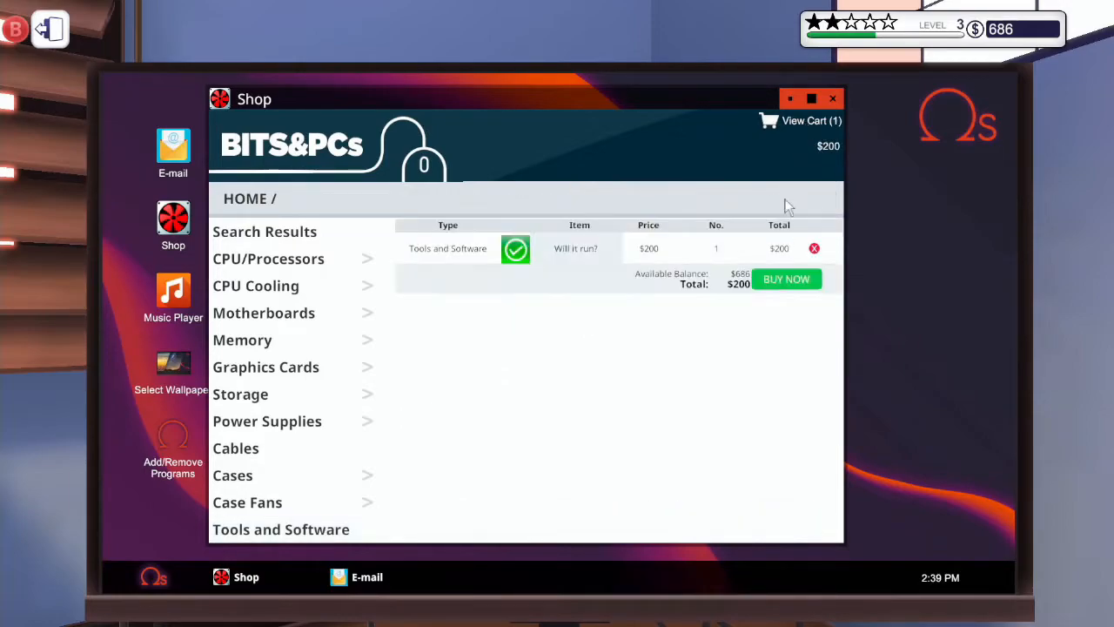
left_click(787, 279)
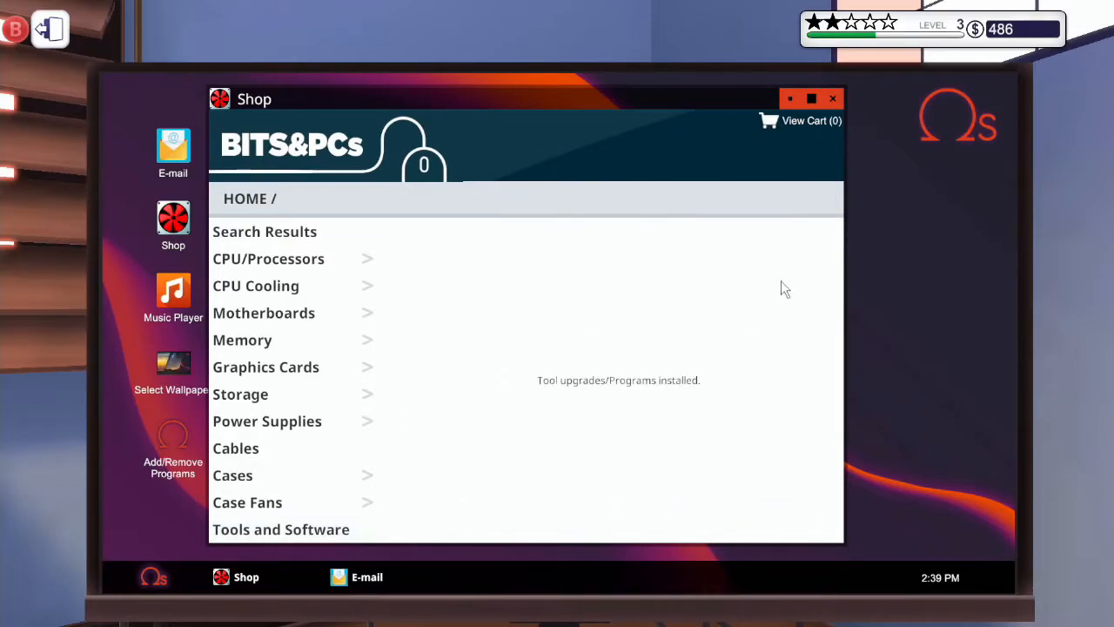
mouse_move(551, 250)
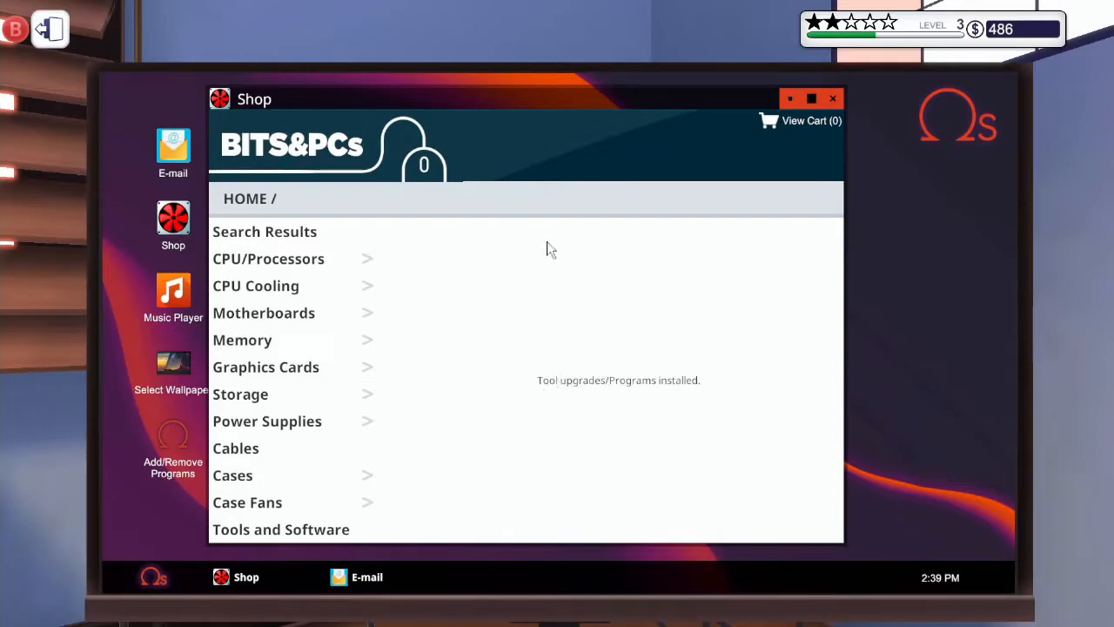
mouse_move(835, 99)
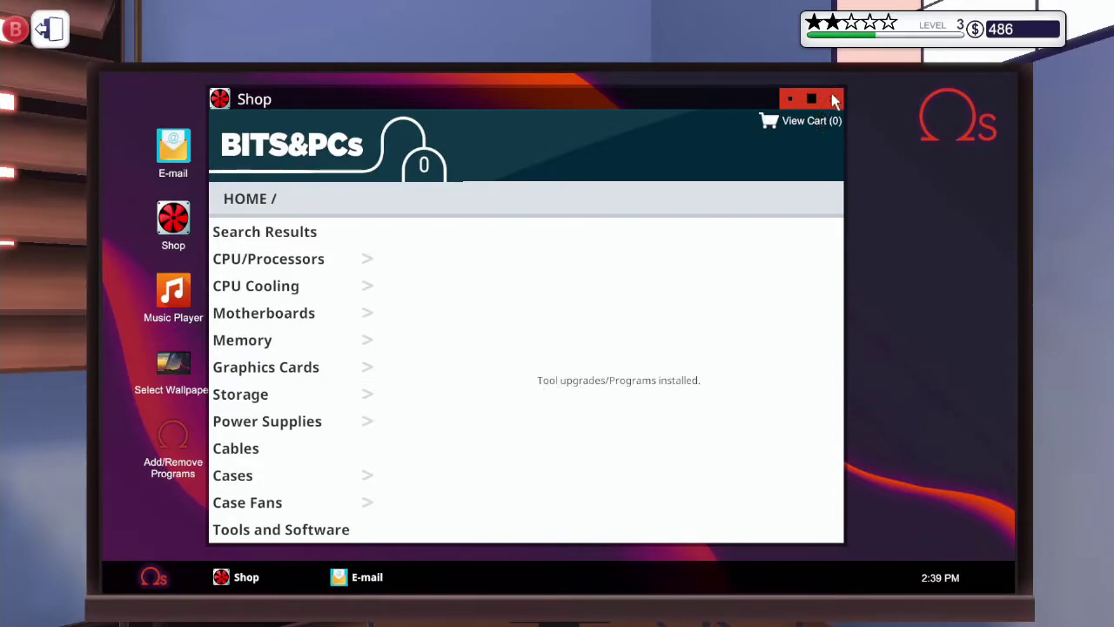
left_click(831, 96)
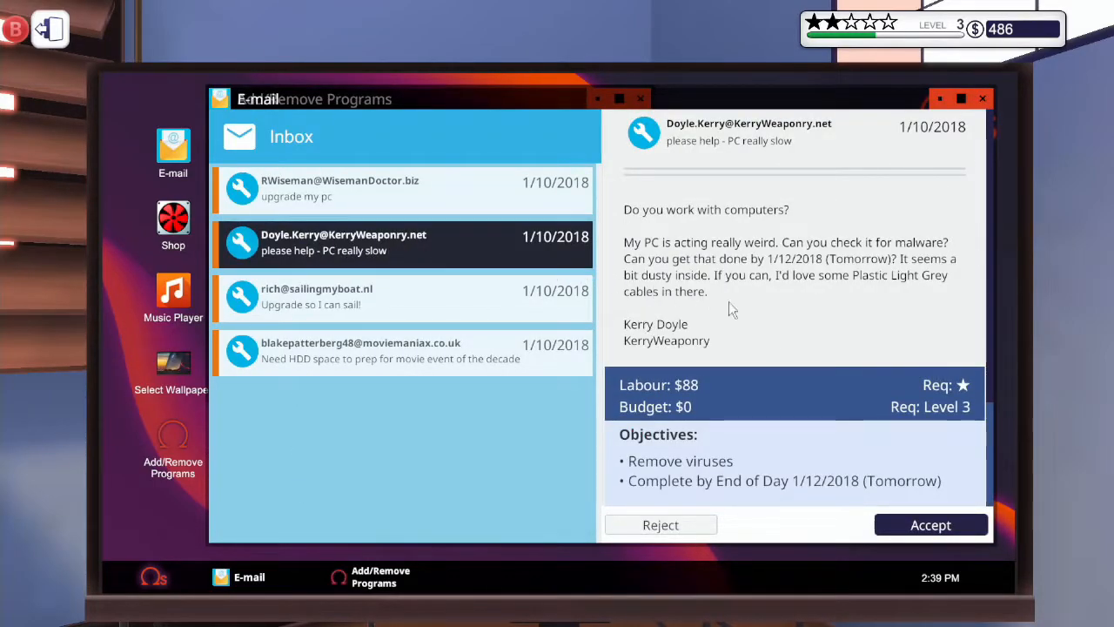
Accept the 'upgrade my pc' 16 GB RAM job ($212 labour) and open the sailing email.
scroll("down", 3)
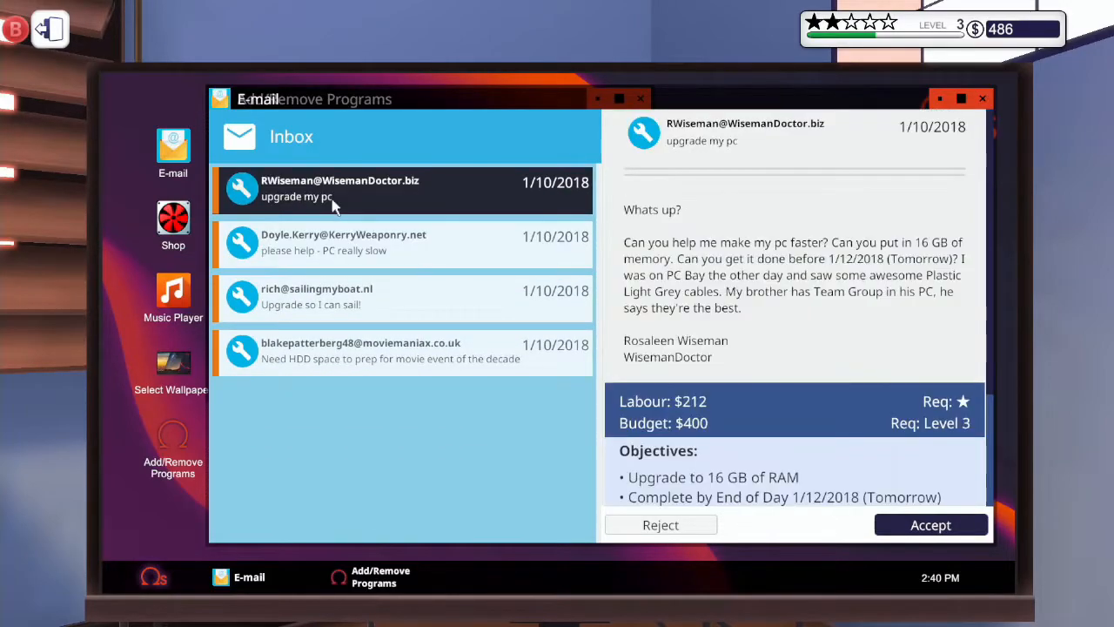
mouse_move(732, 379)
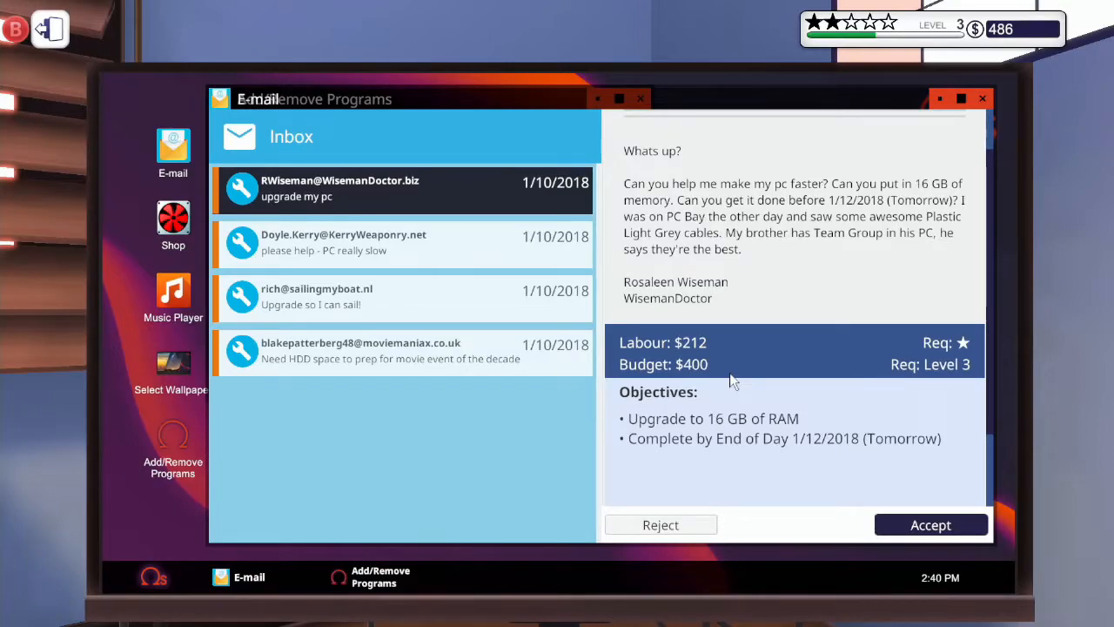
mouse_move(737, 385)
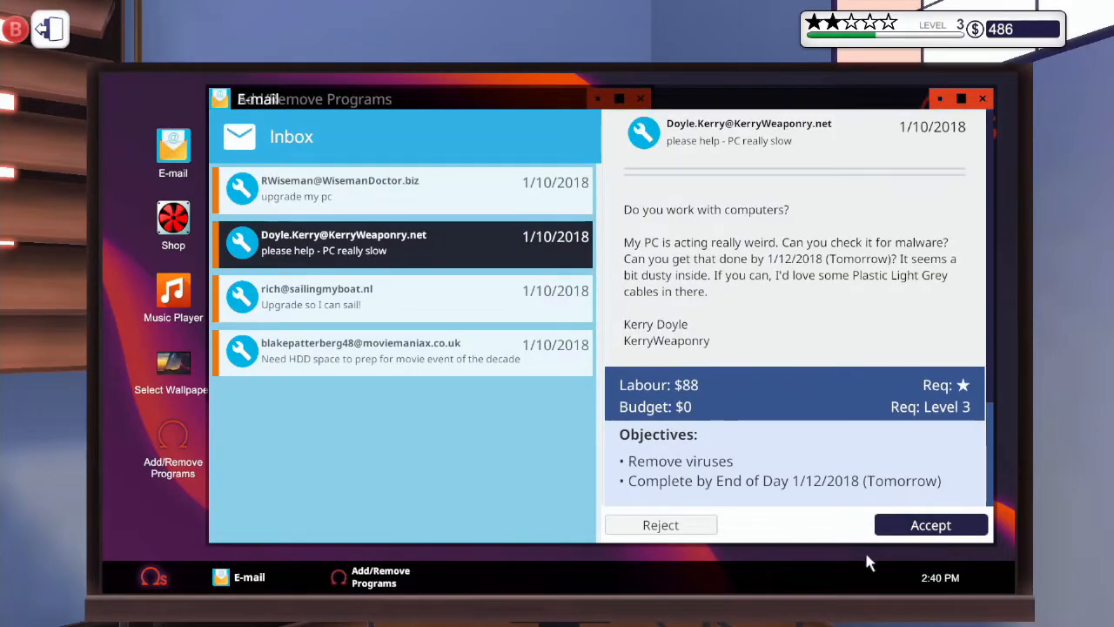
mouse_move(933, 537)
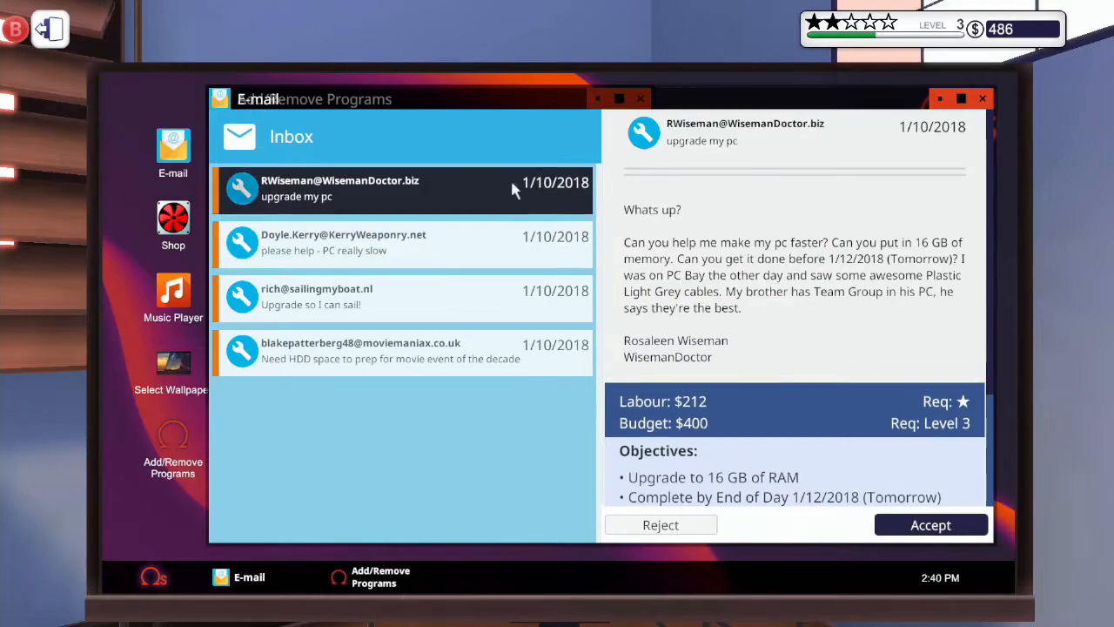
left_click(930, 525)
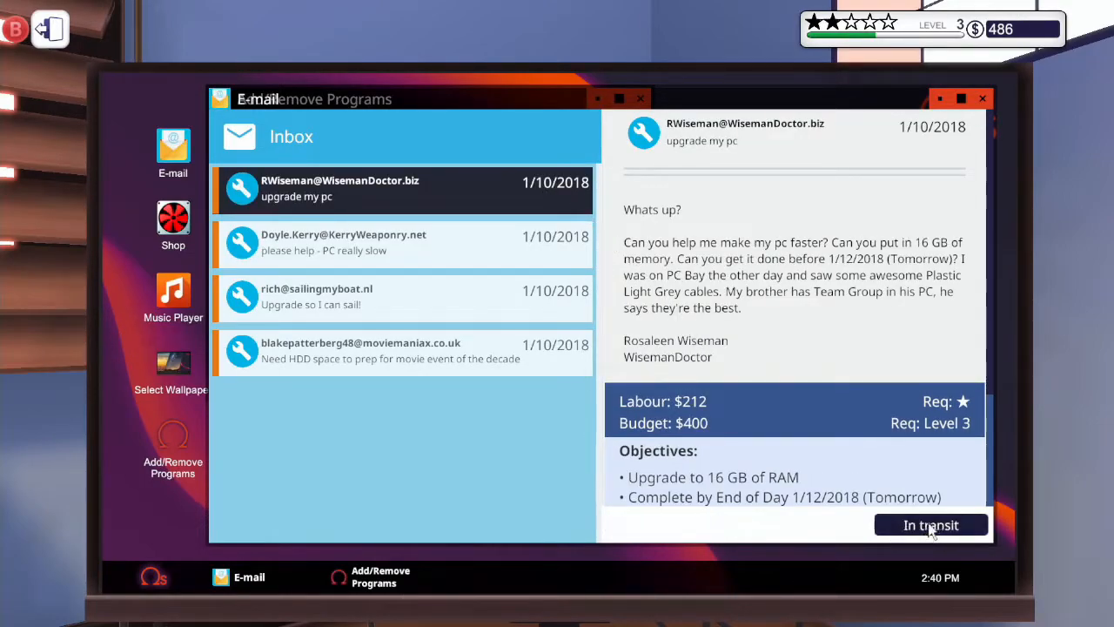
mouse_move(514, 304)
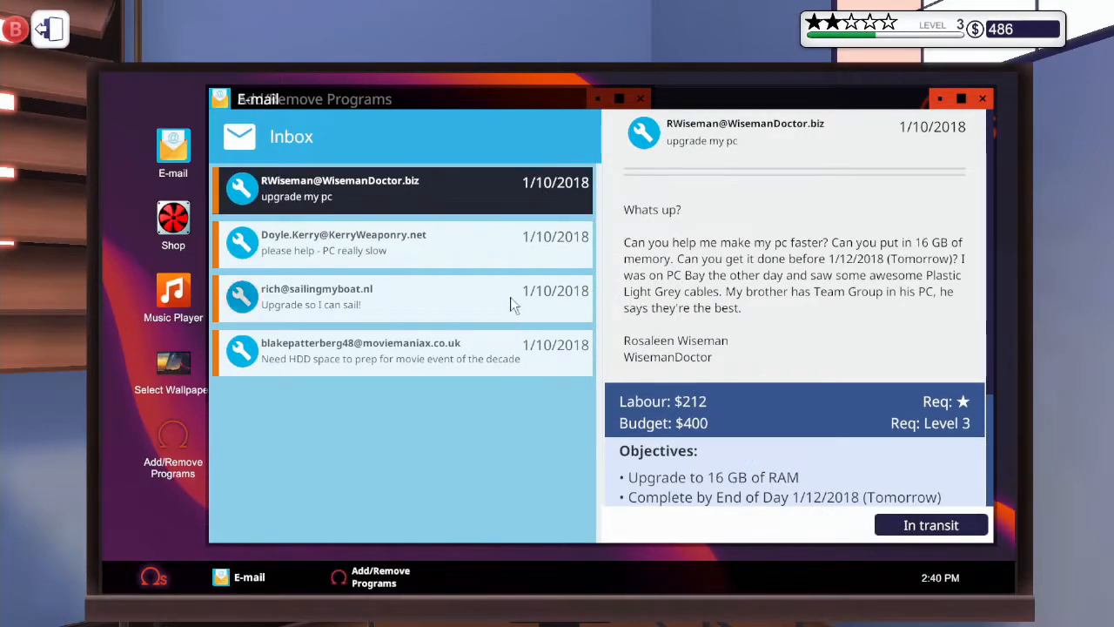
left_click(400, 352)
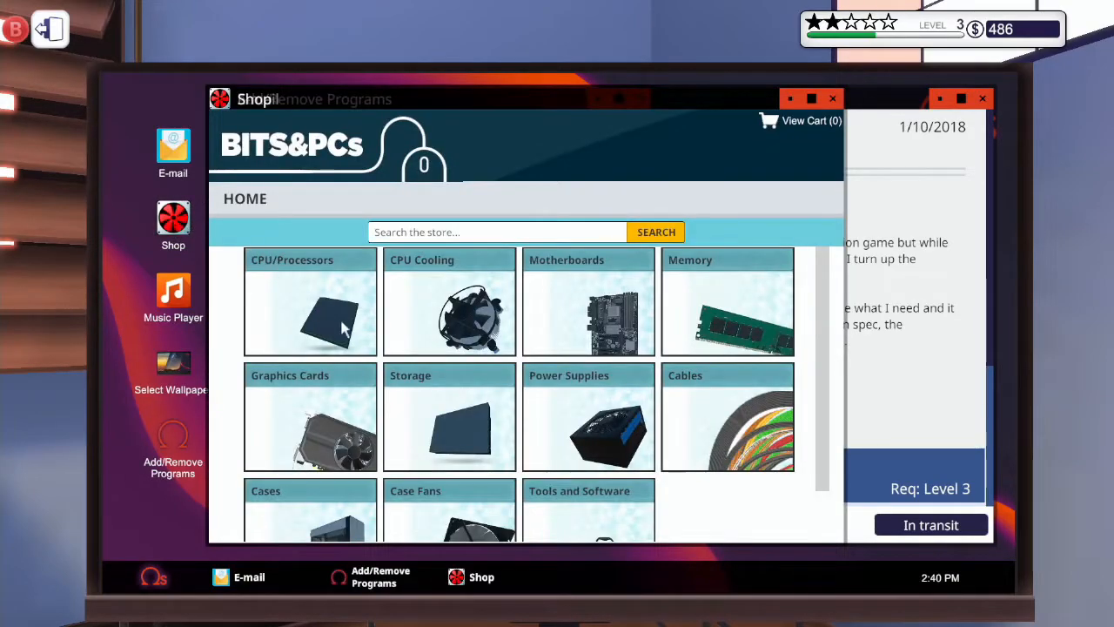
Add a $90 drive from the shop's Storage category to the cart.
scroll("down", 3)
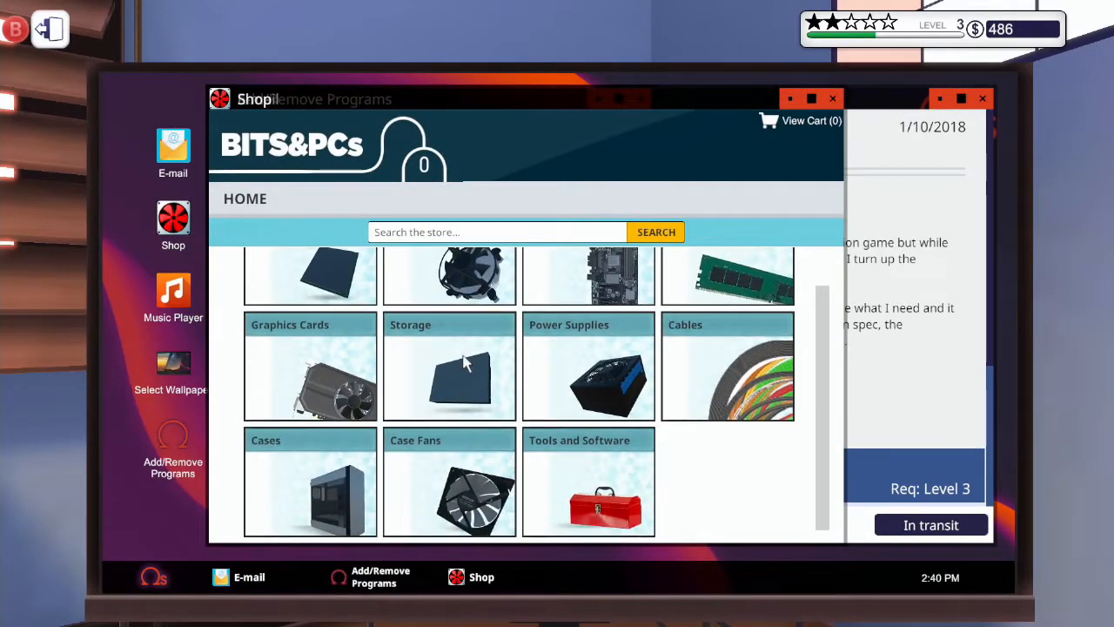
left_click(450, 364)
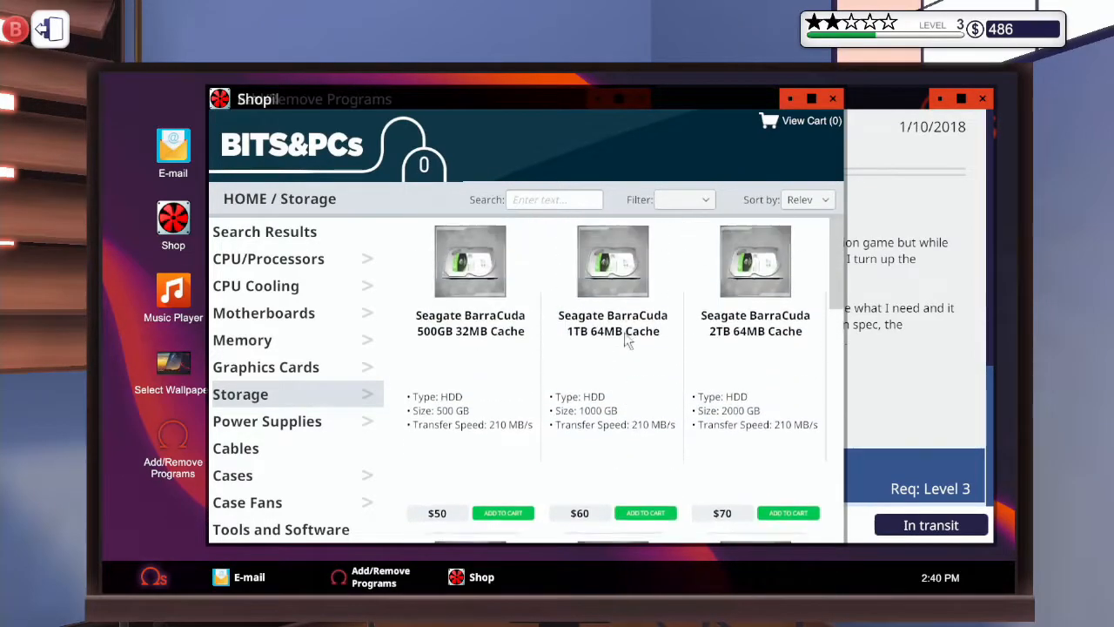
scroll("down", 3)
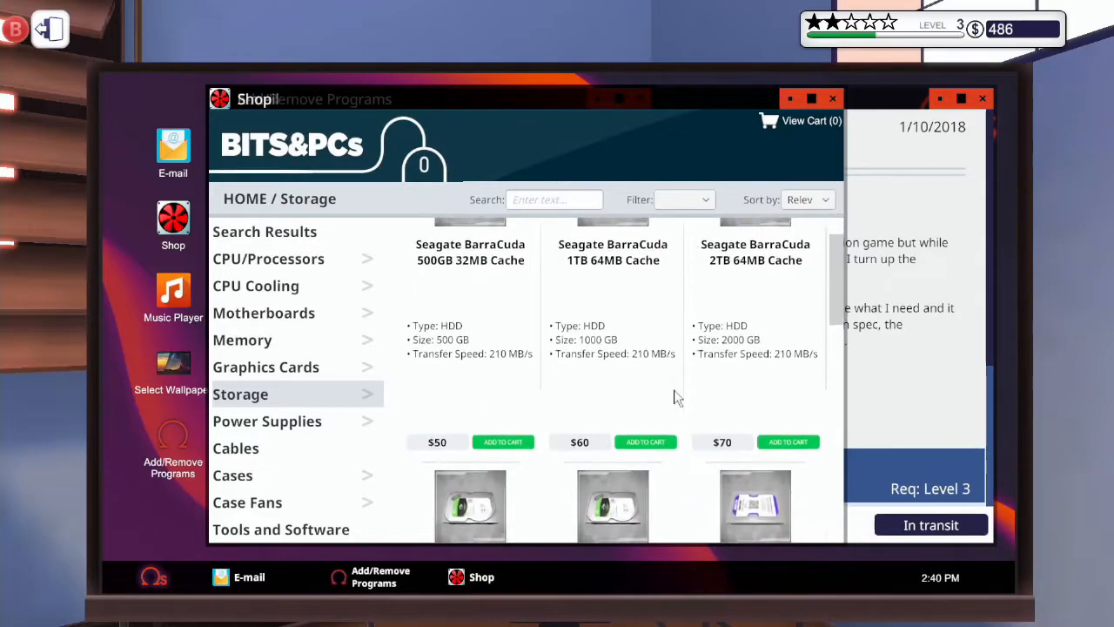
left_click(645, 441)
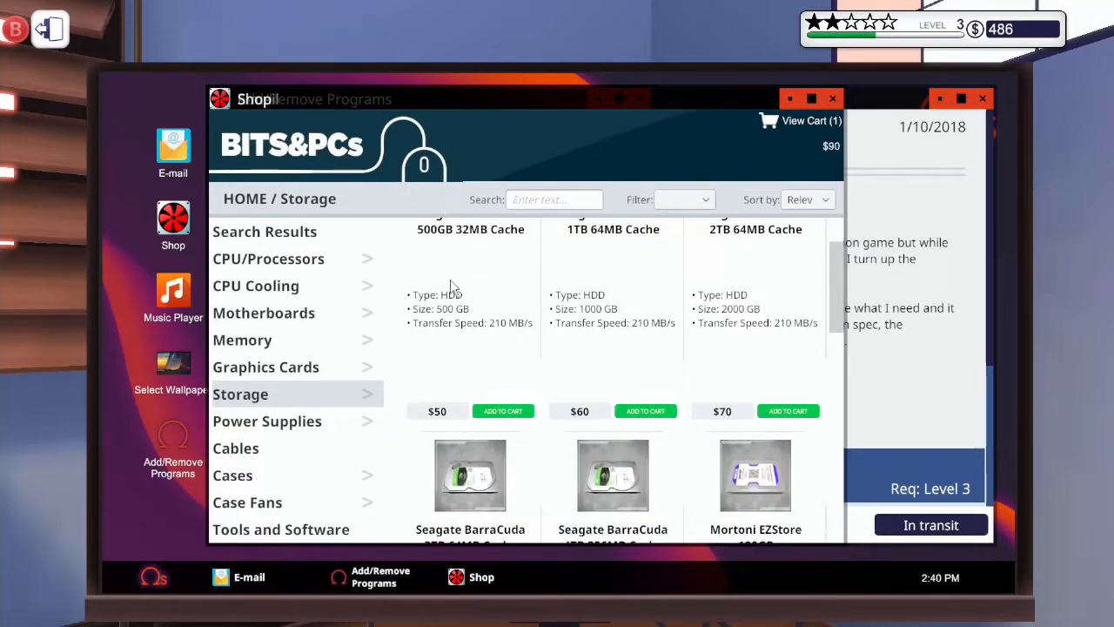
mouse_move(172, 170)
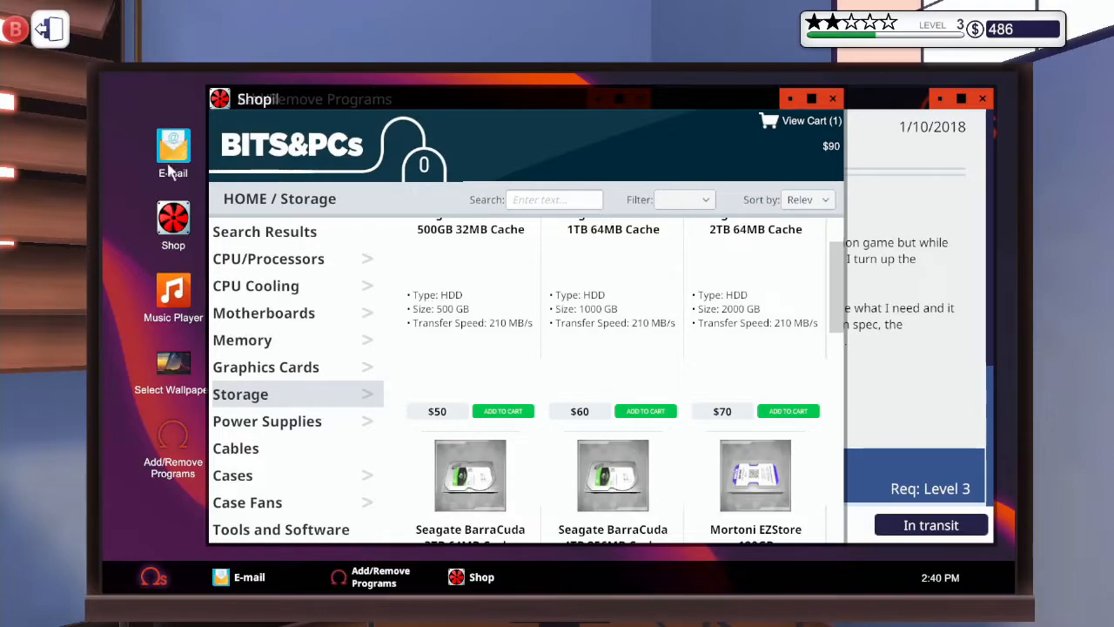
mouse_move(398, 423)
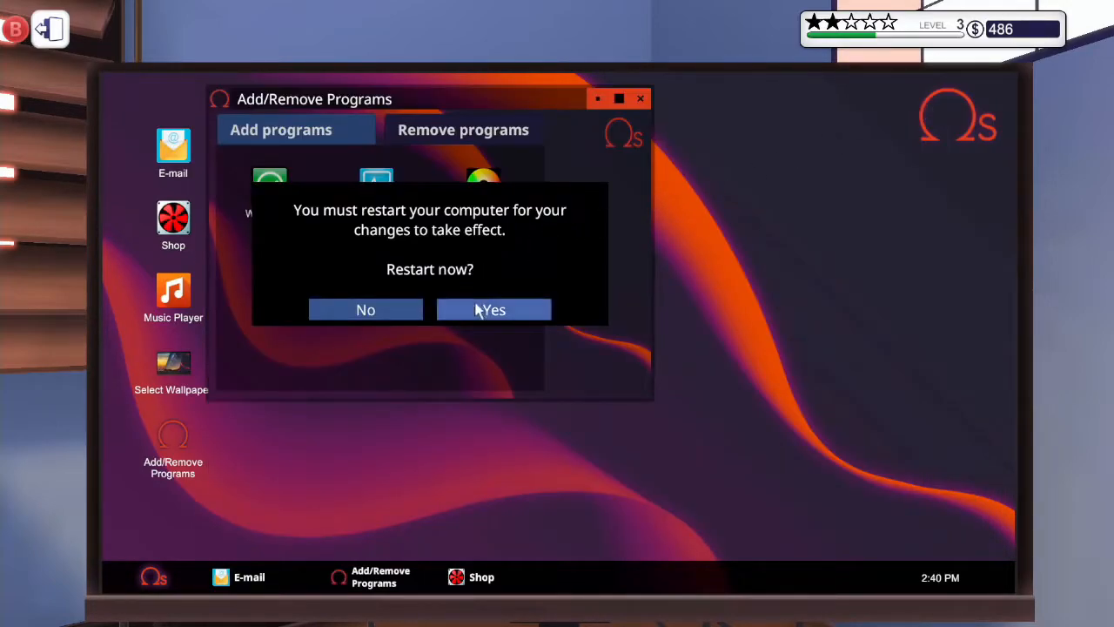
Confirm restarting the computer now to apply the program changes.
left_click(494, 309)
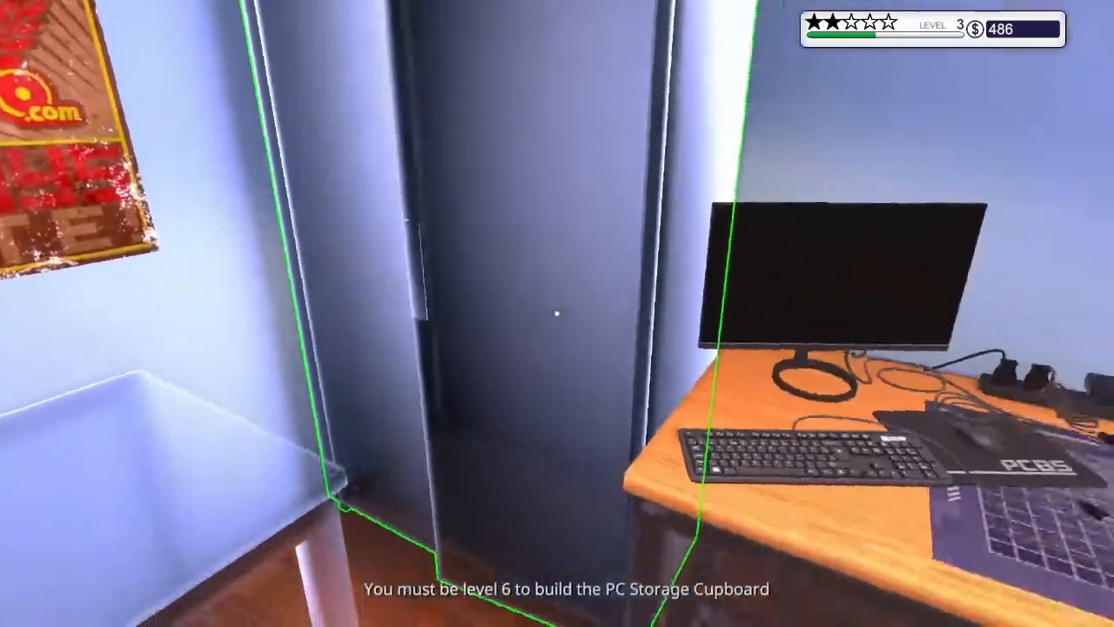
mouse_move(557, 314)
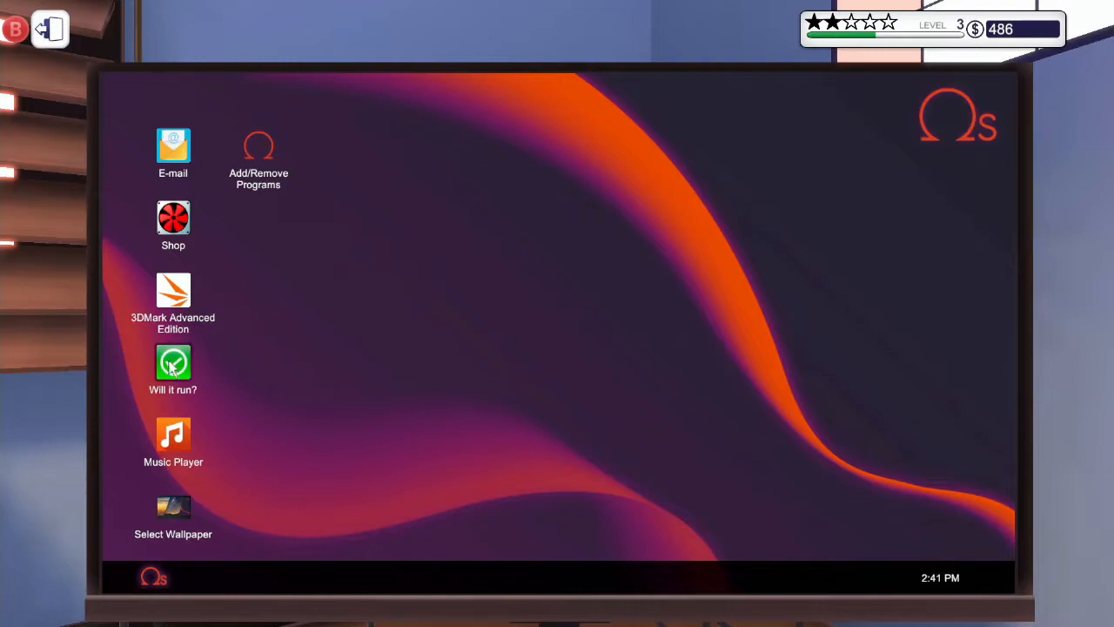
Check Sailaway - The Sailing Simulator in Will it run?; only the Pentium G4400 CPU fails.
double_click(173, 361)
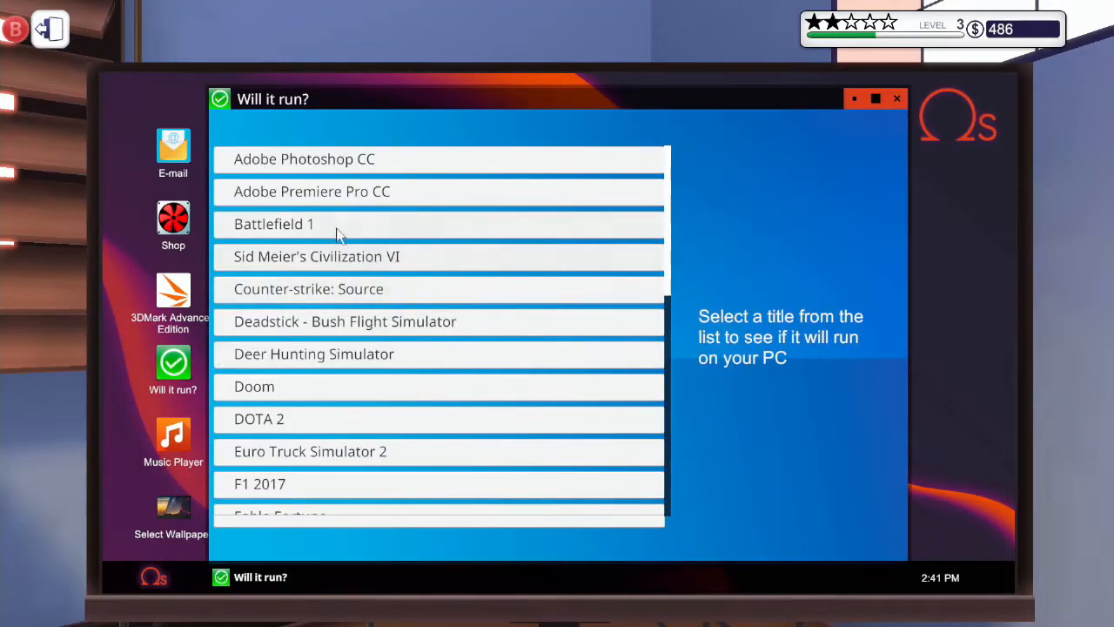
scroll("down", 3)
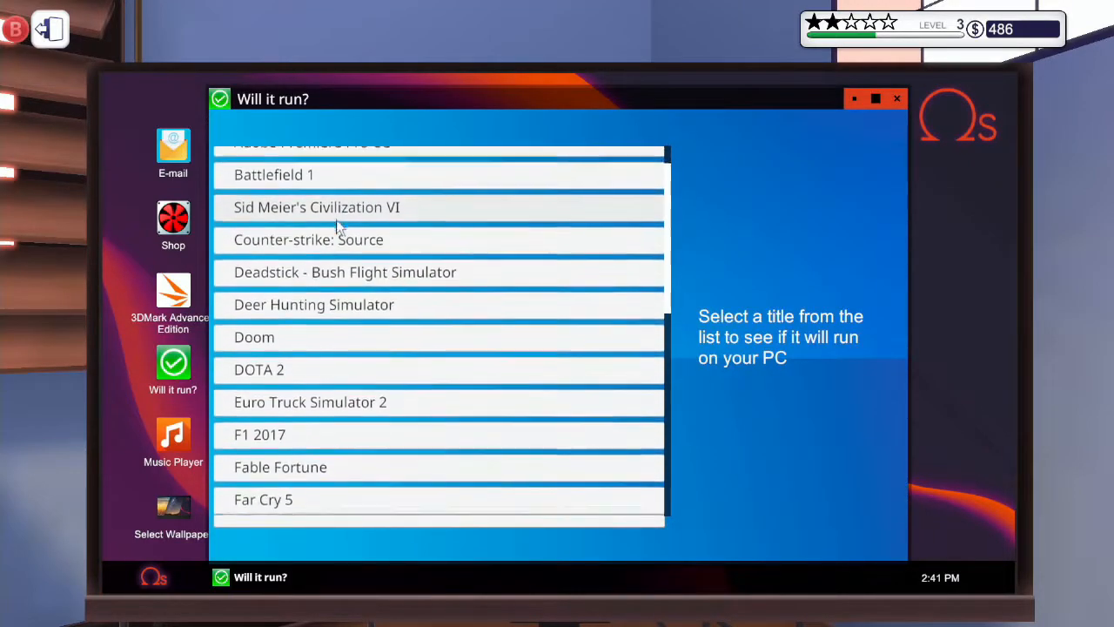
scroll("down", 3)
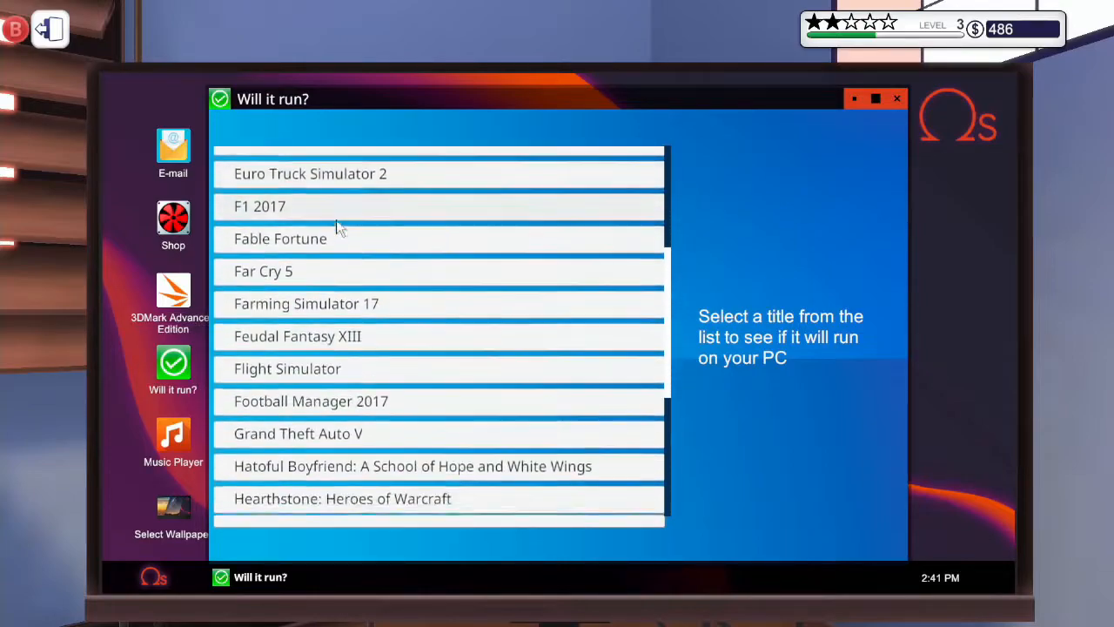
scroll("down", 3)
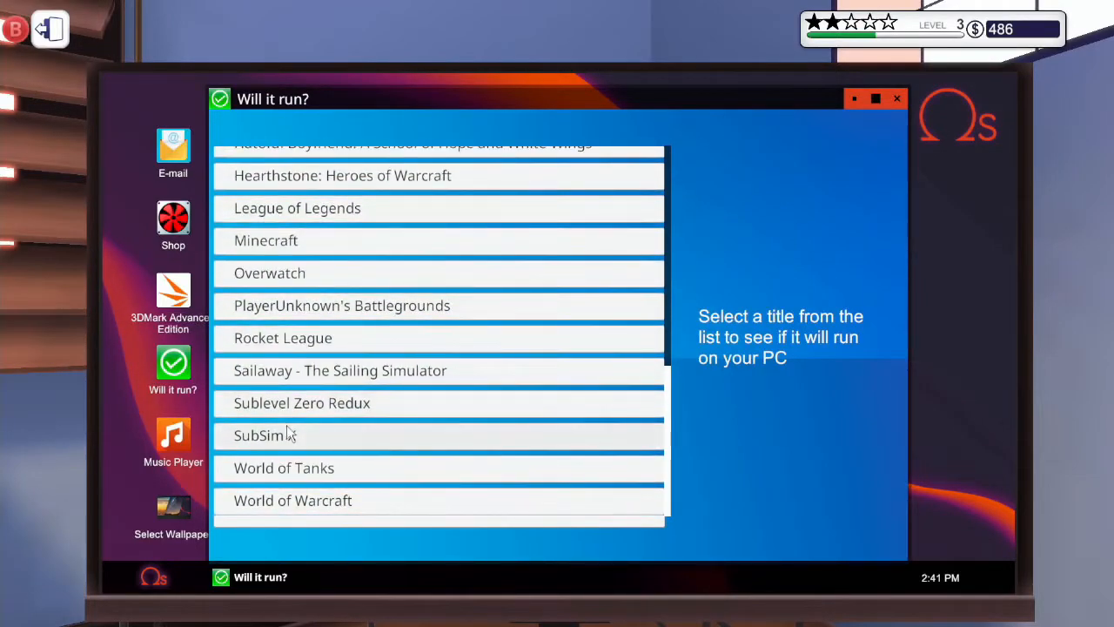
left_click(339, 371)
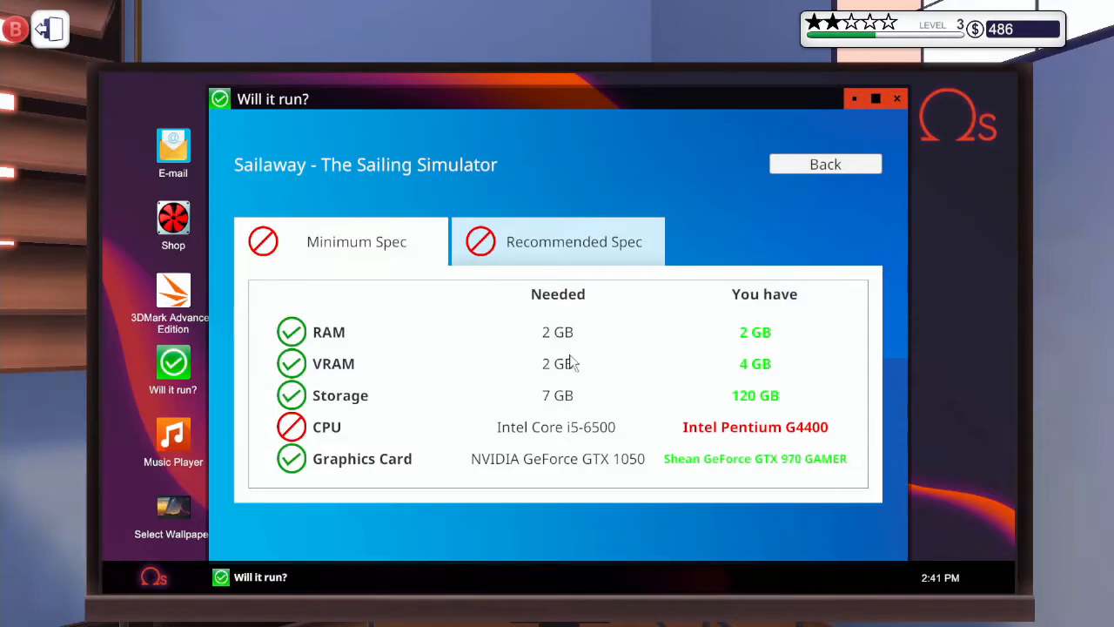
mouse_move(763, 470)
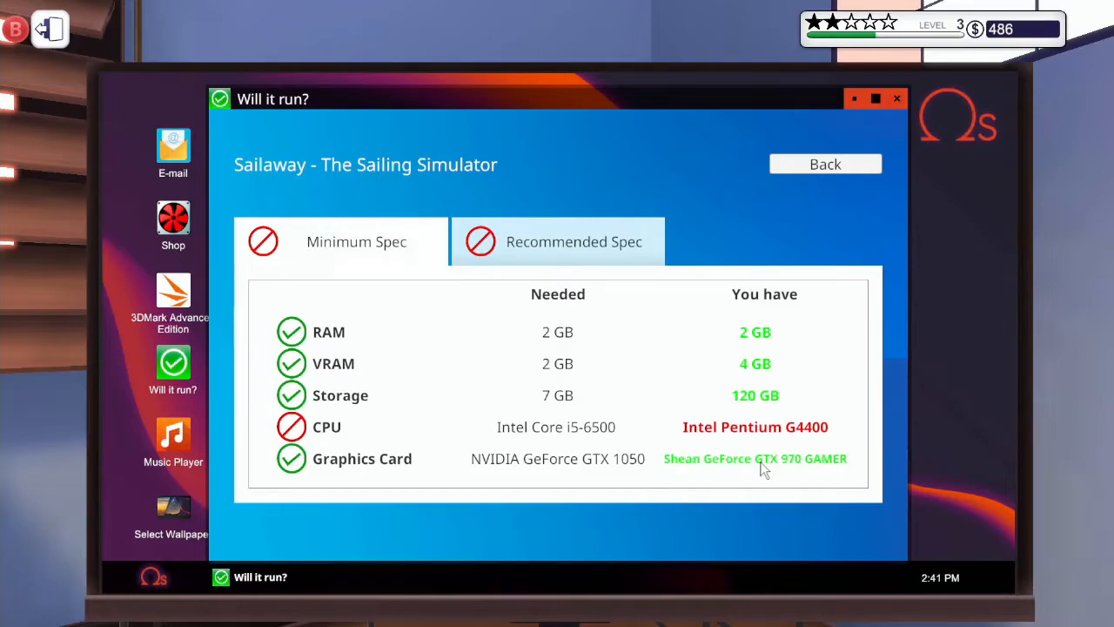
mouse_move(541, 227)
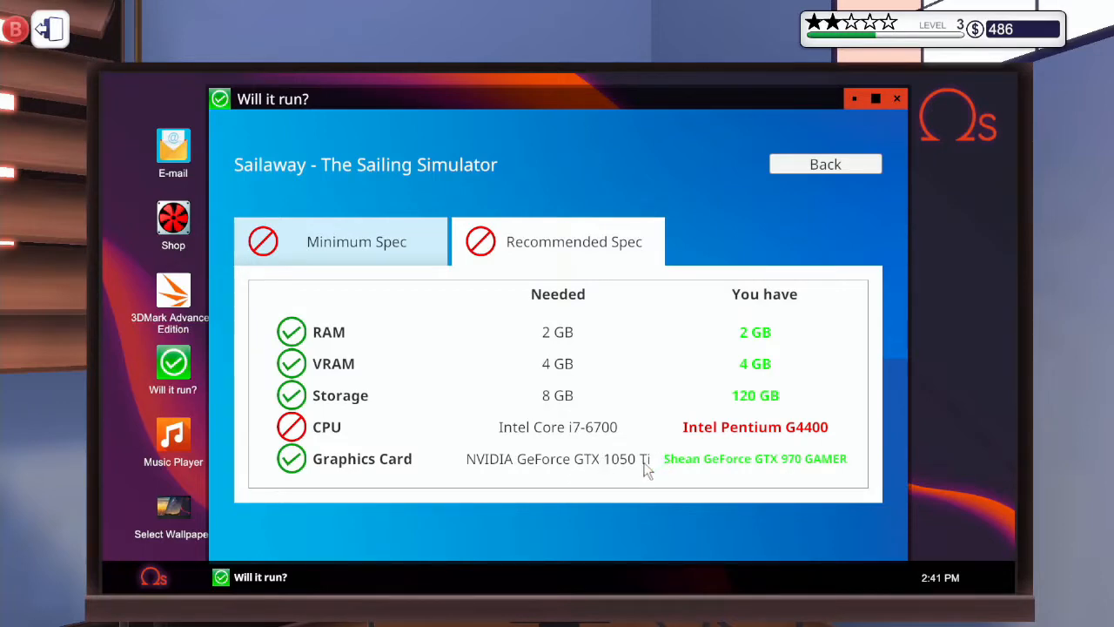
key("escape")
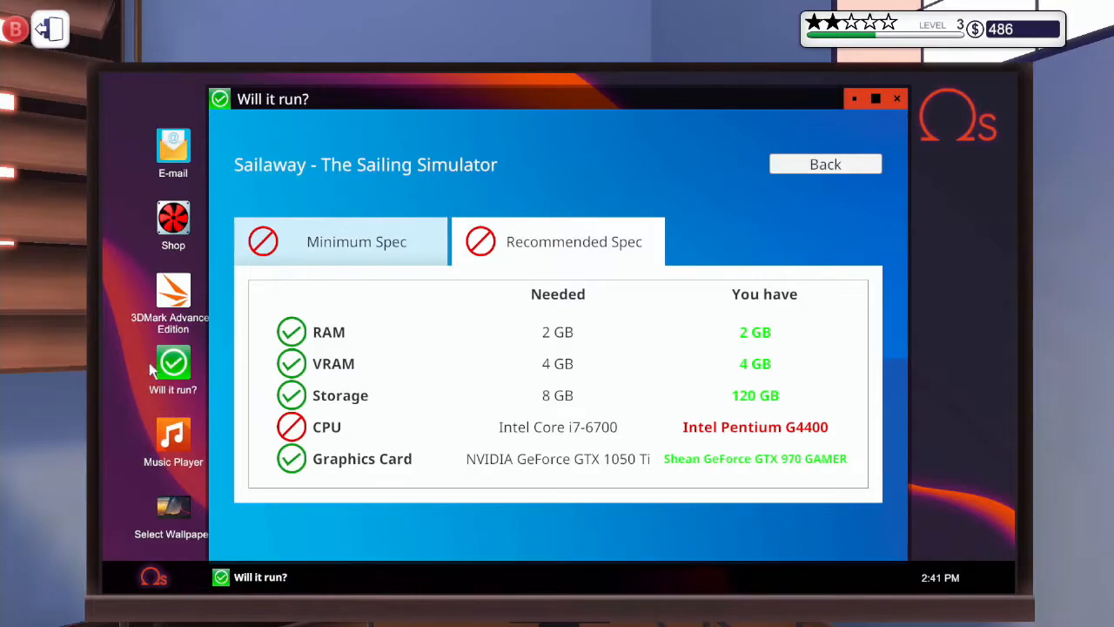
left_click(172, 219)
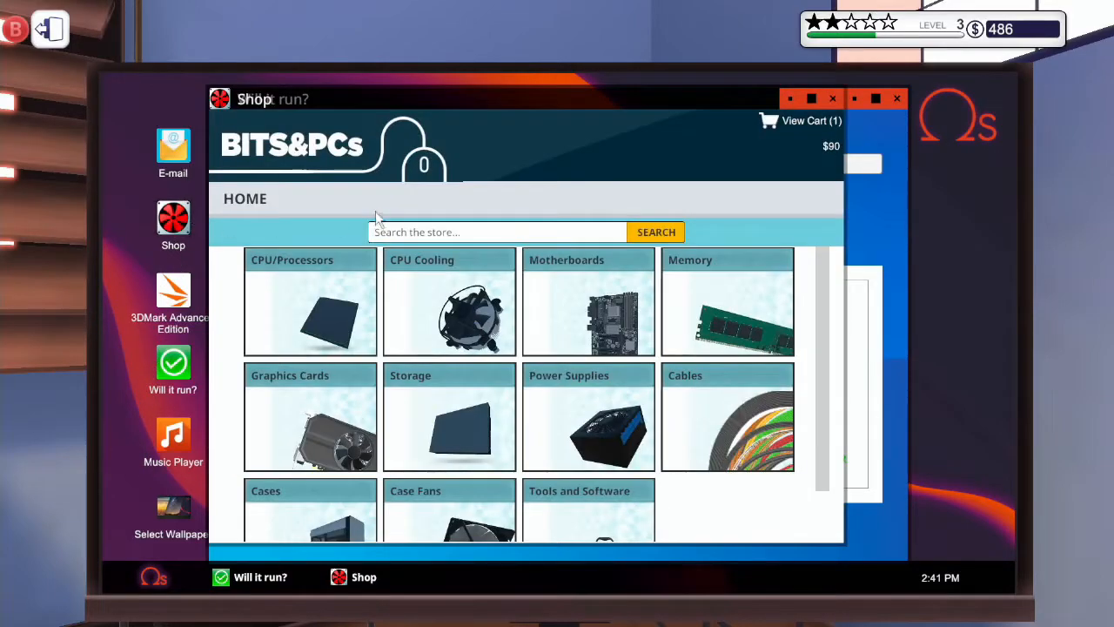
Add the EVGA GeForce GTX 1050 Ti GAMING graphics card to the shop cart.
scroll("down", 3)
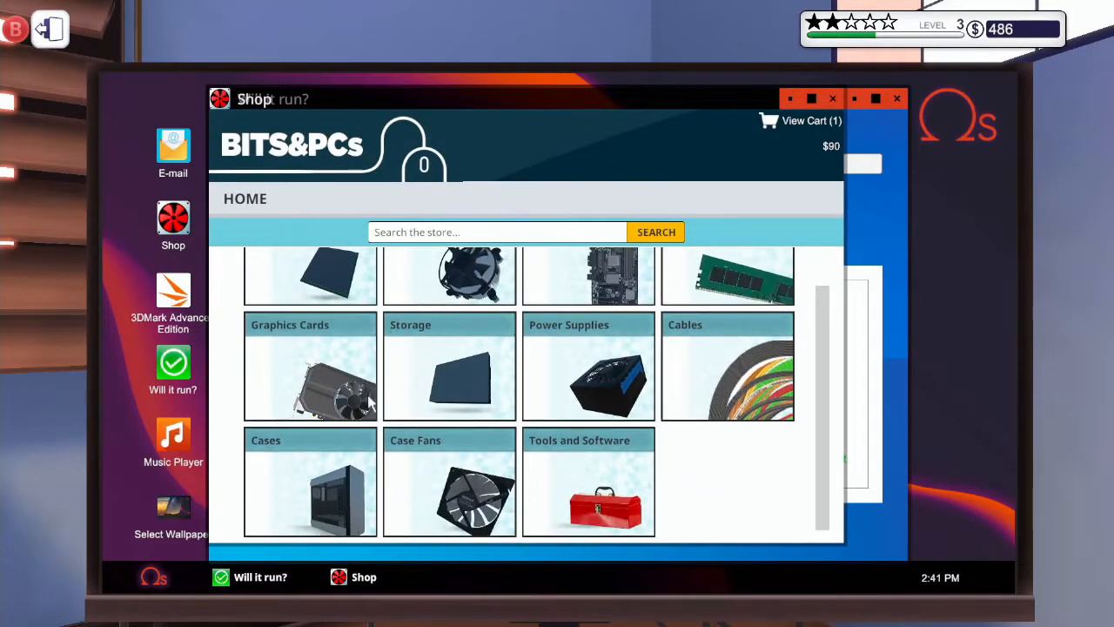
left_click(310, 366)
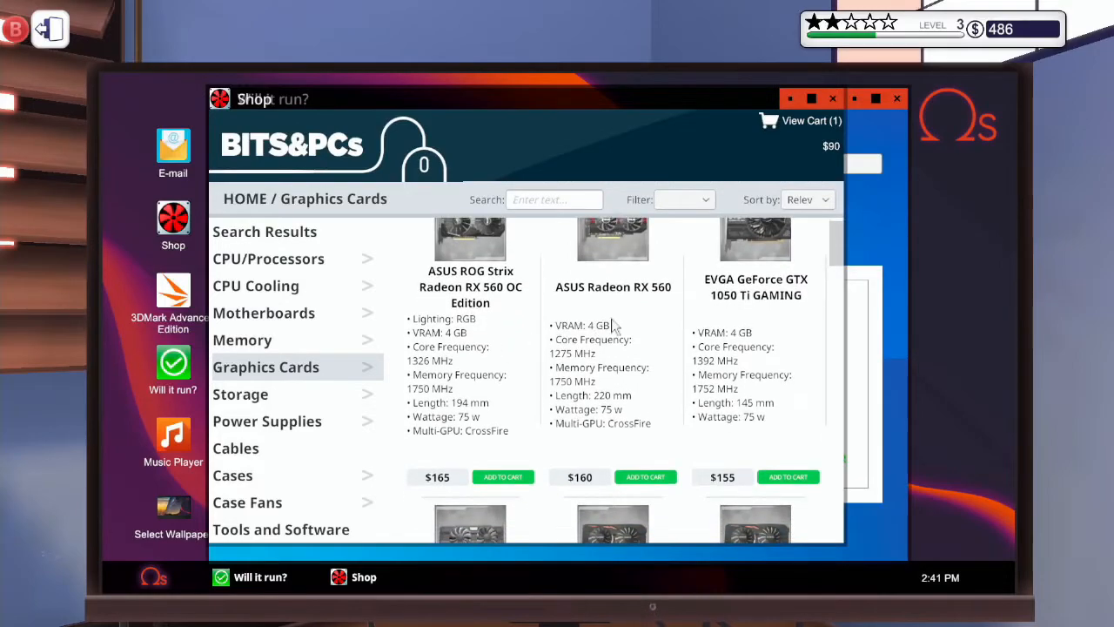
mouse_move(766, 287)
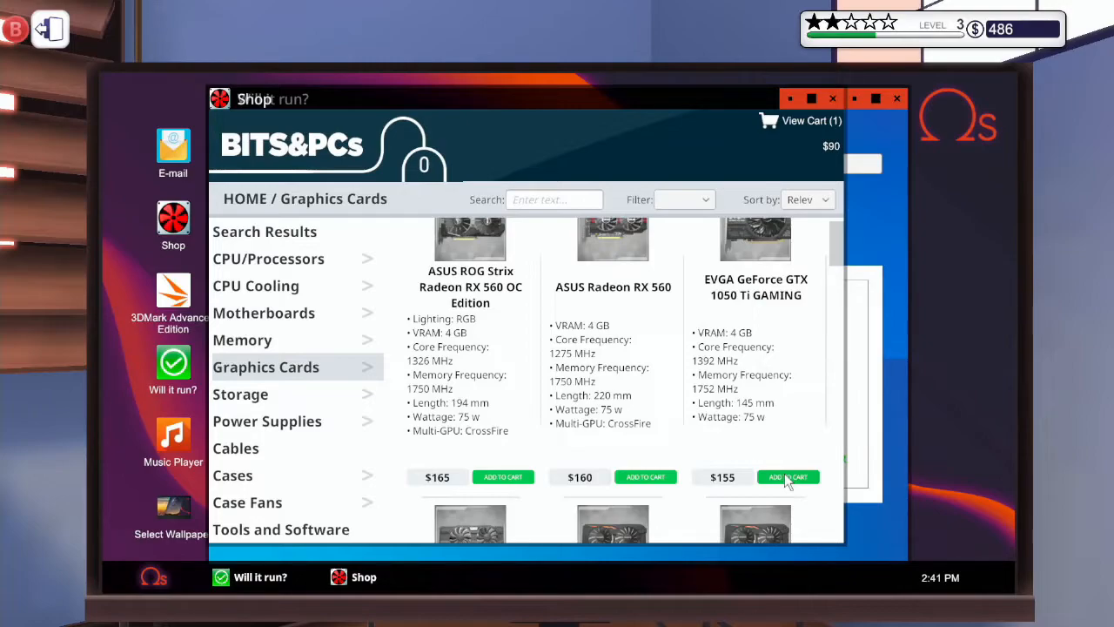
scroll("down", 3)
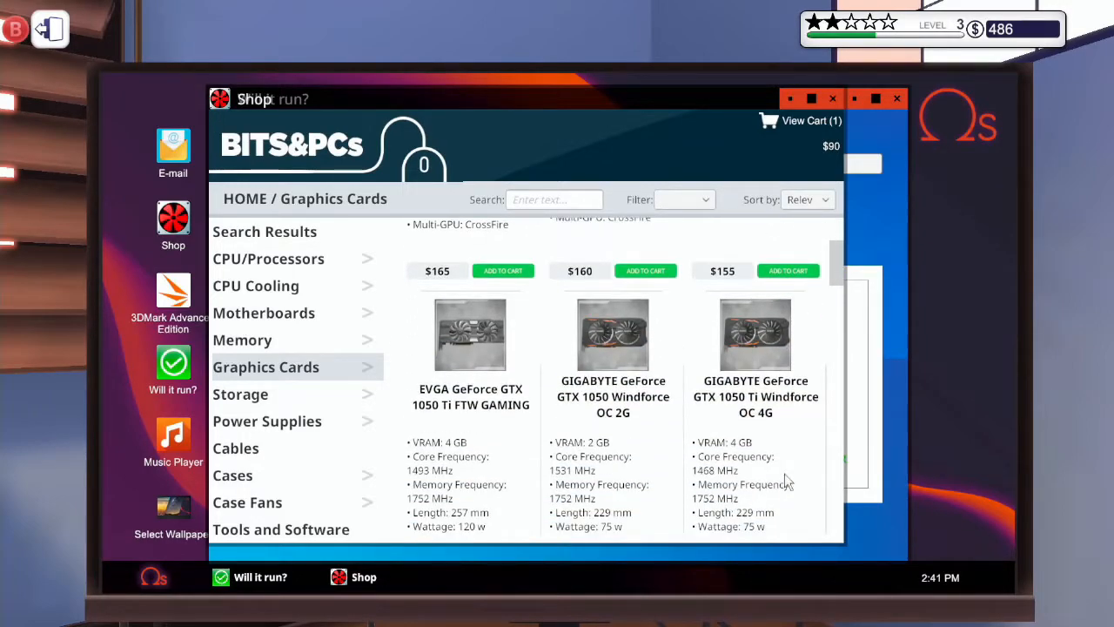
scroll("down", 3)
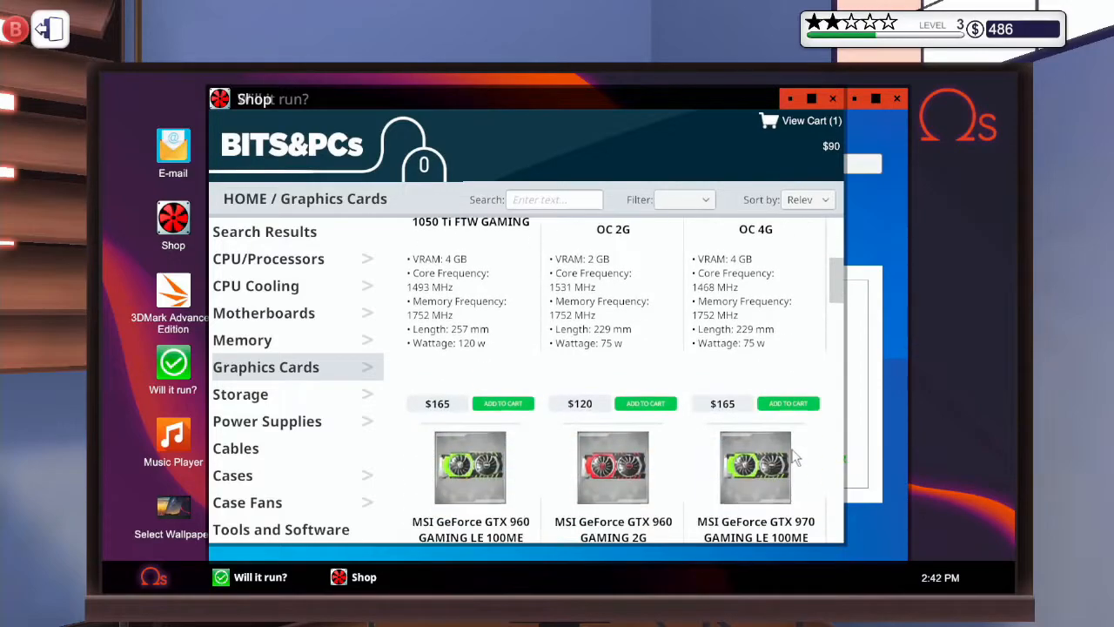
scroll("down", 3)
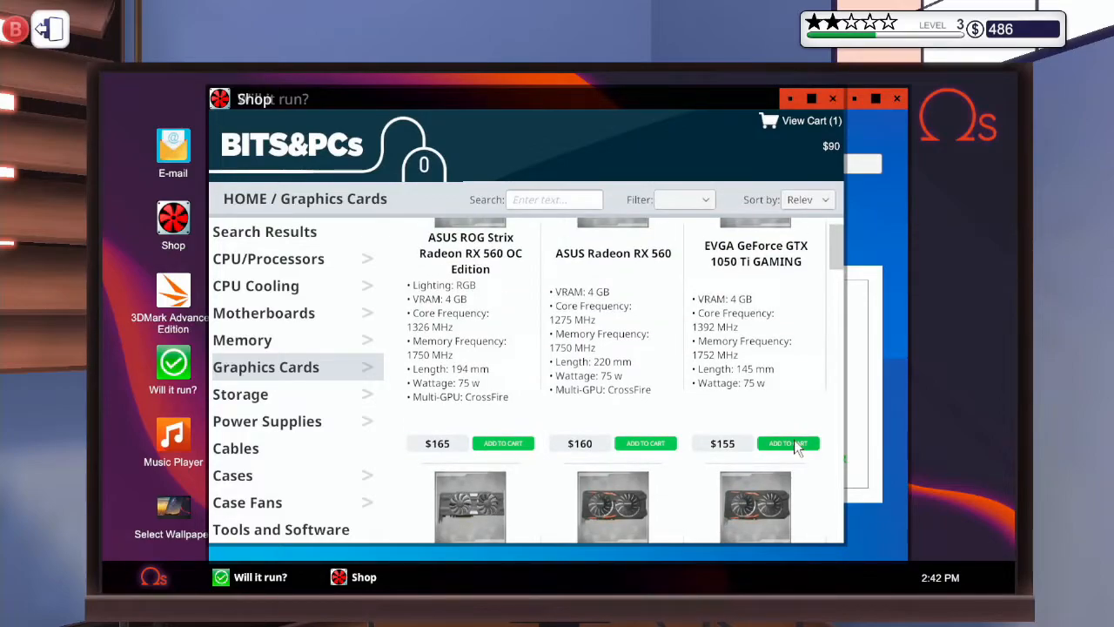
left_click(788, 443)
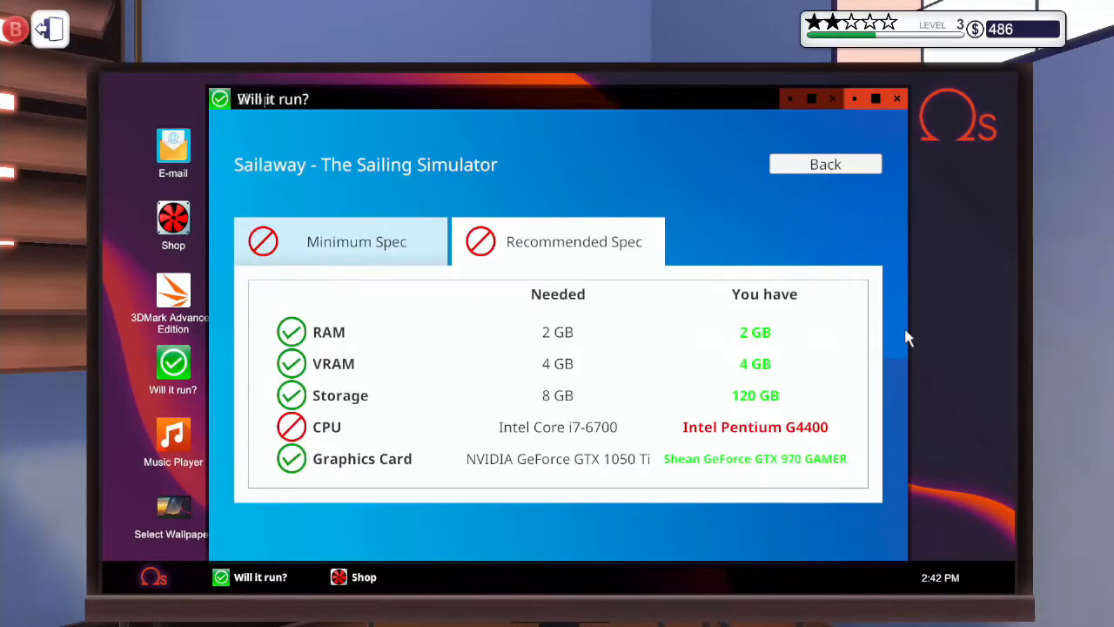
mouse_move(867, 124)
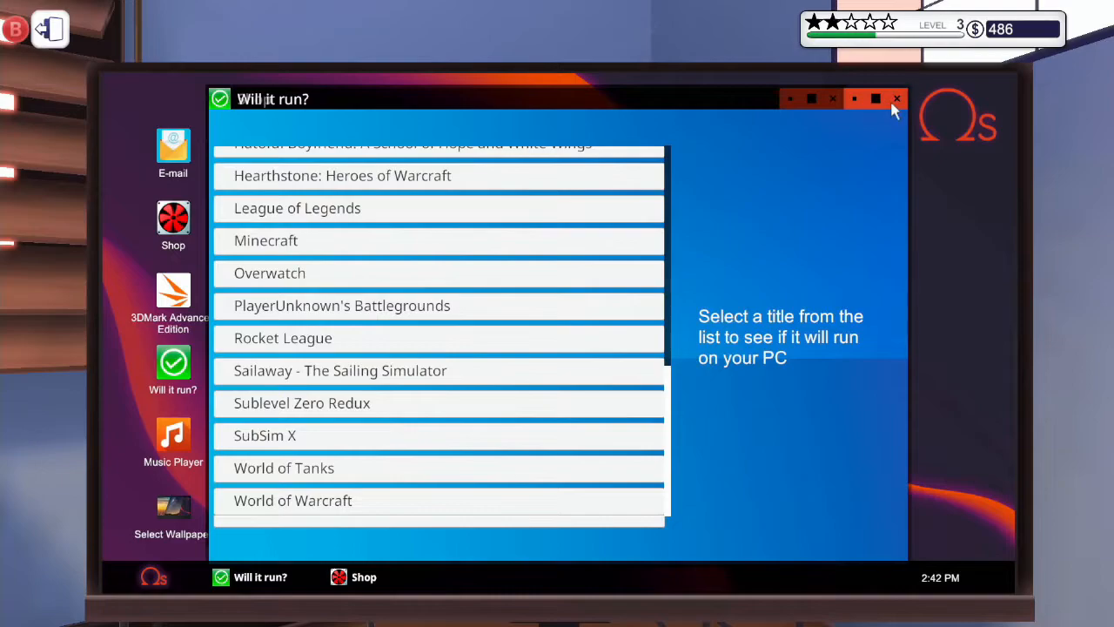
Close Will it run? and reopen the parts shop, with two cart items totalling $245.
left_click(340, 577)
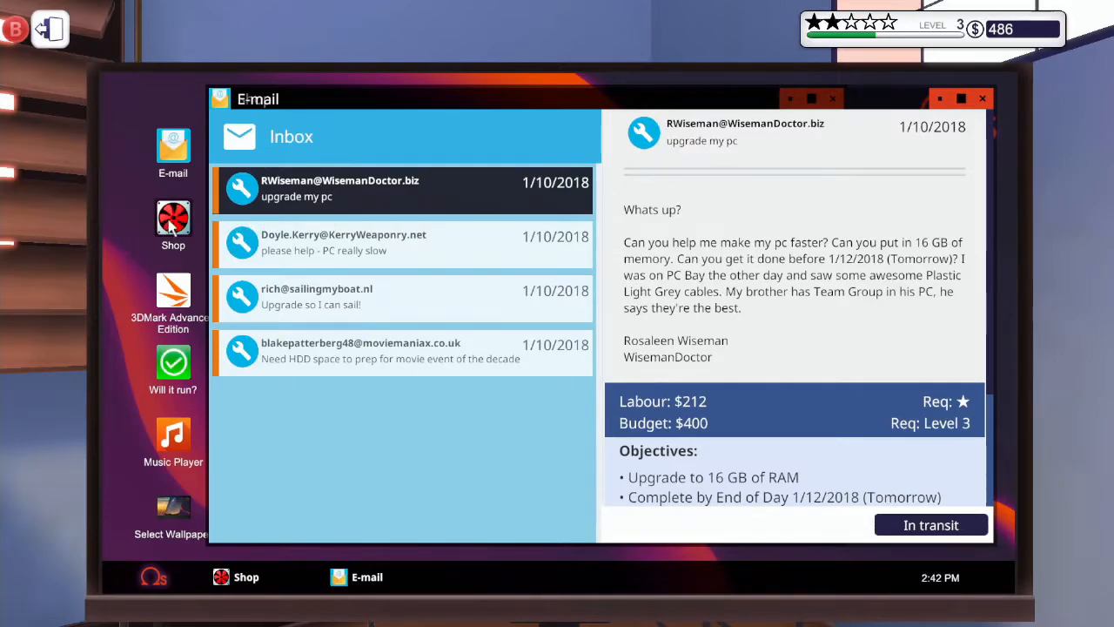
left_click(172, 218)
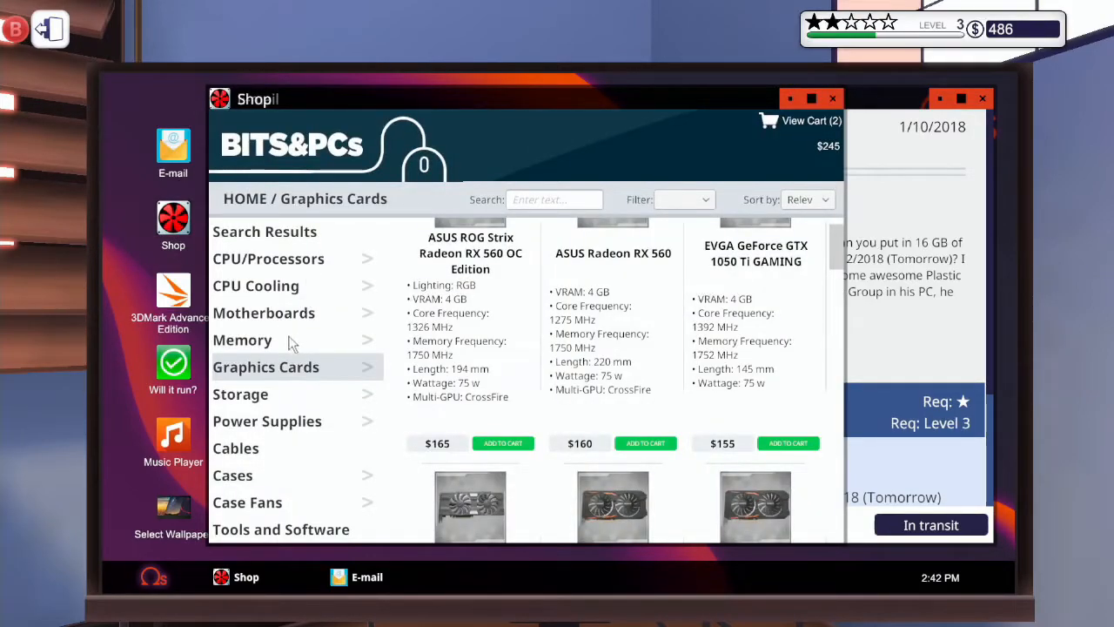
Cart four red T-Force DARK 4 GB RAM sticks and buy the $405 order, leaving $81.
left_click(242, 339)
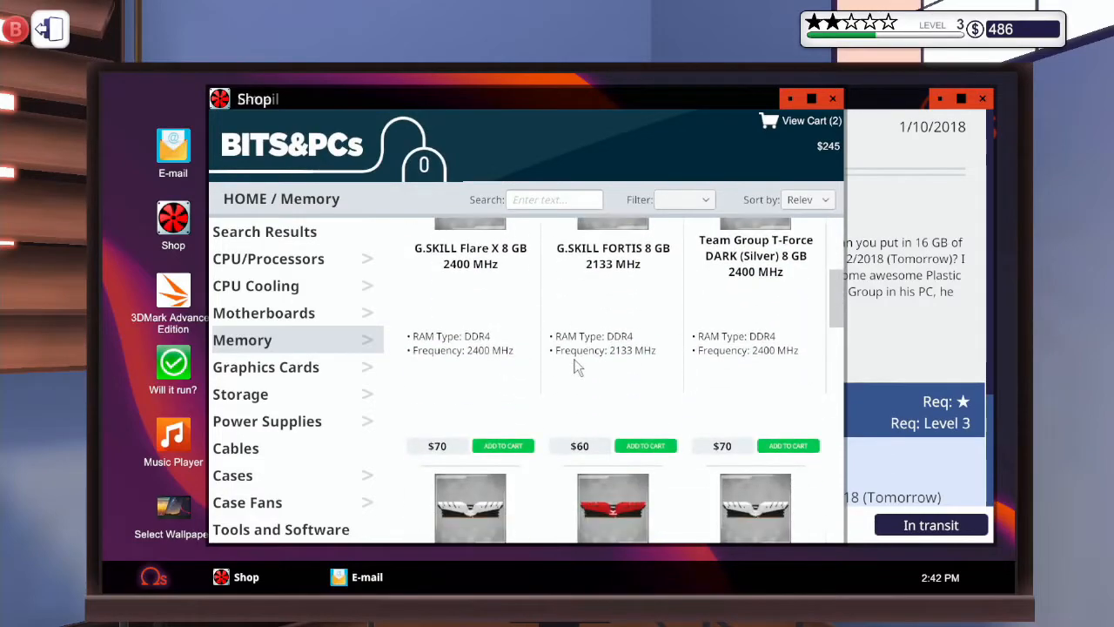
scroll("down", 3)
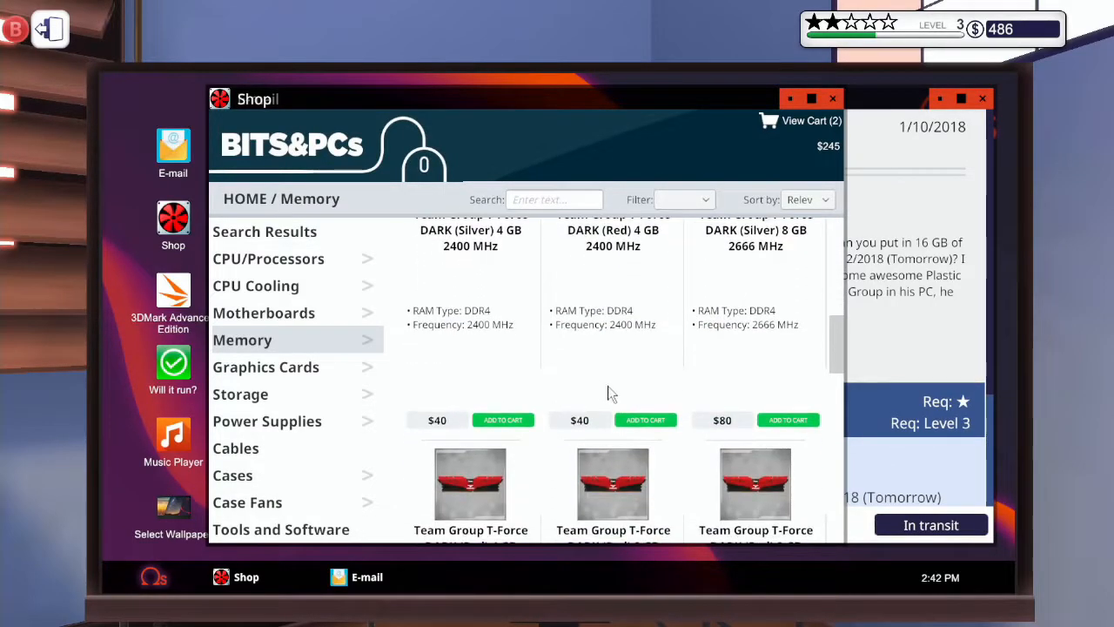
left_click(645, 420)
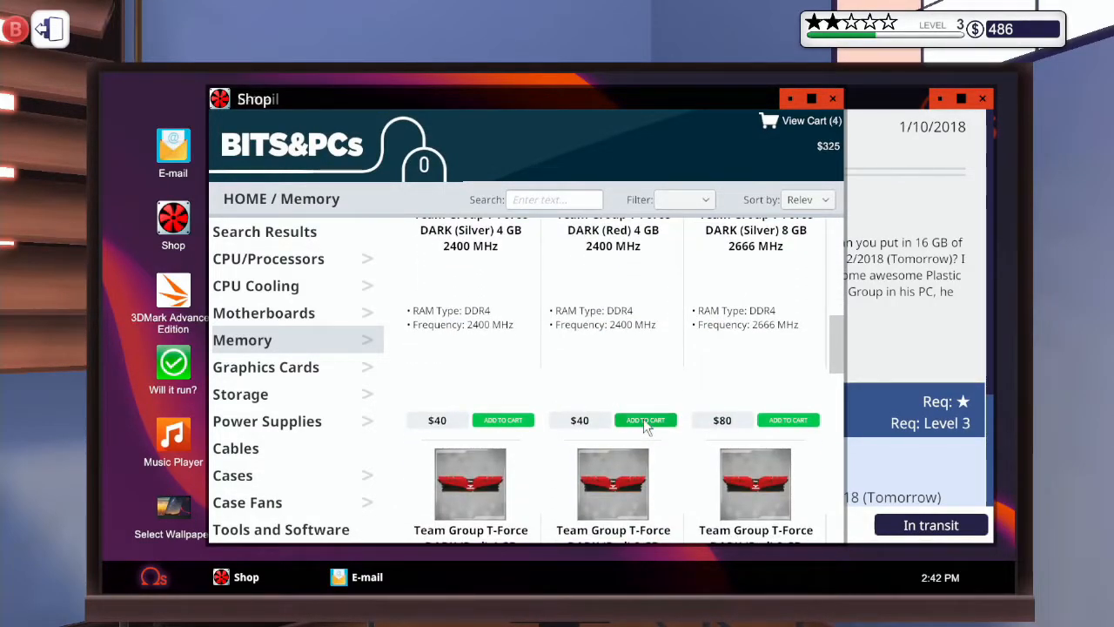
left_click(645, 419)
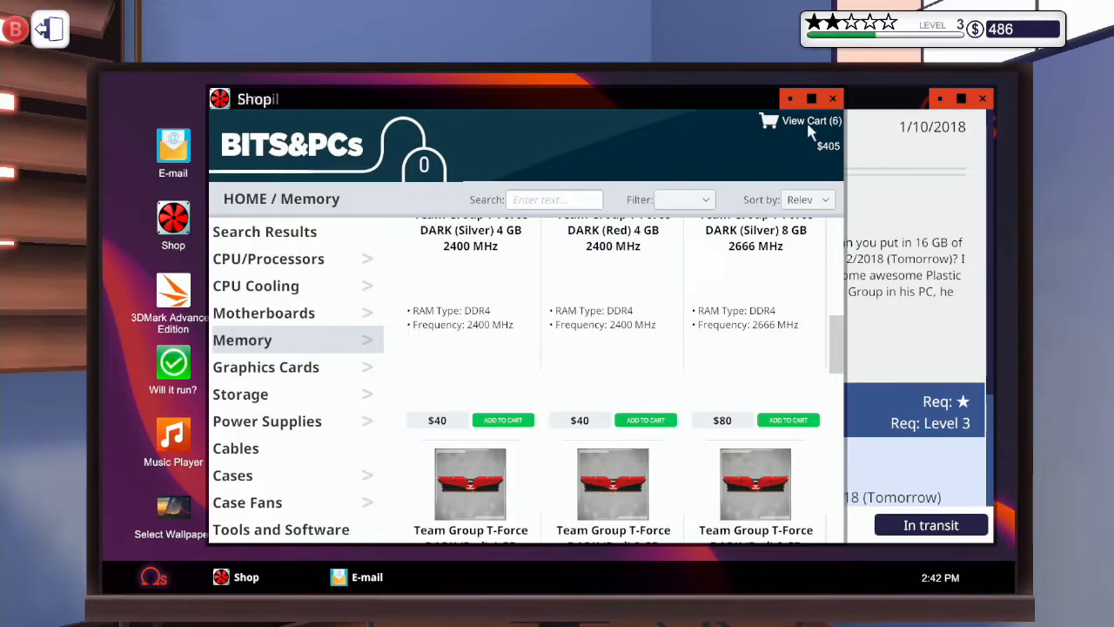
left_click(804, 120)
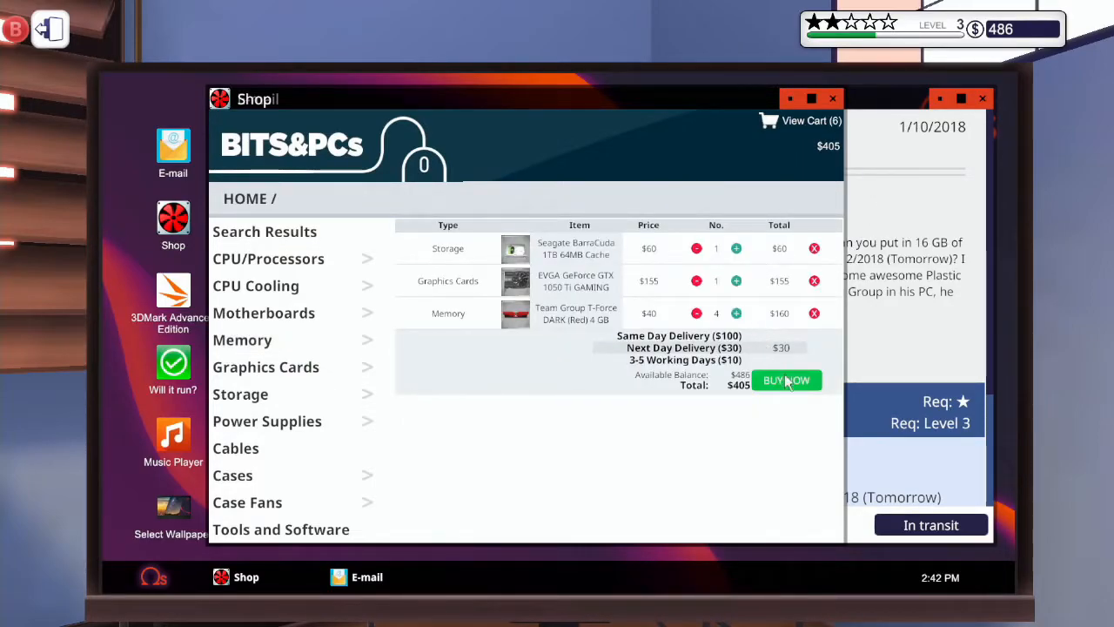
left_click(786, 379)
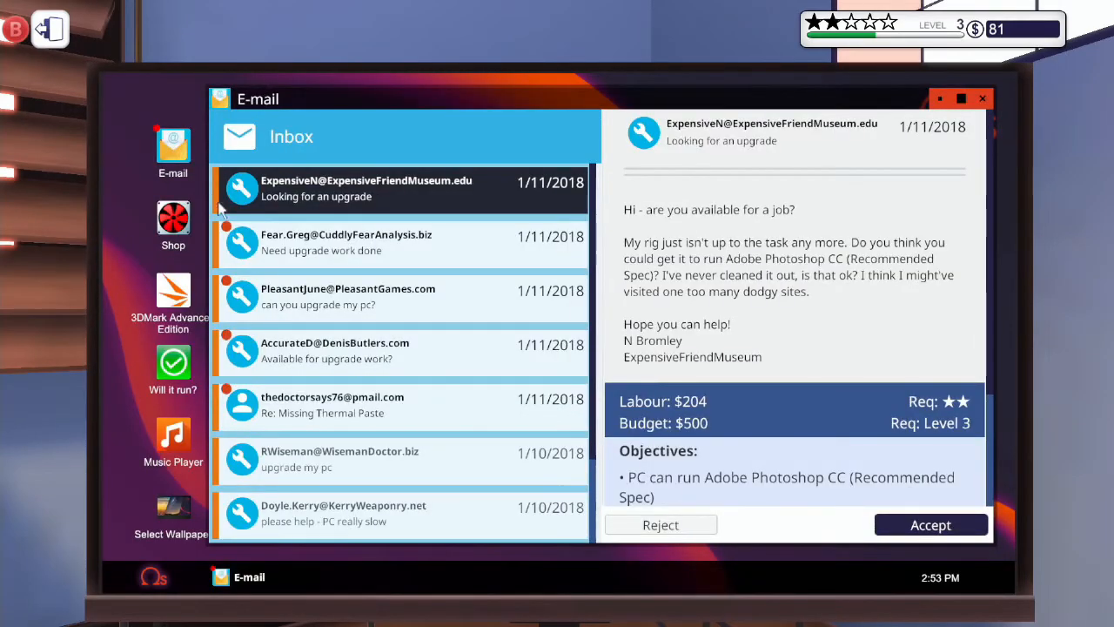
mouse_move(305, 503)
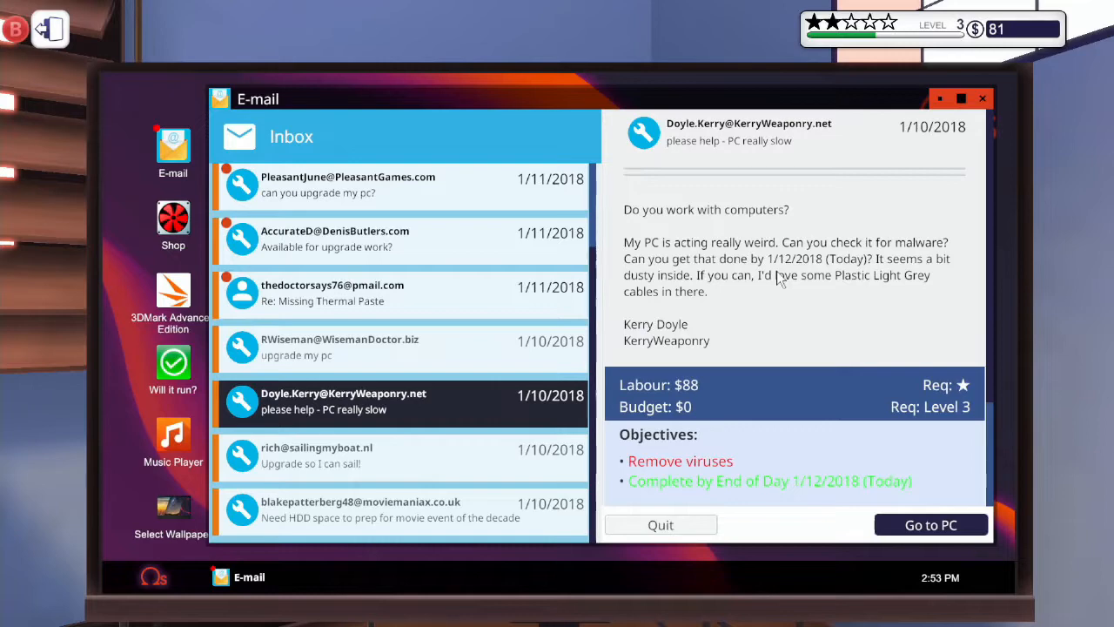
Take the 'please help - PC really slow' malware job's PC to the workbench.
left_click(931, 524)
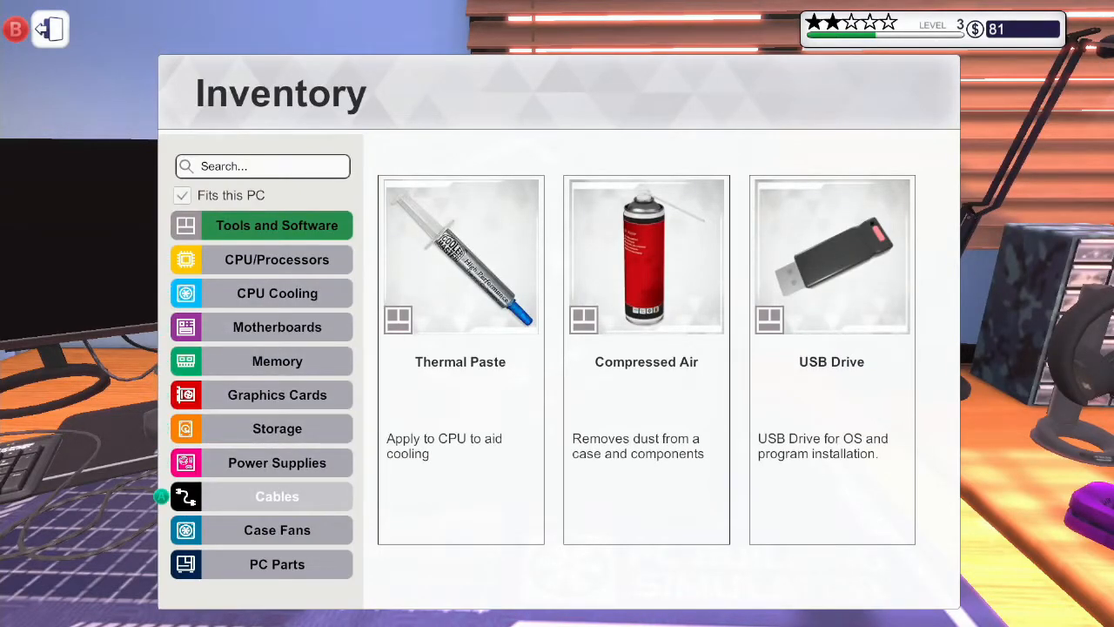
Choose Loose Plastic Plain Light Grey cables from the inventory's Cables category.
left_click(276, 496)
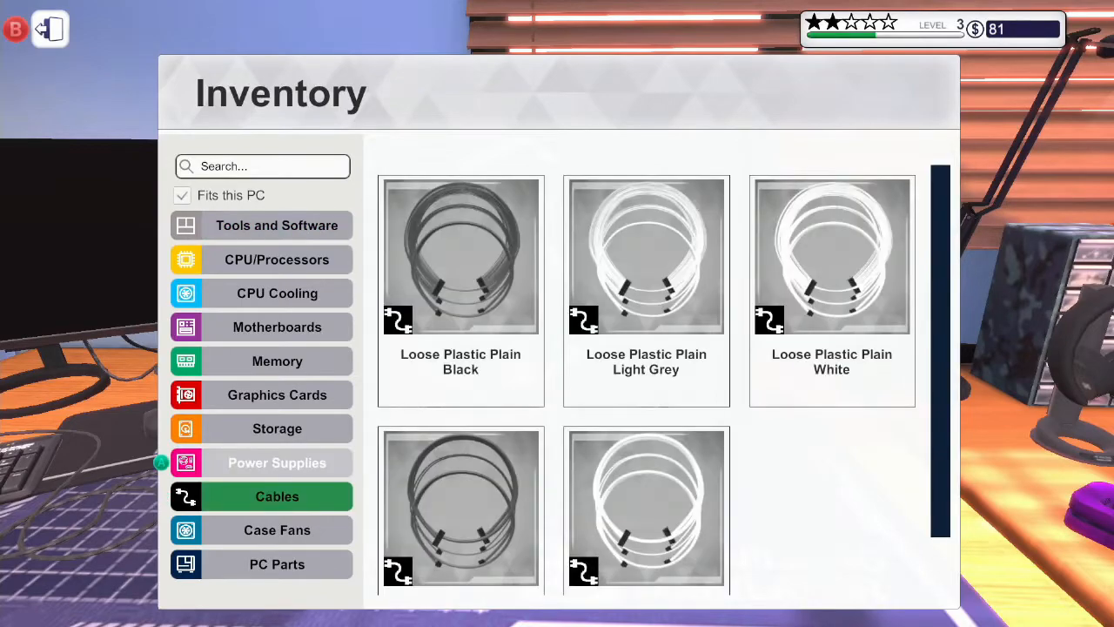
left_click(646, 261)
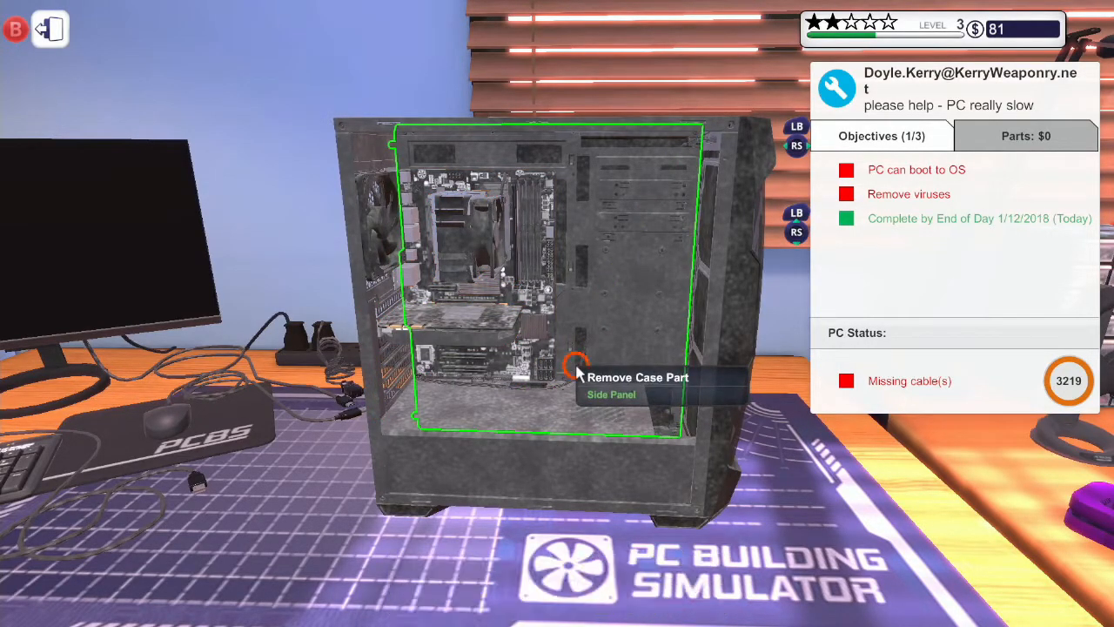
Remove the side panel, connect the PSU cables, and refit the panel.
left_click(574, 370)
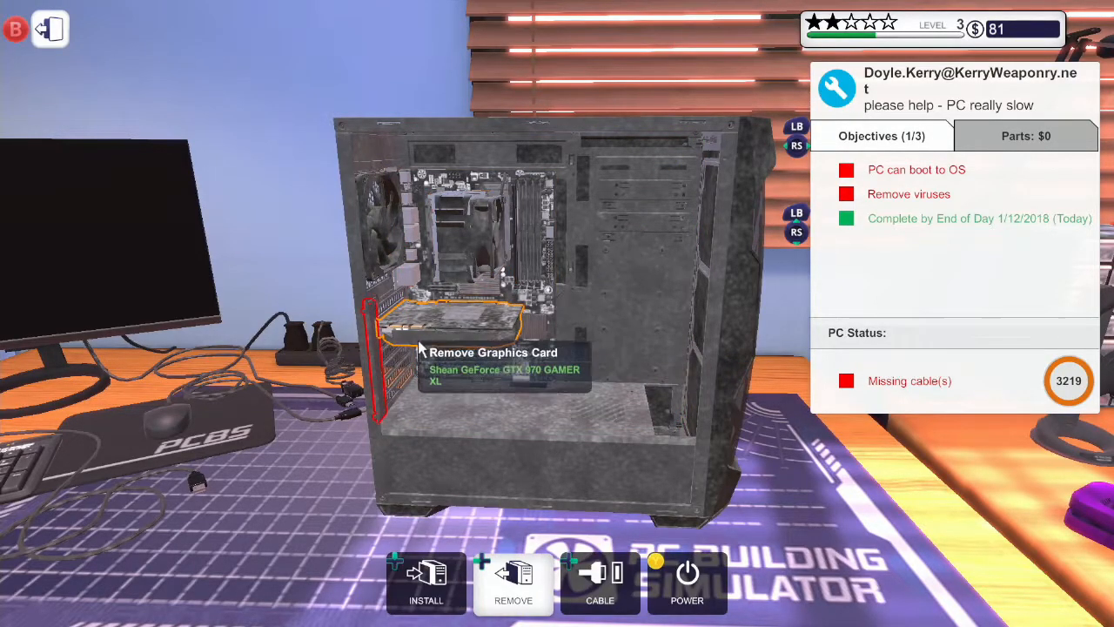
left_click(602, 584)
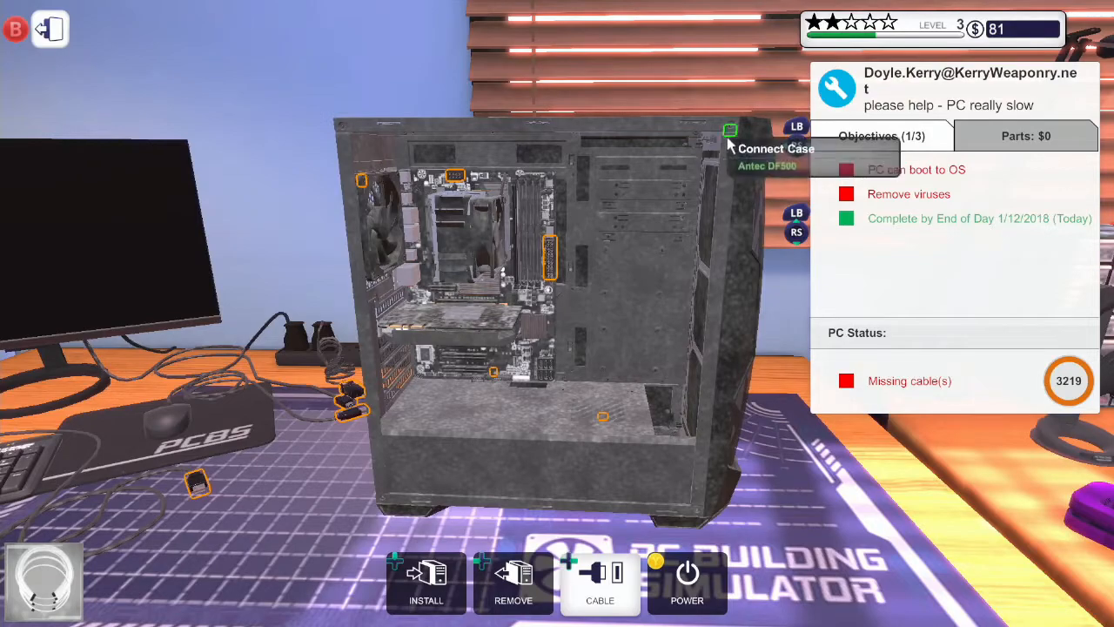
mouse_move(415, 392)
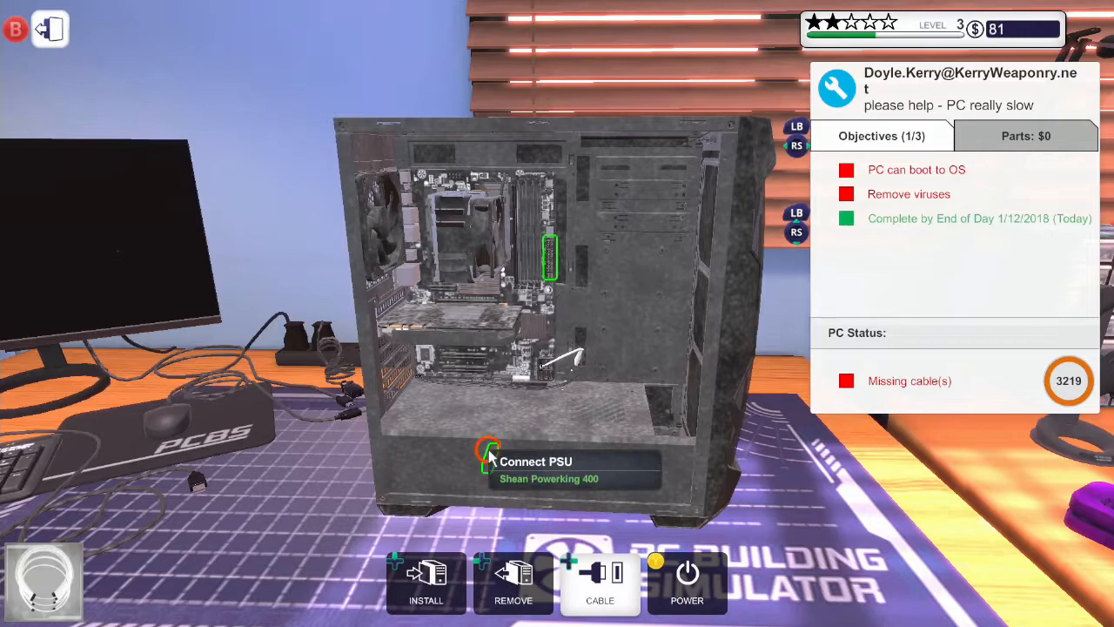
left_click(485, 457)
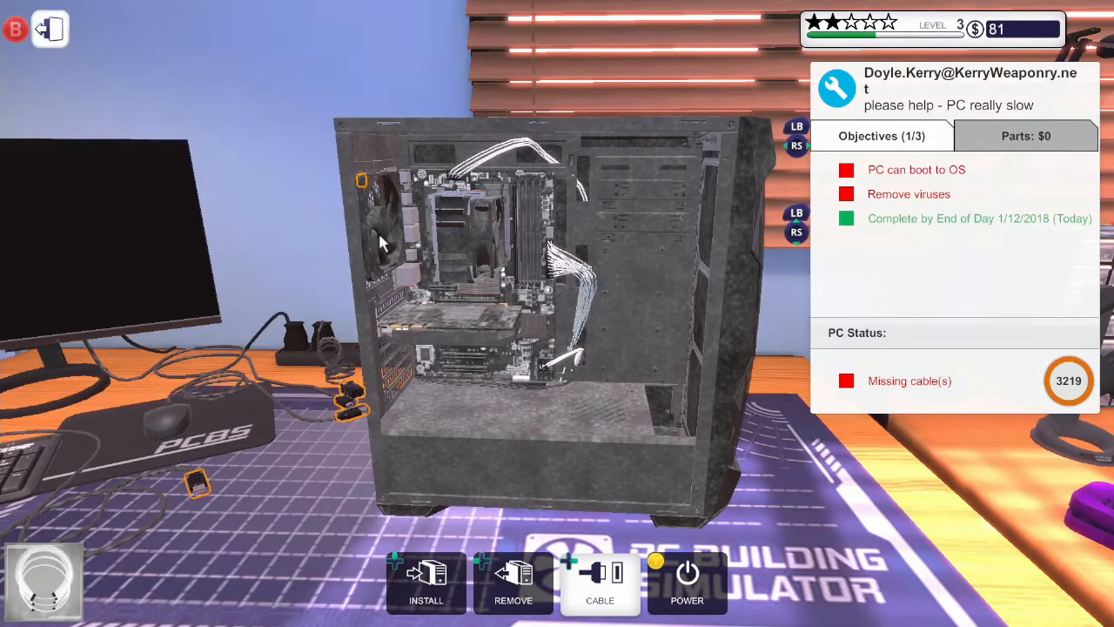
mouse_move(363, 180)
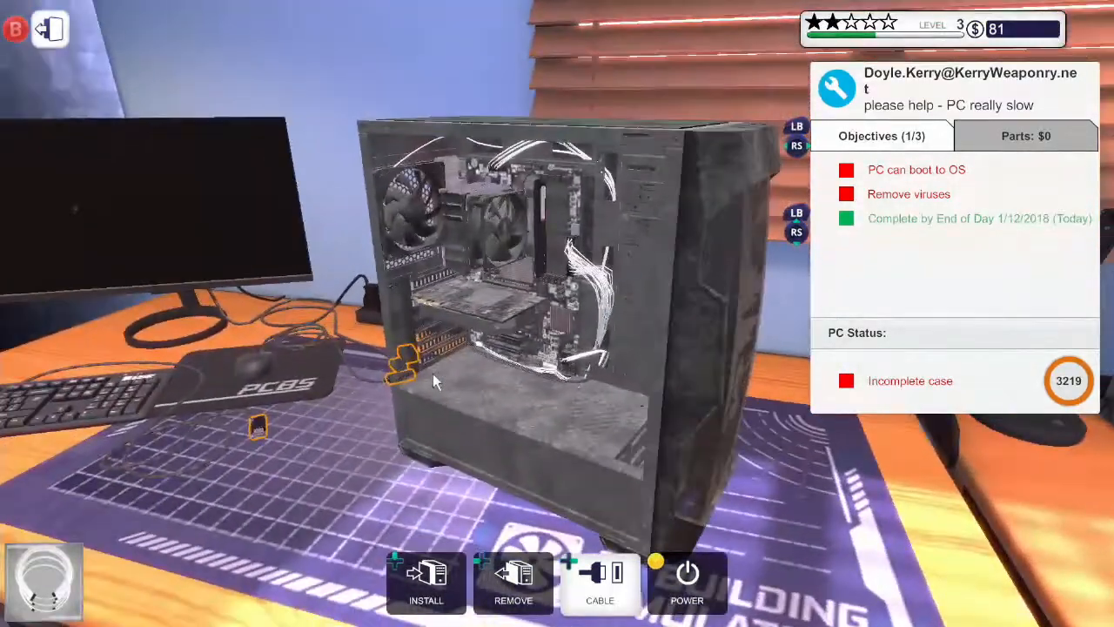
left_click(603, 588)
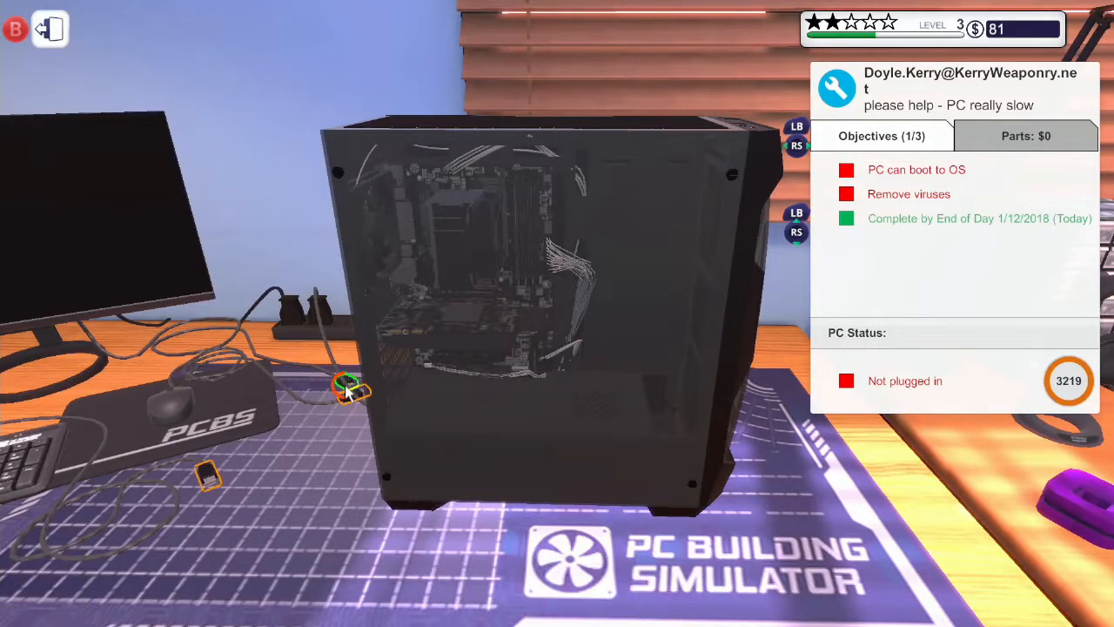
Plug in the malware job's PC and boot it to its desktop.
left_click(344, 389)
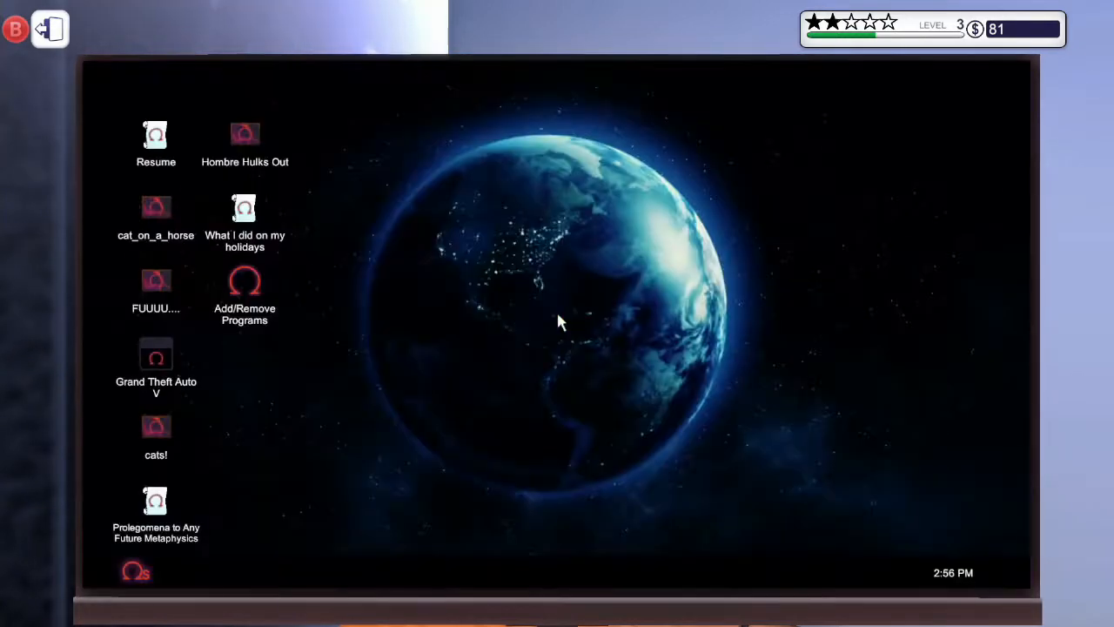
mouse_move(235, 296)
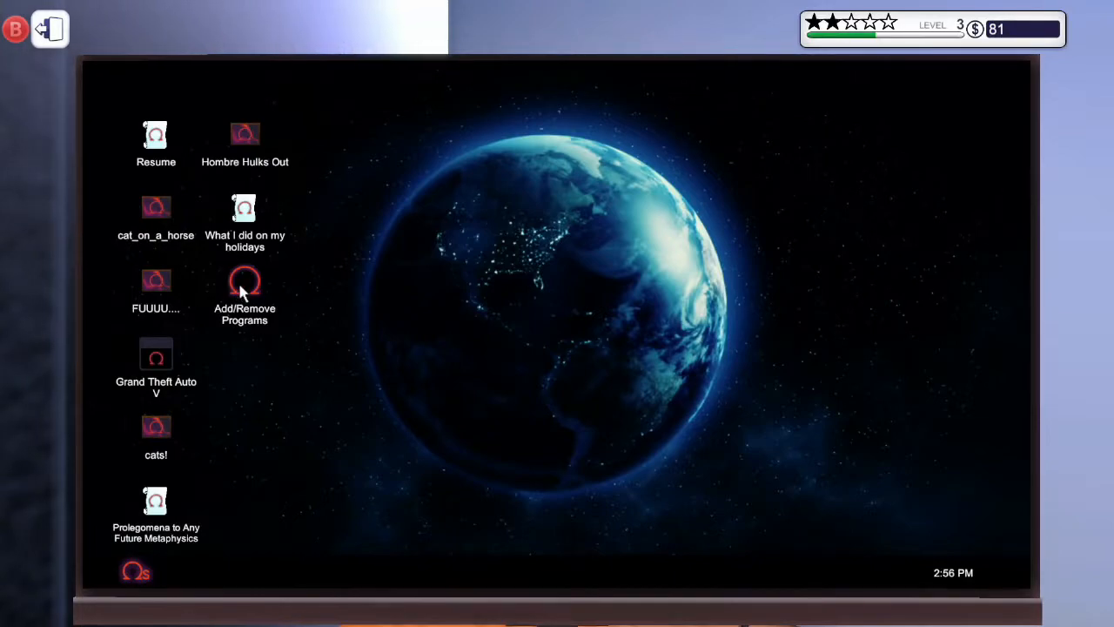
Install Virus Scanner through Add/Remove Programs and restart the customer's PC.
double_click(244, 288)
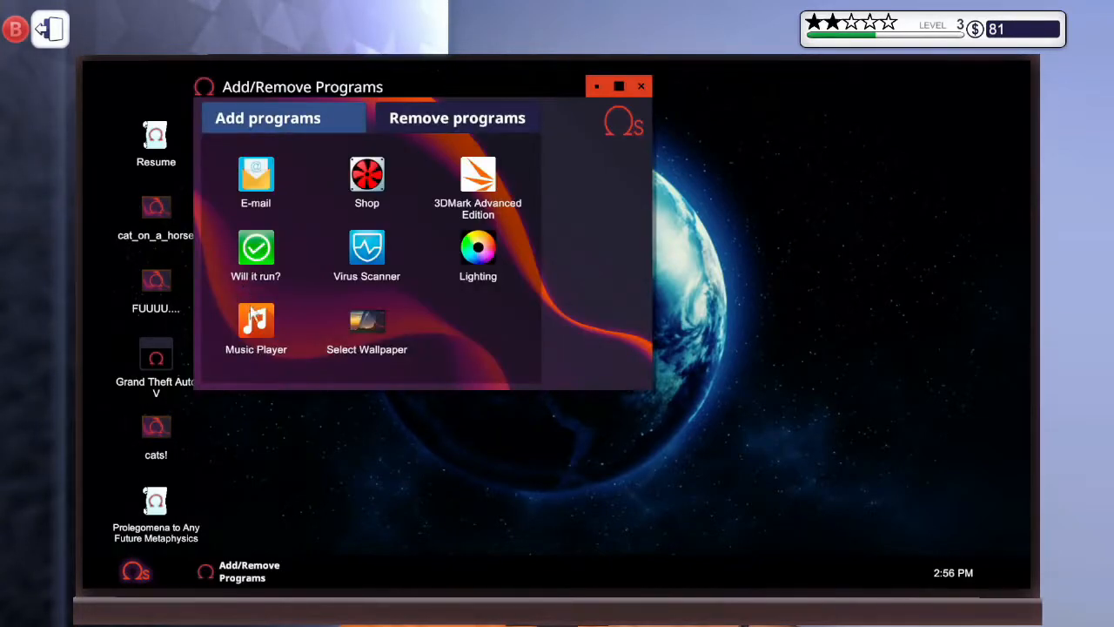
left_click(366, 248)
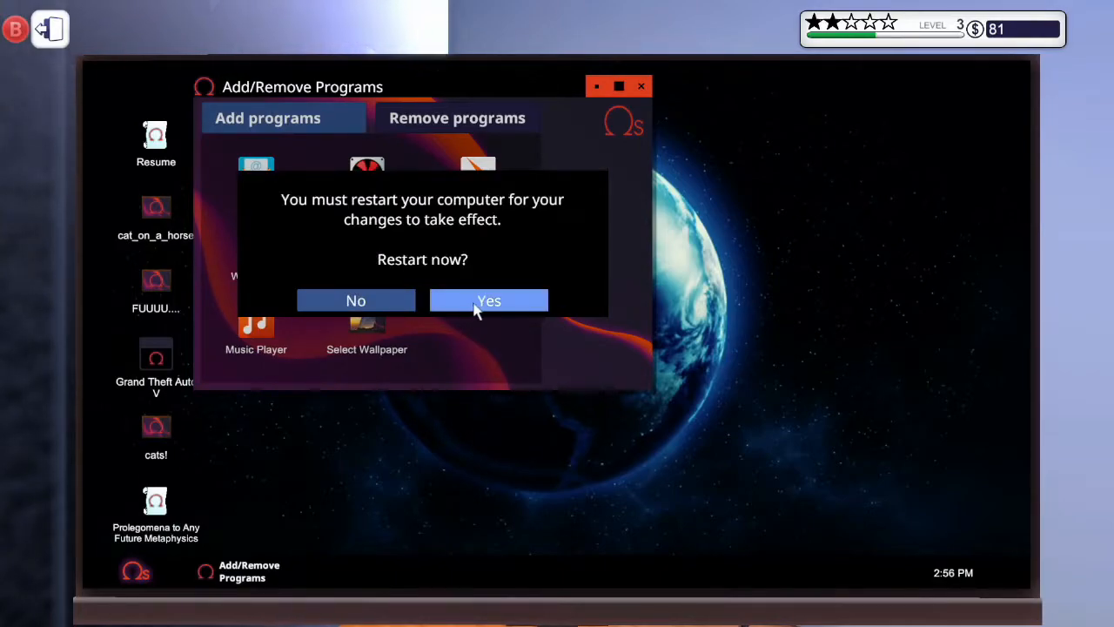
left_click(489, 300)
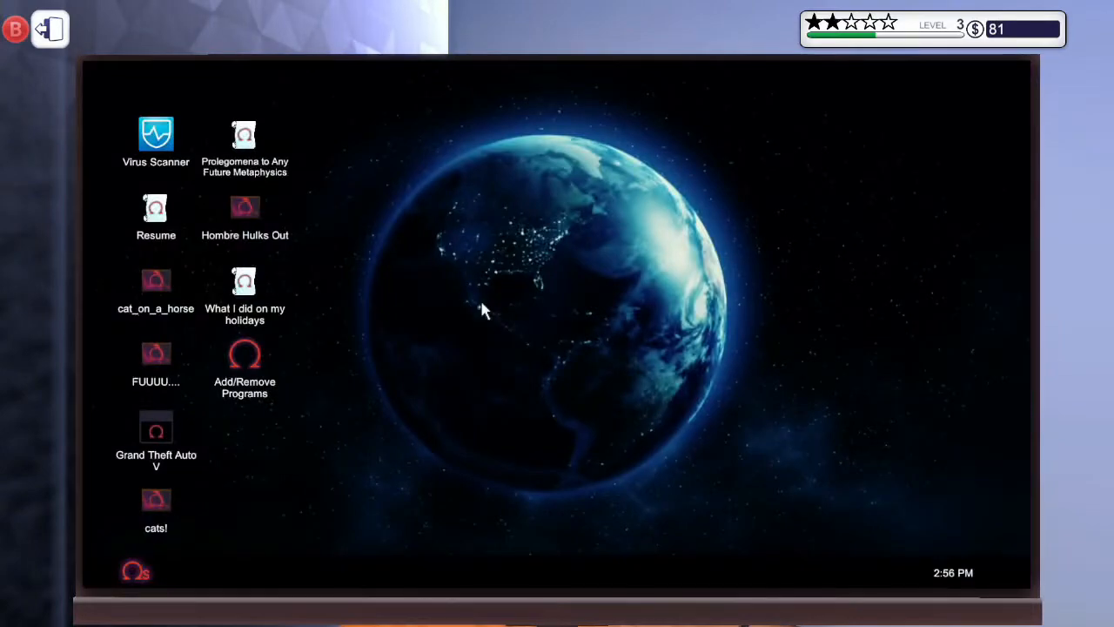
mouse_move(198, 211)
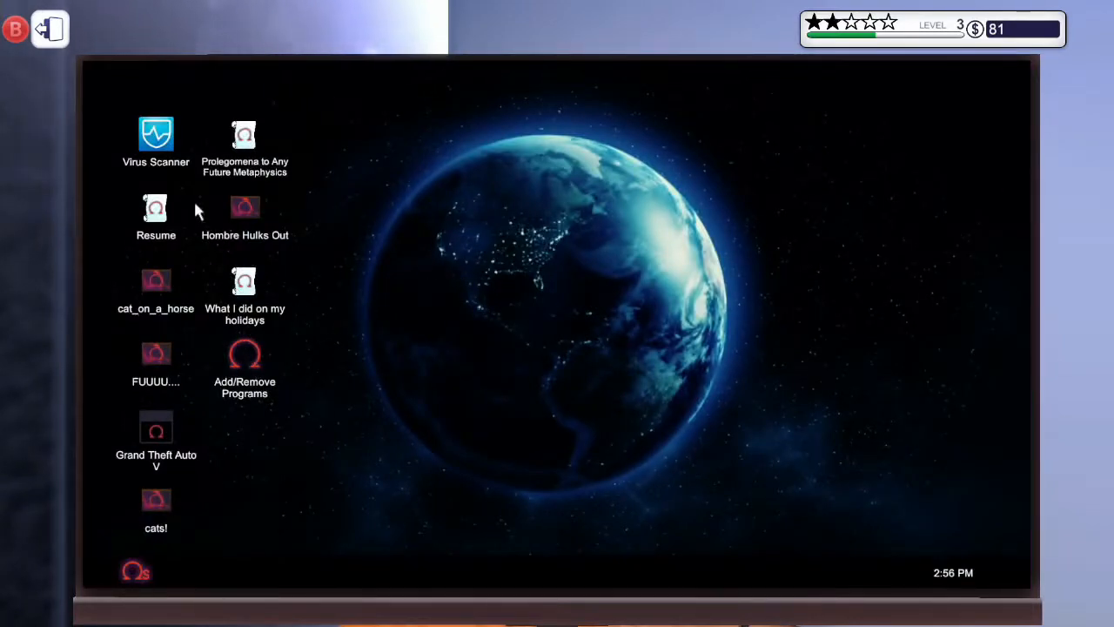
Run a Virus Scanner scan to remove the viruses from the customer's PC.
double_click(155, 135)
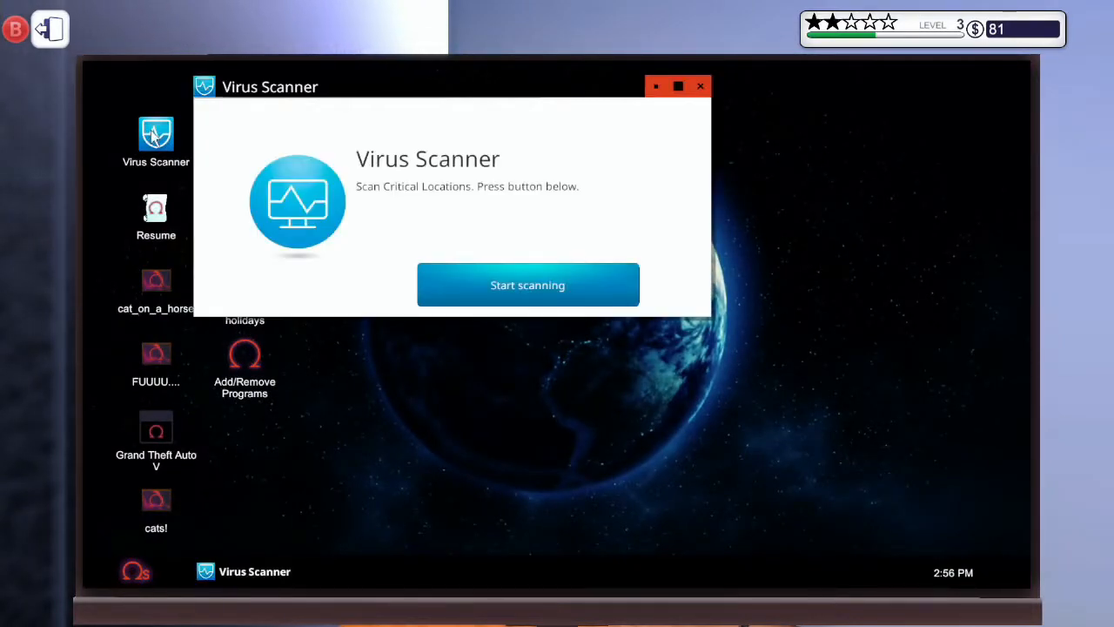
left_click(528, 285)
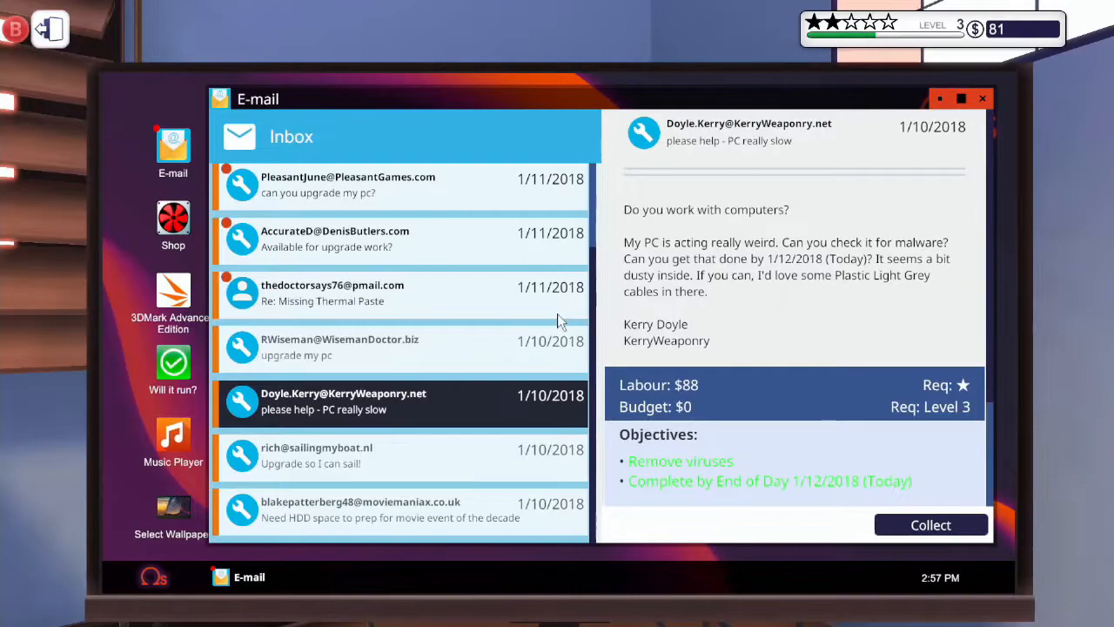
mouse_move(429, 405)
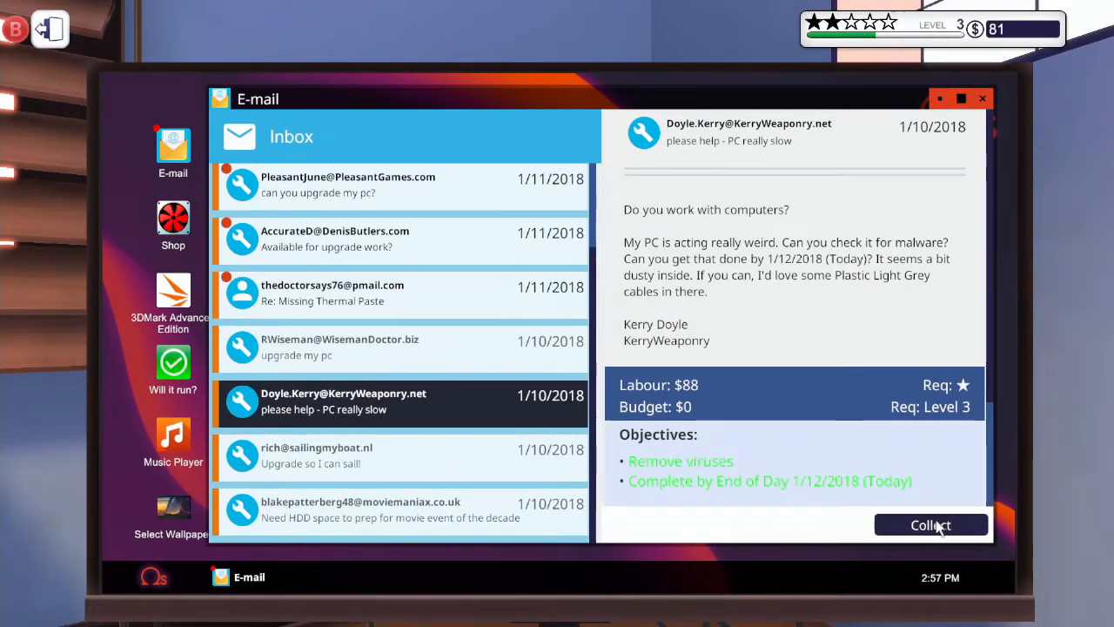
Collect the malware job payout ($81 to $169), dismiss the invoice and discard the email.
left_click(931, 525)
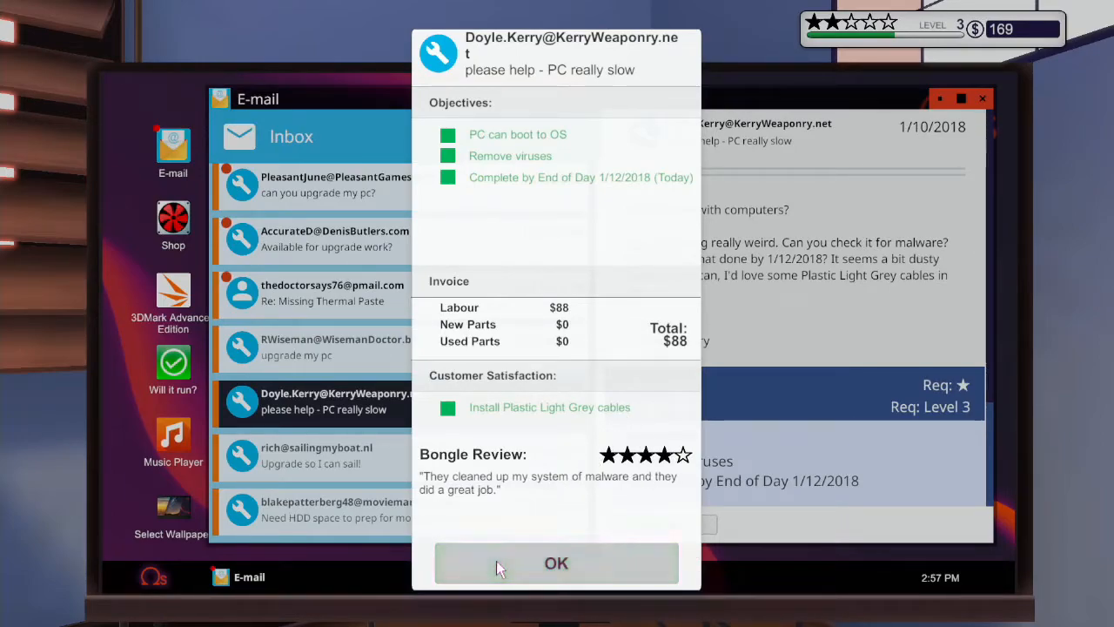
left_click(556, 564)
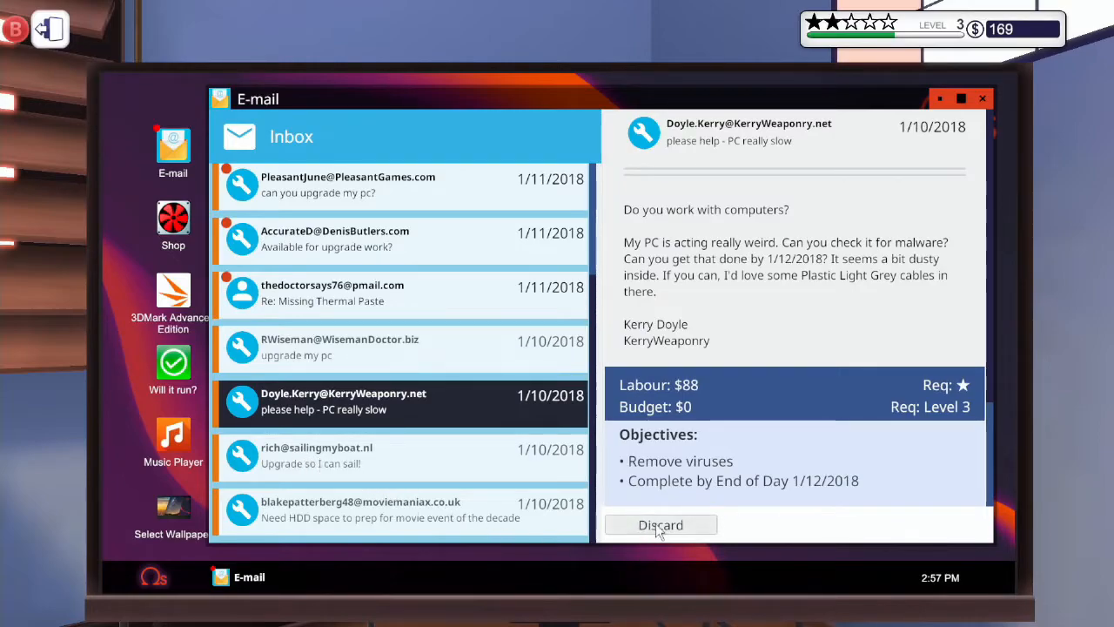
left_click(661, 525)
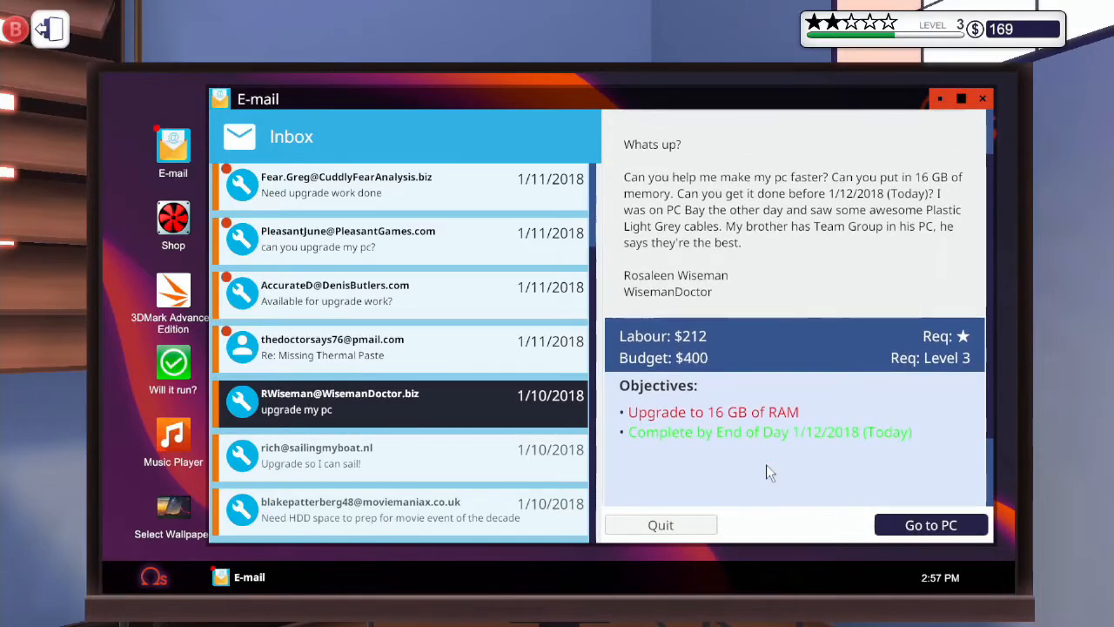
Start the Wiseman 16 GB RAM upgrade job from its email.
left_click(931, 524)
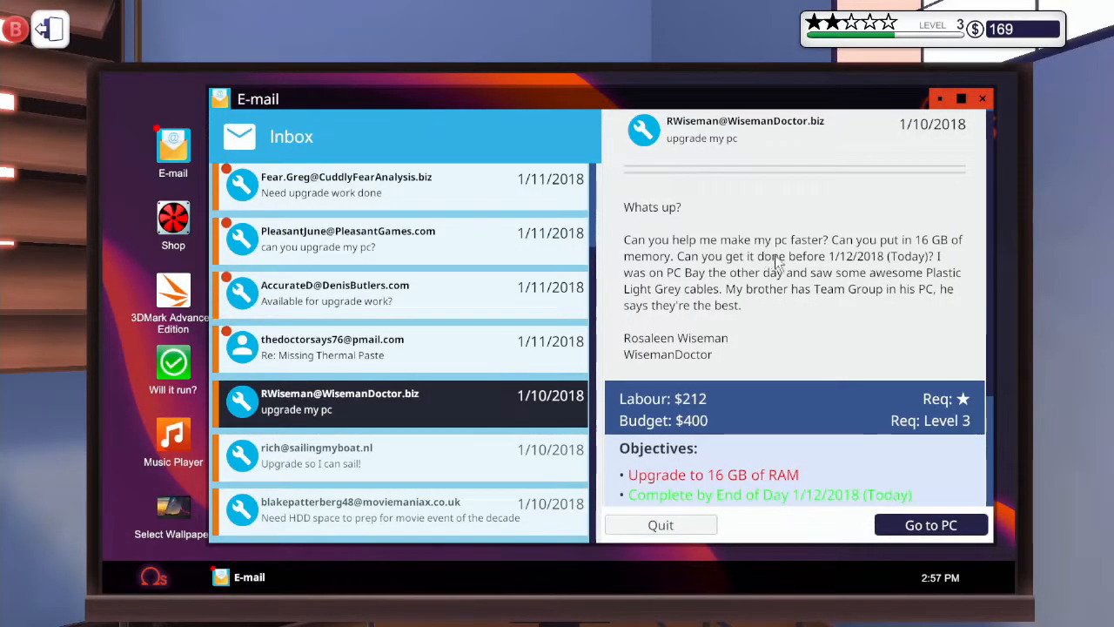
mouse_move(786, 311)
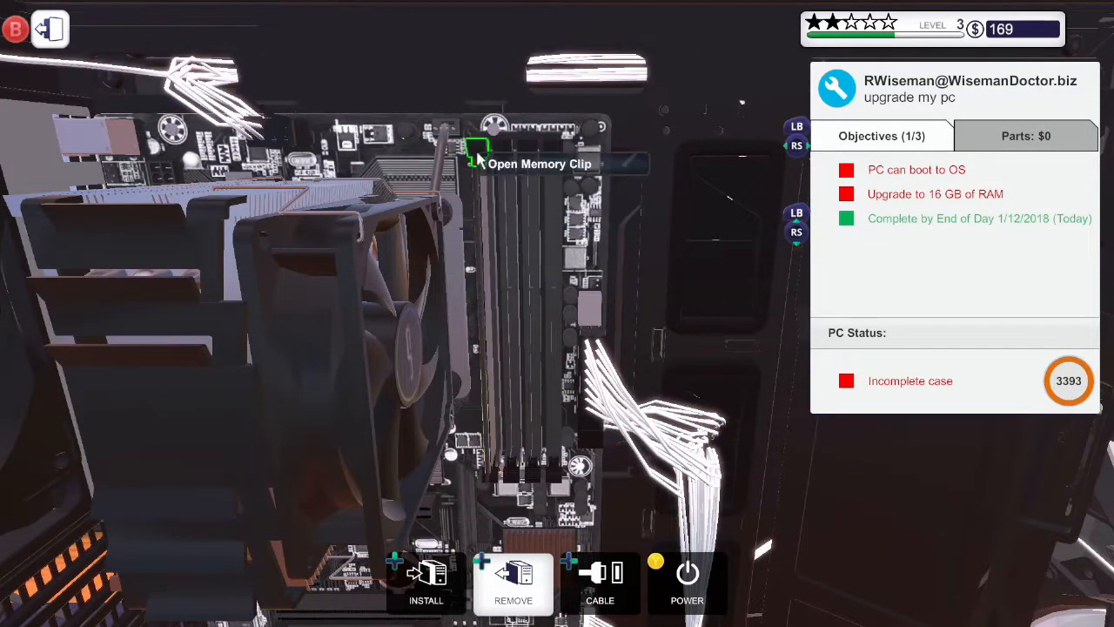
mouse_move(481, 505)
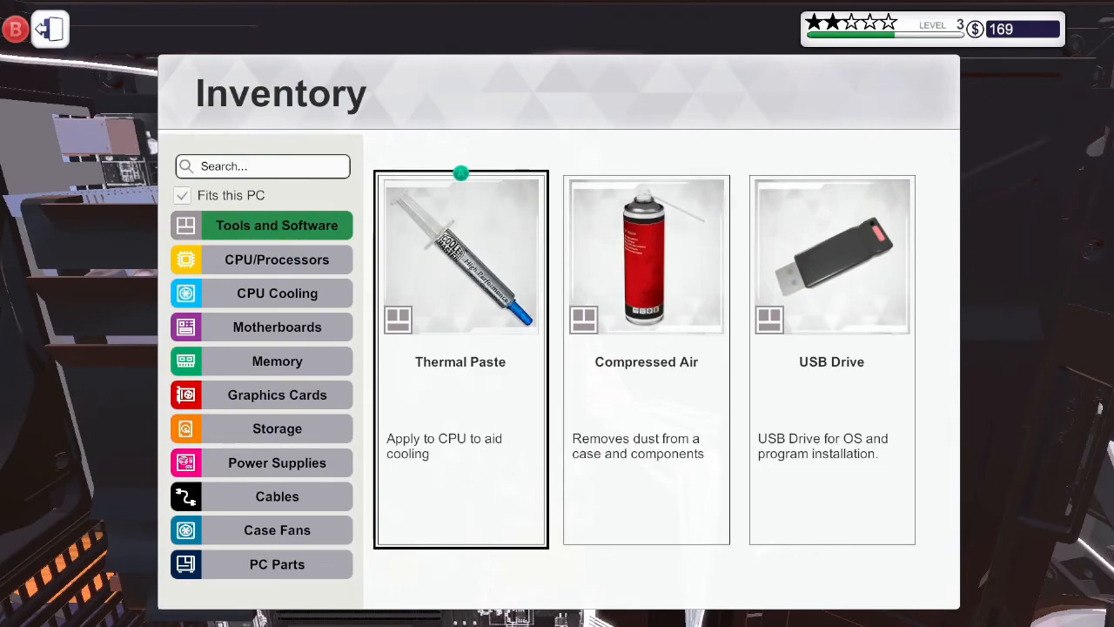
Install two Team Group T-Force DARK 4 GB RAM sticks for 16 GB total.
left_click(276, 361)
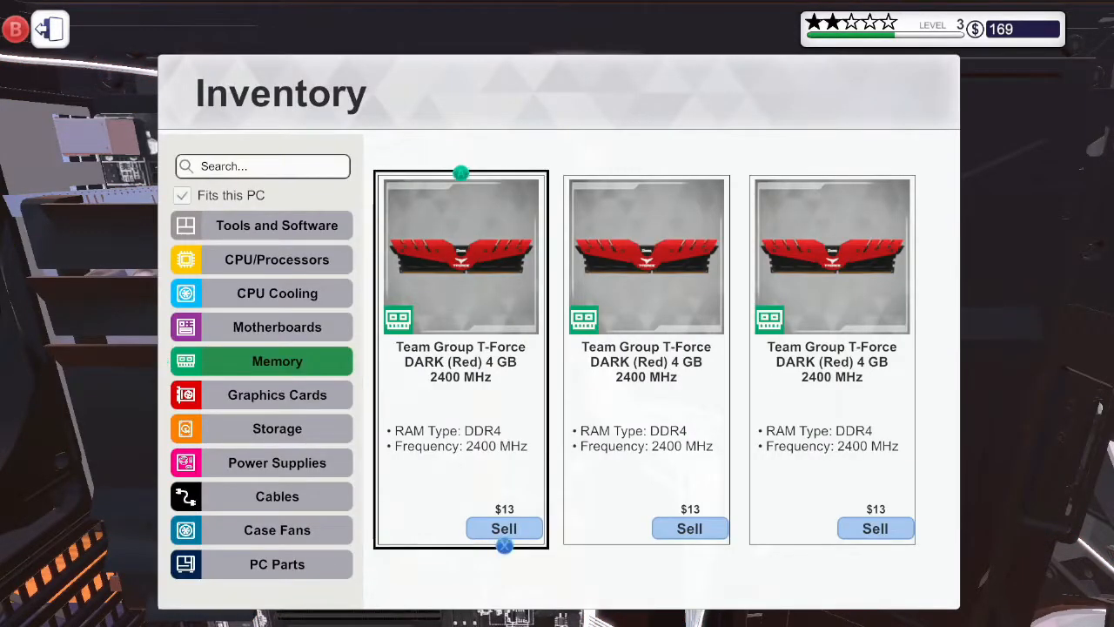
left_click(875, 529)
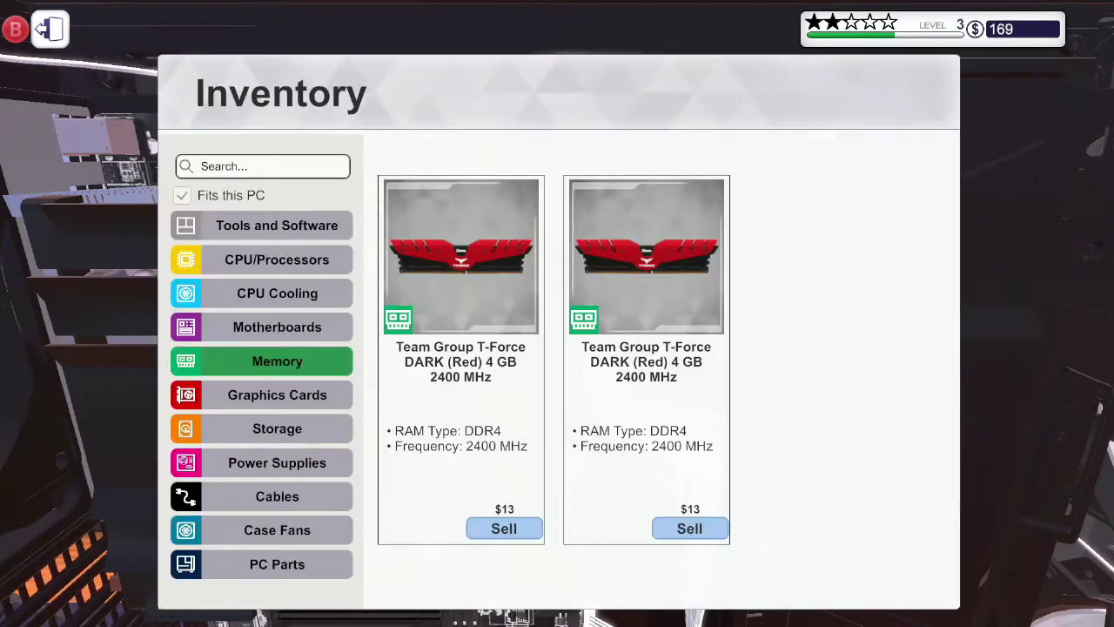
left_click(689, 527)
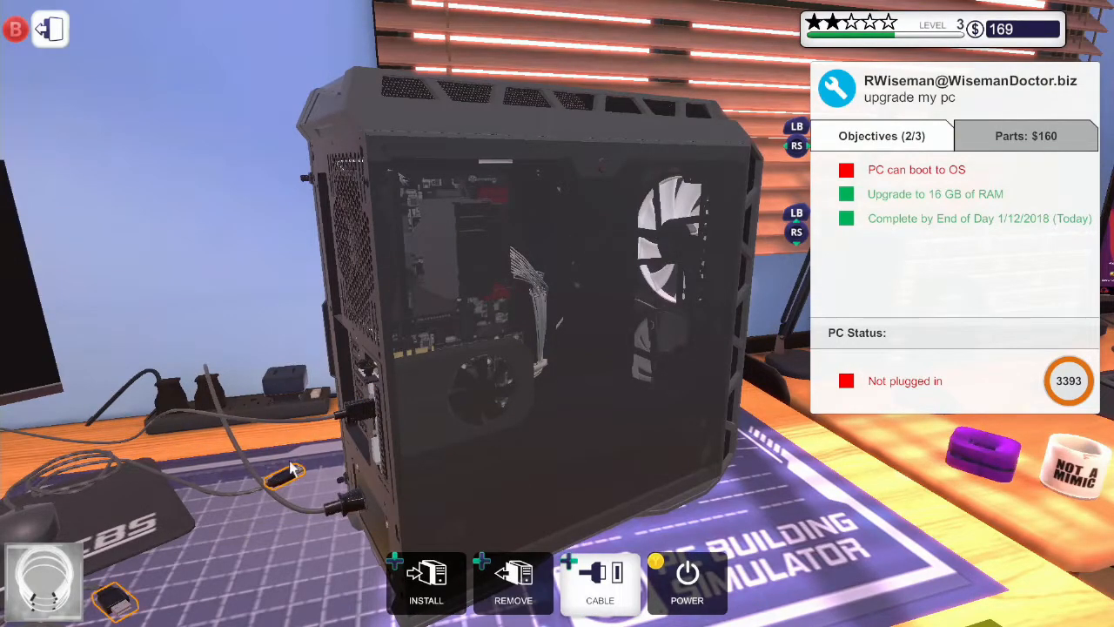
mouse_move(355, 254)
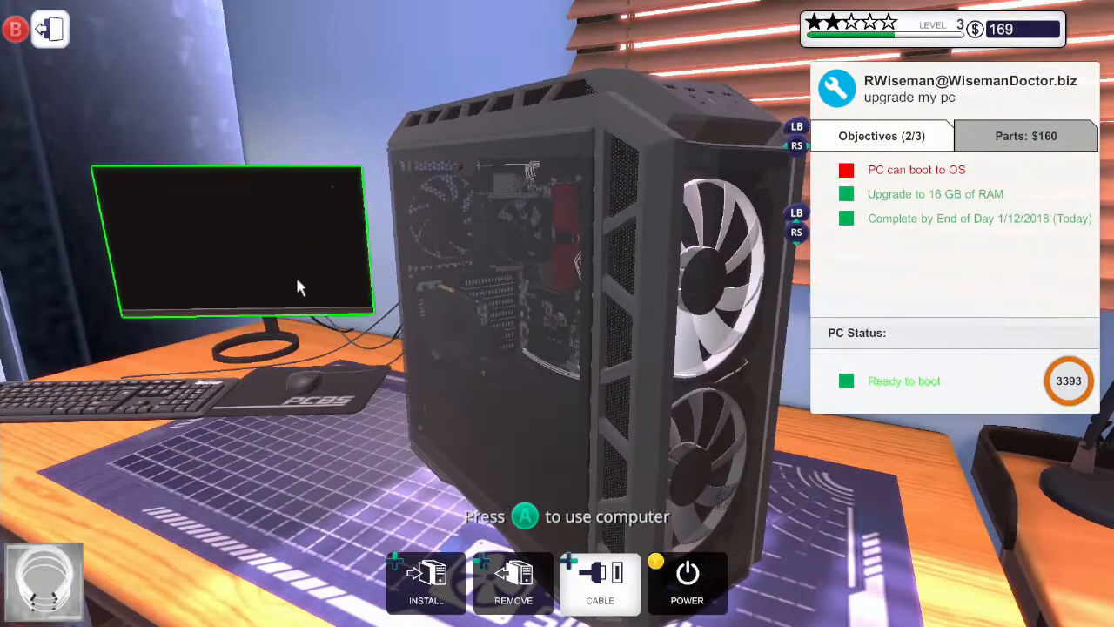
Use the upgraded Wiseman PC and boot it to the desktop.
left_click(684, 585)
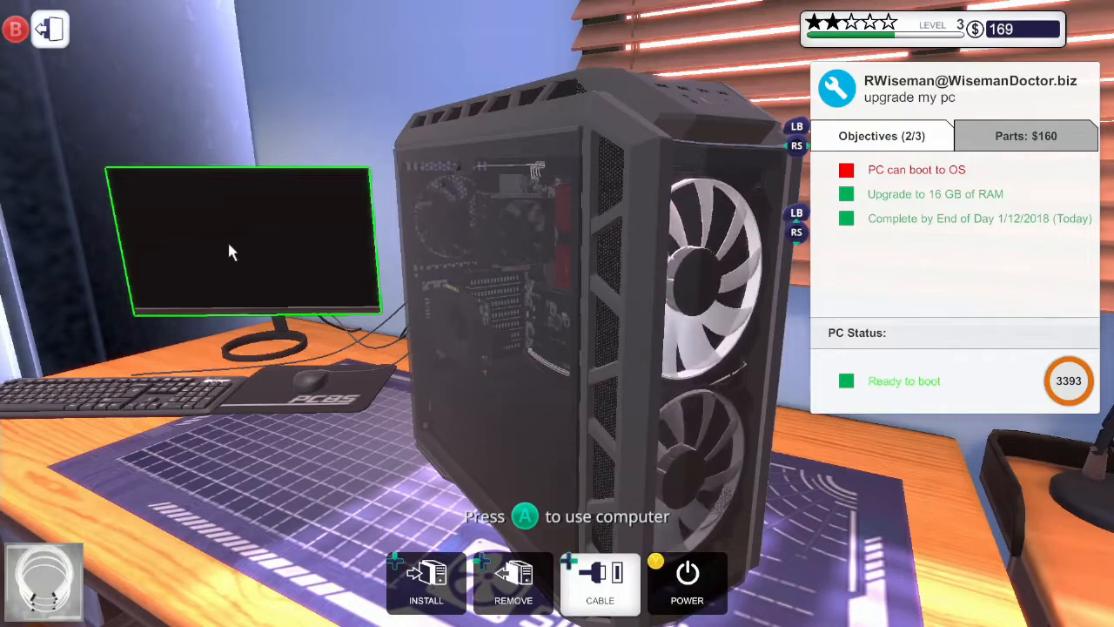
left_click(687, 597)
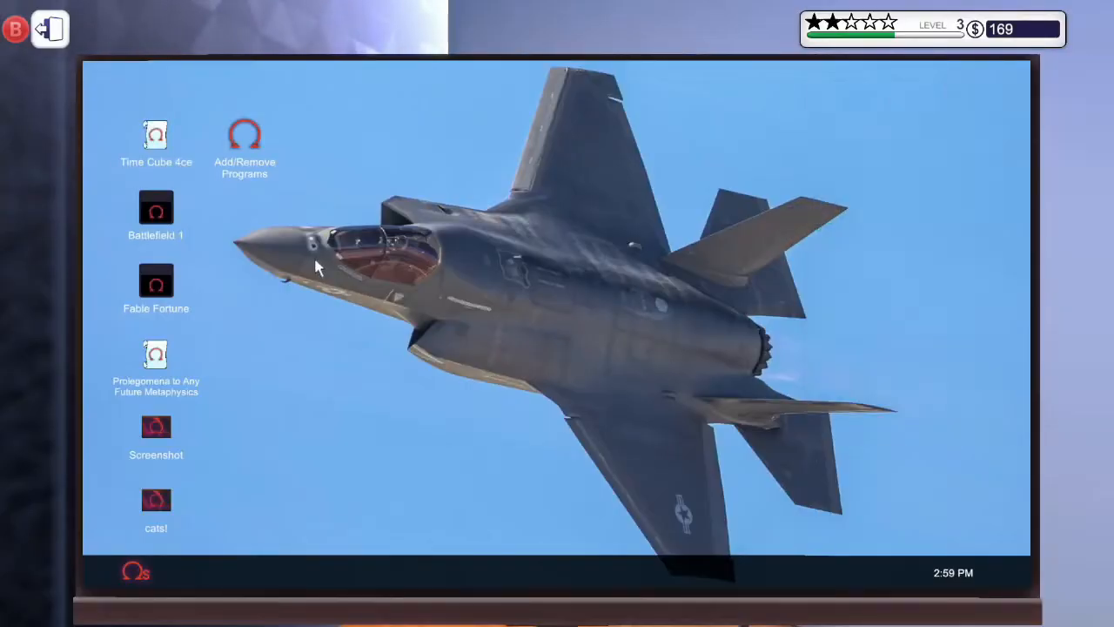
mouse_move(242, 136)
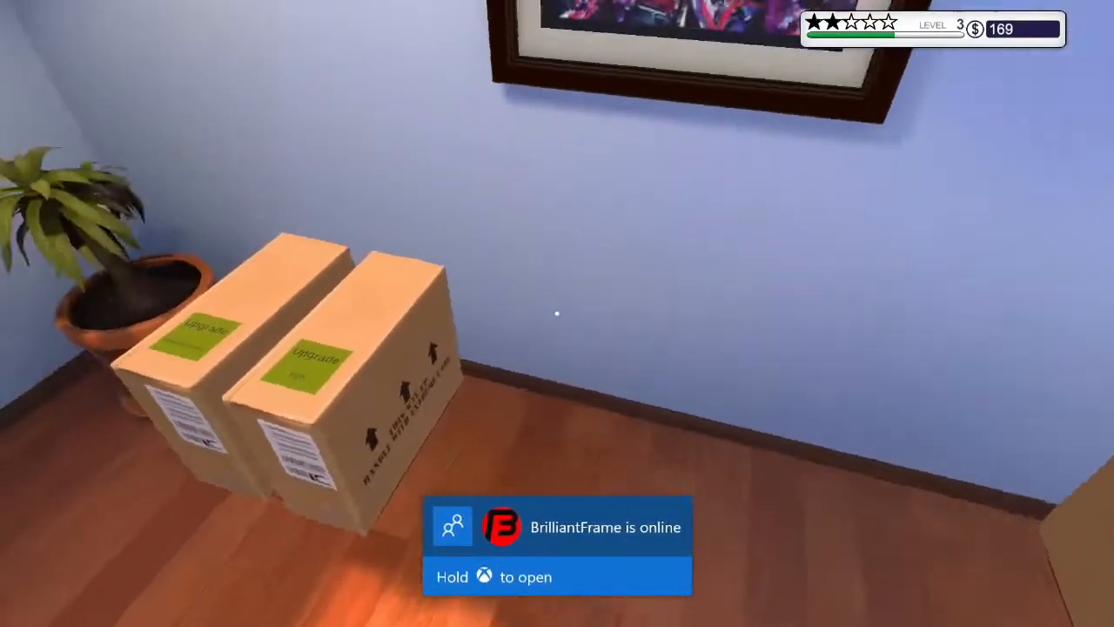
Return to the office computer to view the completed RAM upgrade job.
key("Xbox")
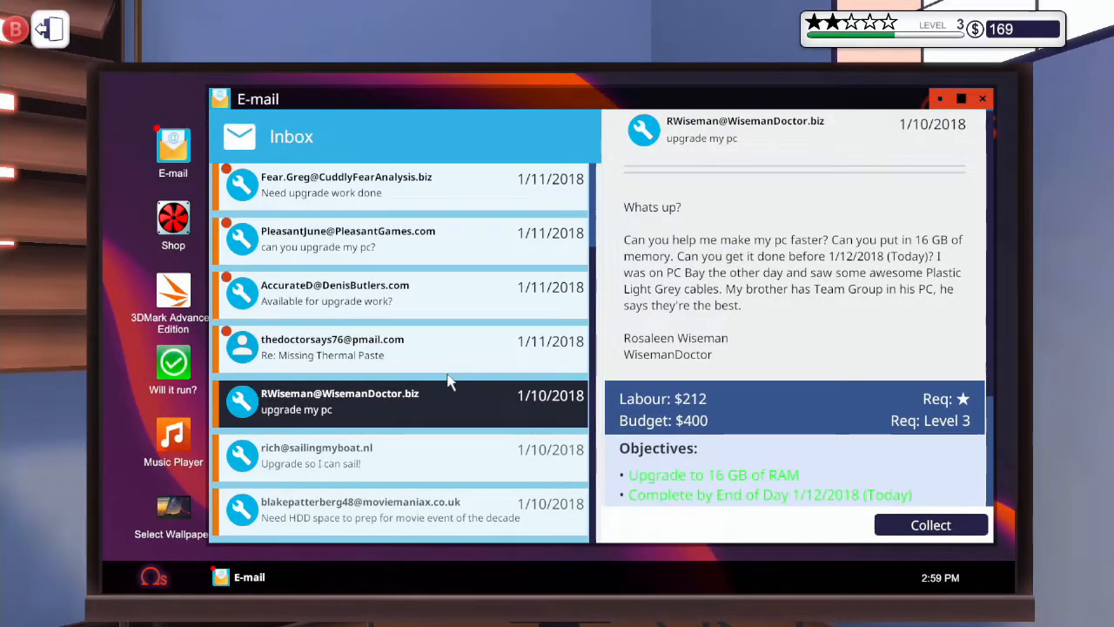
mouse_move(730, 513)
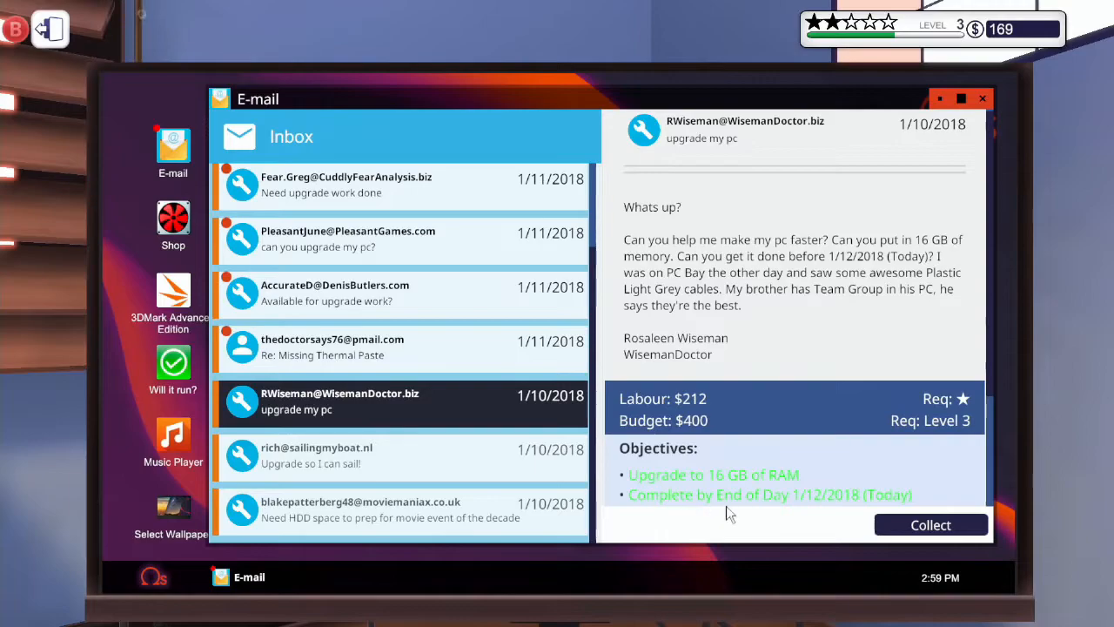
Collect the RAM upgrade payout, raising funds to $541, and dismiss the invoice.
left_click(931, 524)
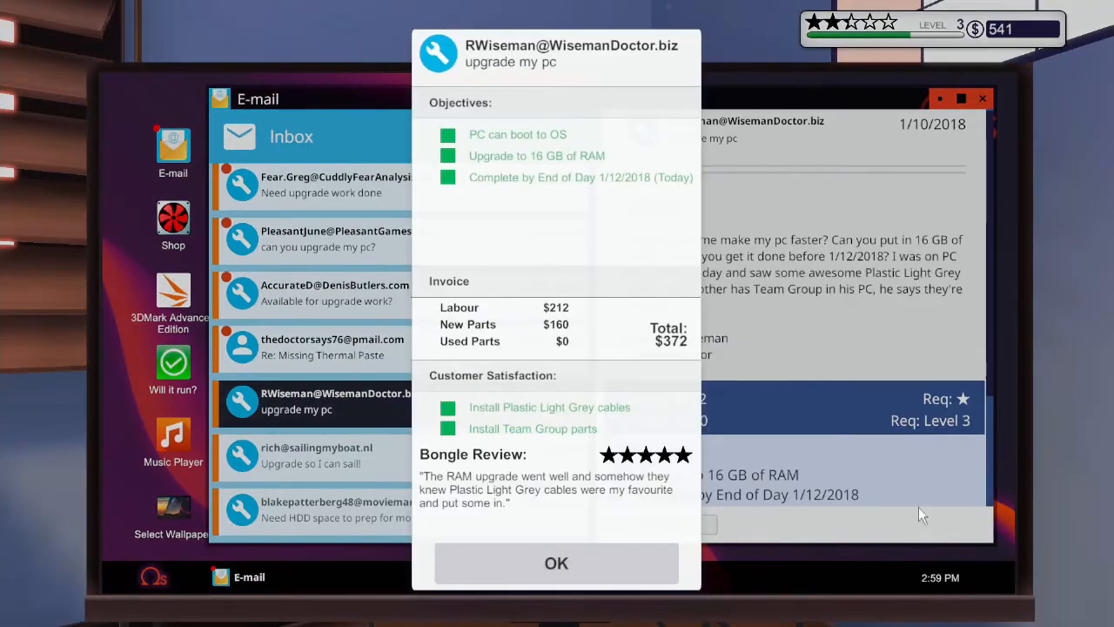
mouse_move(556, 570)
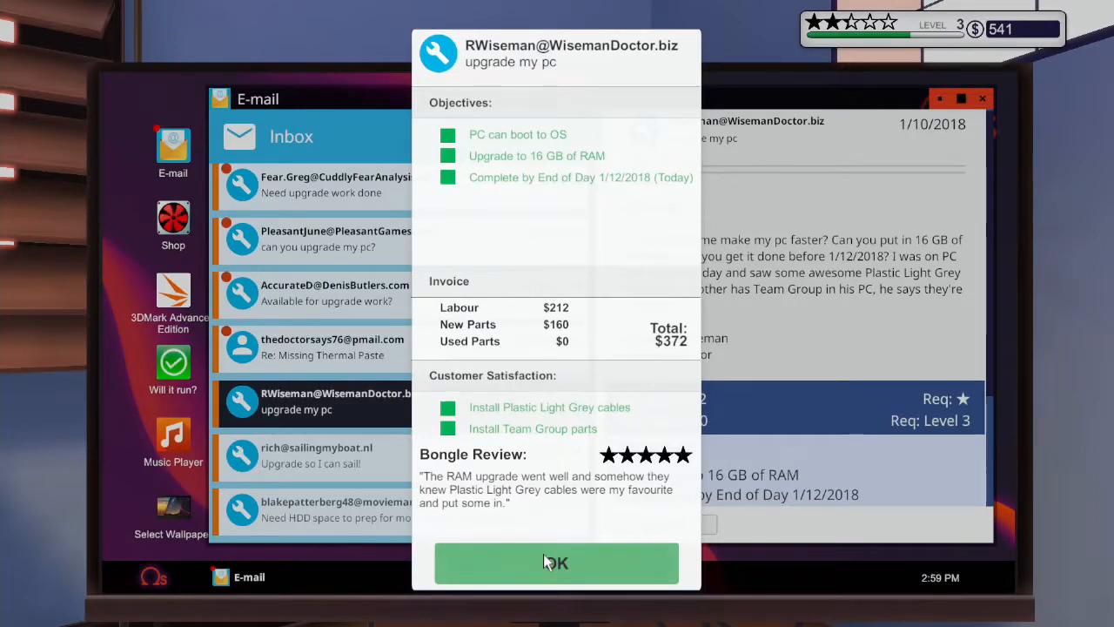
left_click(556, 563)
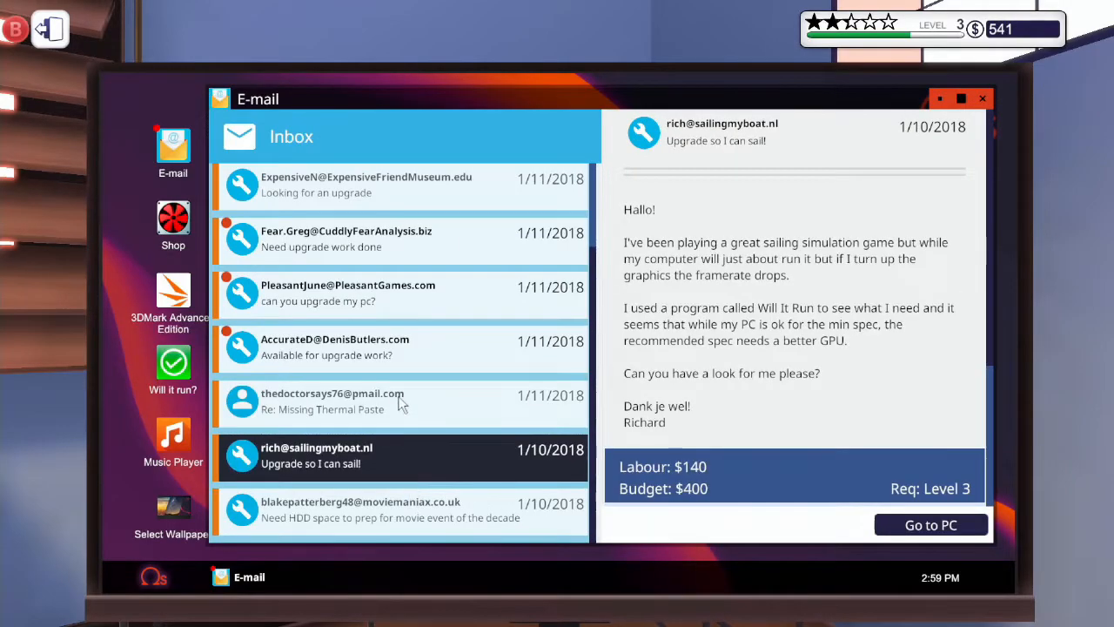
Discard the thermal paste thank-you email and confirm the storage upgrade job summary.
left_click(348, 402)
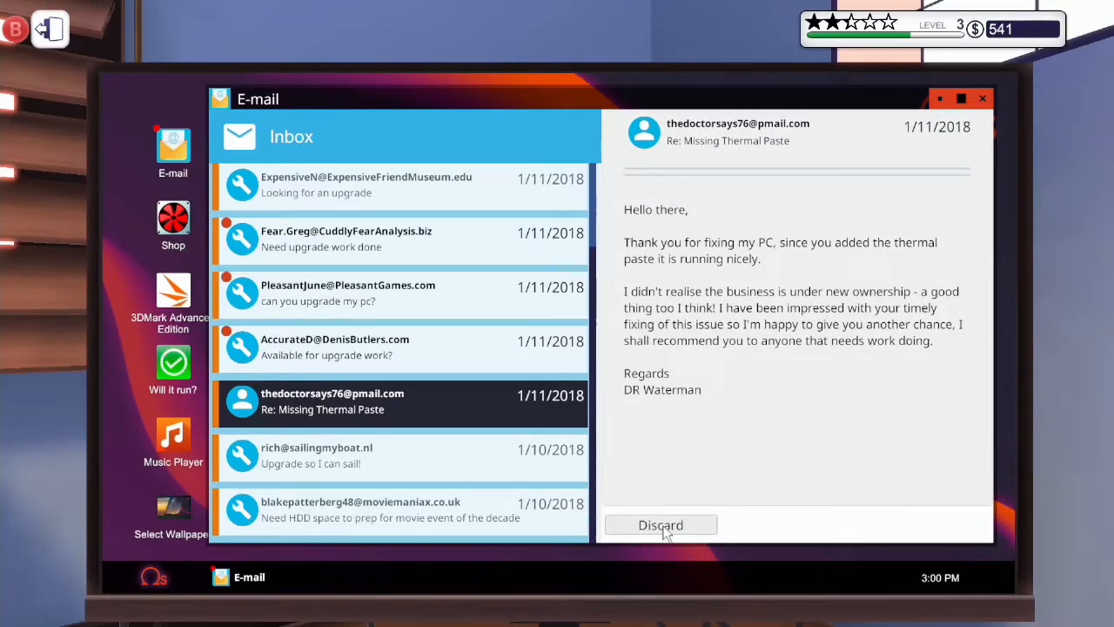
left_click(660, 525)
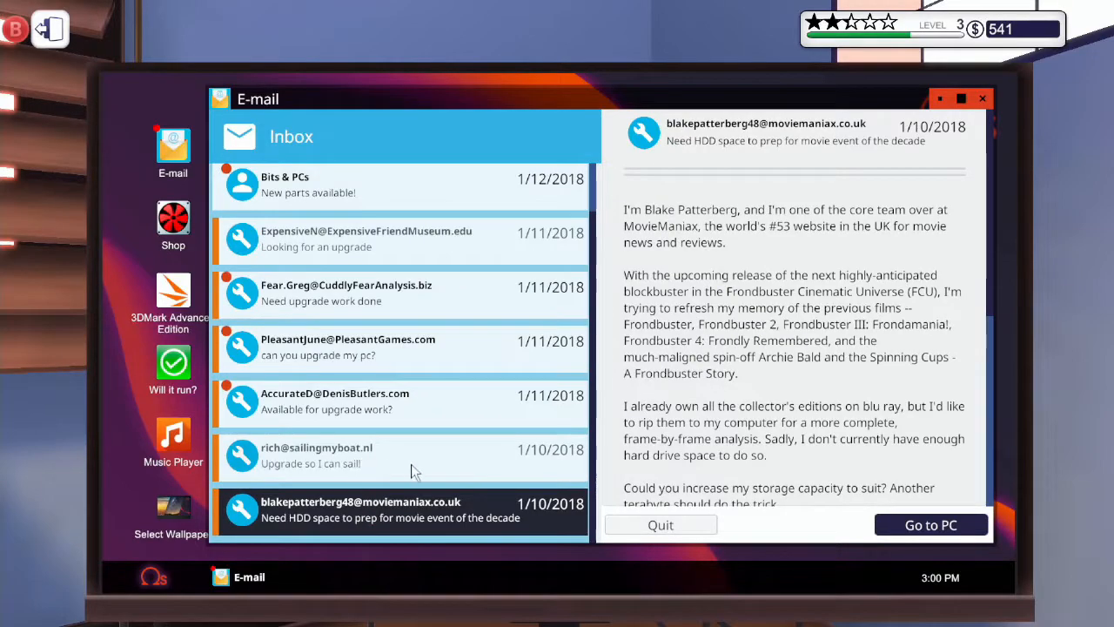
mouse_move(668, 529)
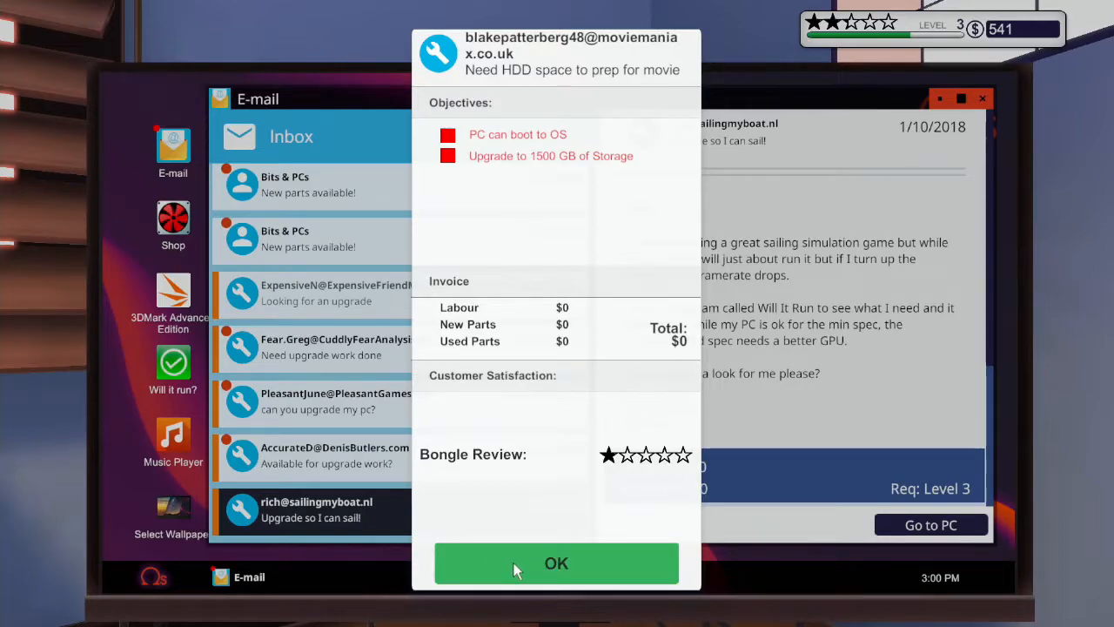
left_click(555, 564)
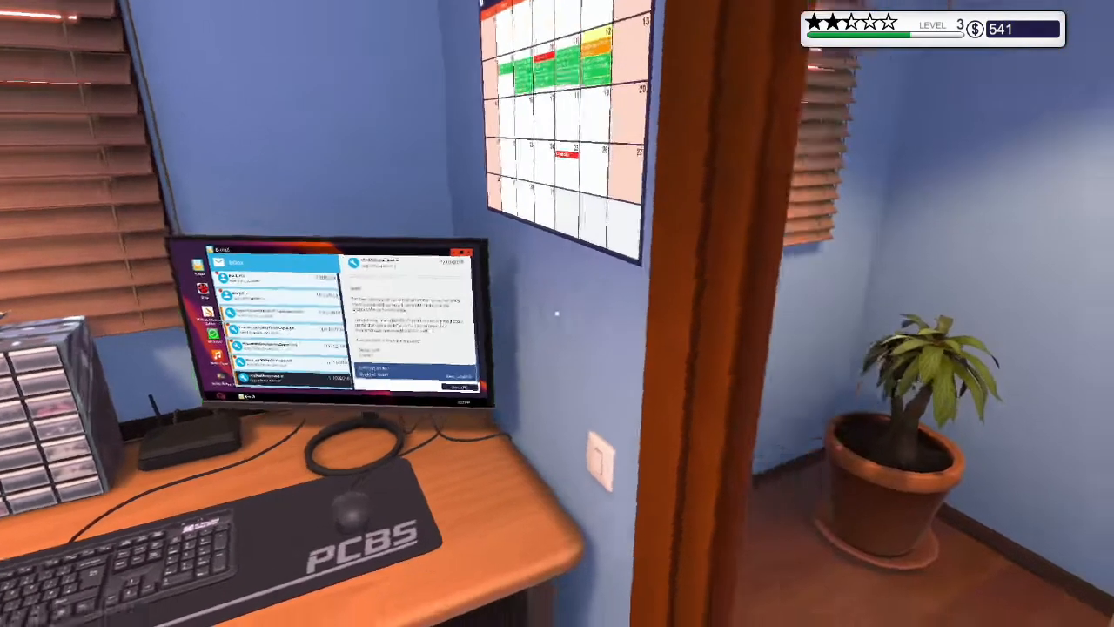
mouse_move(557, 313)
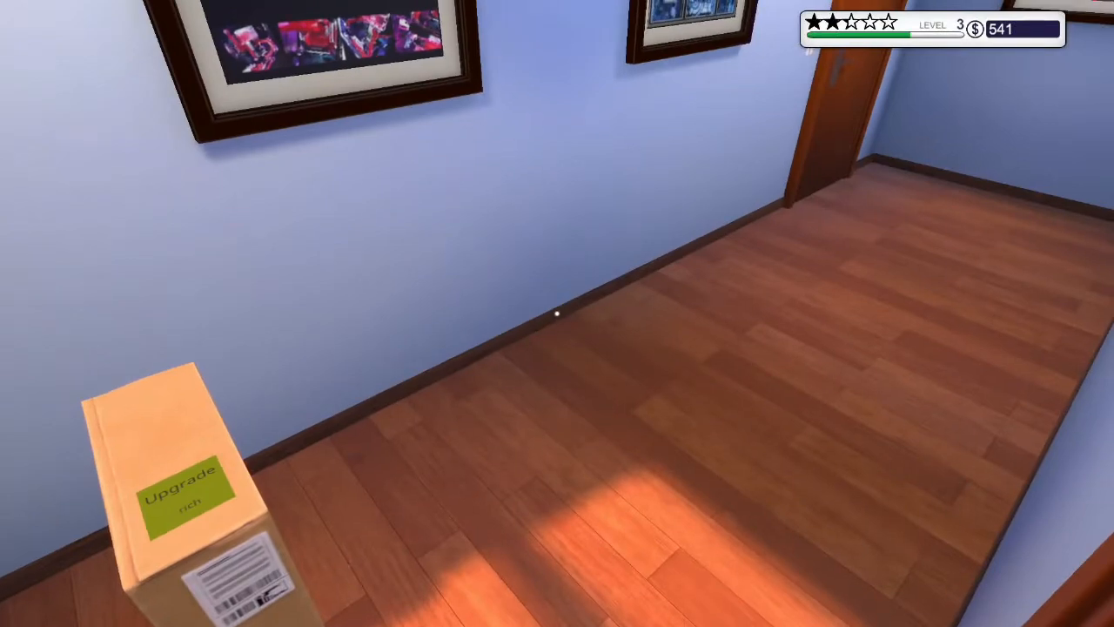
Discard the Bits & PCs email announcing the ARCTIC fans.
key("Escape")
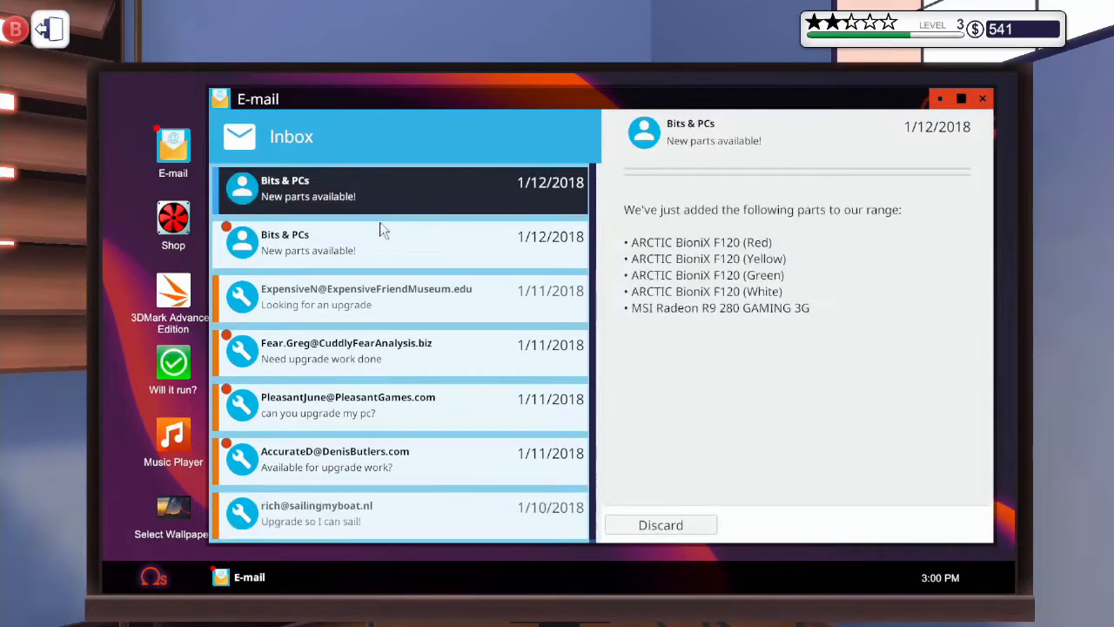
mouse_move(671, 527)
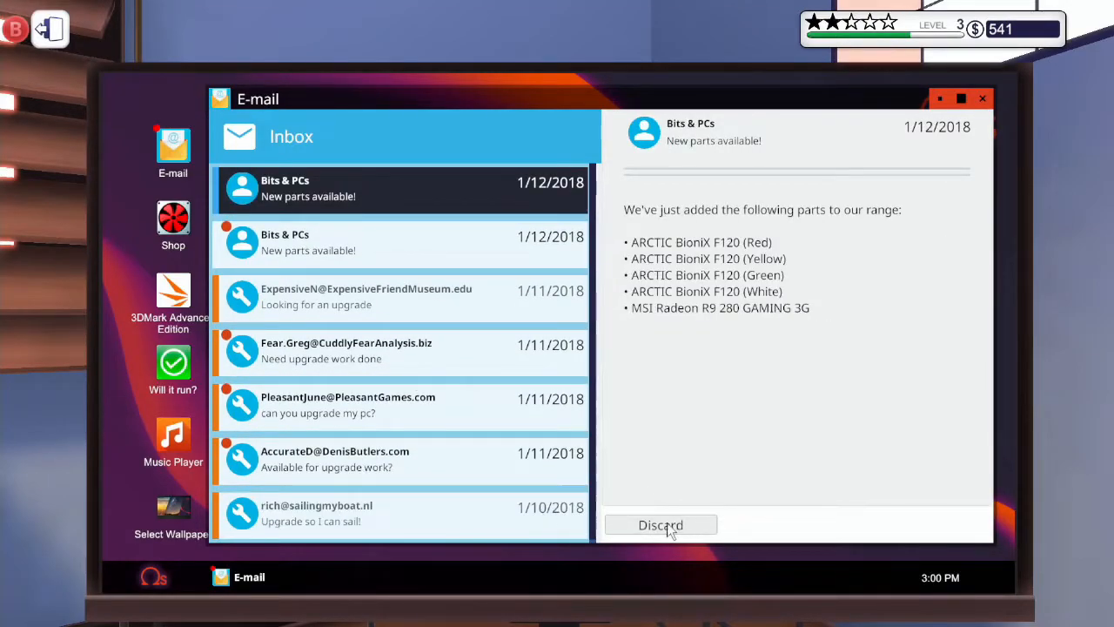
left_click(661, 524)
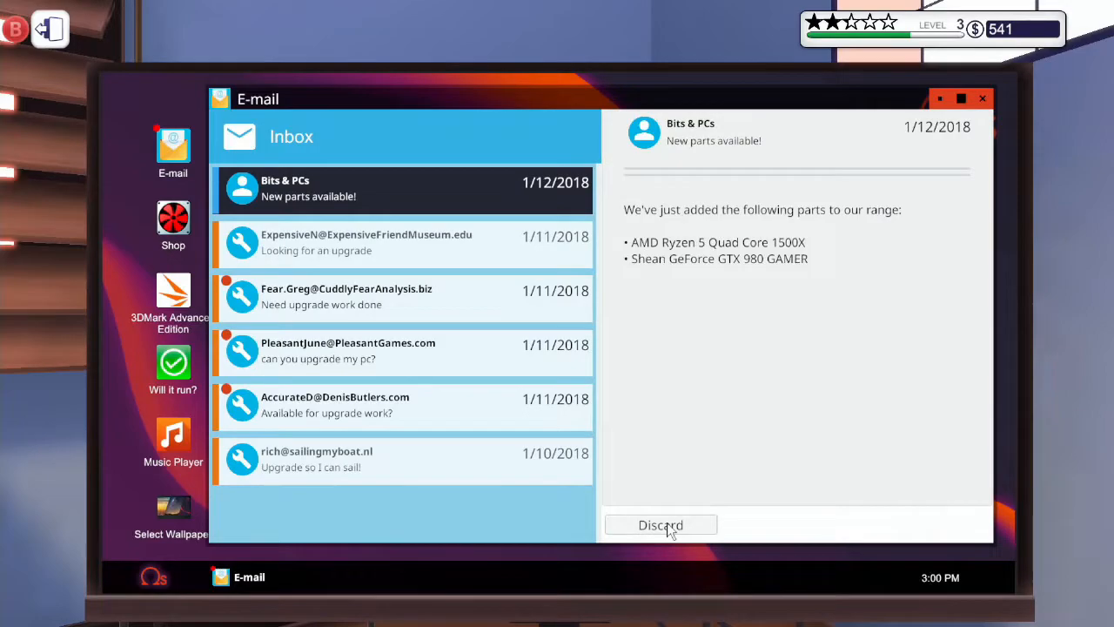
Place the sailing customer's PC open on the workbench.
left_click(661, 524)
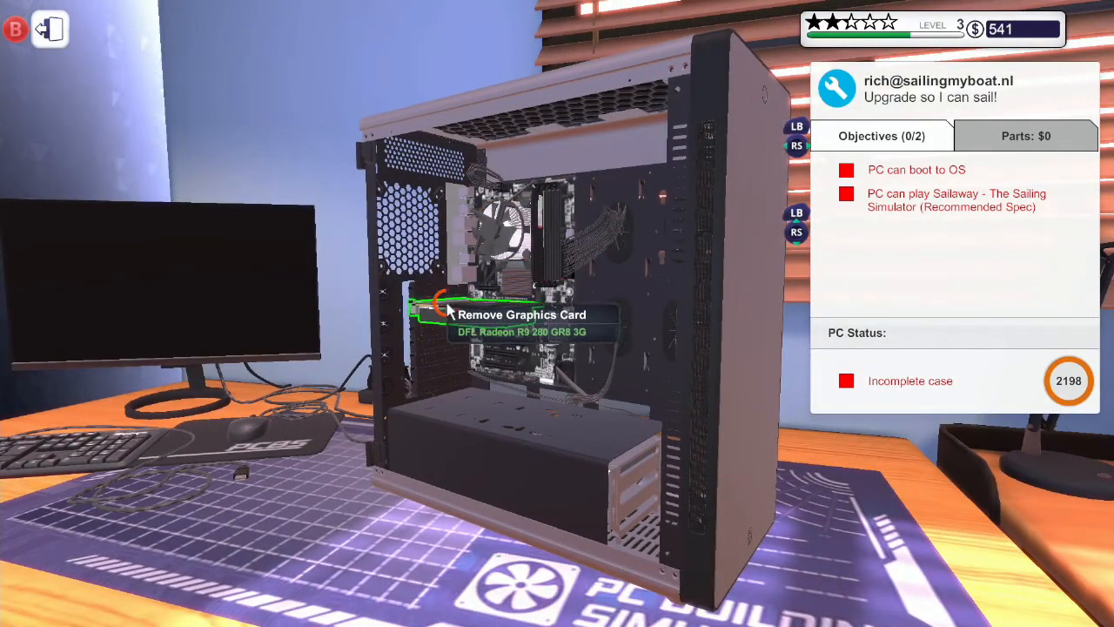
Remove the old Radeon R9 280 and list graphics cards in the inventory.
left_click(441, 314)
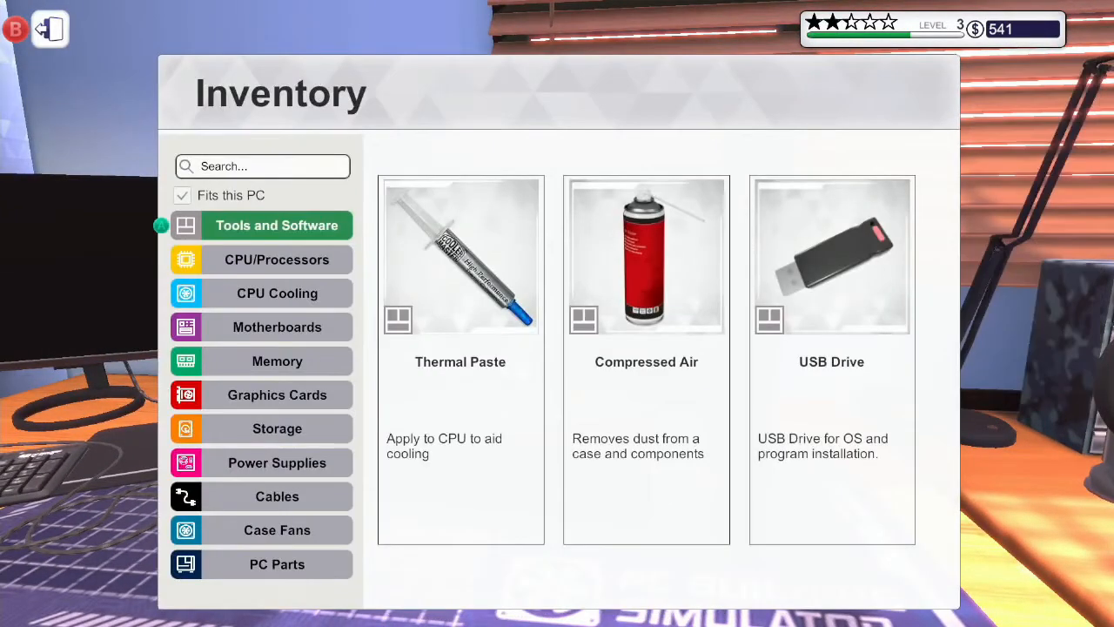
left_click(276, 394)
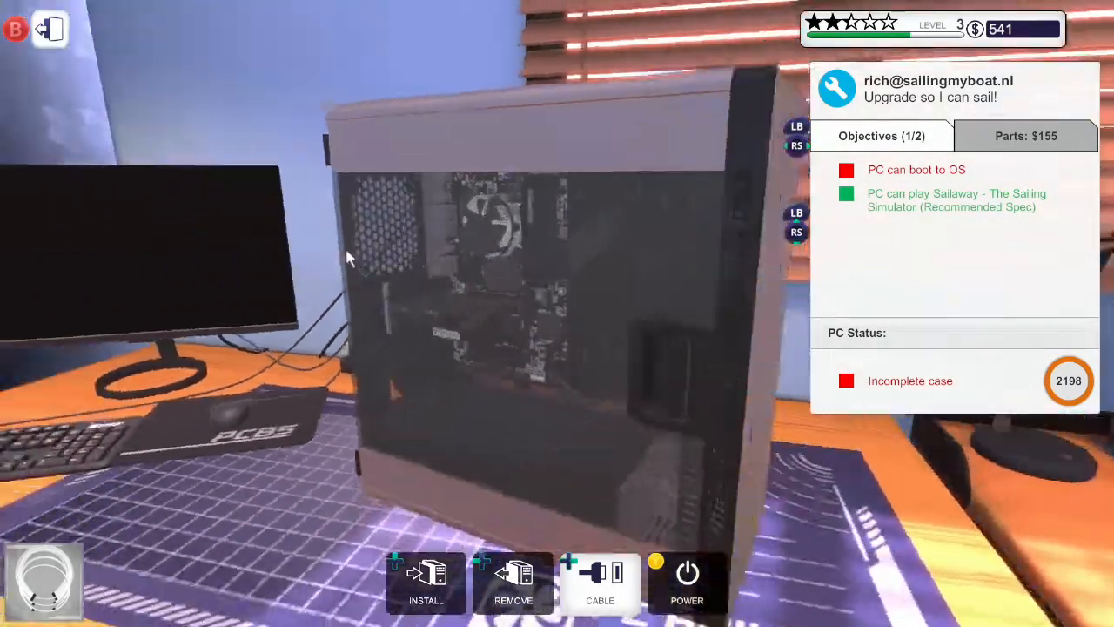
Collect payment for the sailing upgrade and dismiss the invoice, raising funds to $836.
left_click(684, 579)
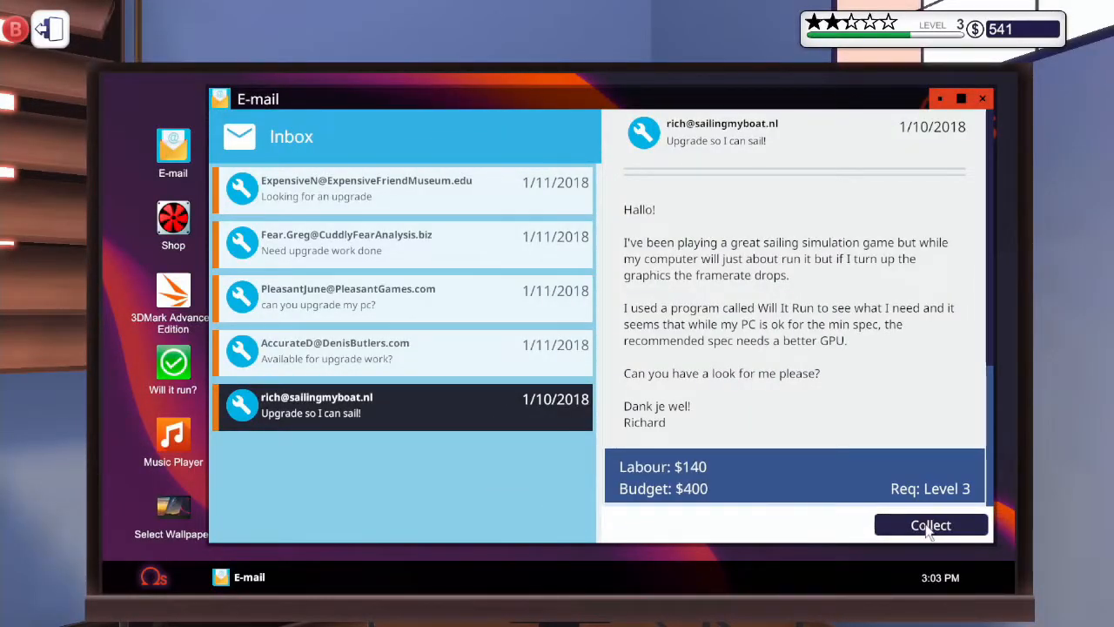
left_click(930, 525)
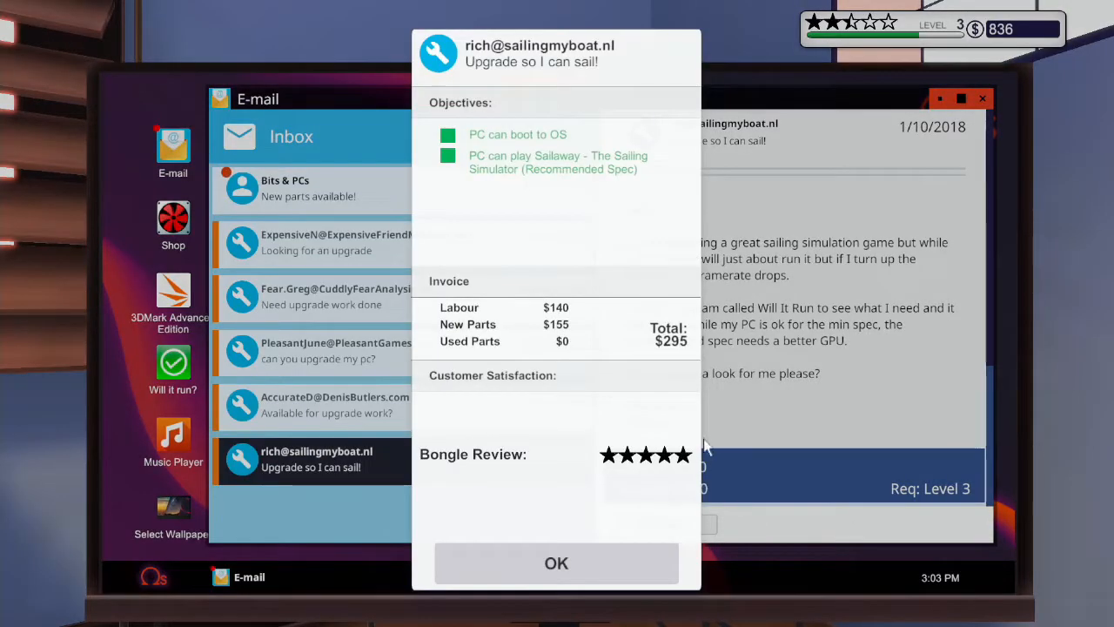
mouse_move(535, 566)
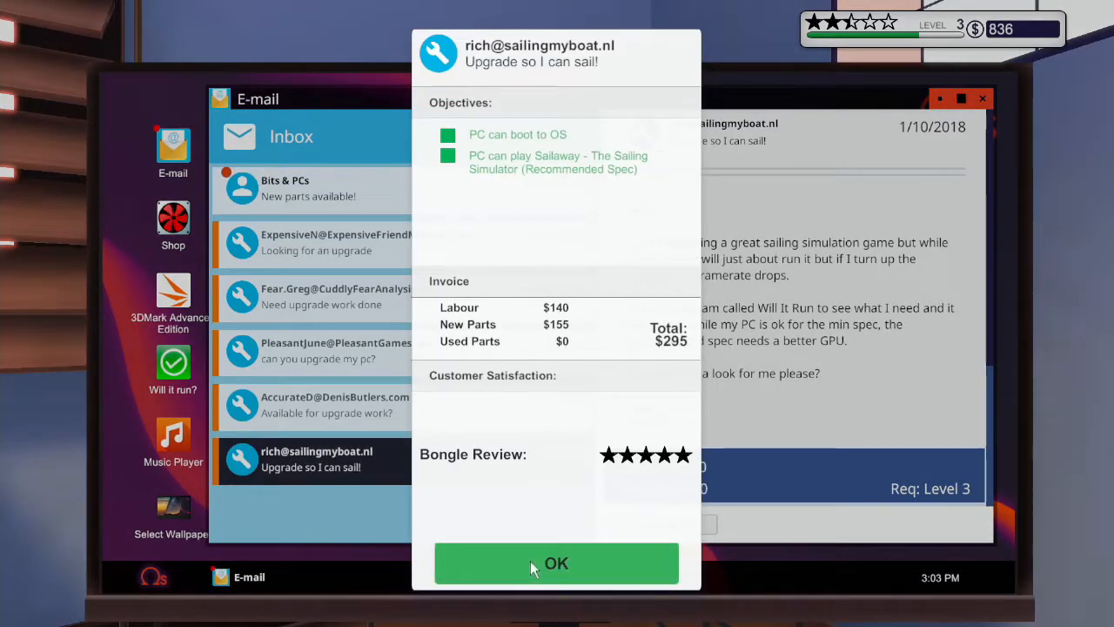
left_click(556, 564)
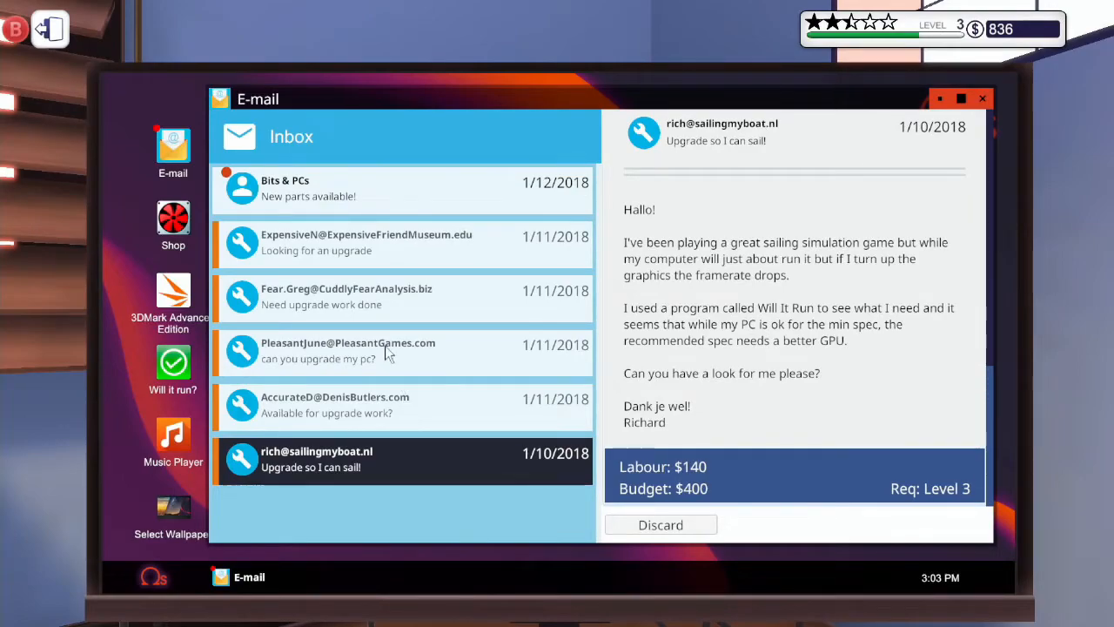
mouse_move(670, 527)
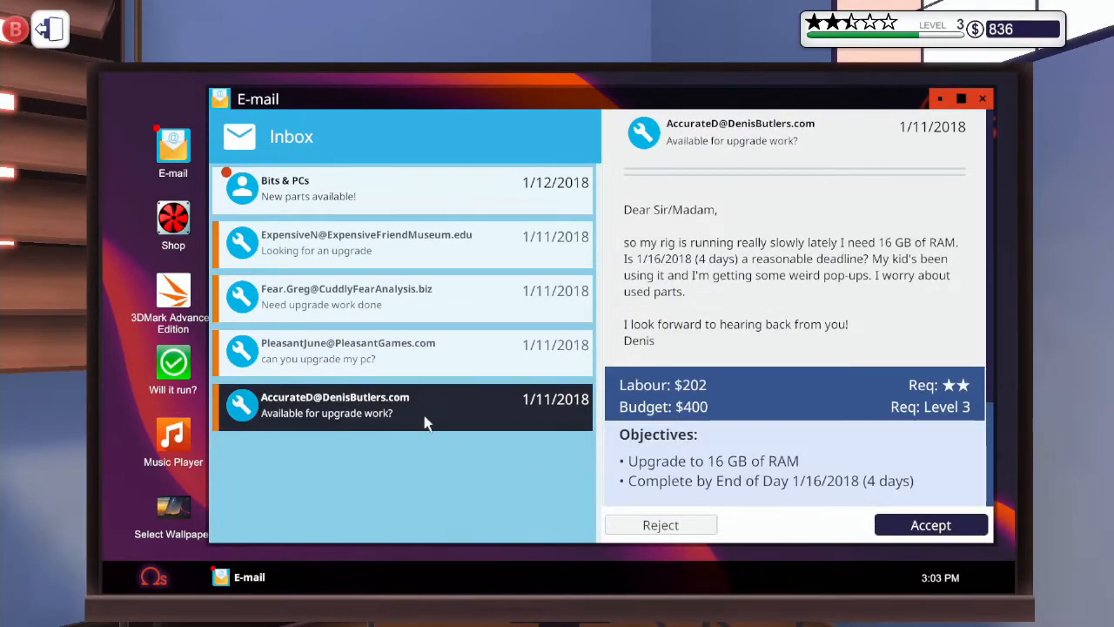
mouse_move(663, 276)
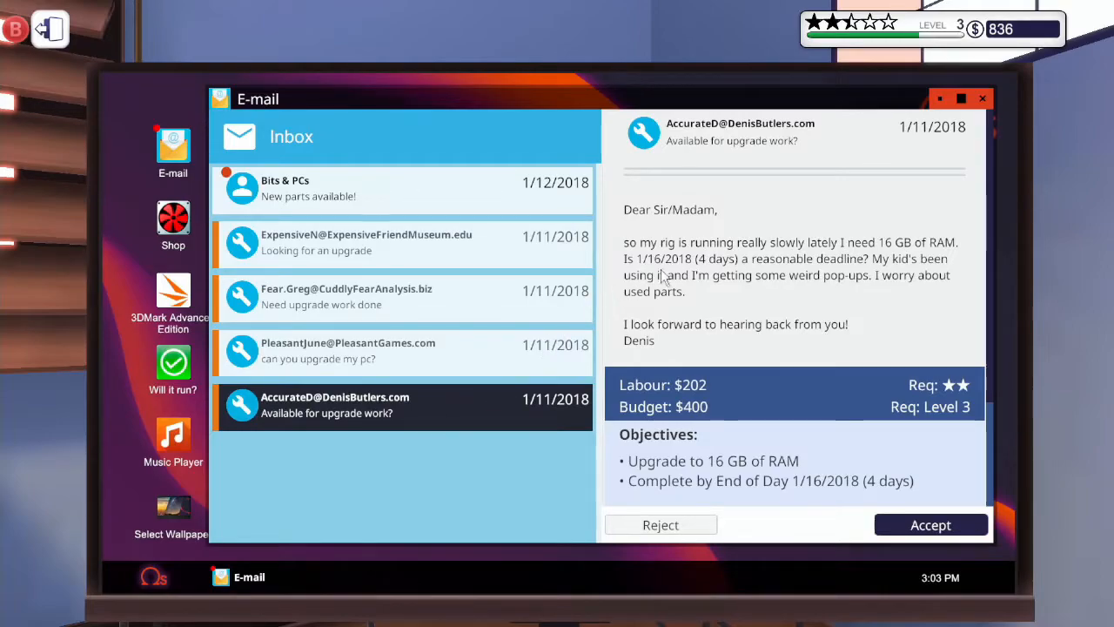
mouse_move(703, 267)
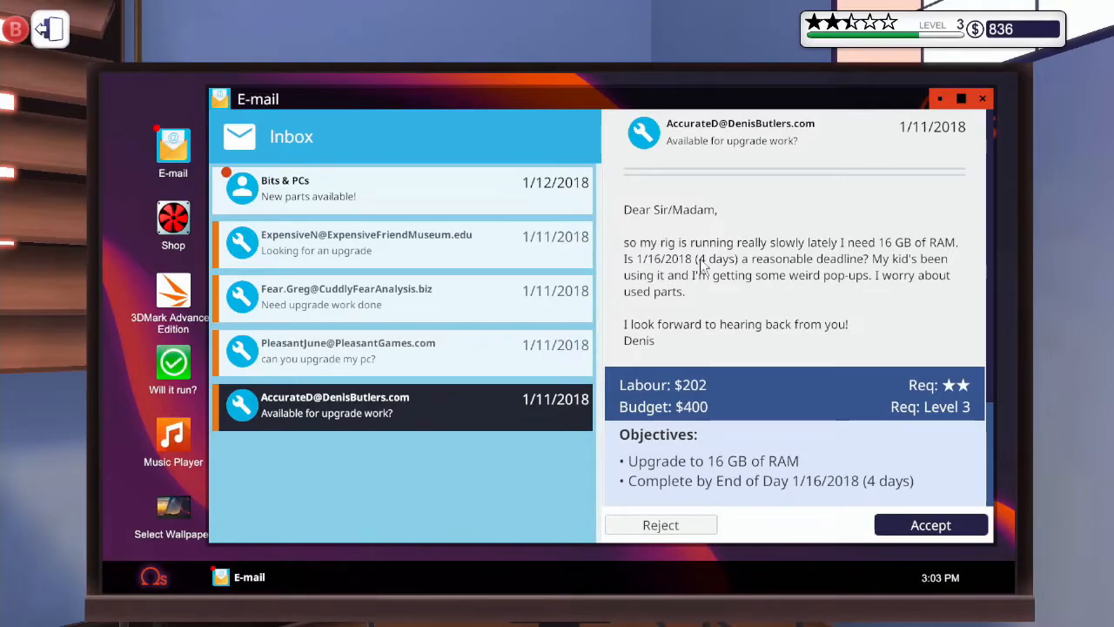
mouse_move(693, 267)
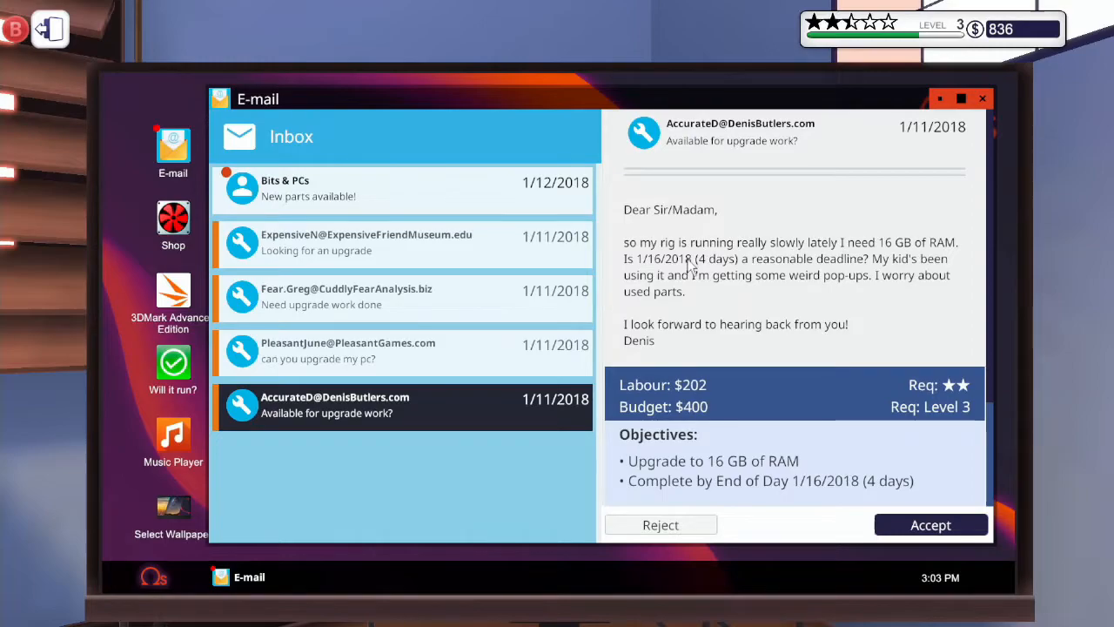
Accept the AccurateD 16 GB RAM upgrade job from its email.
scroll("down", 3)
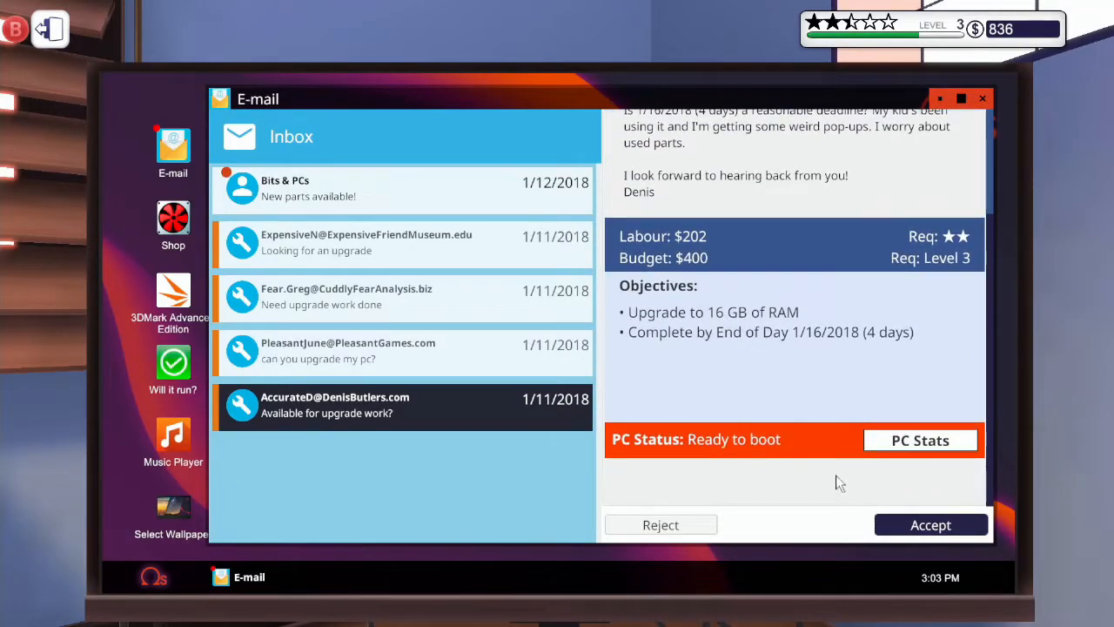
left_click(931, 525)
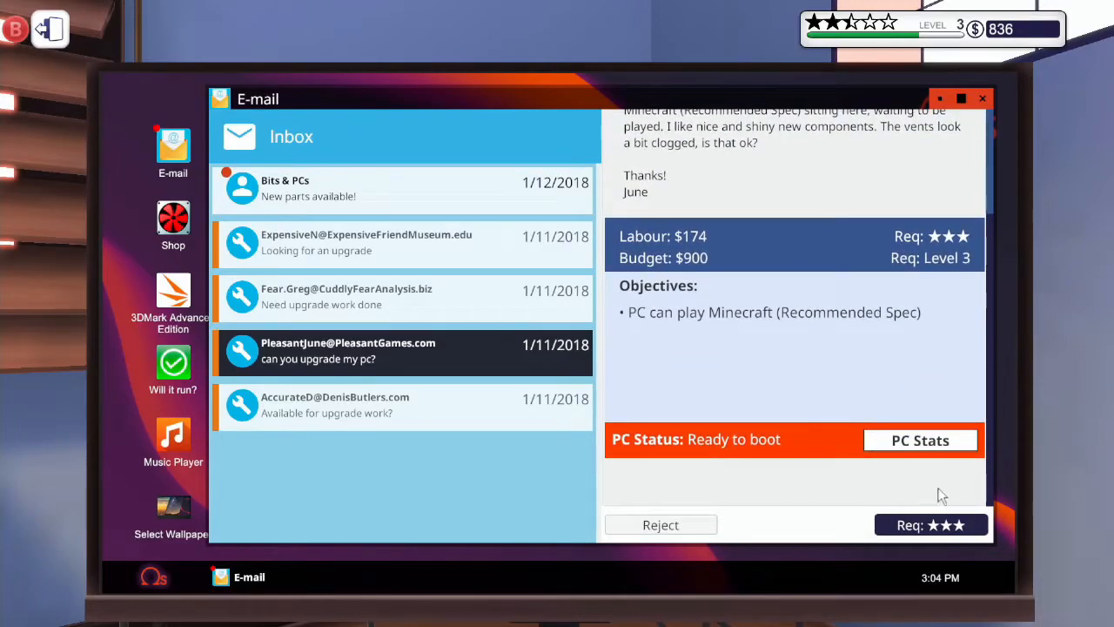
mouse_move(687, 401)
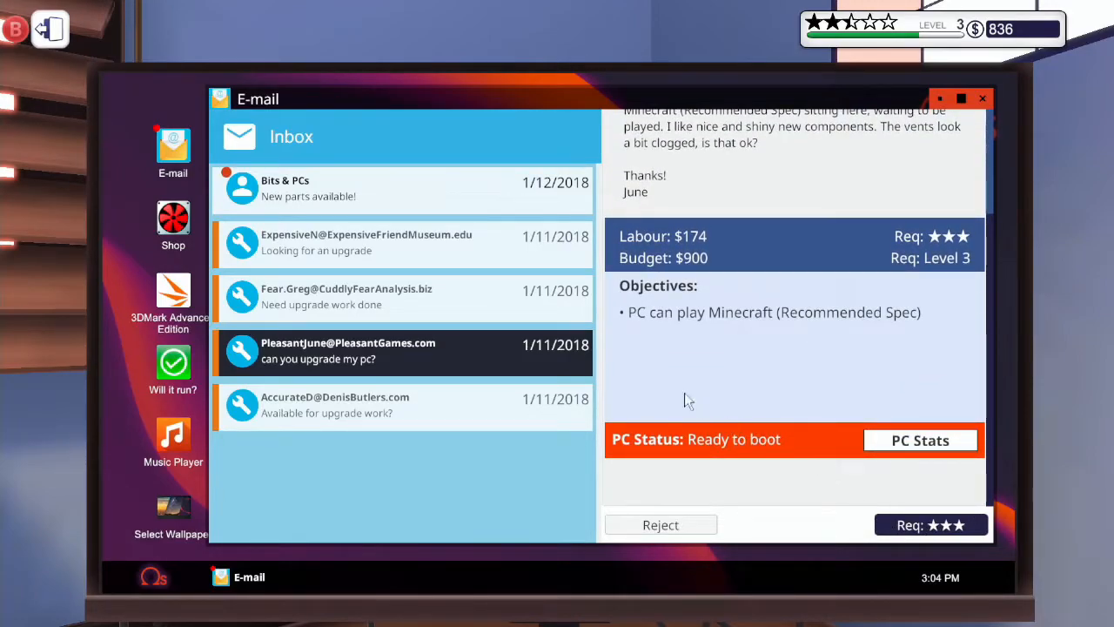
mouse_move(657, 529)
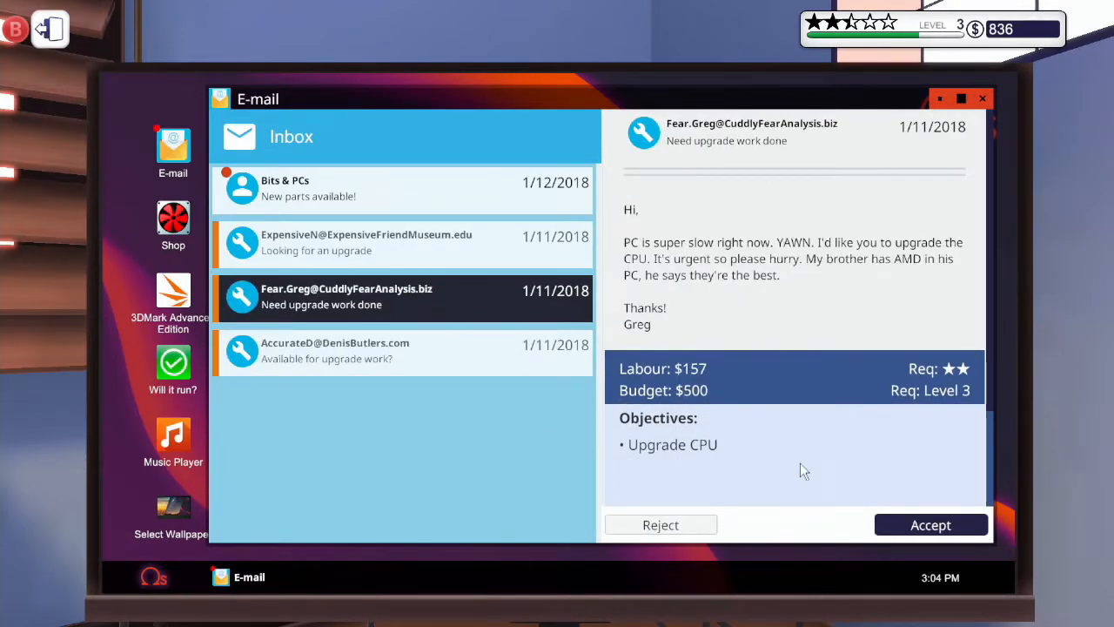
mouse_move(939, 353)
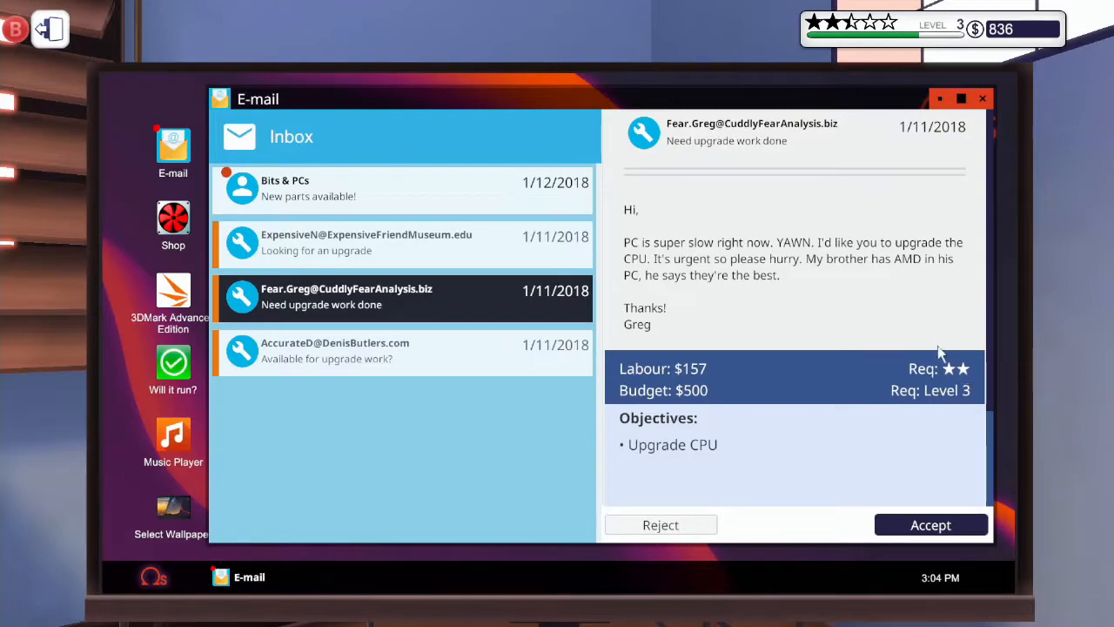
mouse_move(924, 325)
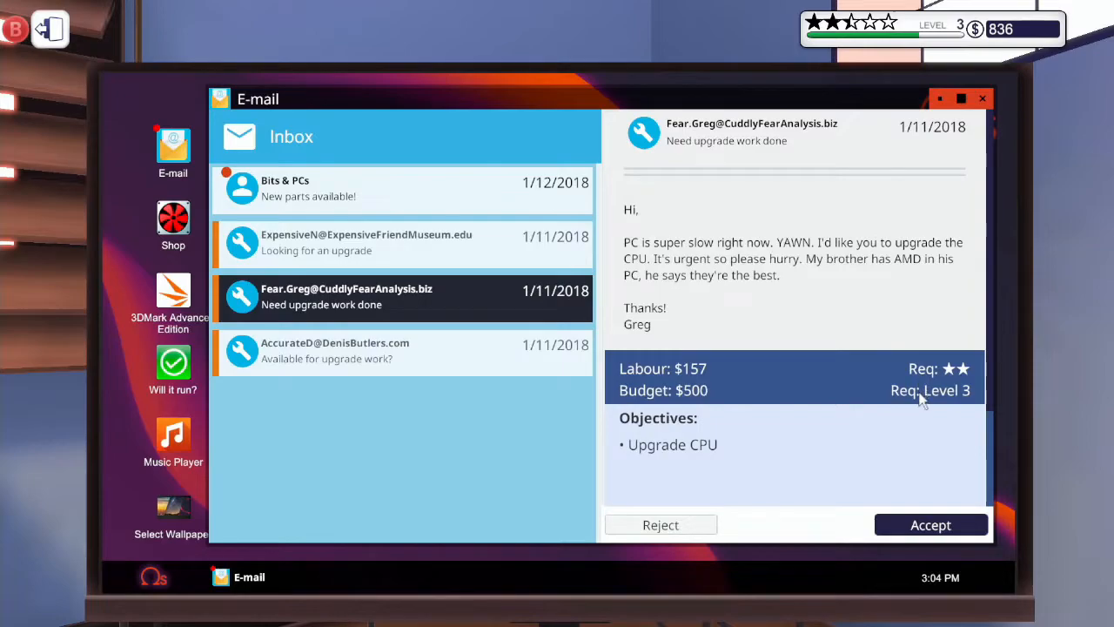
mouse_move(930, 532)
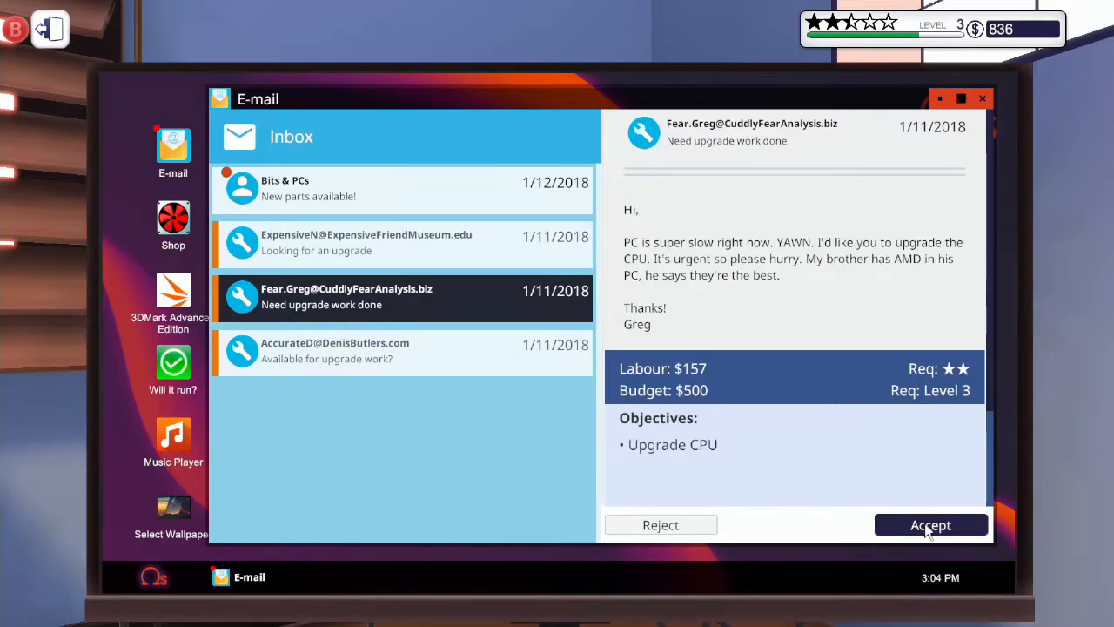
Accept Greg's urgent CPU upgrade job ($157 labour) and the ExpensiveN Photoshop upgrade job.
left_click(931, 524)
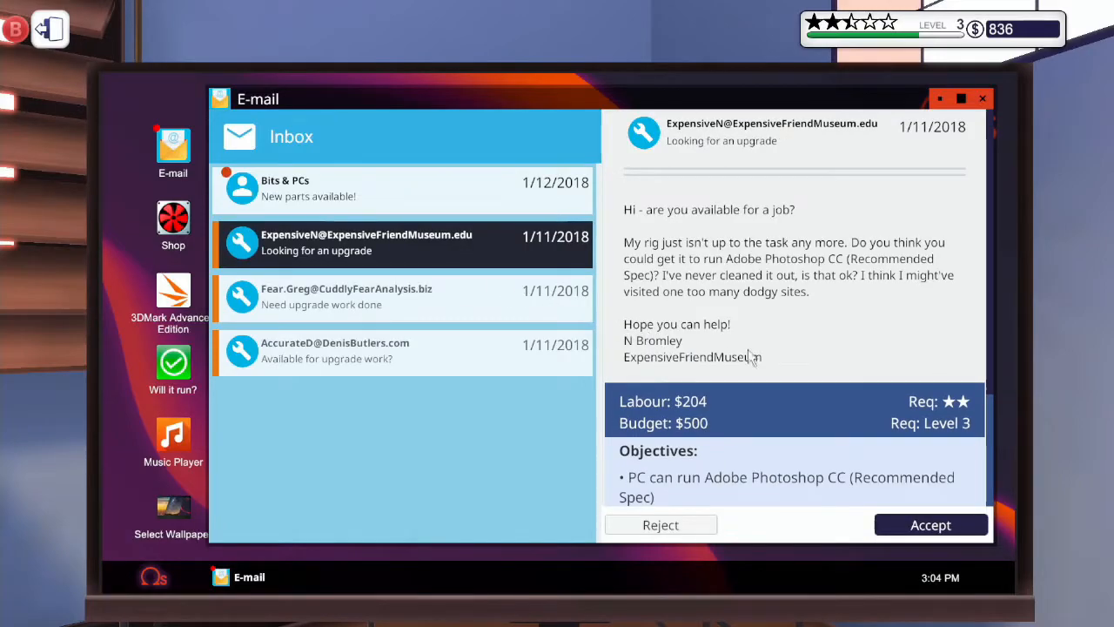
scroll("down", 3)
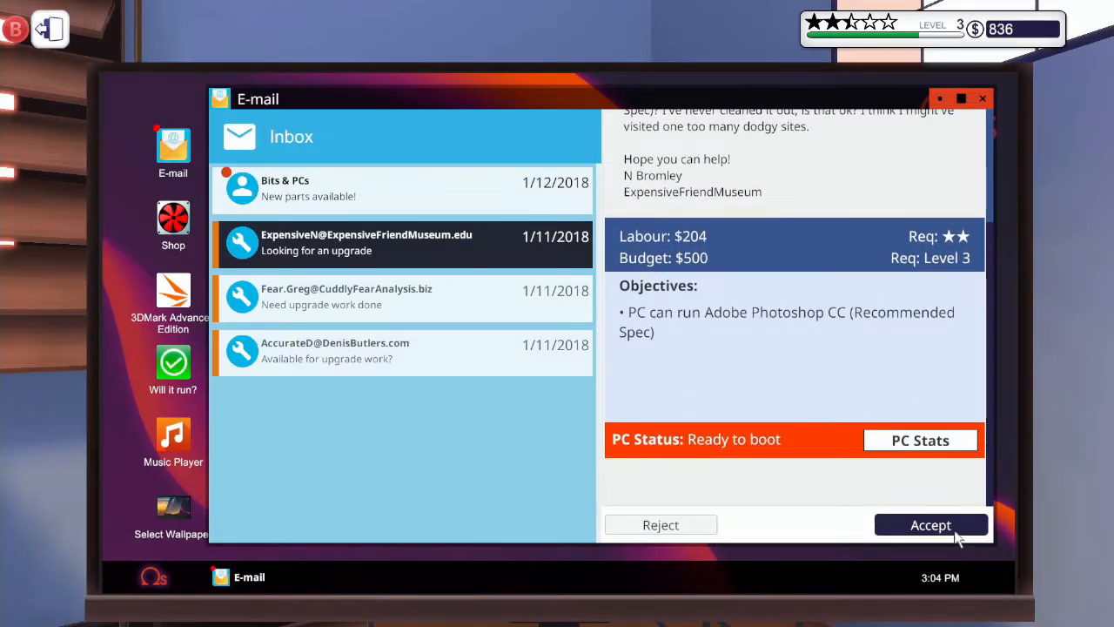
left_click(931, 525)
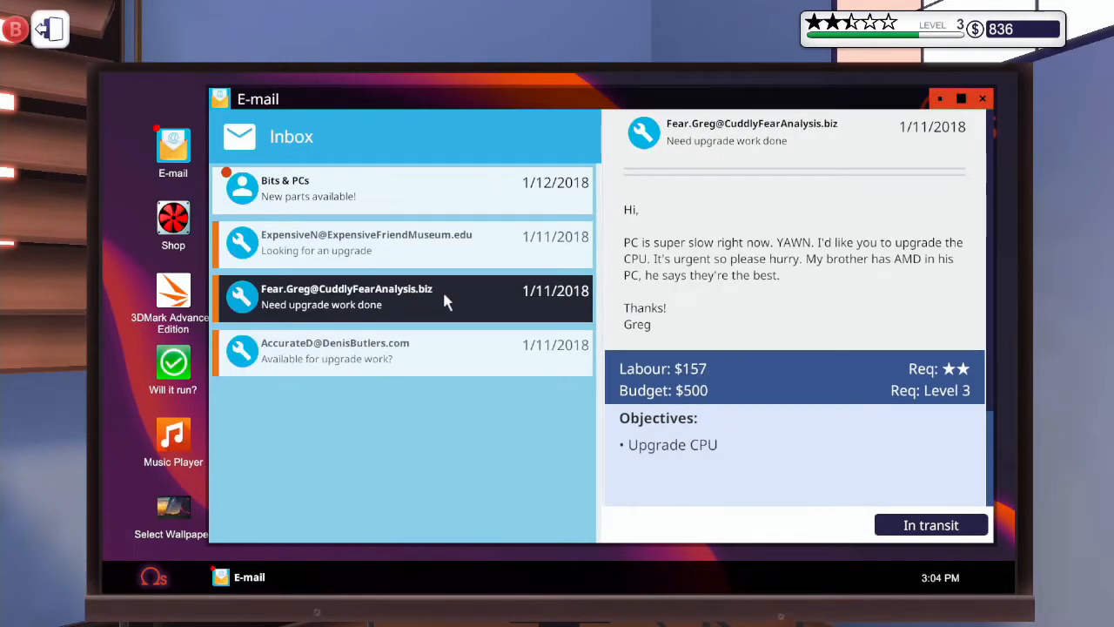
key("escape")
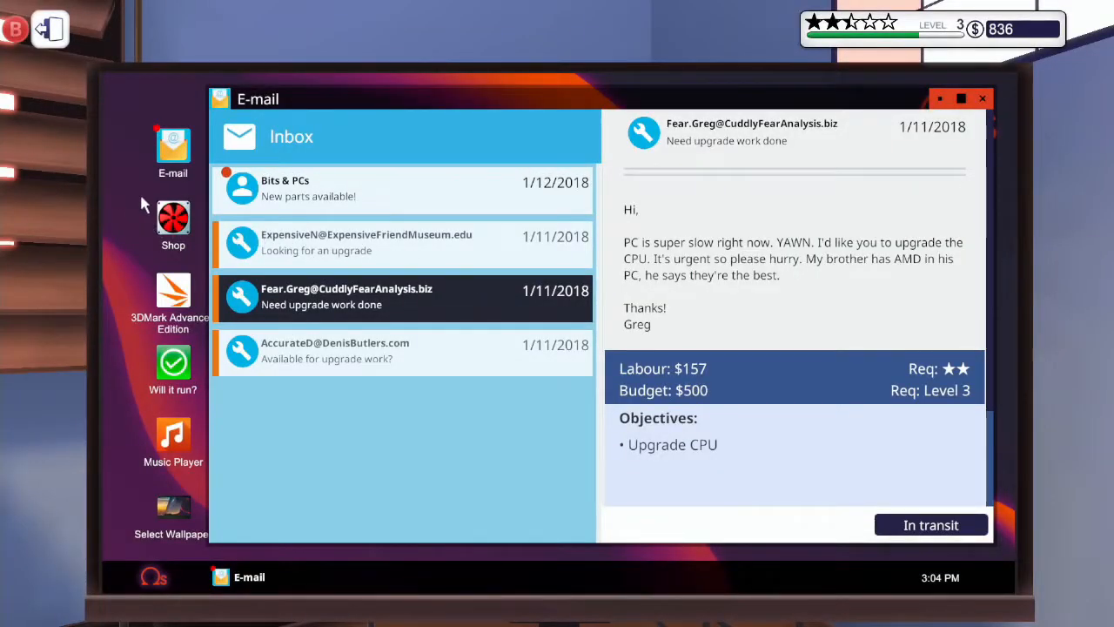
Open the Bits & PCs shop and scroll to the T-Force DARK (Silver) 4 GB memory.
left_click(173, 218)
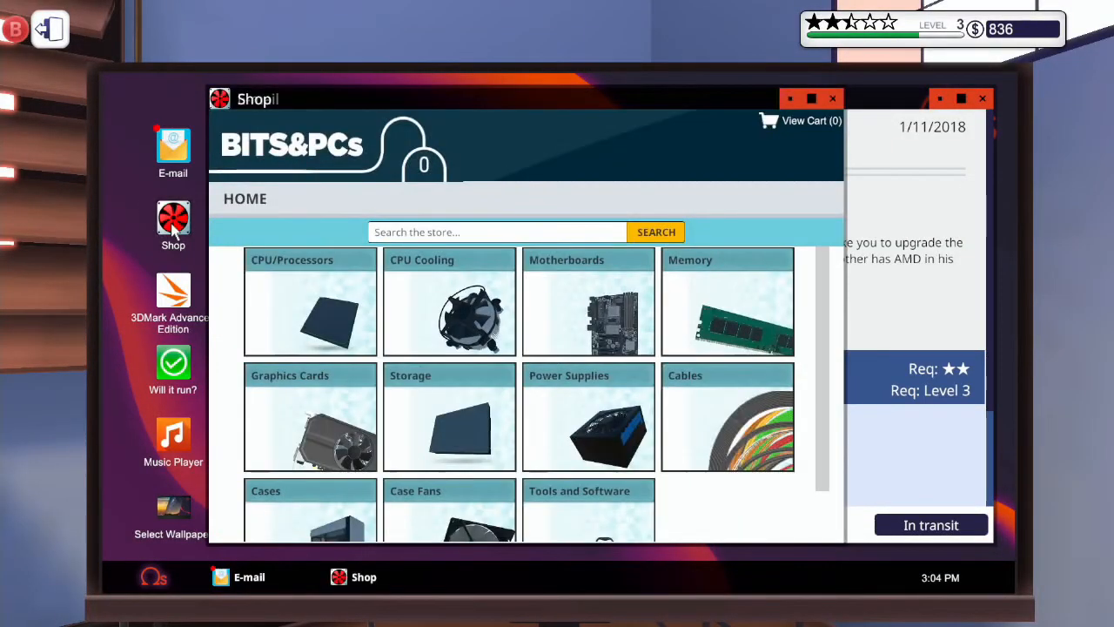
scroll("down", 3)
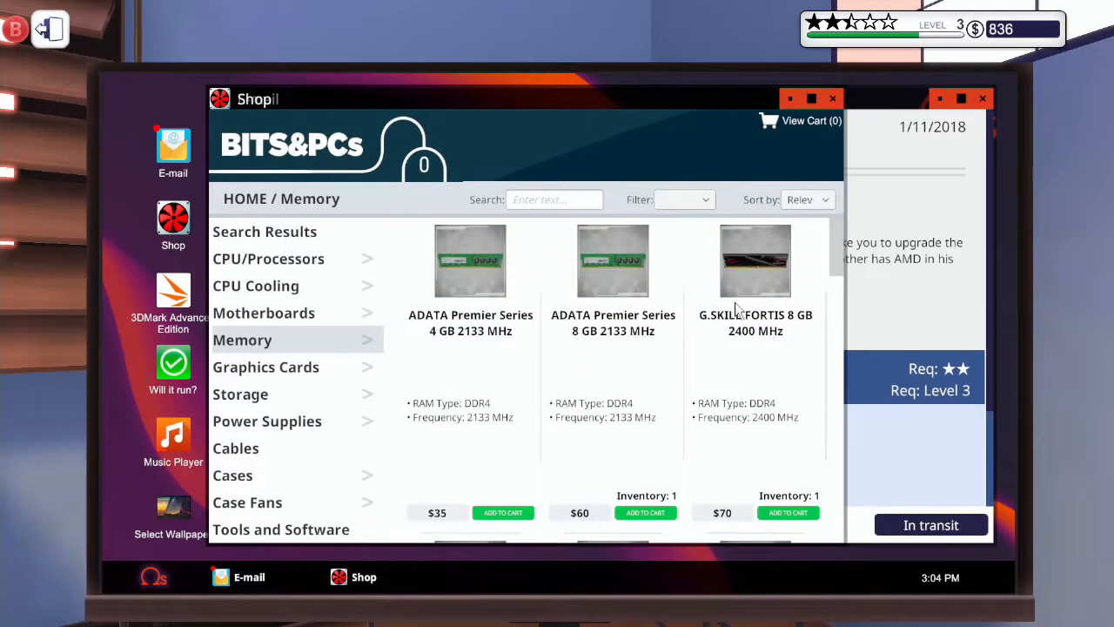
scroll("down", 3)
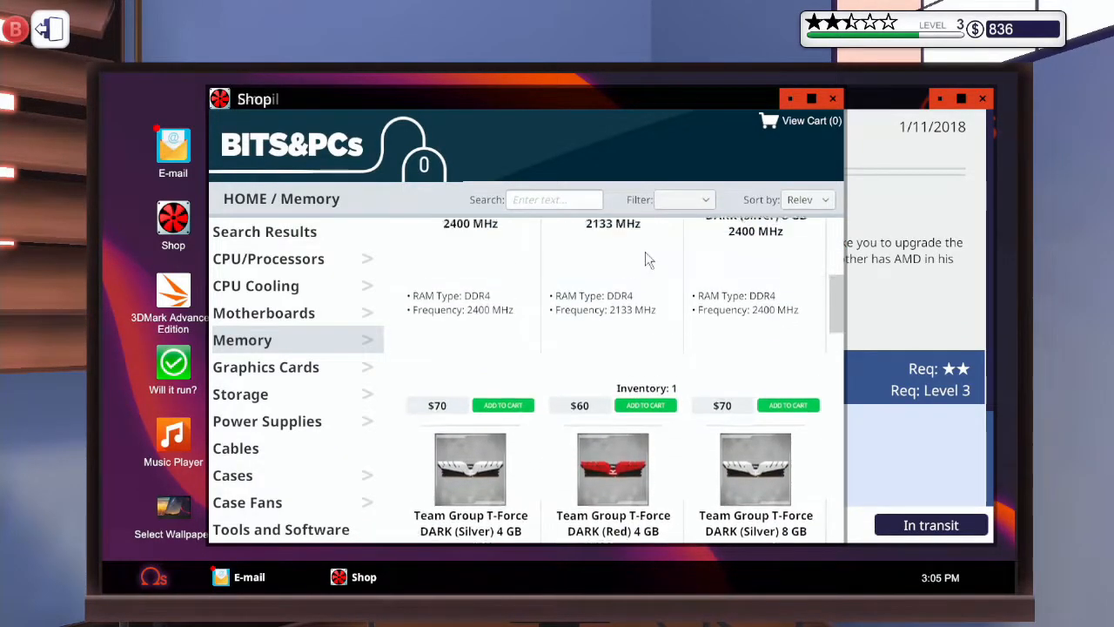
scroll("down", 3)
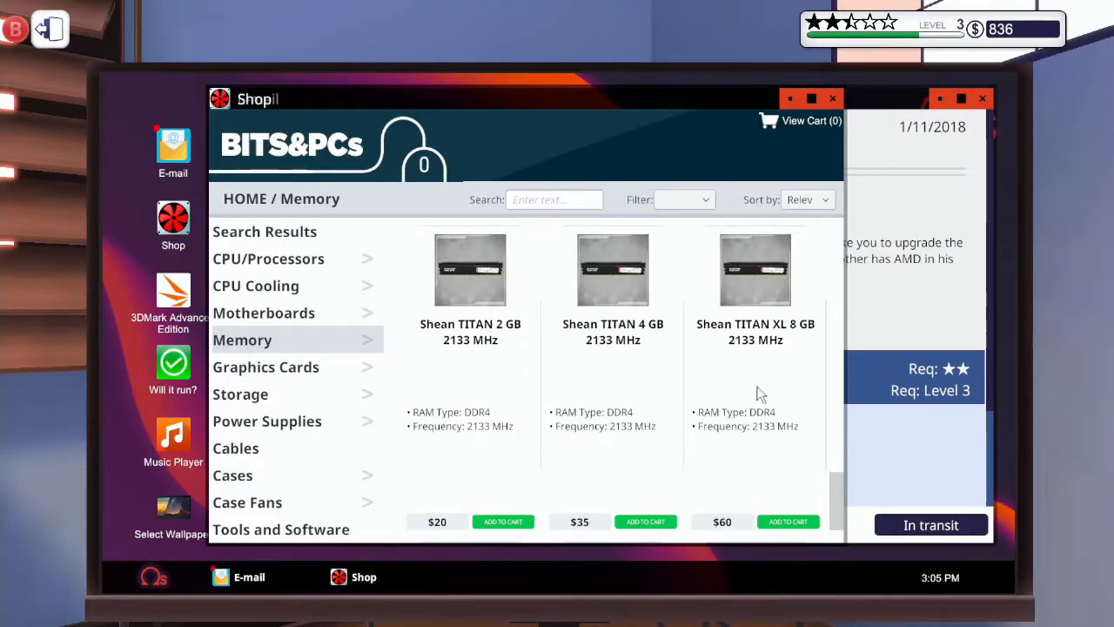
scroll("down", 3)
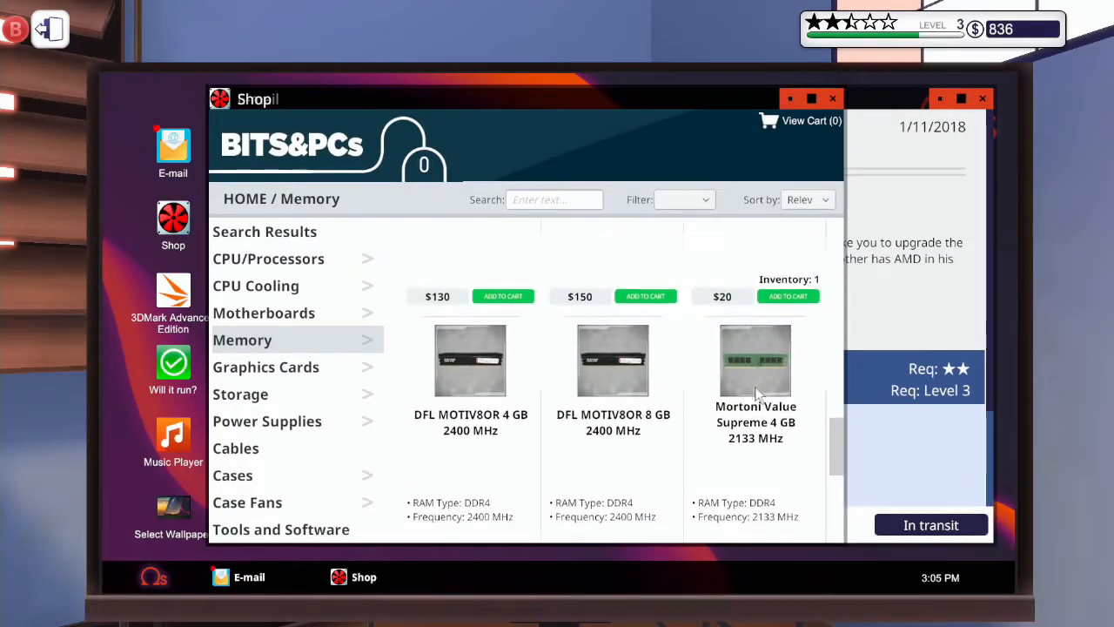
scroll("down", 3)
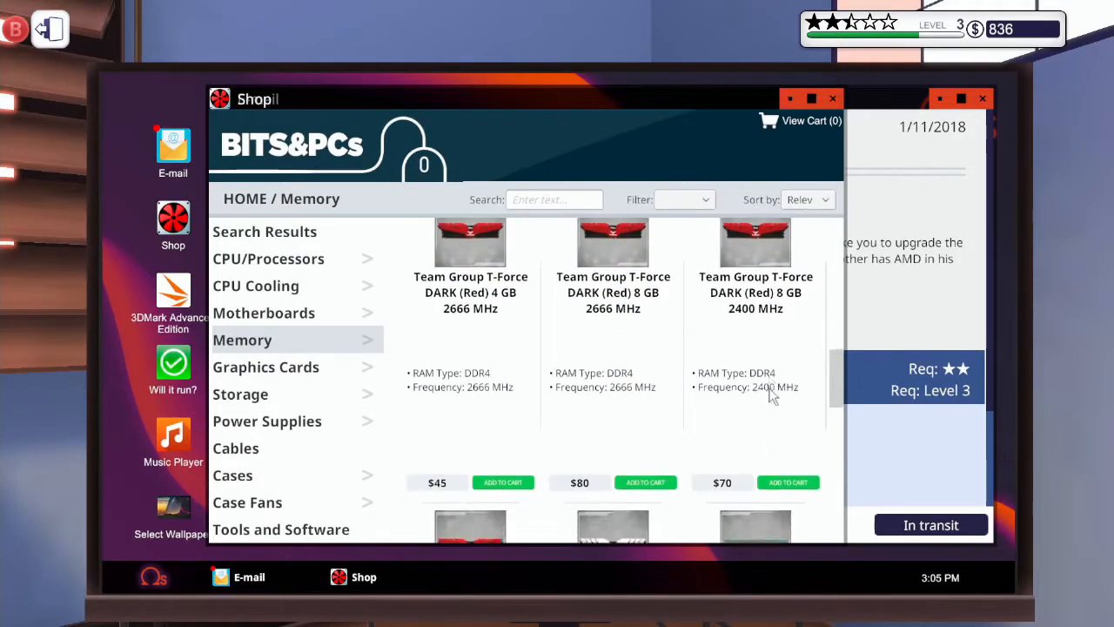
scroll("down", 3)
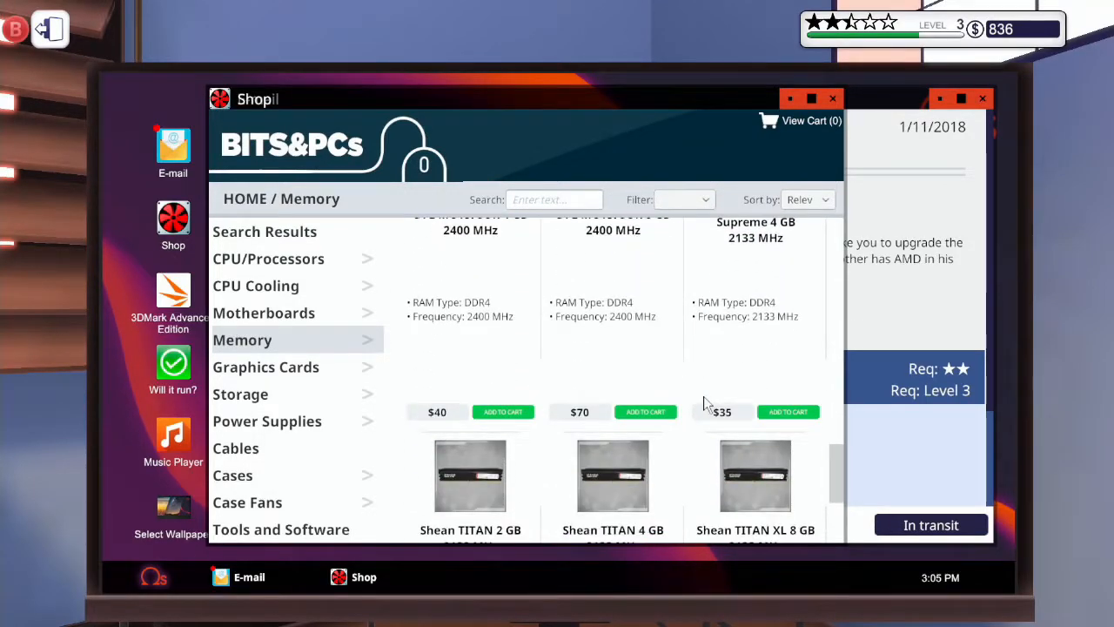
scroll("down", 3)
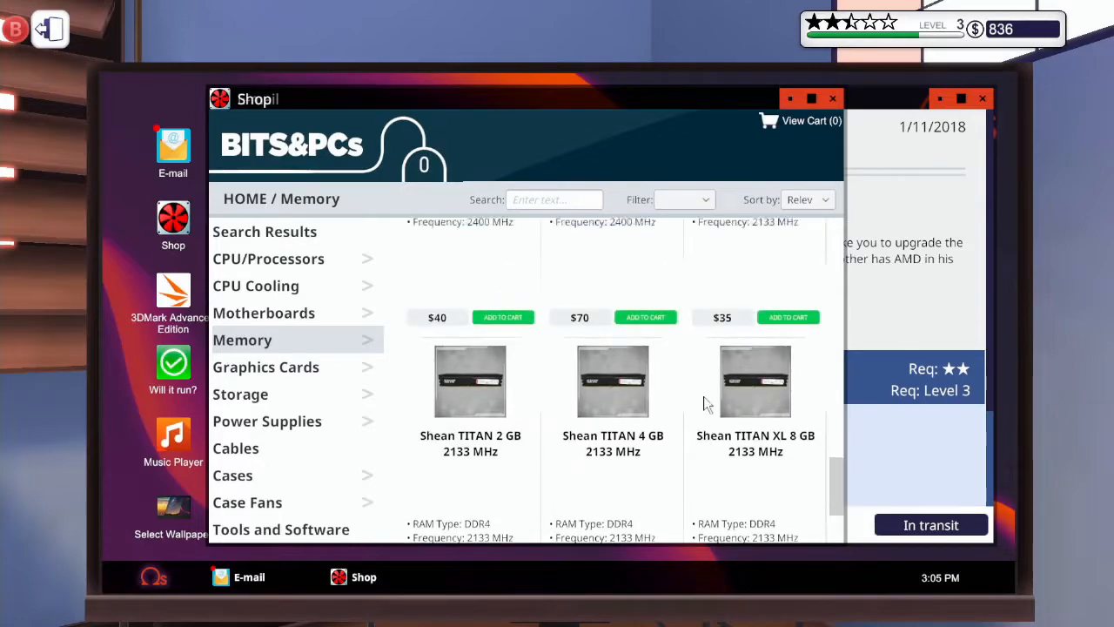
scroll("down", 3)
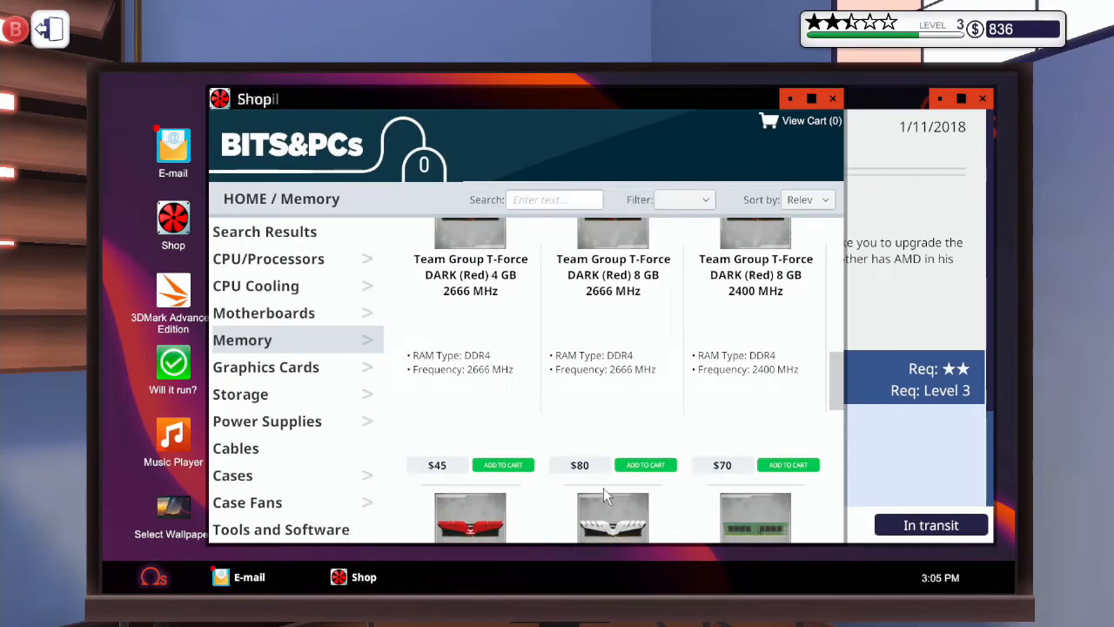
scroll("down", 3)
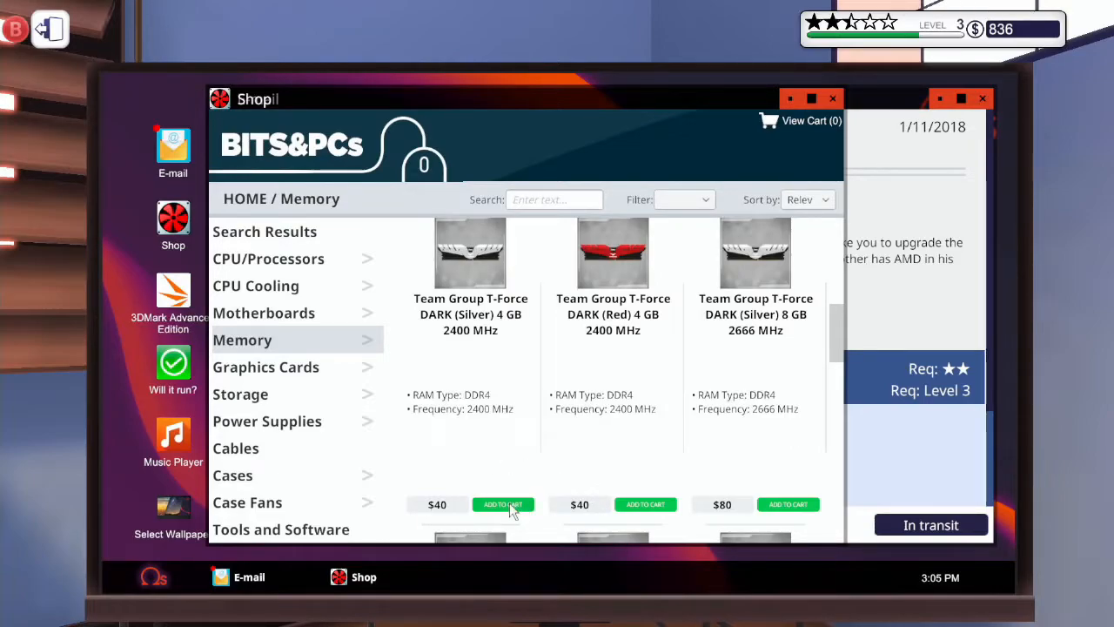
Add four T-Force DARK (Silver) 4 GB sticks, check the $190 cart, return to Memory.
left_click(503, 504)
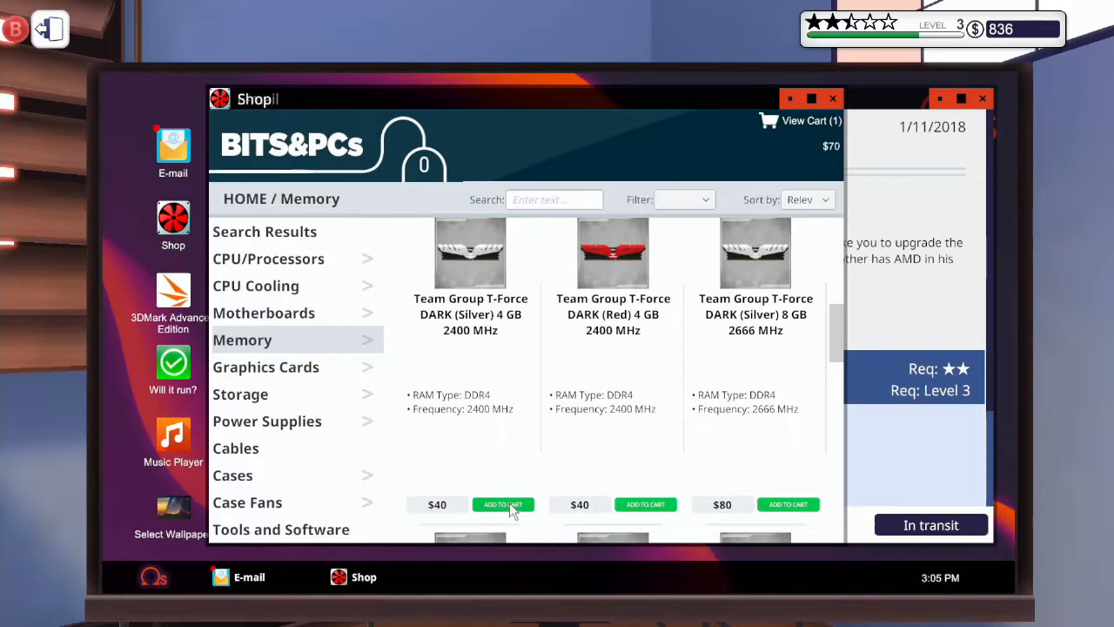
left_click(502, 504)
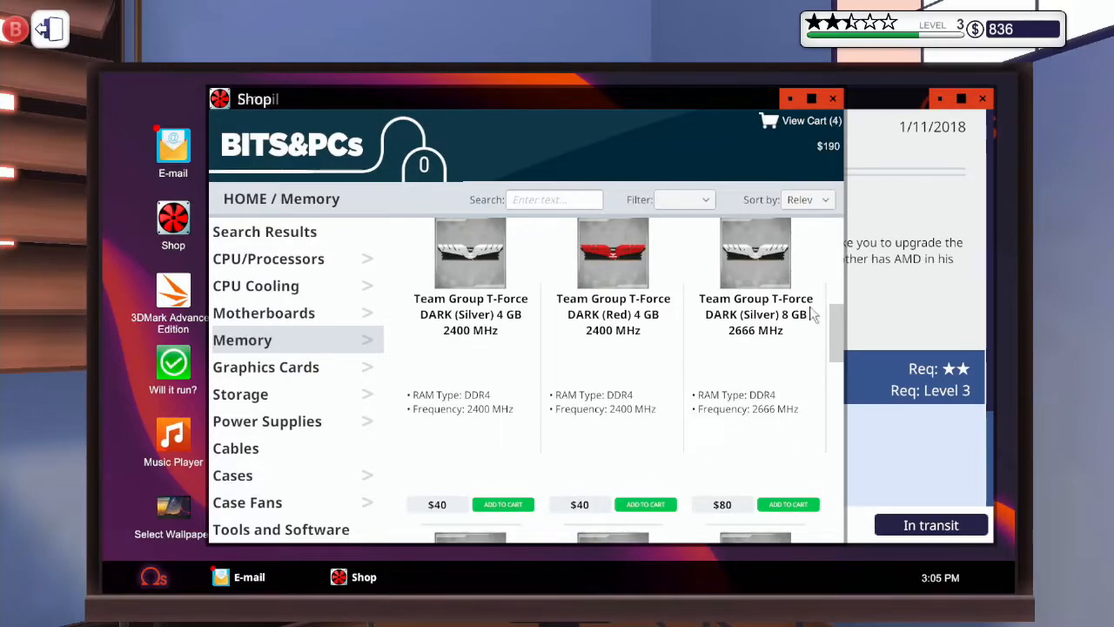
left_click(801, 120)
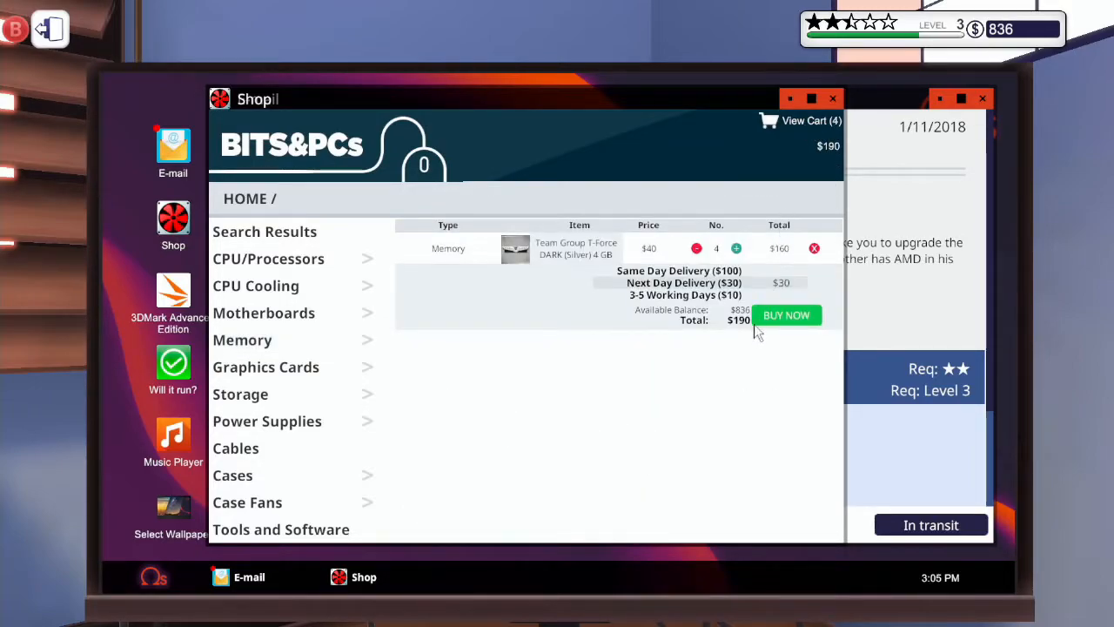
mouse_move(658, 163)
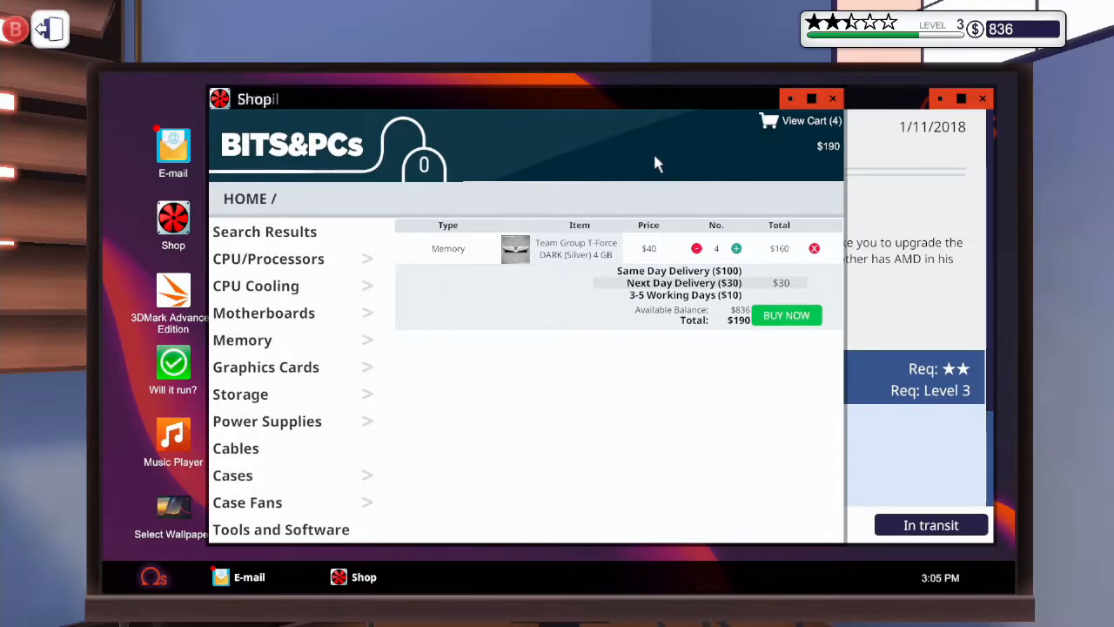
left_click(242, 340)
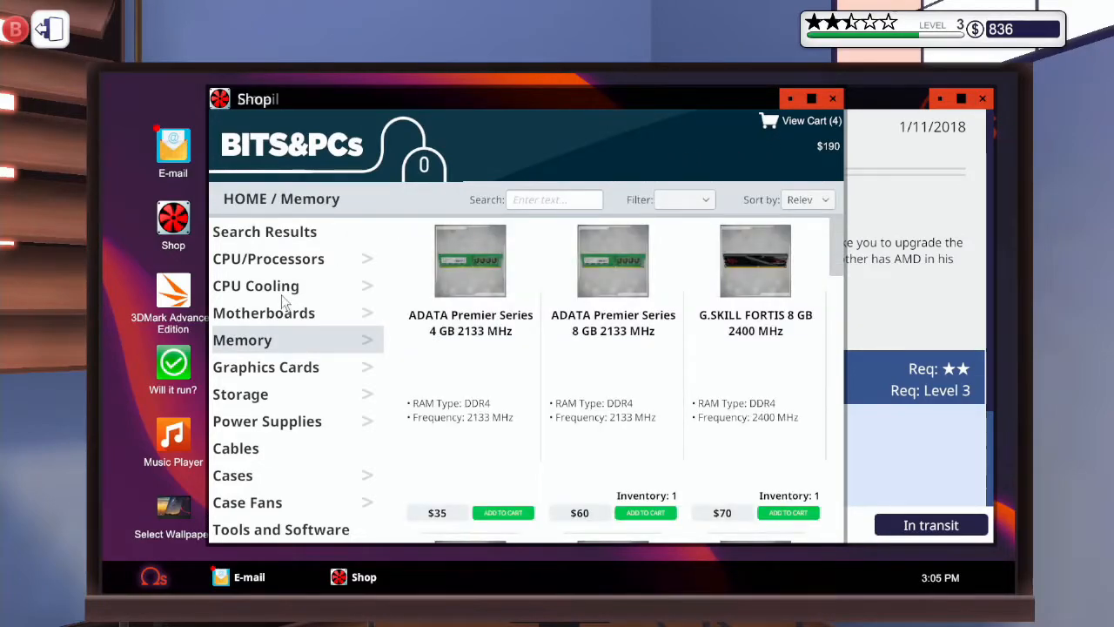
Add the AMD Ryzen 5 Quad Core 1500X to the cart and buy the $380 order.
left_click(256, 286)
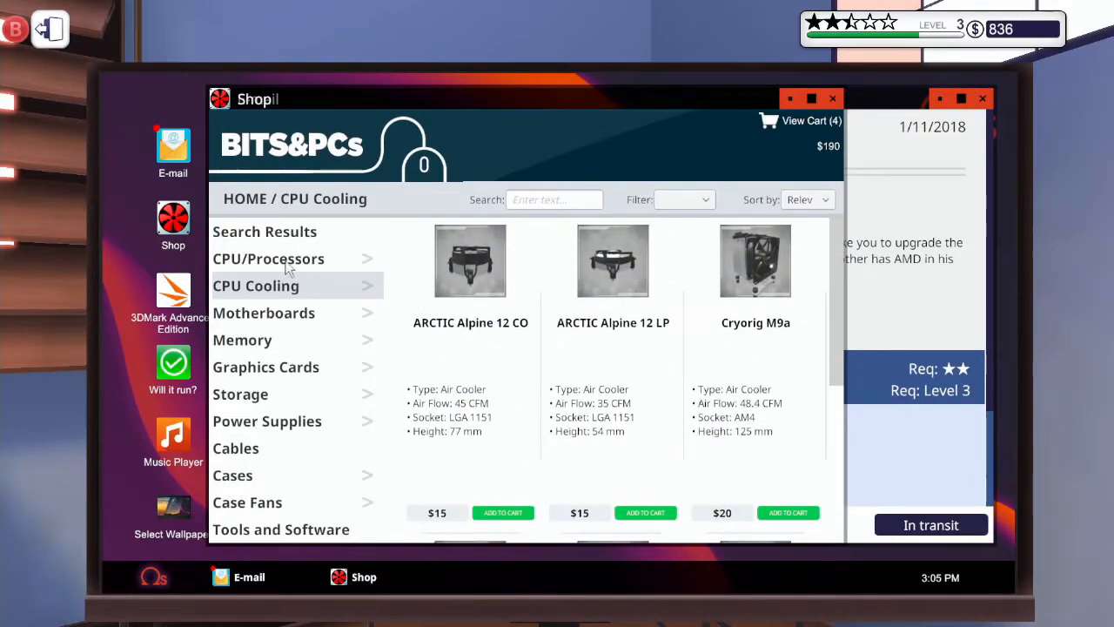
left_click(269, 259)
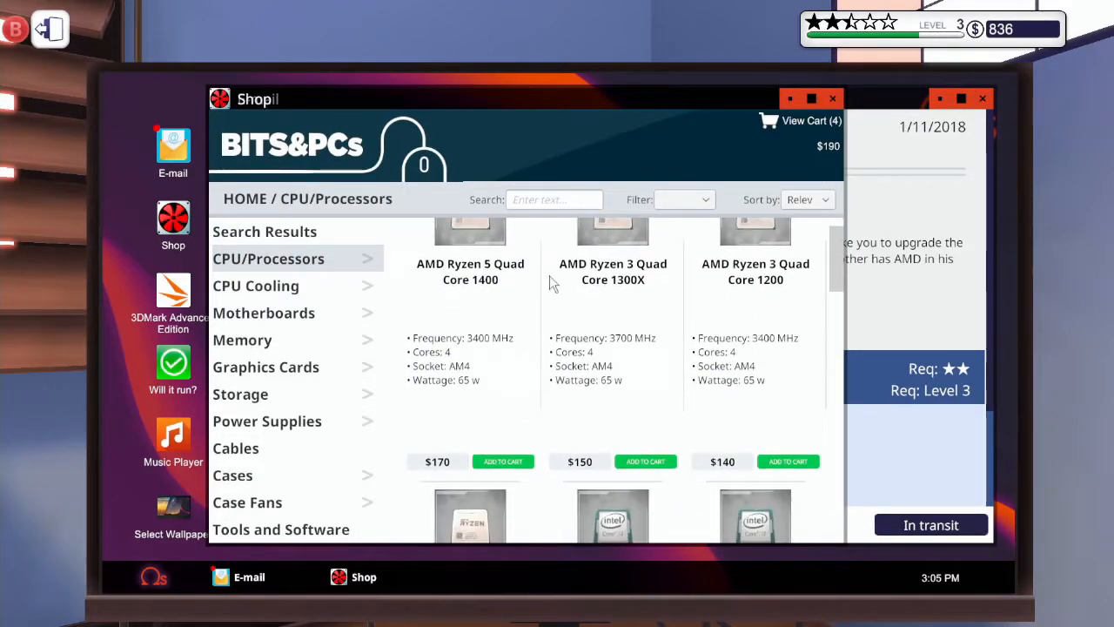
mouse_move(491, 337)
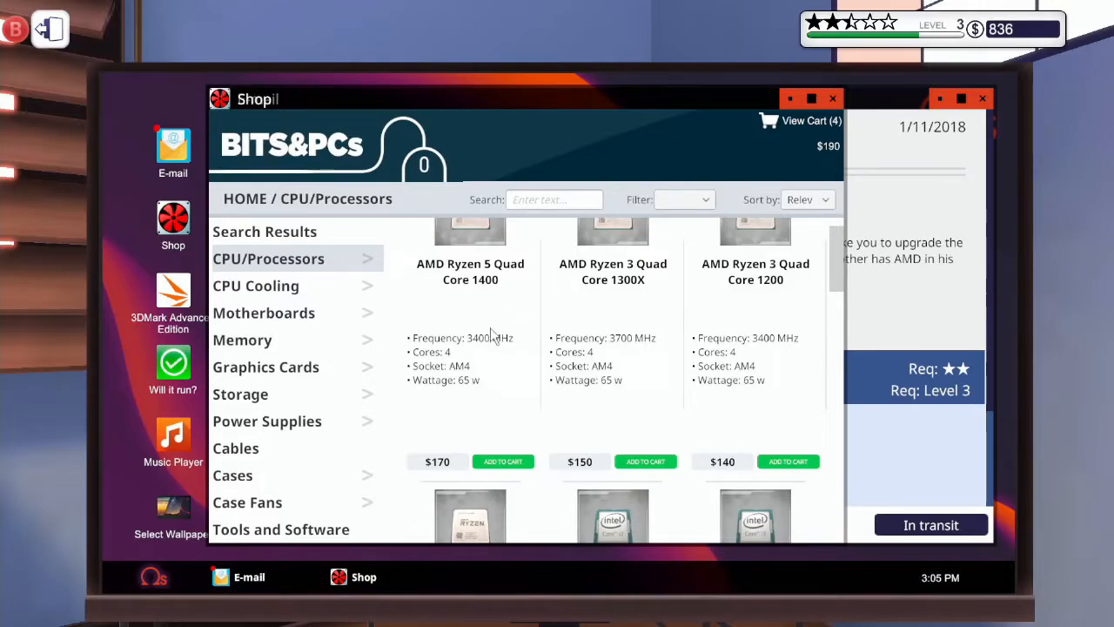
scroll("down", 3)
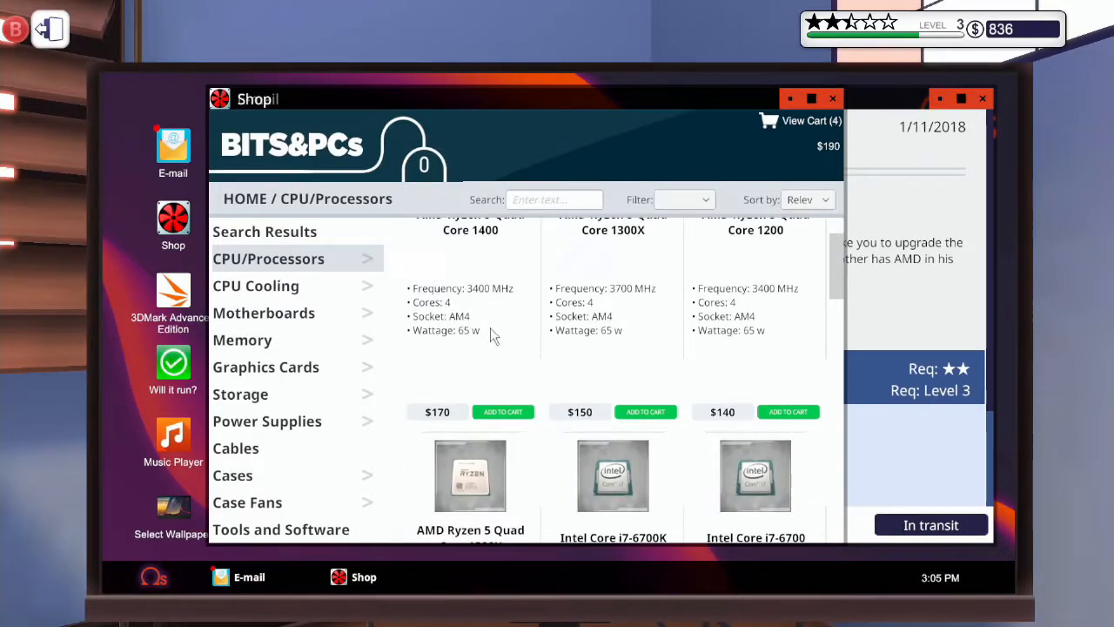
scroll("down", 3)
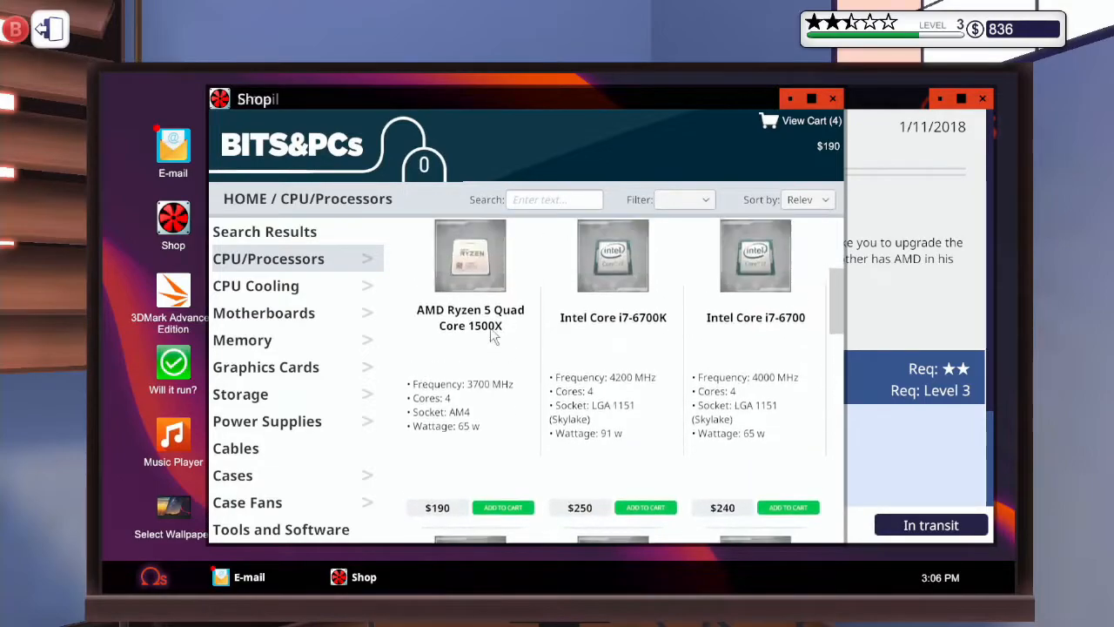
scroll("down", 3)
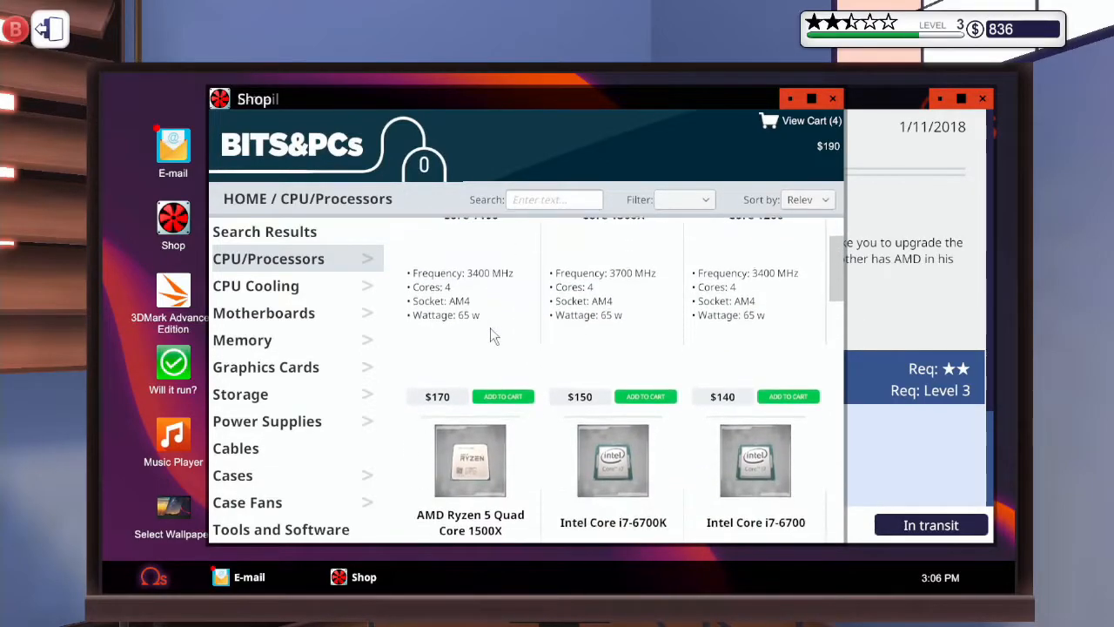
scroll("down", 3)
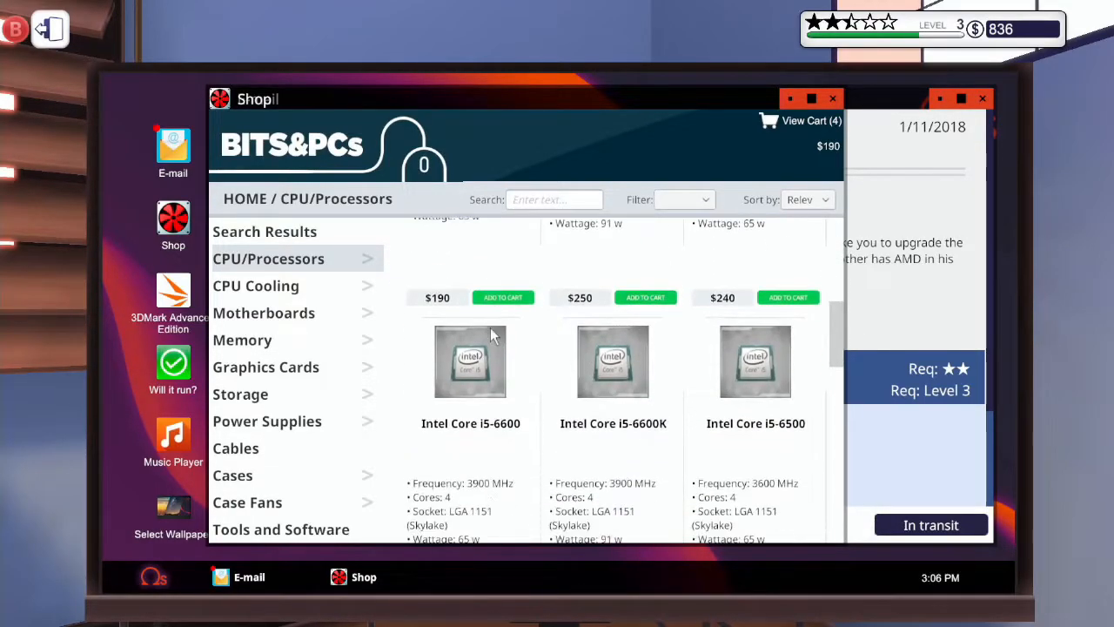
scroll("down", 3)
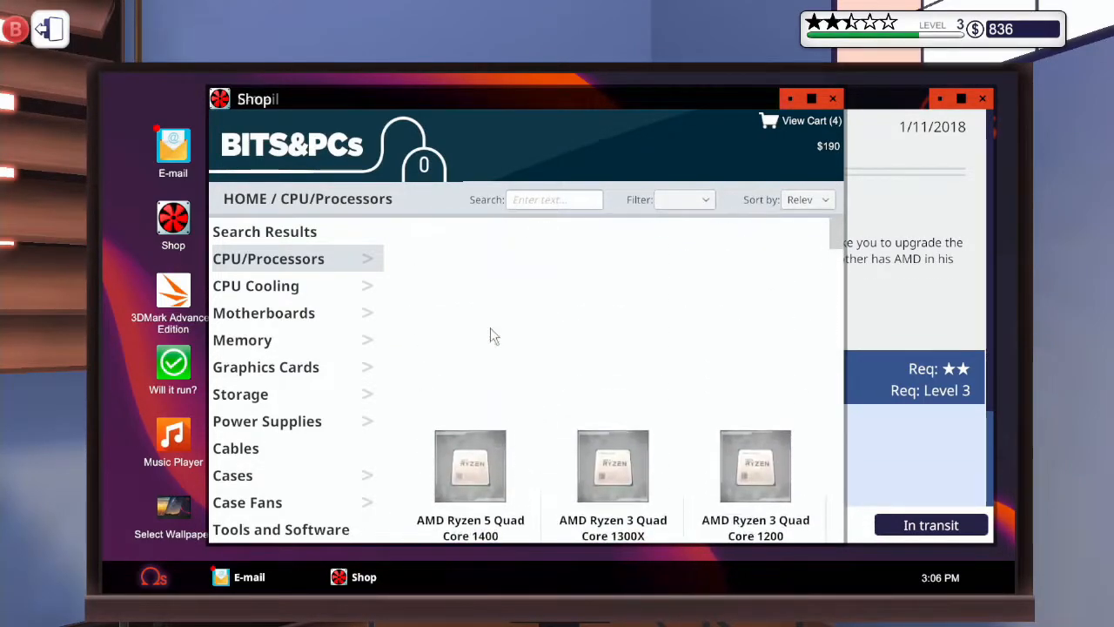
scroll("down", 3)
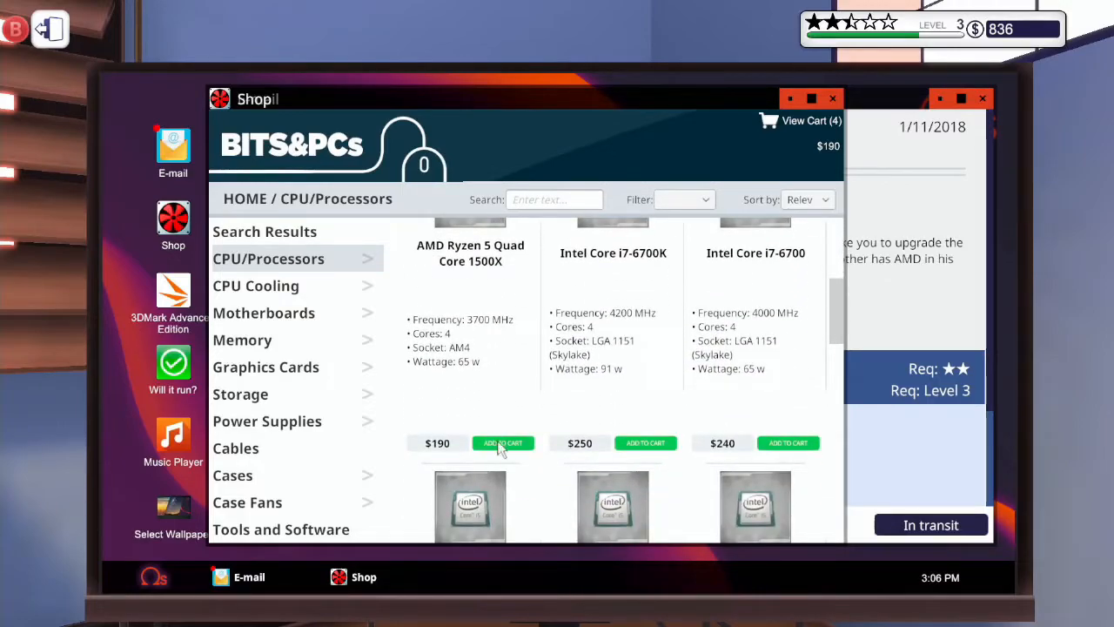
left_click(503, 442)
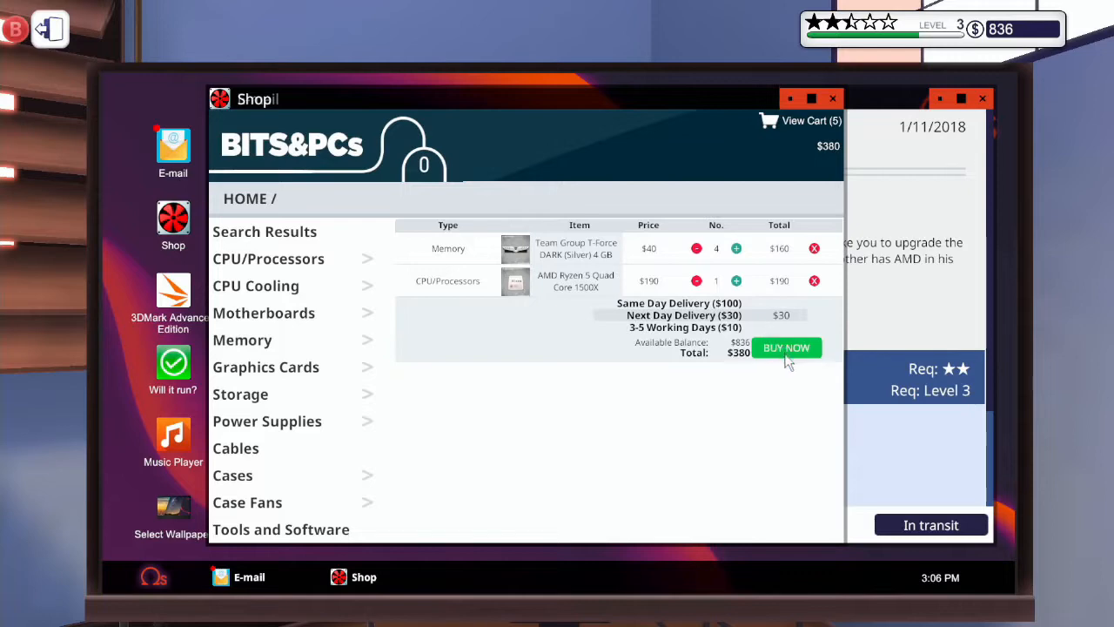
left_click(787, 347)
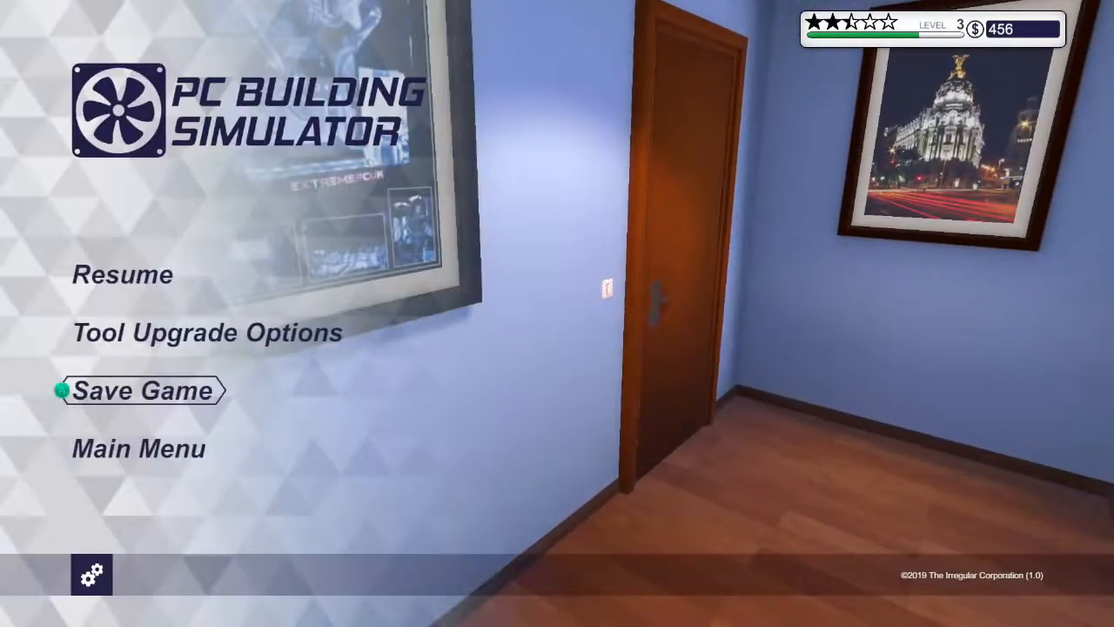
Overwrite the existing save slot with the current level 3, $456 progress.
left_click(140, 390)
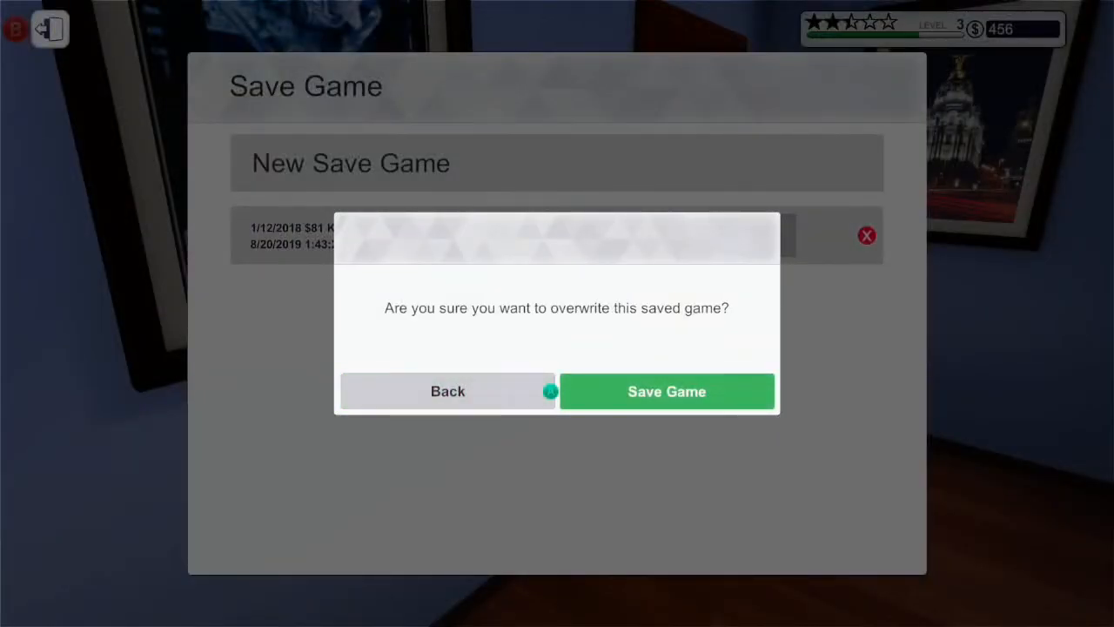
left_click(667, 391)
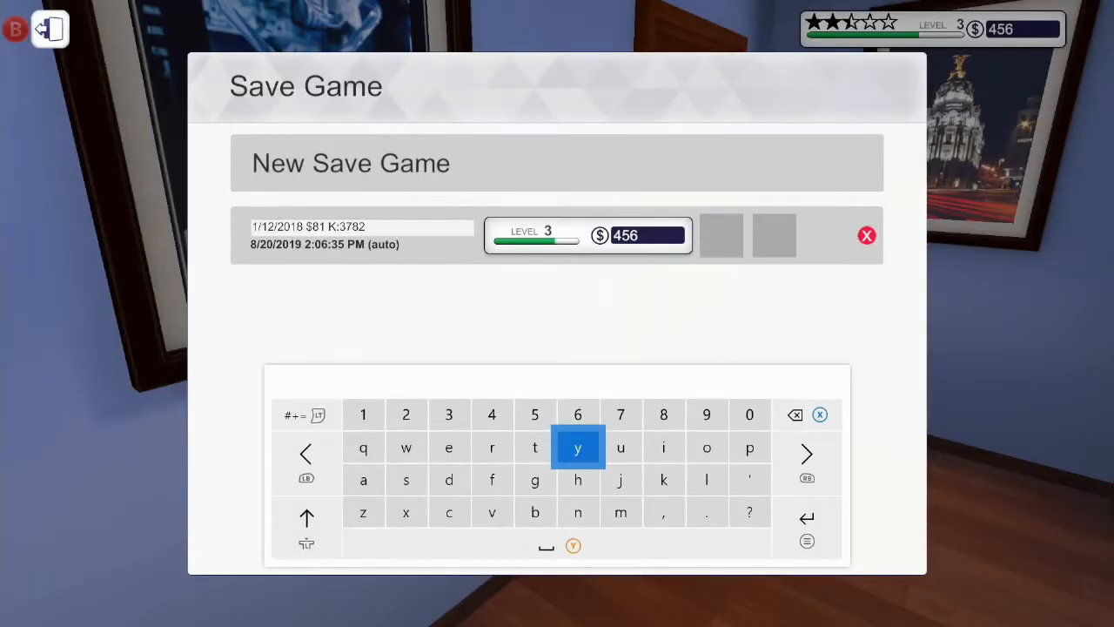